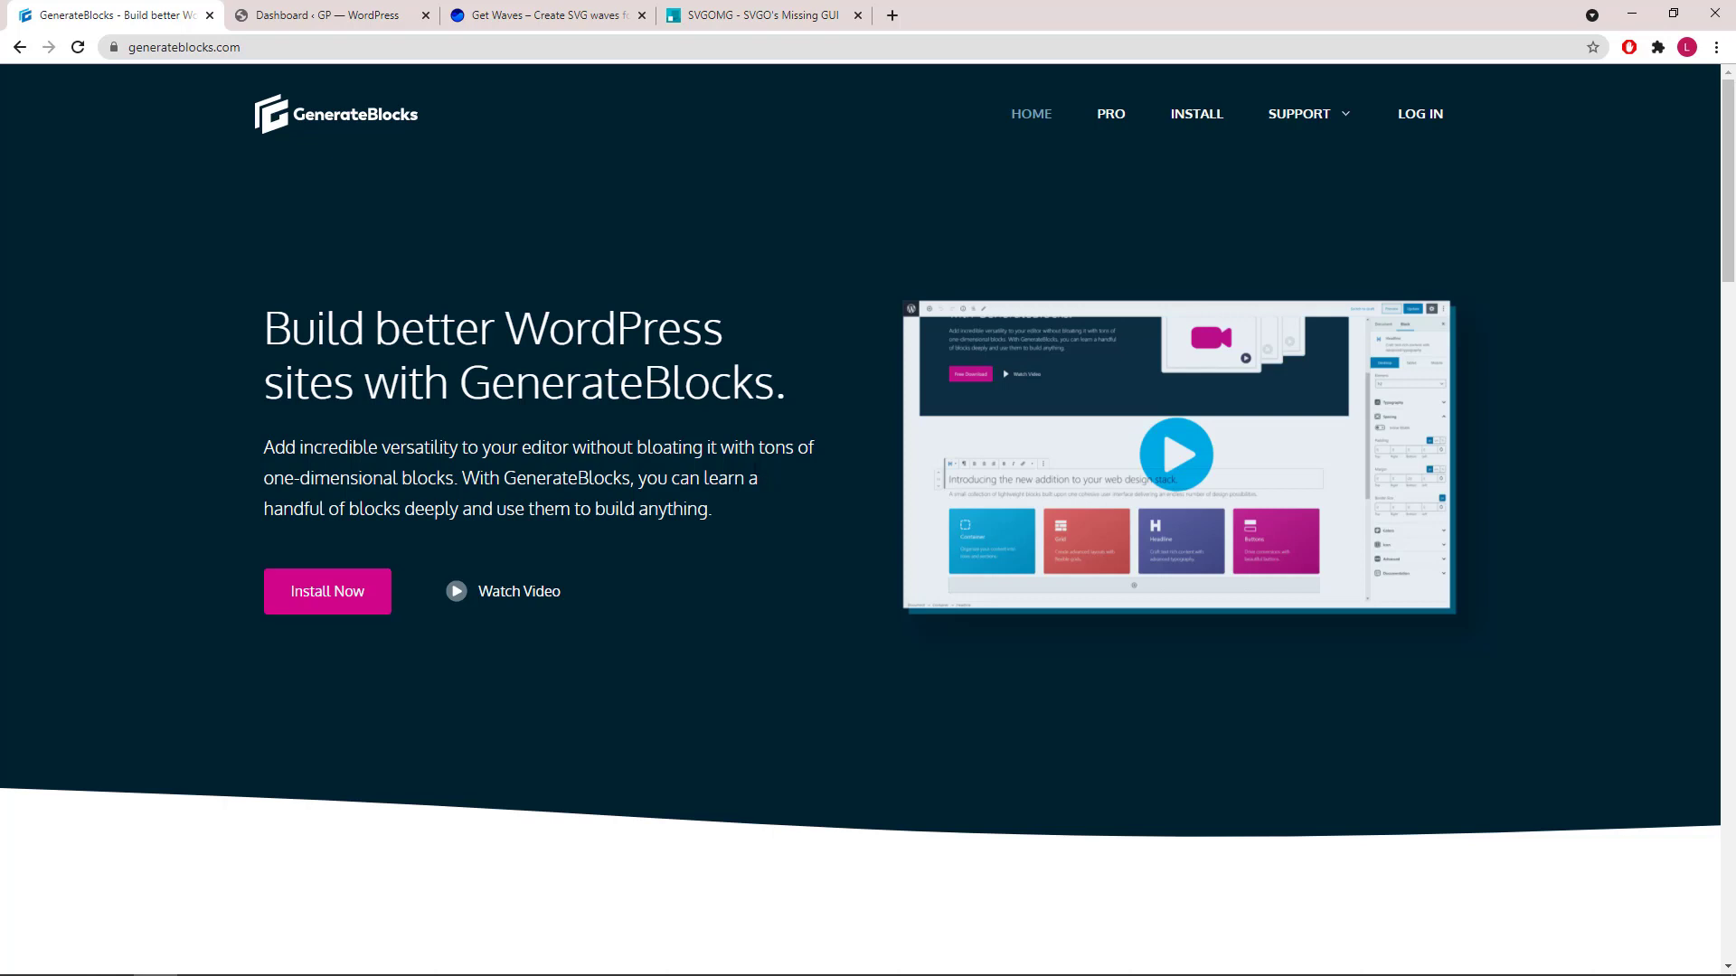
mouse_move(321, 15)
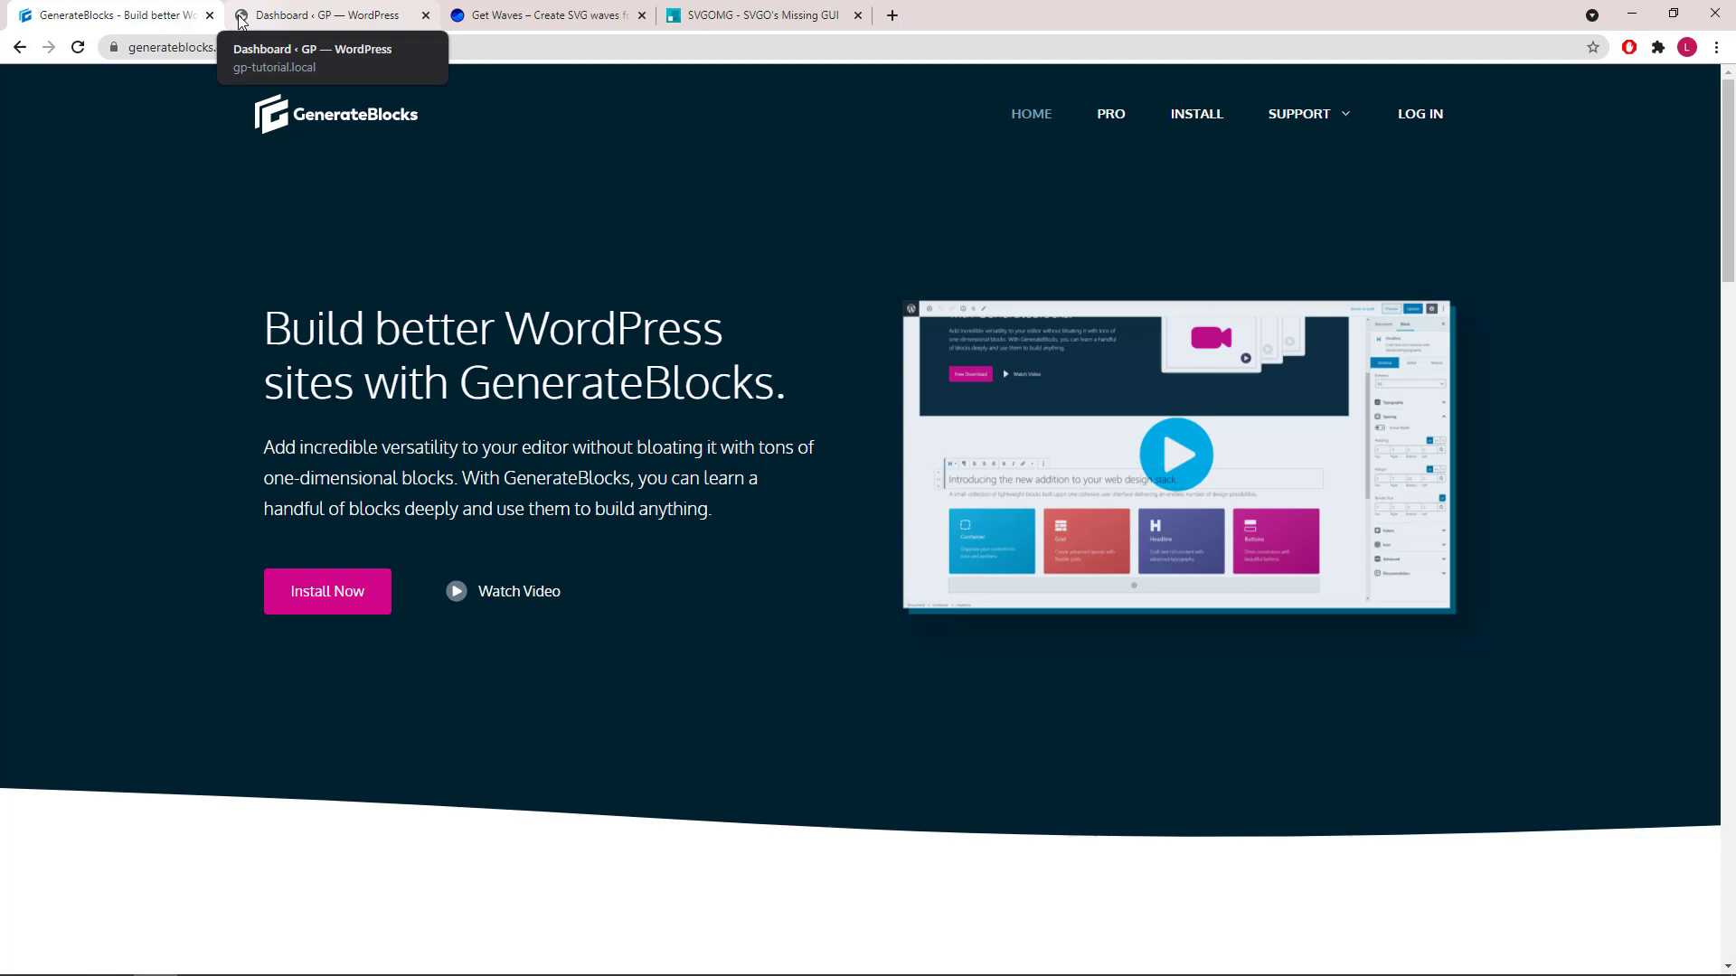
Switch to the WordPress admin and open the Installed Plugins list
left_click(321, 14)
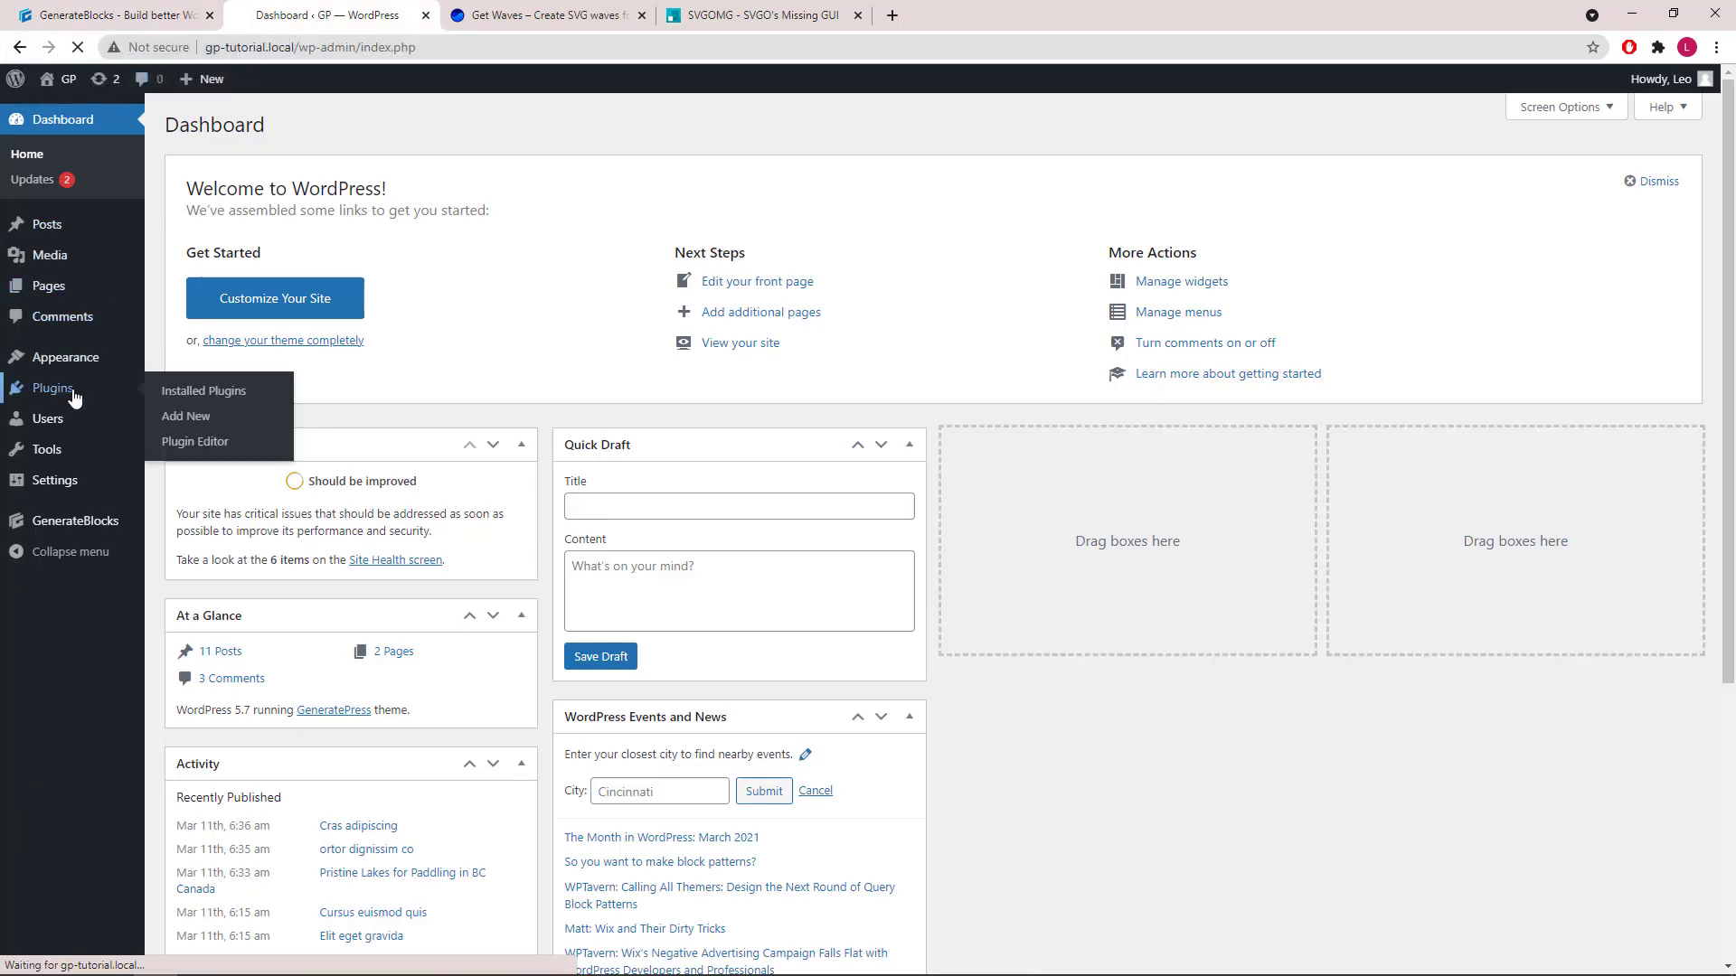
left_click(203, 390)
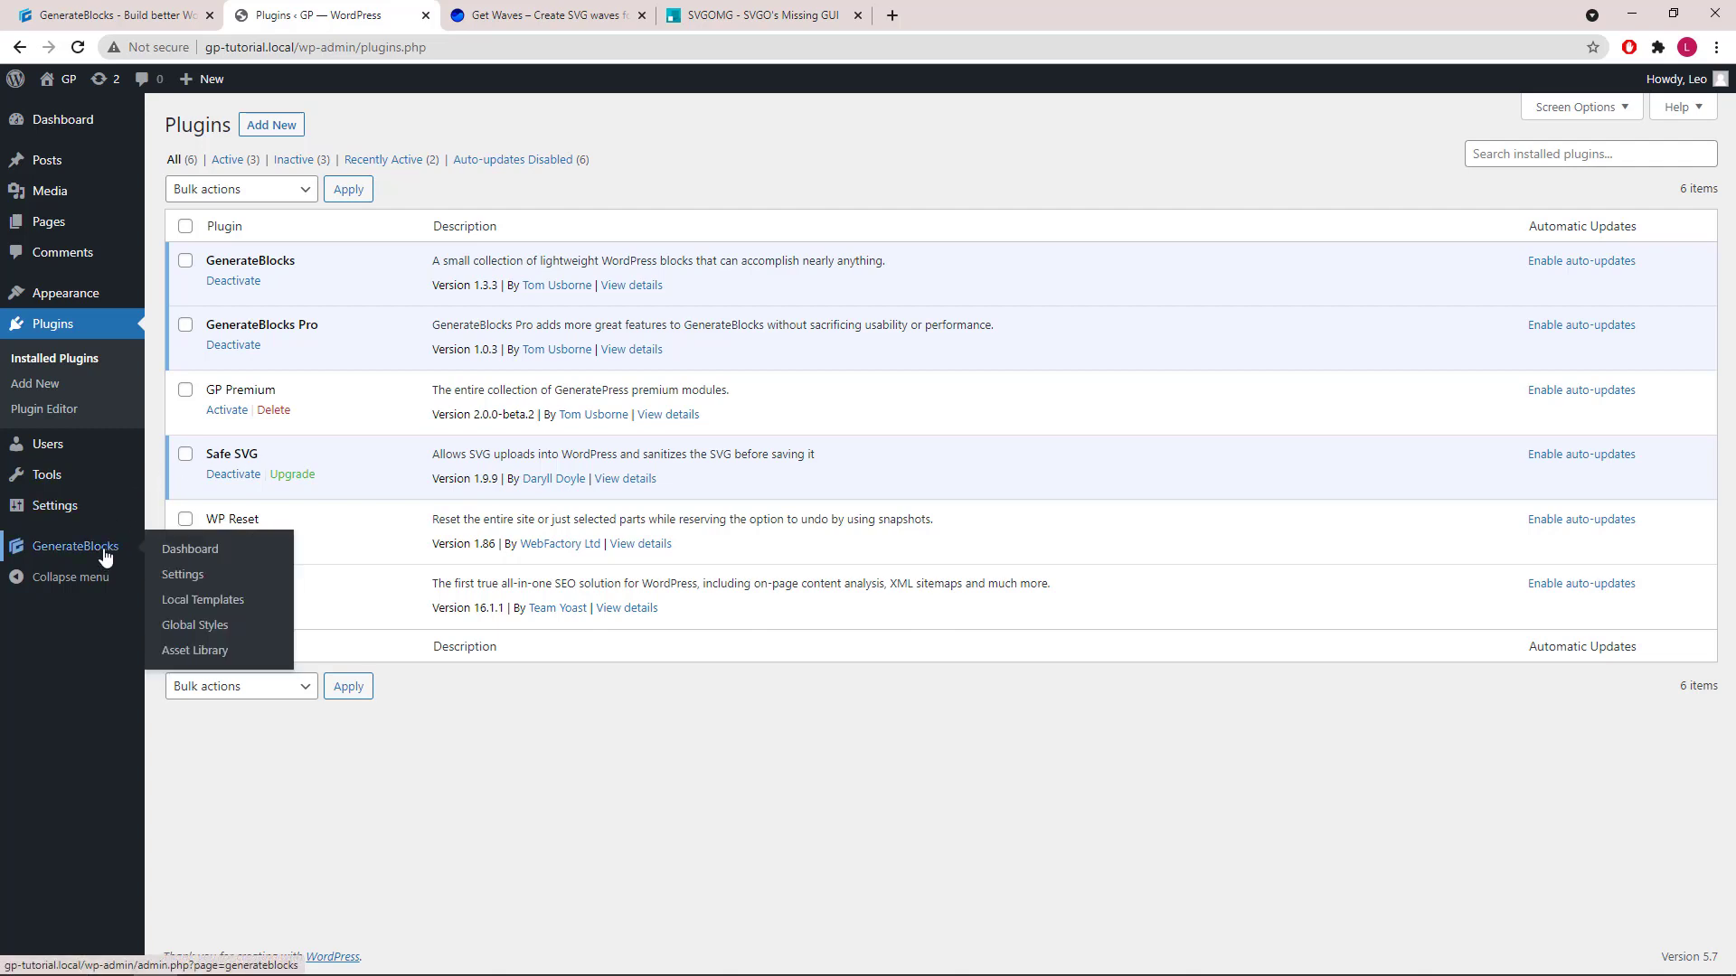
Open the GenerateBlocks dashboard and go to its Asset Library page
left_click(189, 548)
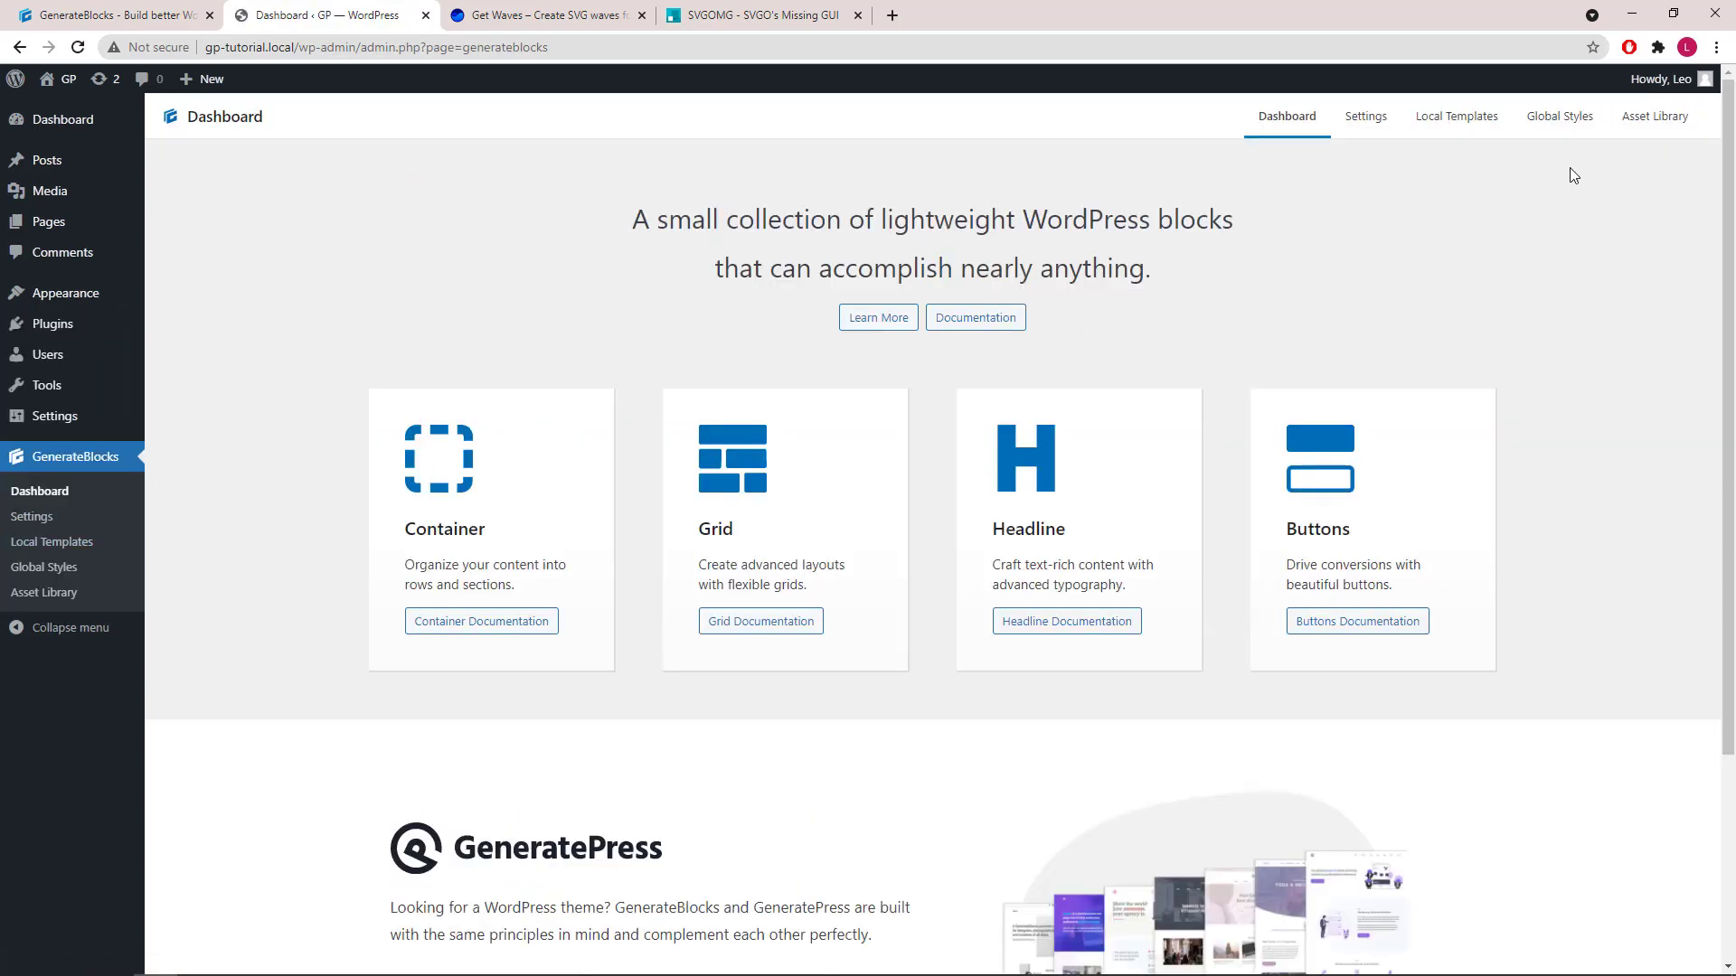
left_click(1653, 114)
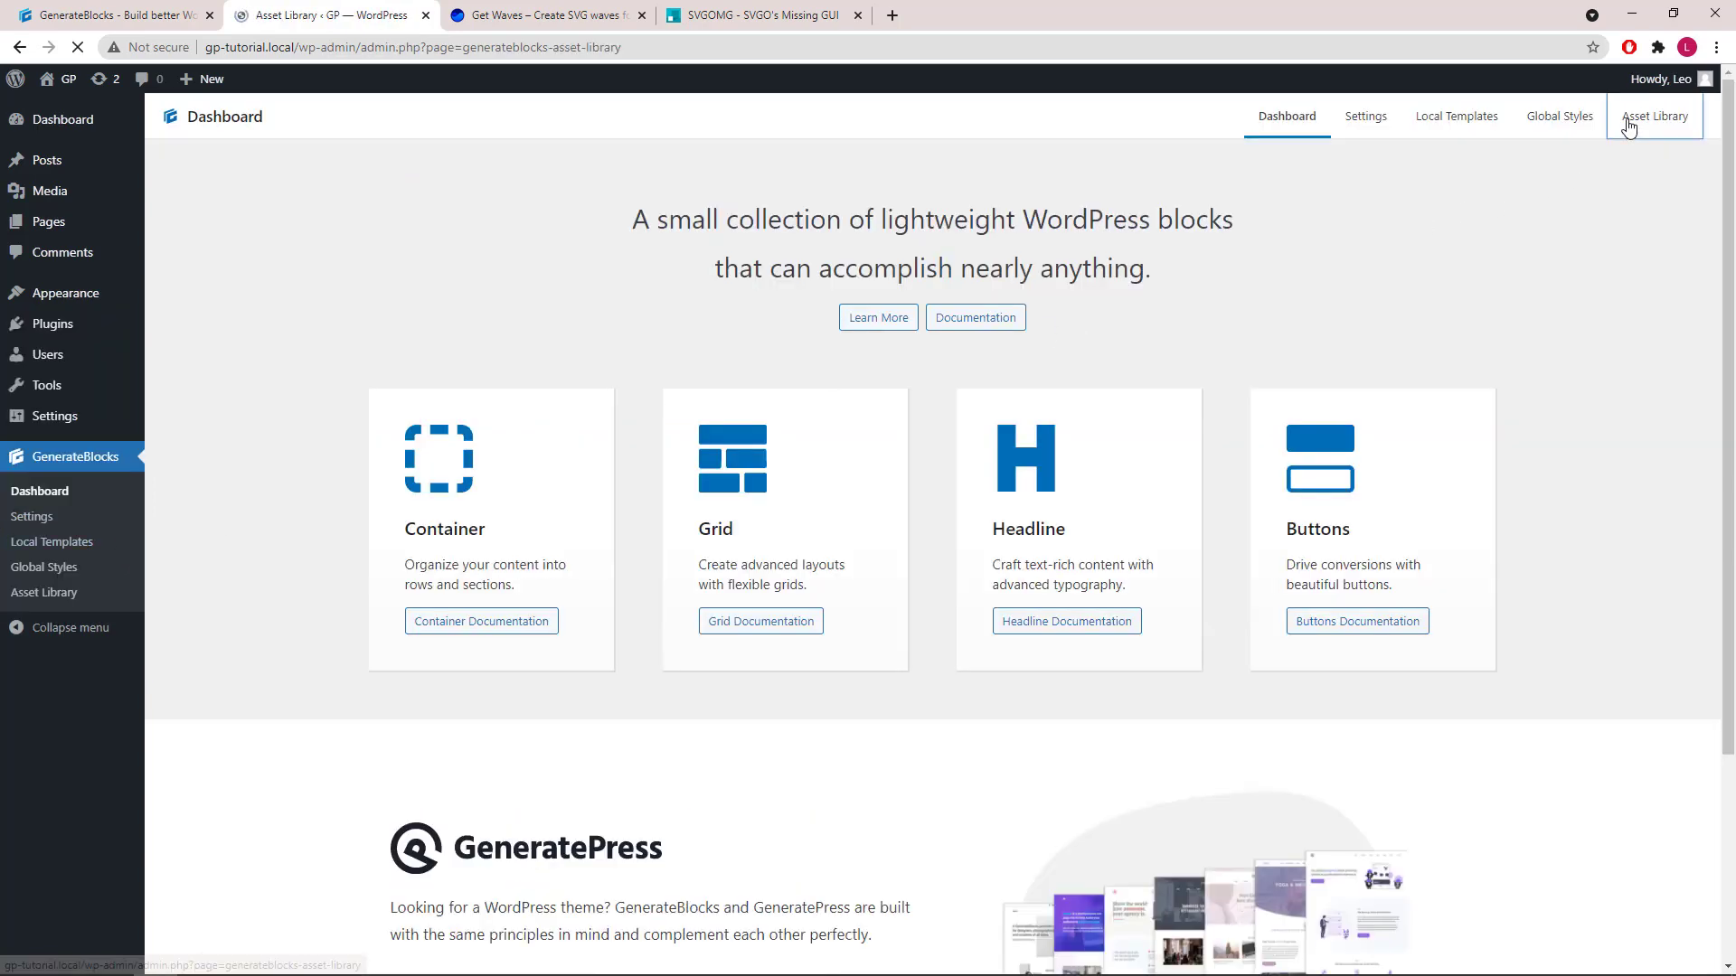
left_click(1654, 115)
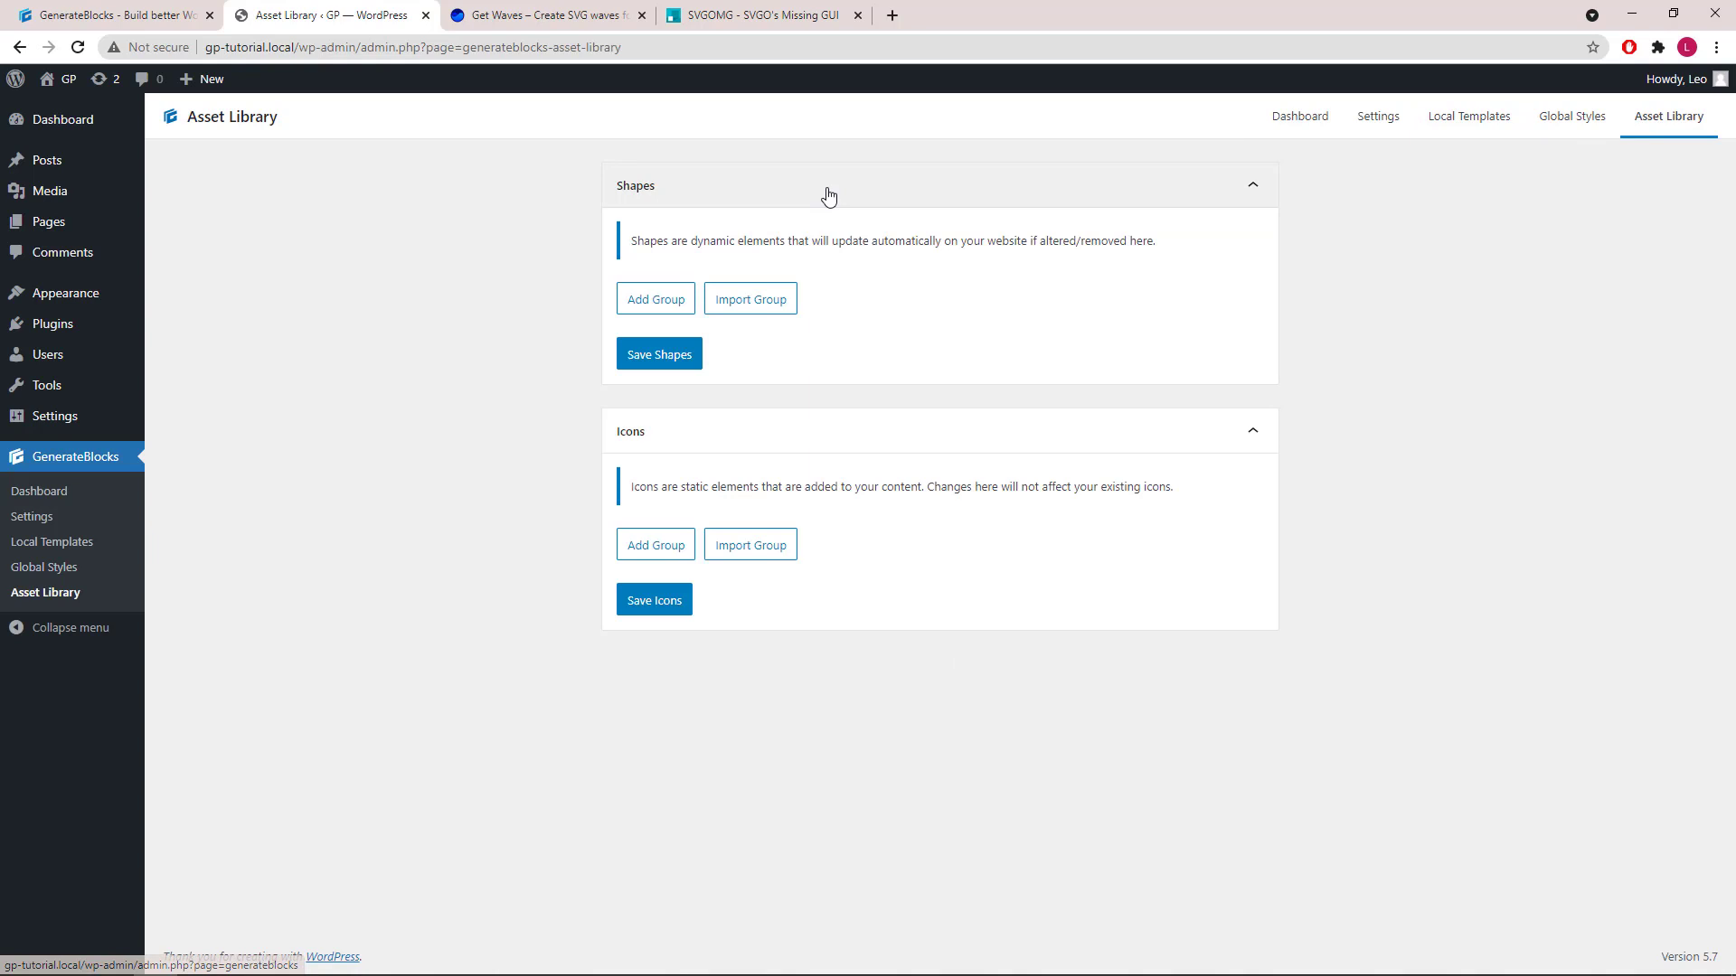
mouse_move(703, 448)
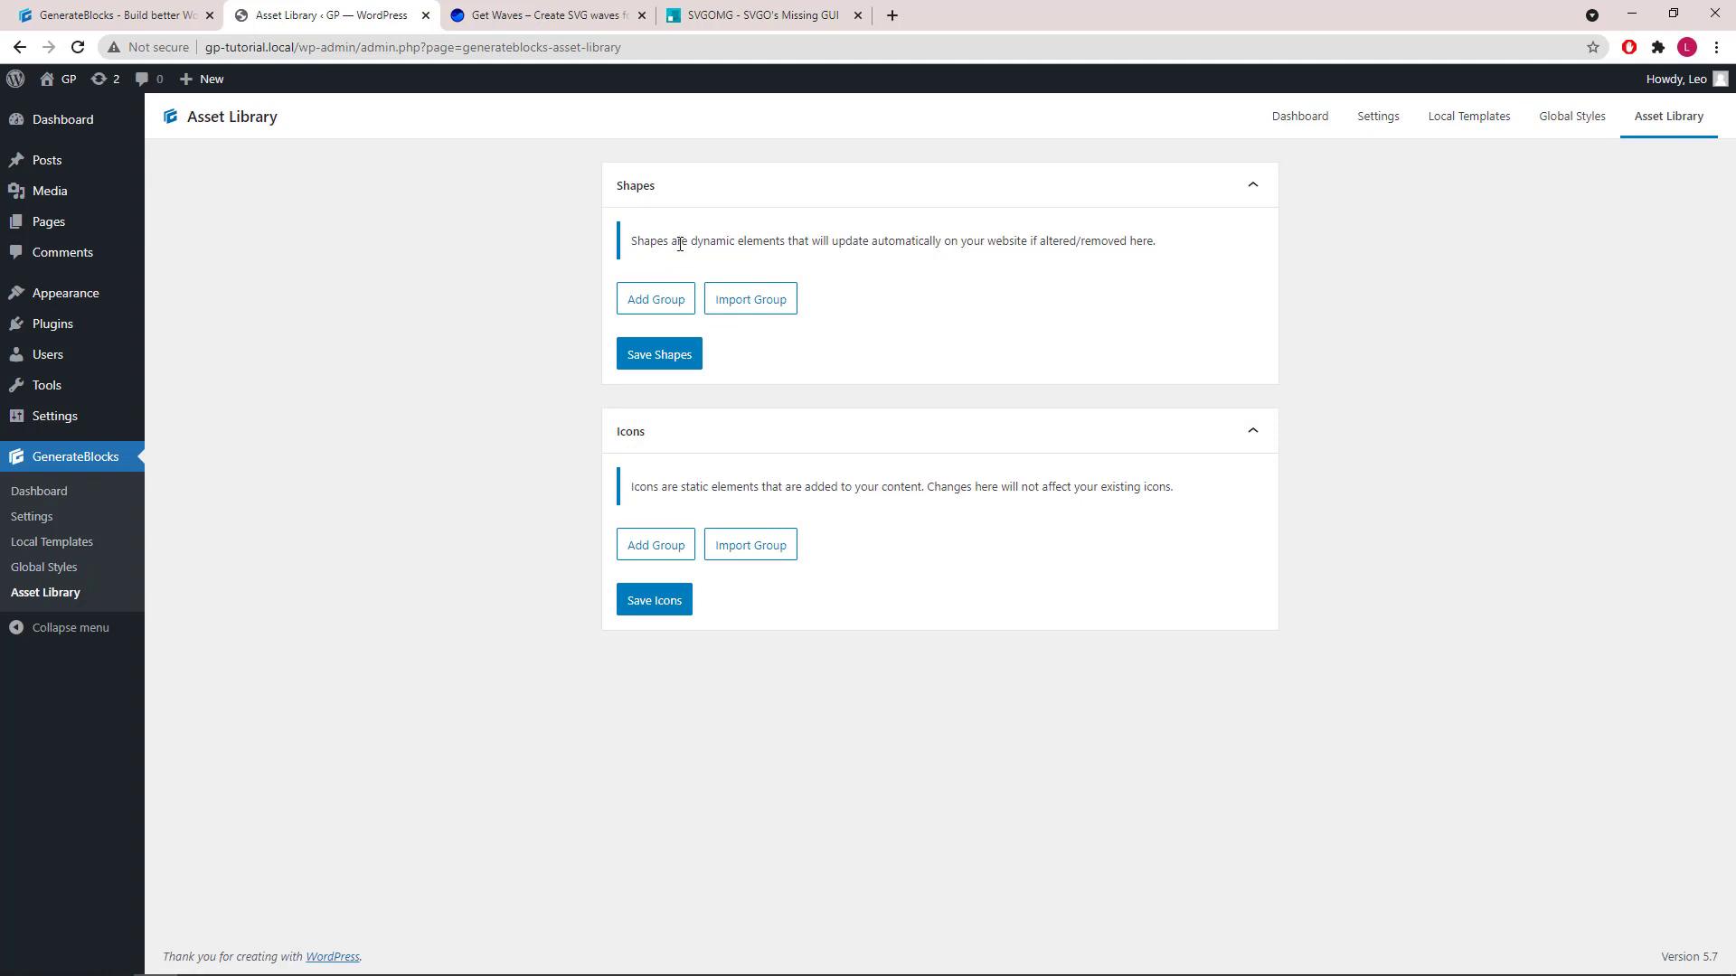
mouse_move(787, 241)
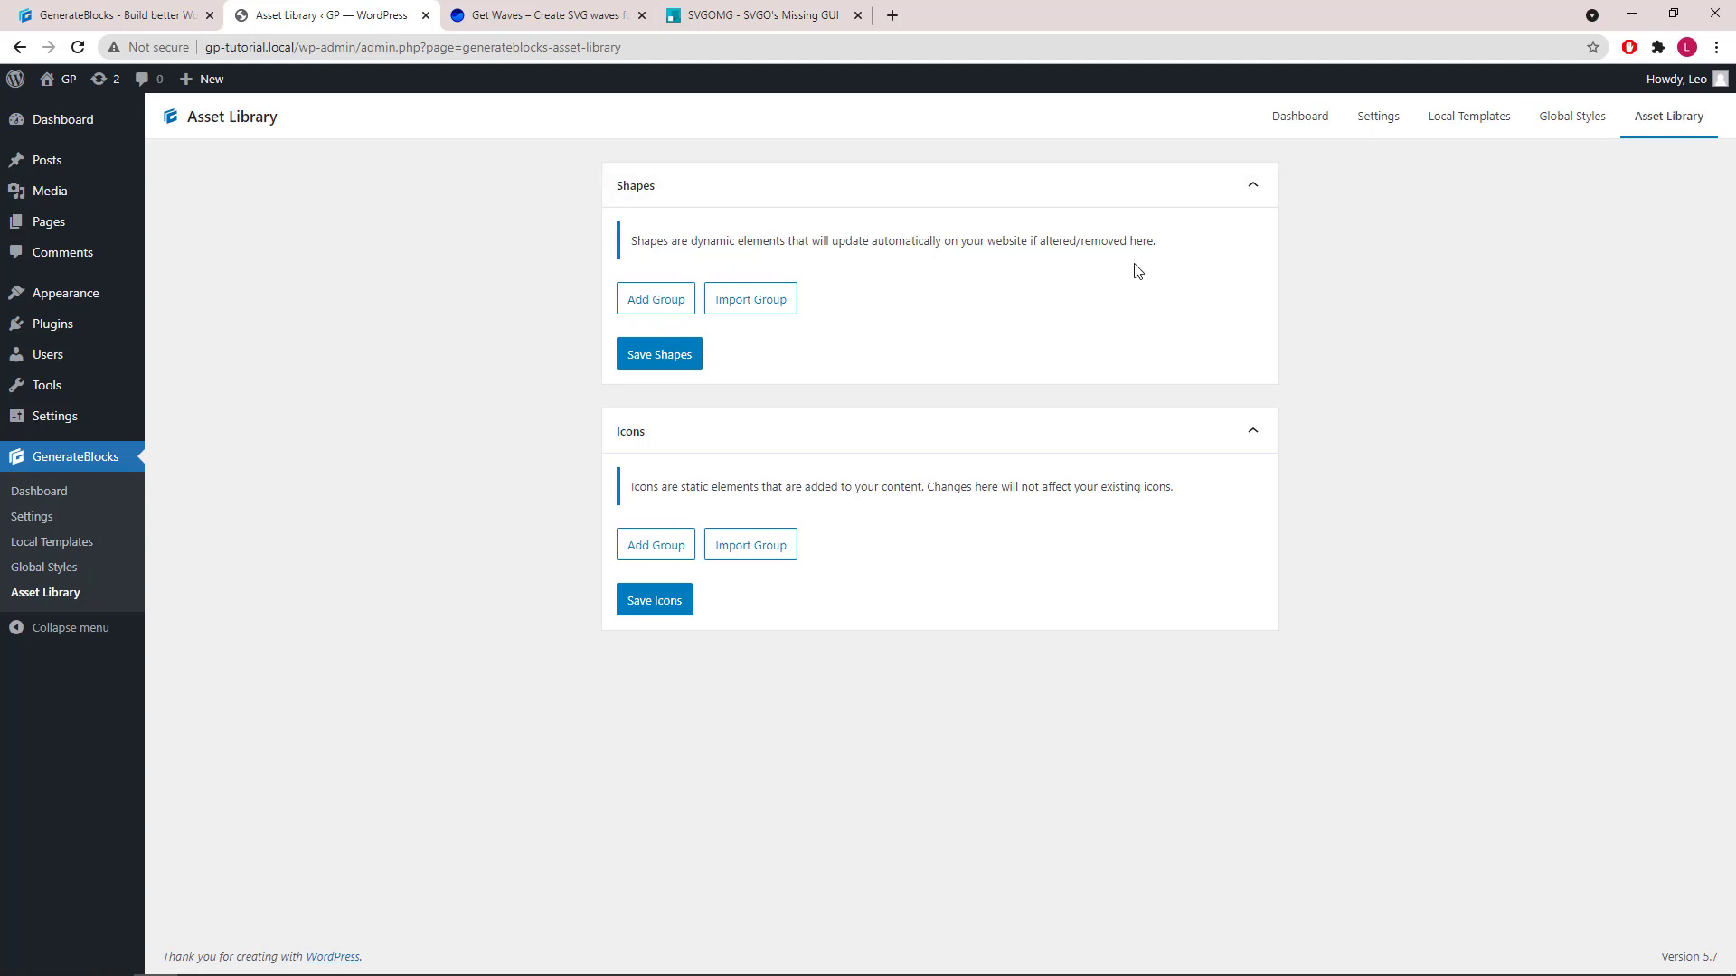
mouse_move(901, 270)
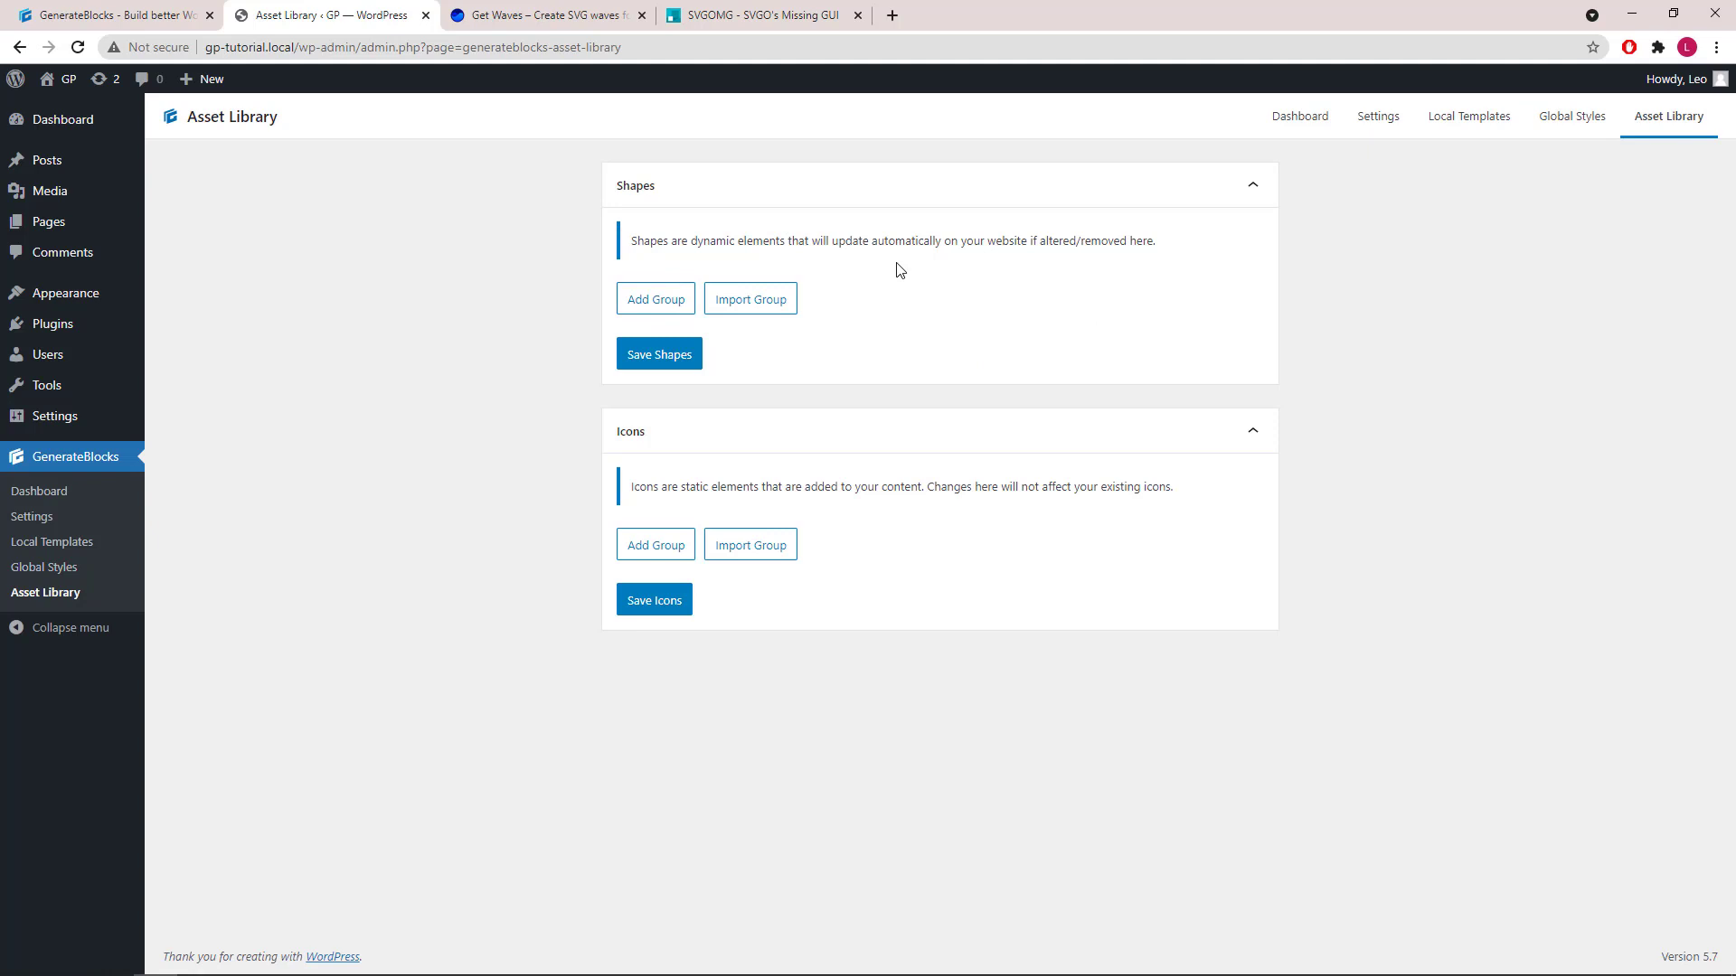
mouse_move(808, 463)
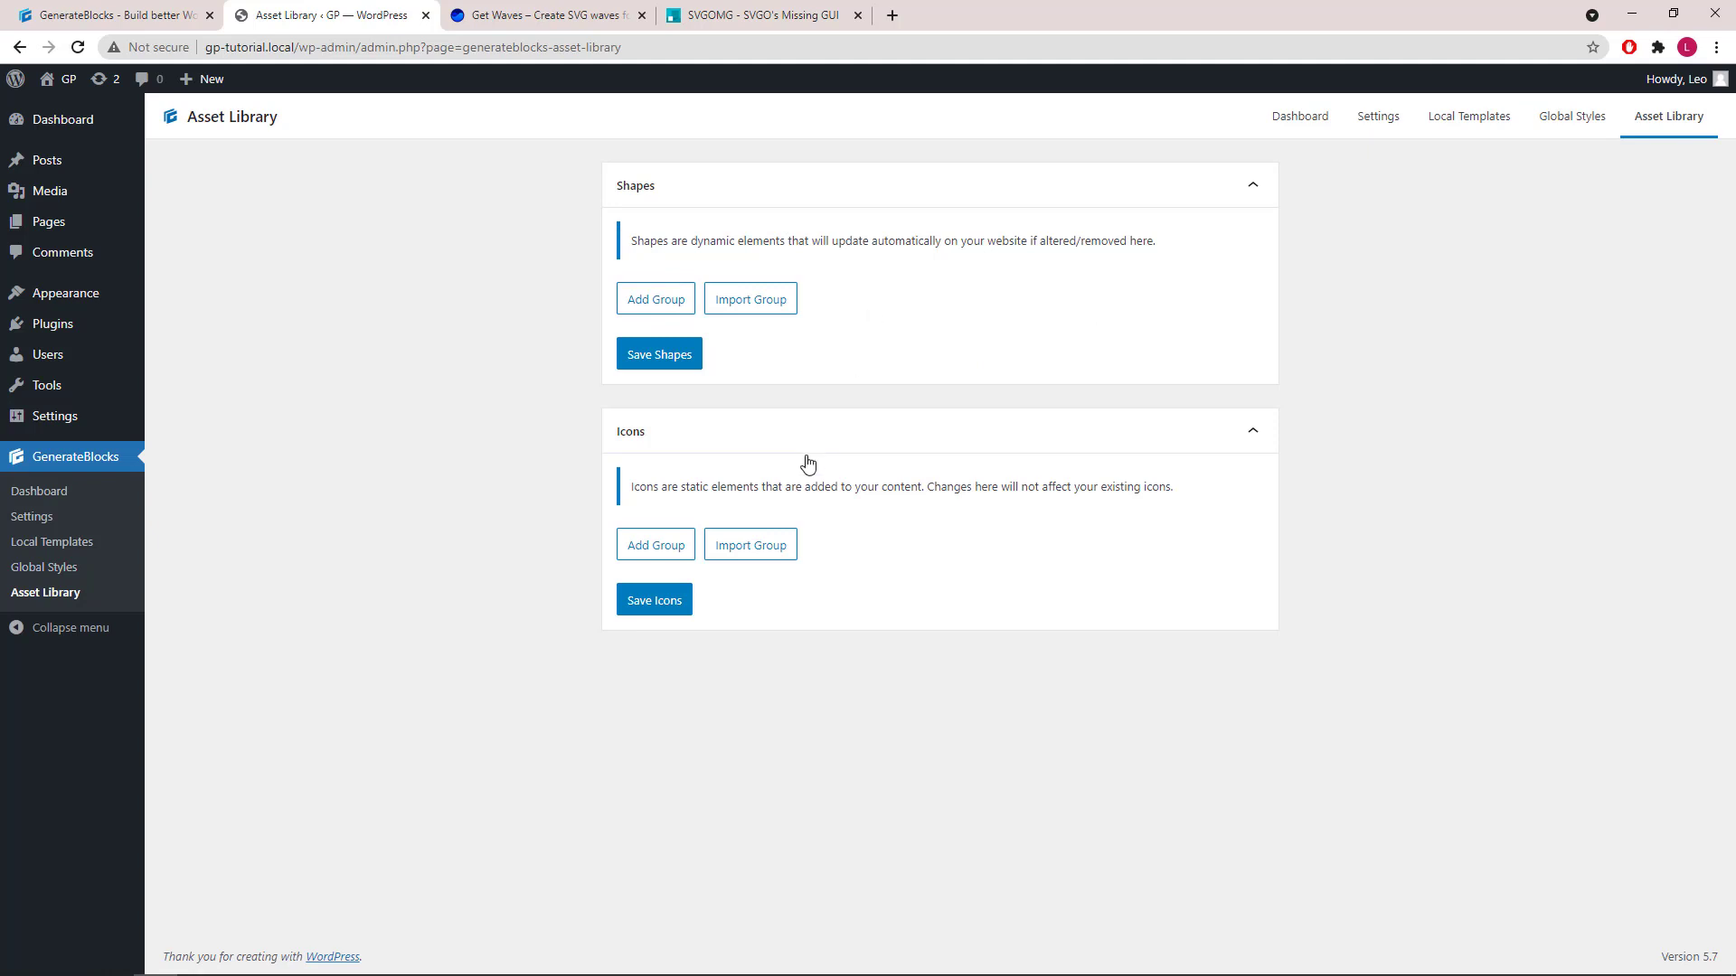
mouse_move(713, 513)
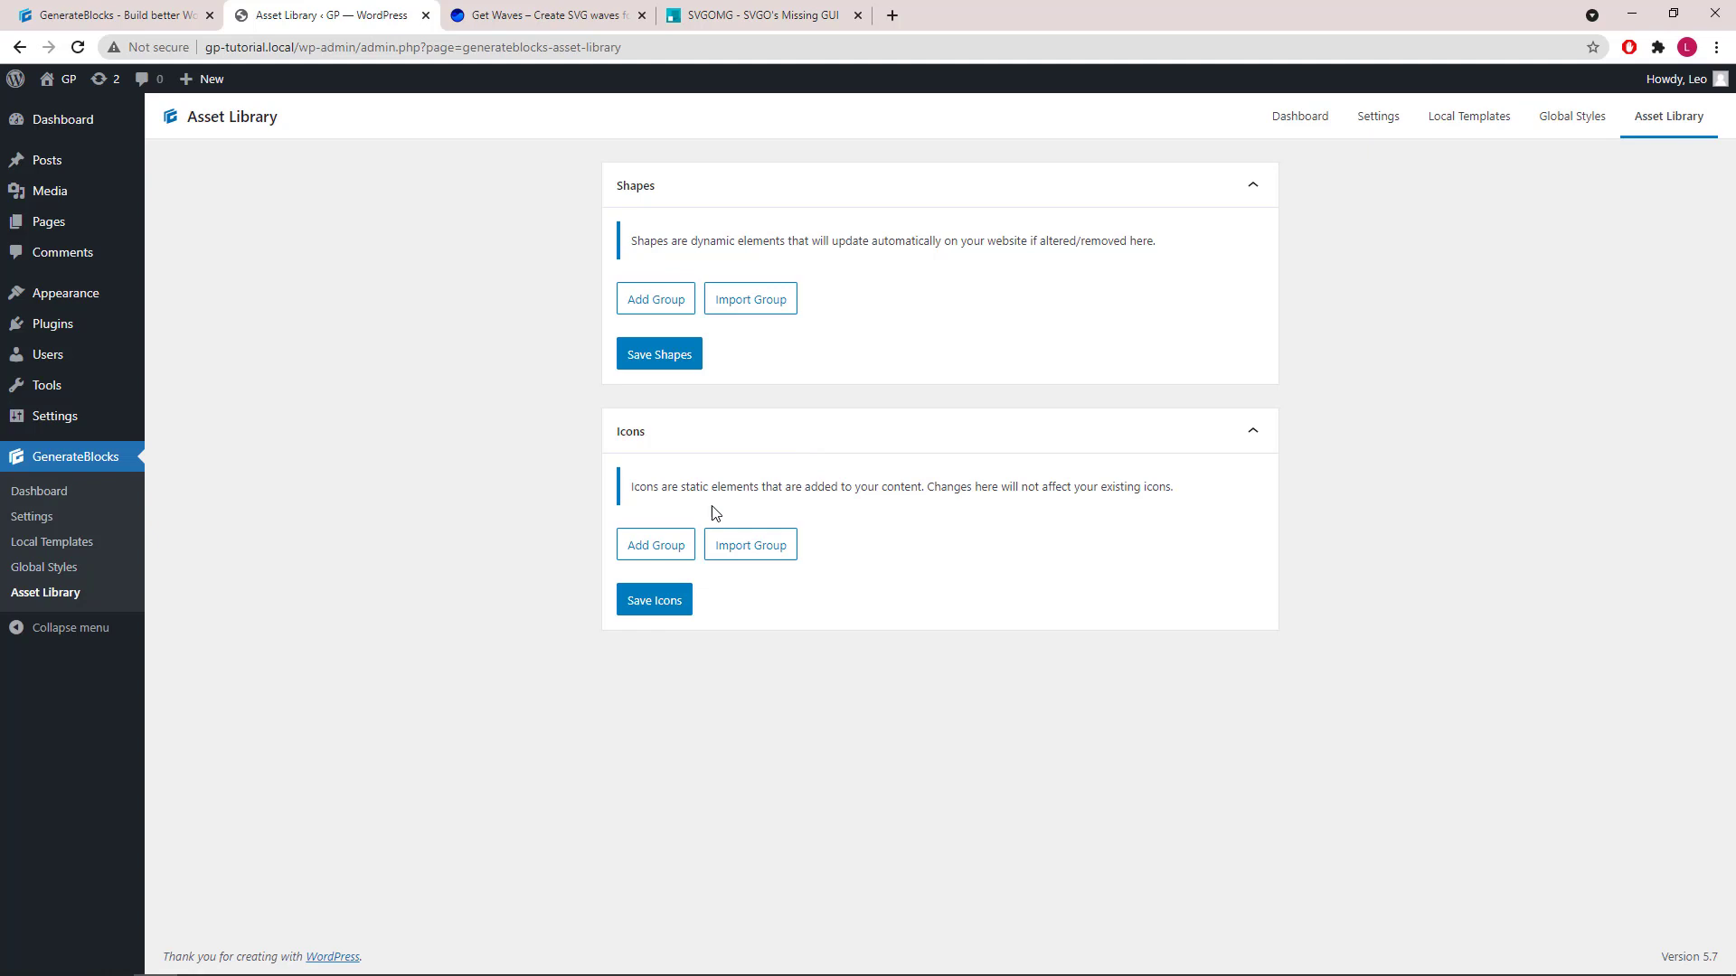
mouse_move(862, 513)
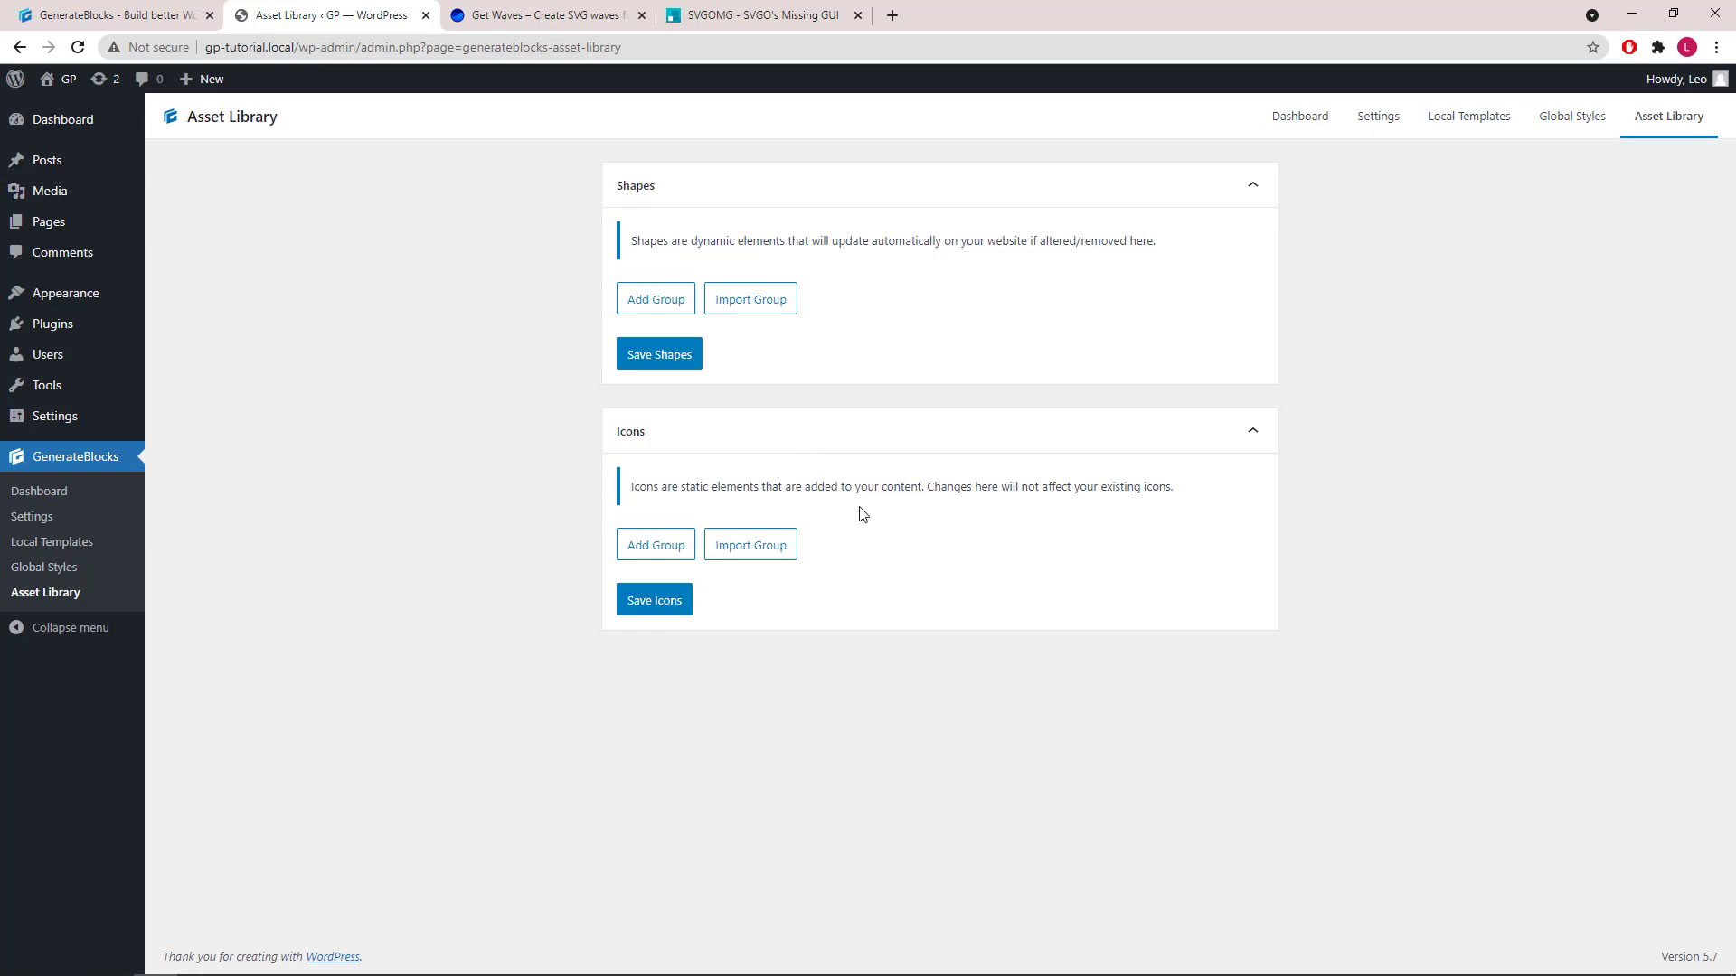
mouse_move(1070, 473)
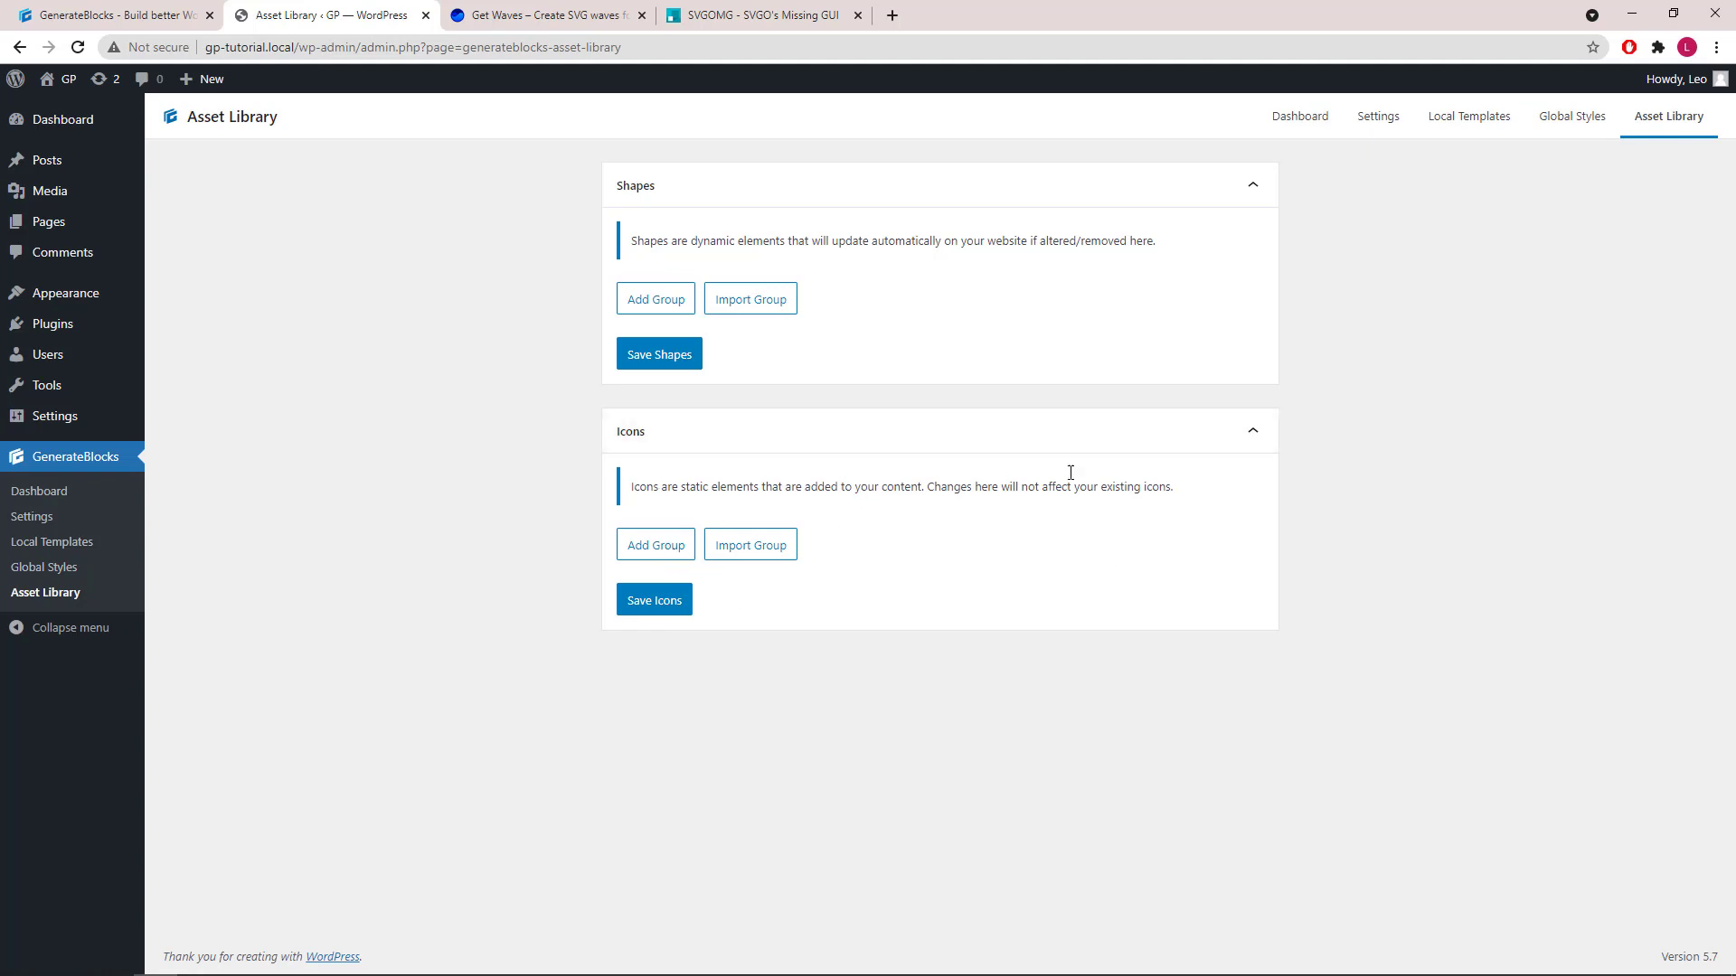
mouse_move(878, 518)
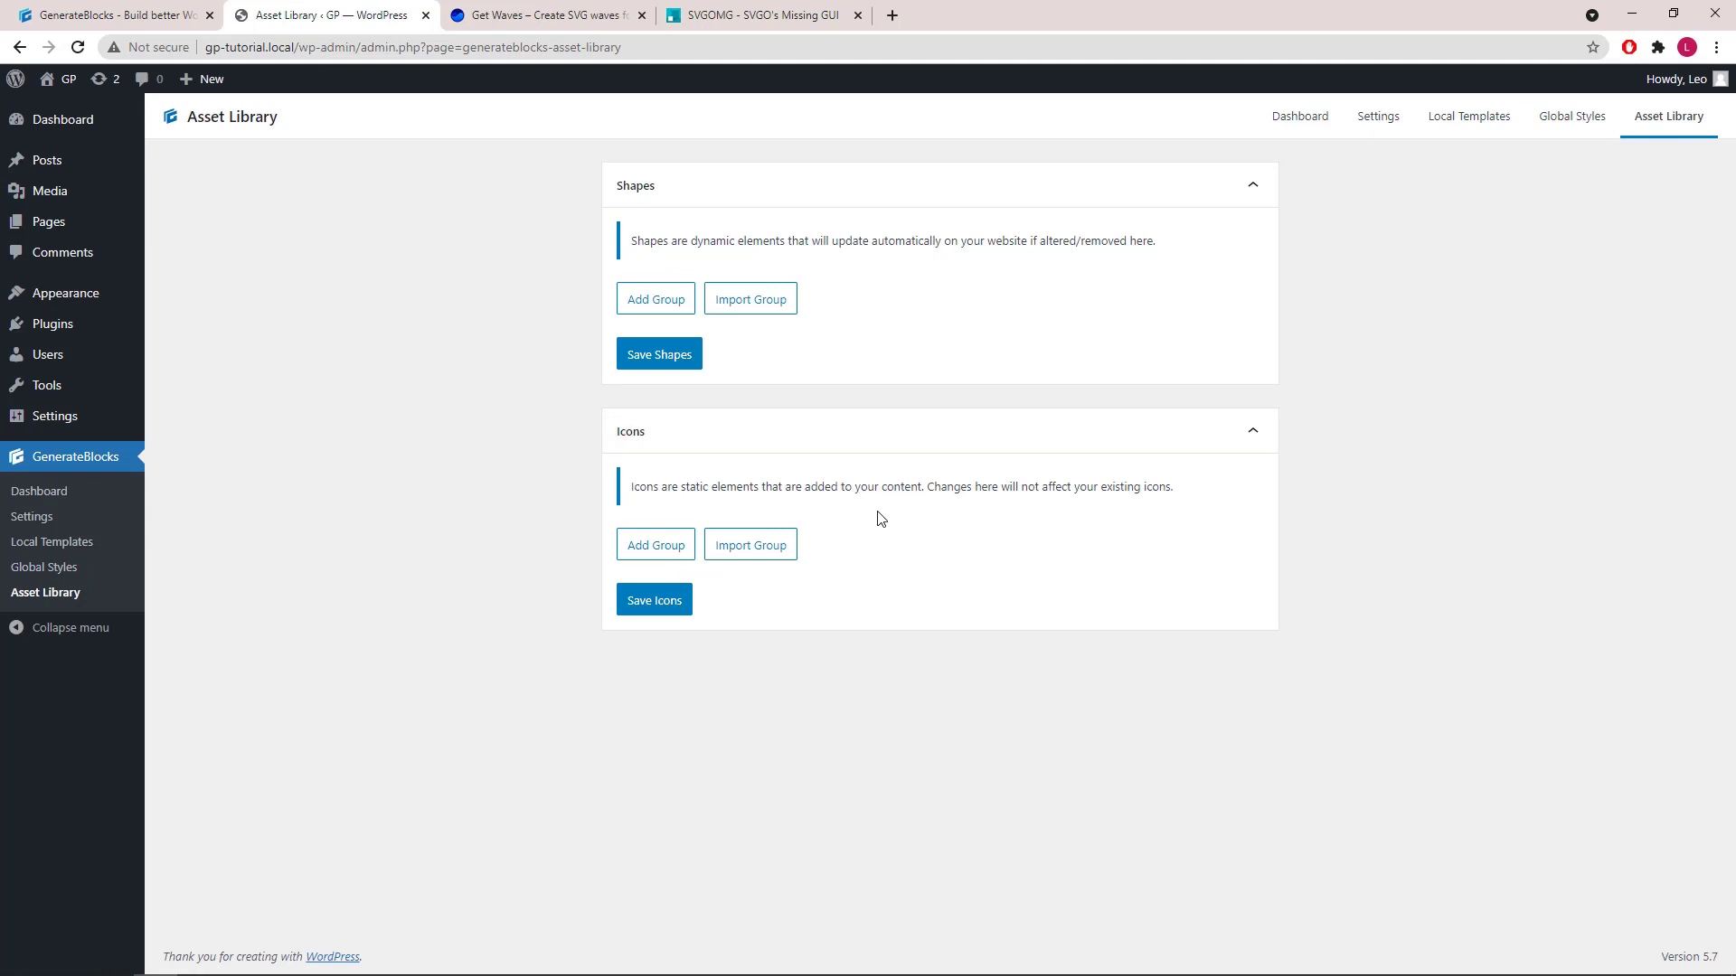
mouse_move(664, 334)
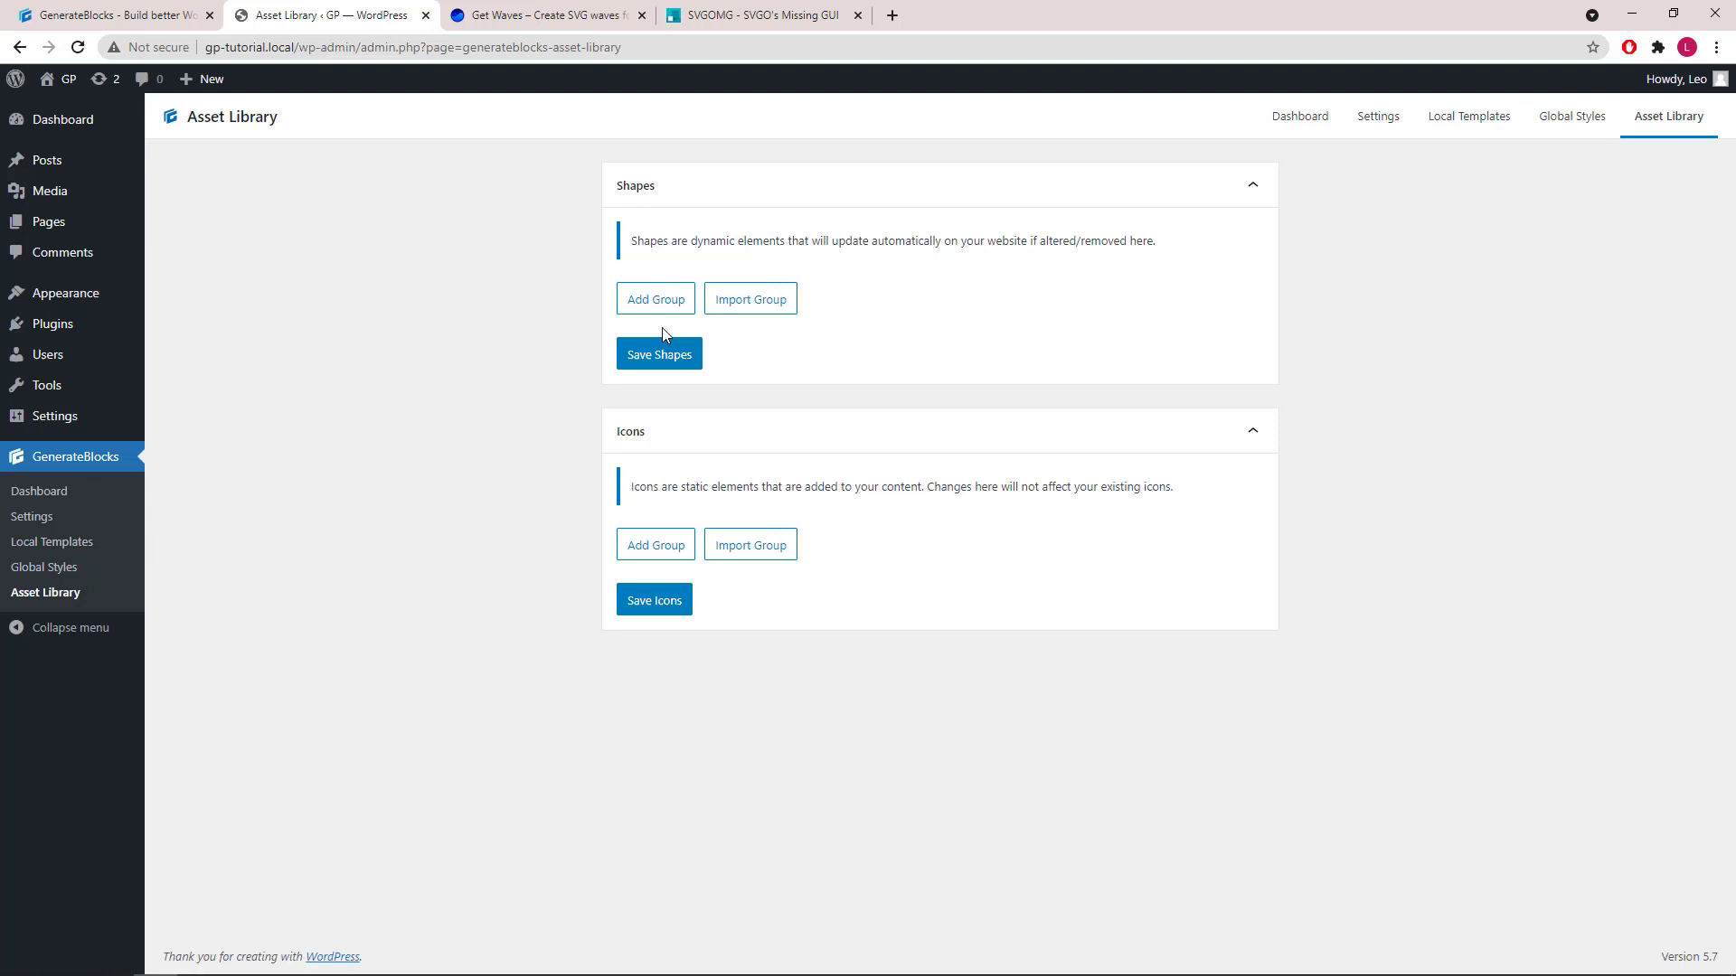
mouse_move(632, 310)
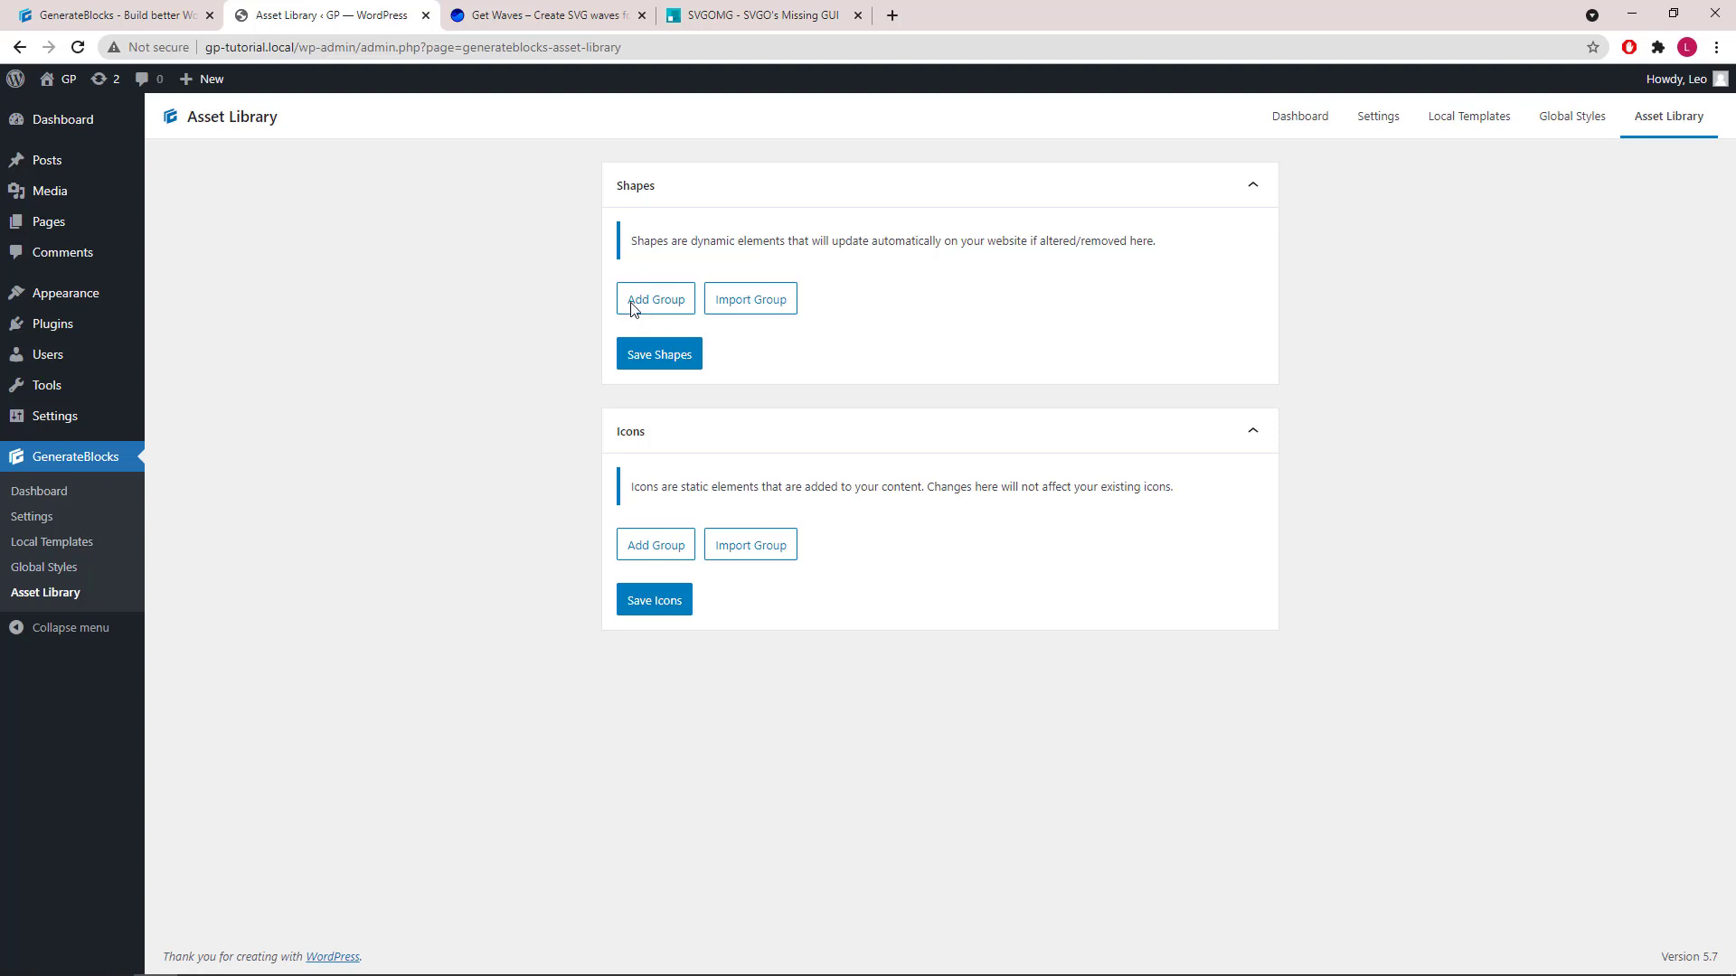
Create a new shapes group named 'Custom'
left_click(655, 299)
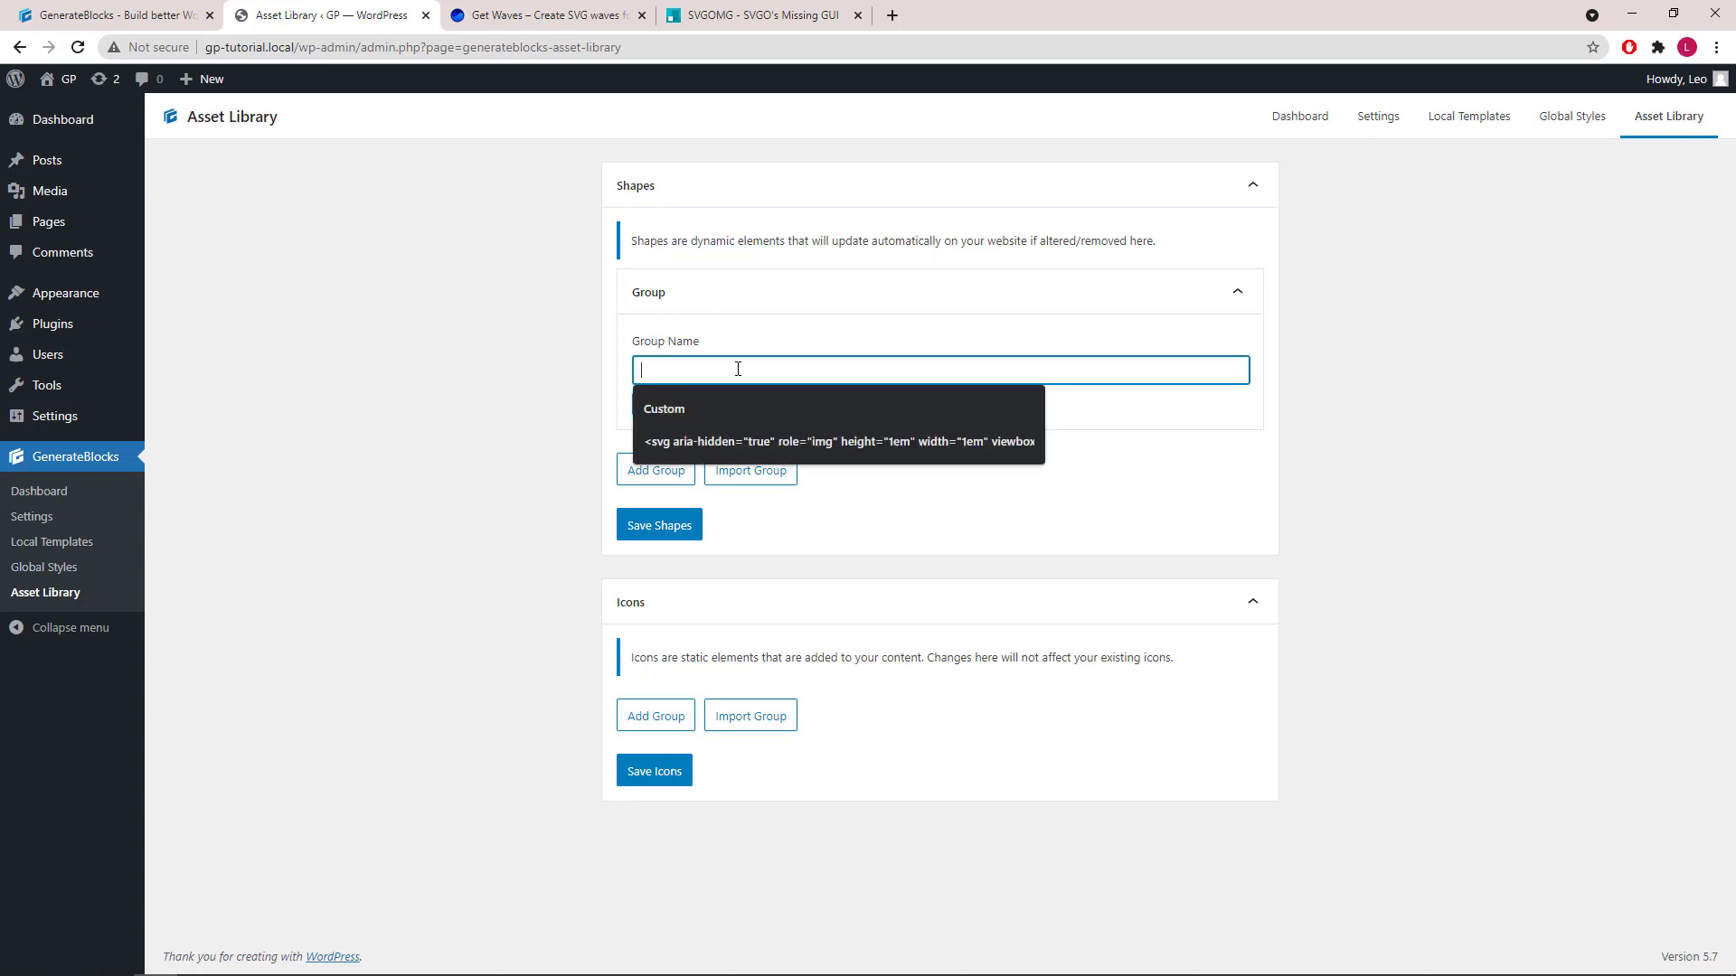
type("Custom")
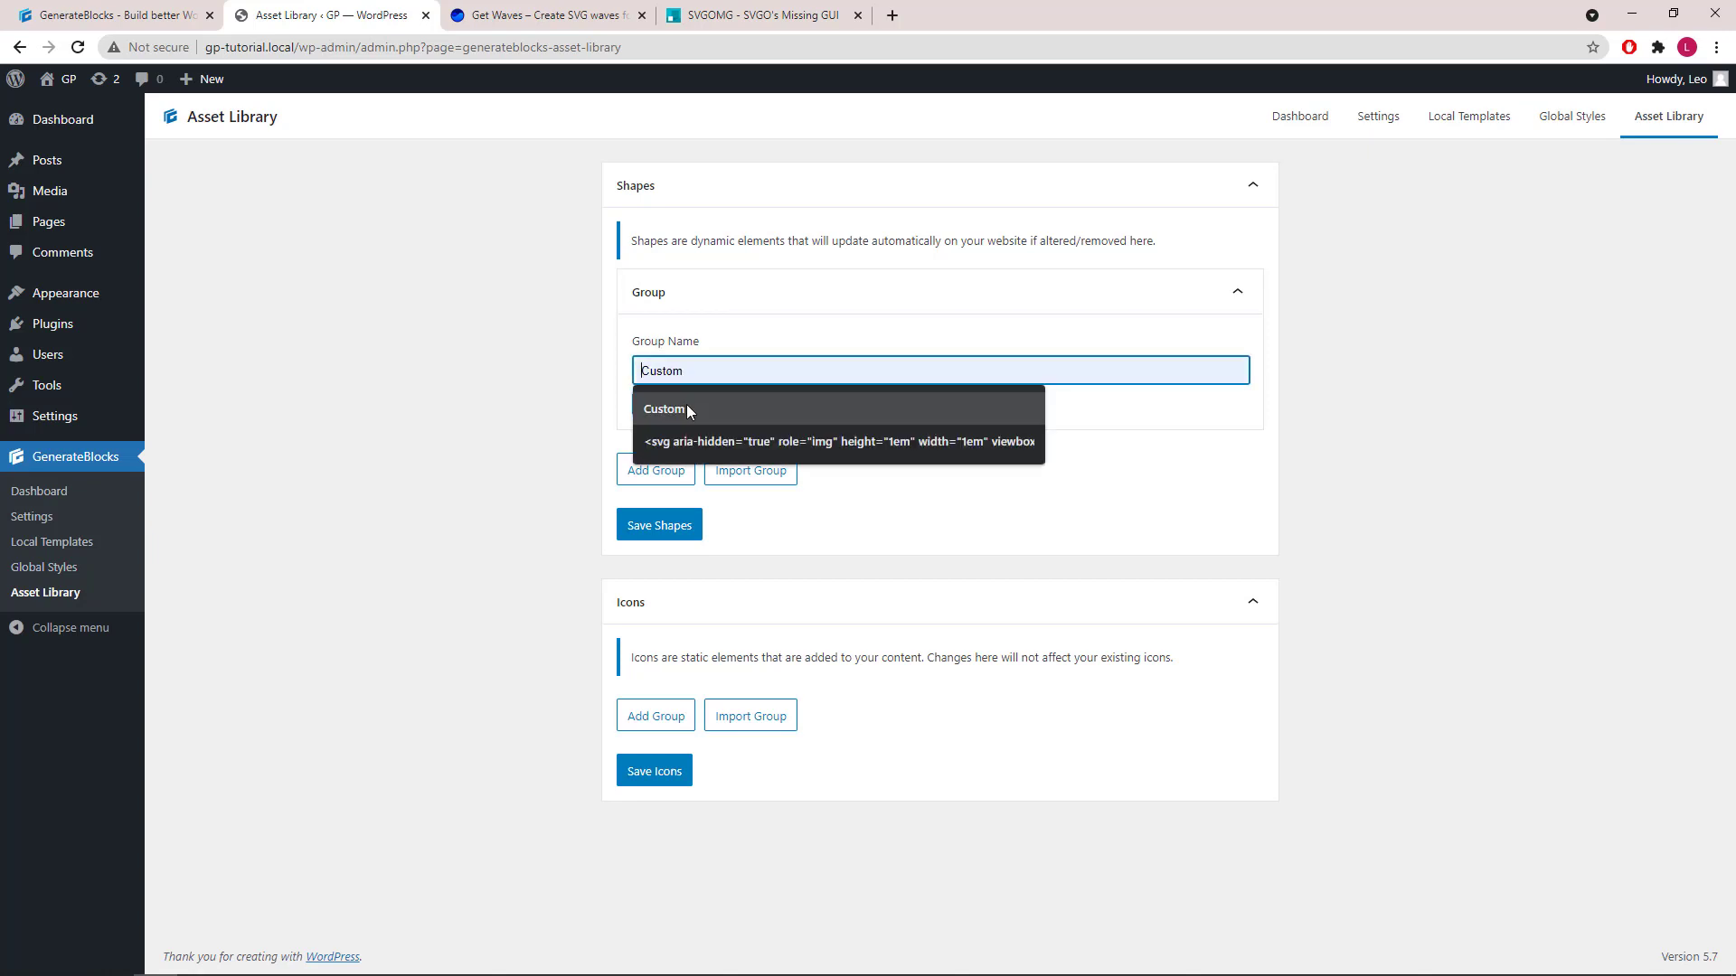
left_click(661, 408)
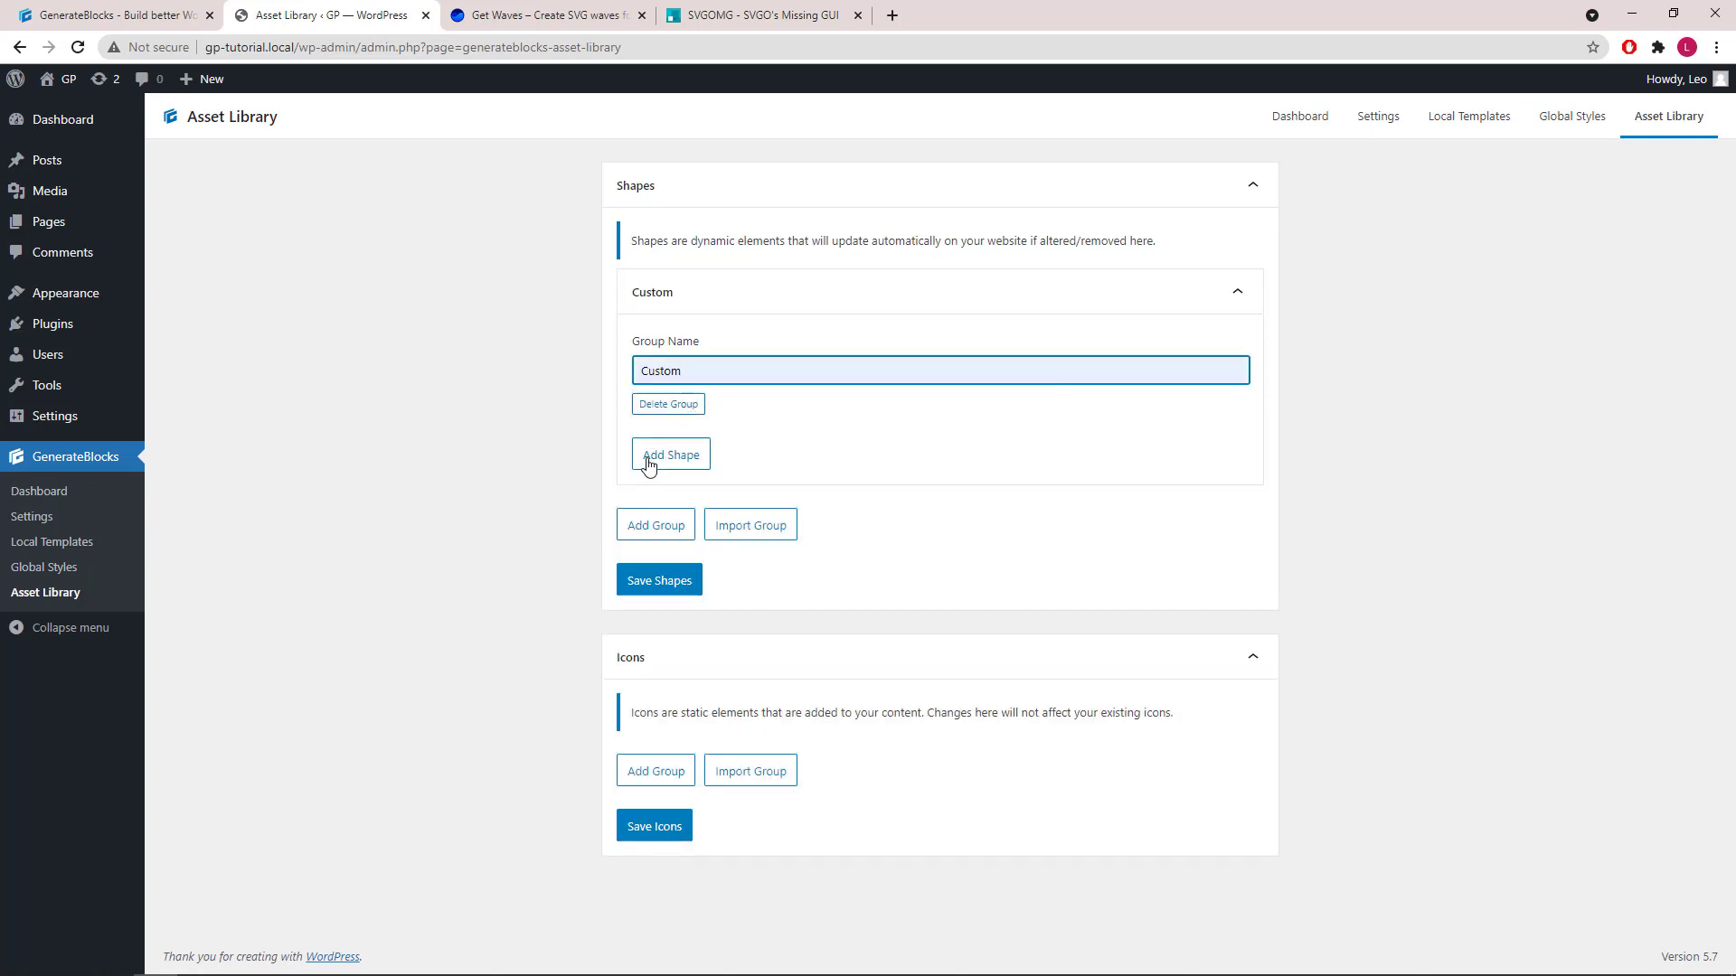
Add a blank shape entry to Custom without choosing a media library file
left_click(670, 454)
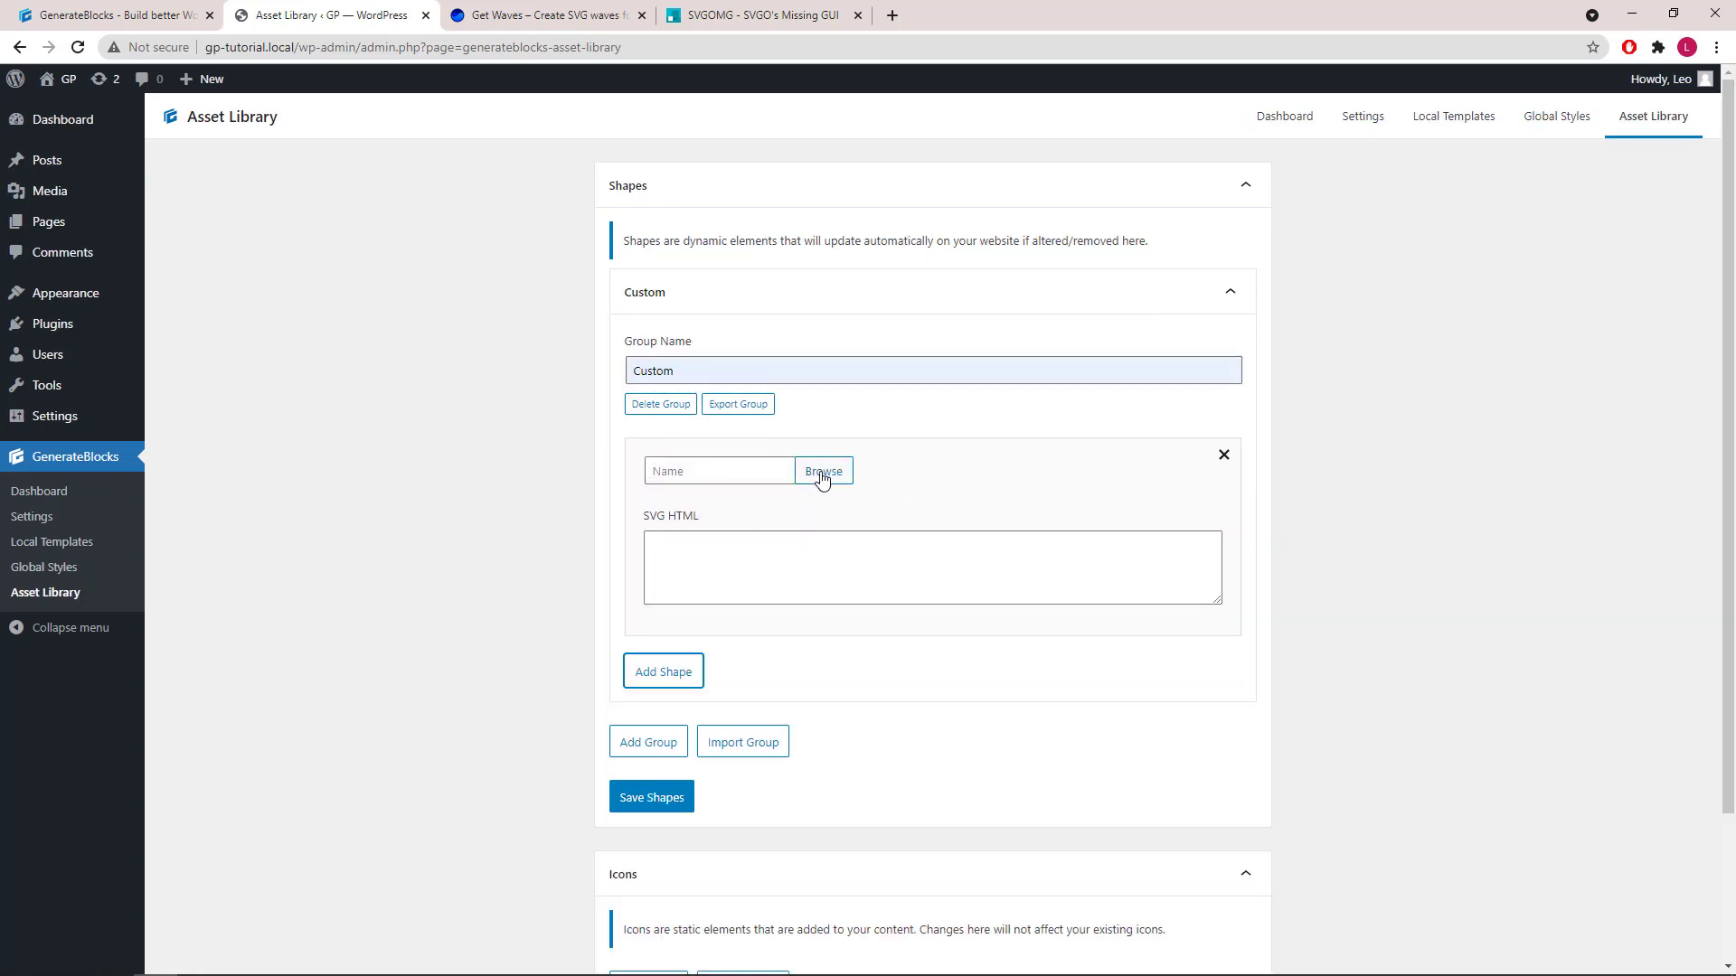
left_click(822, 471)
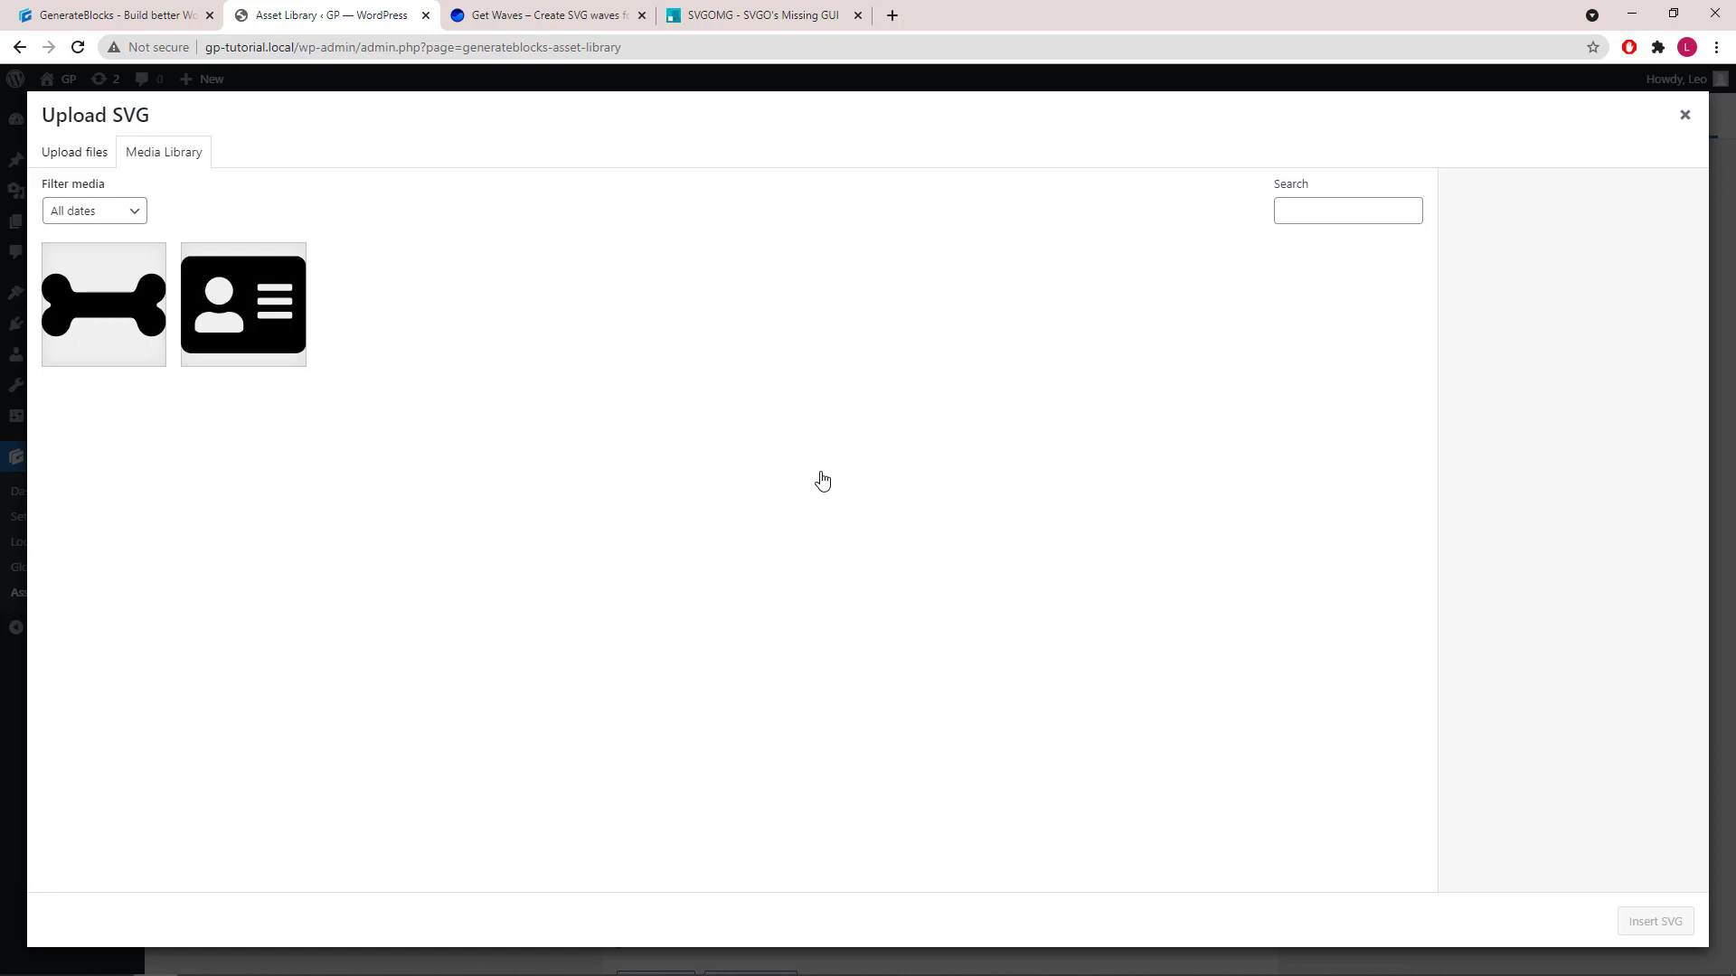
mouse_move(326, 652)
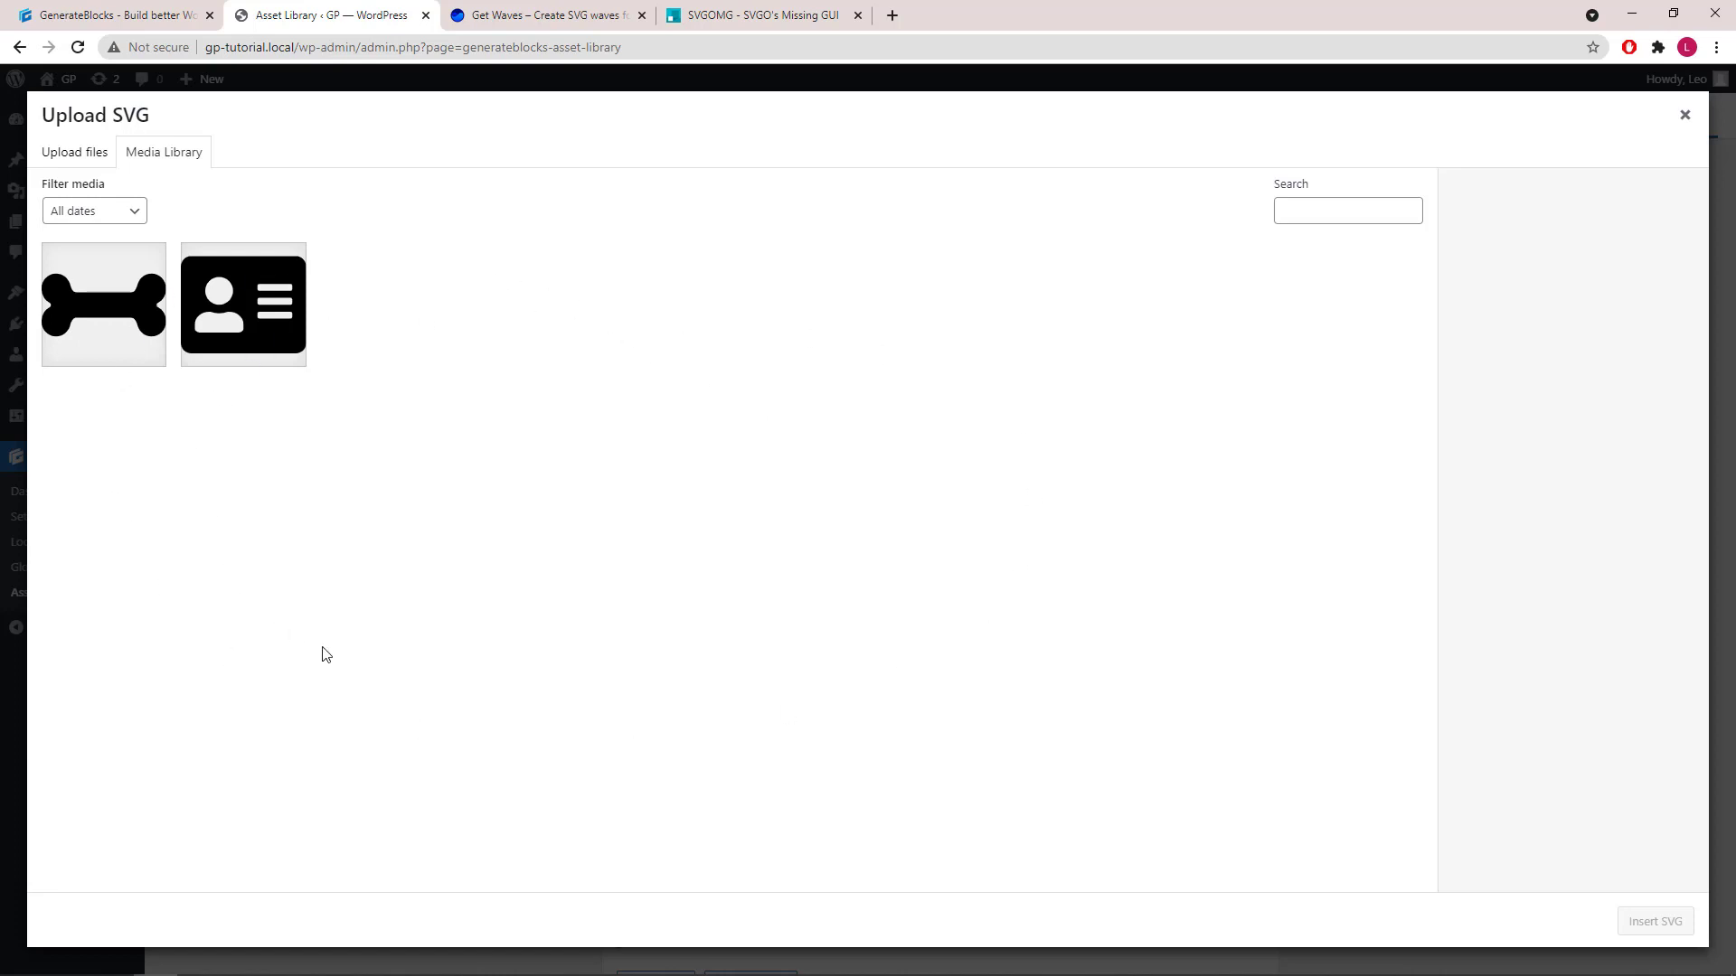
mouse_move(971, 436)
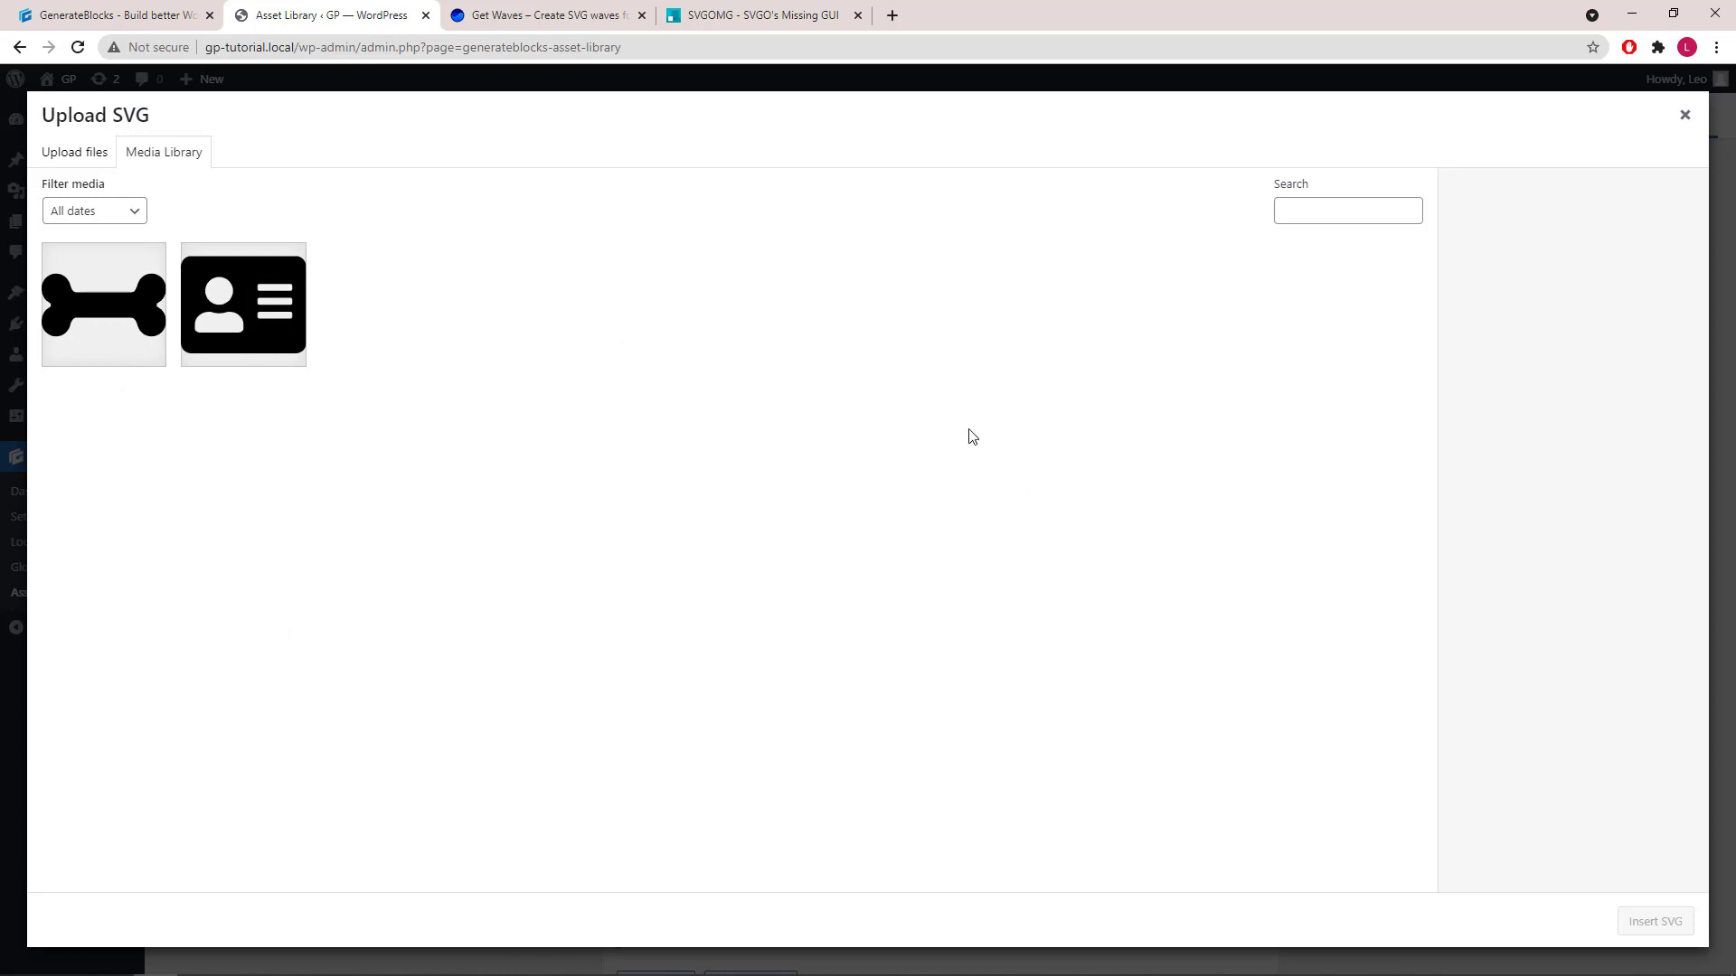
mouse_move(1421, 306)
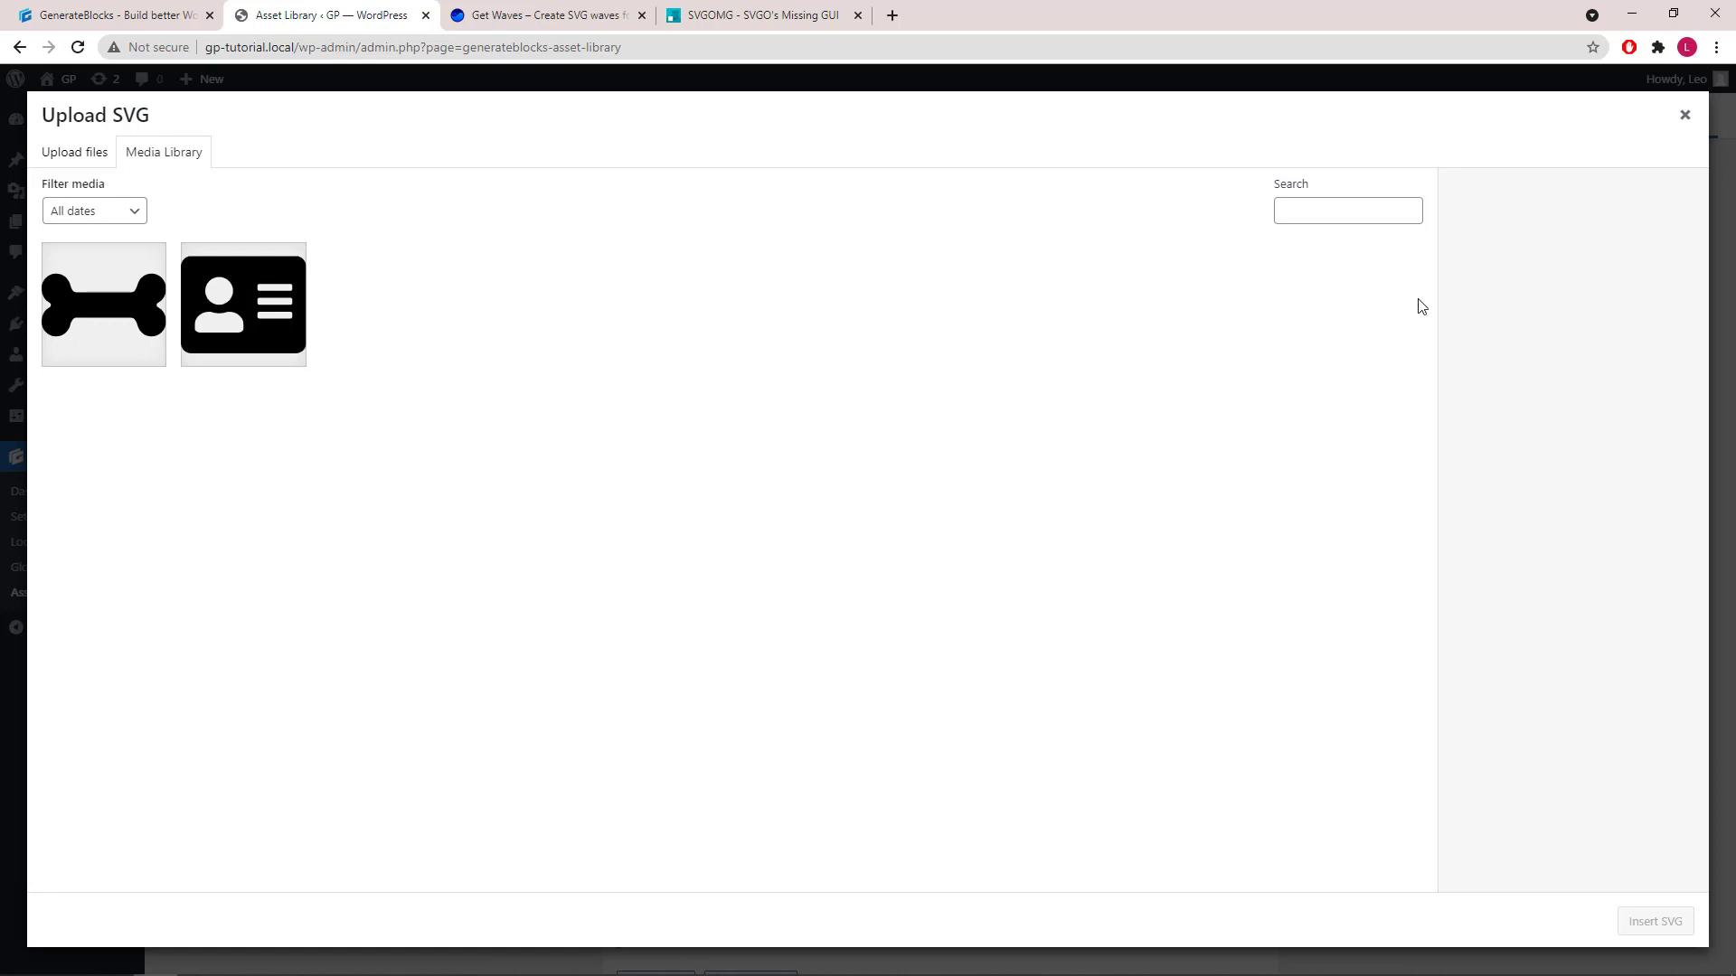
left_click(1683, 114)
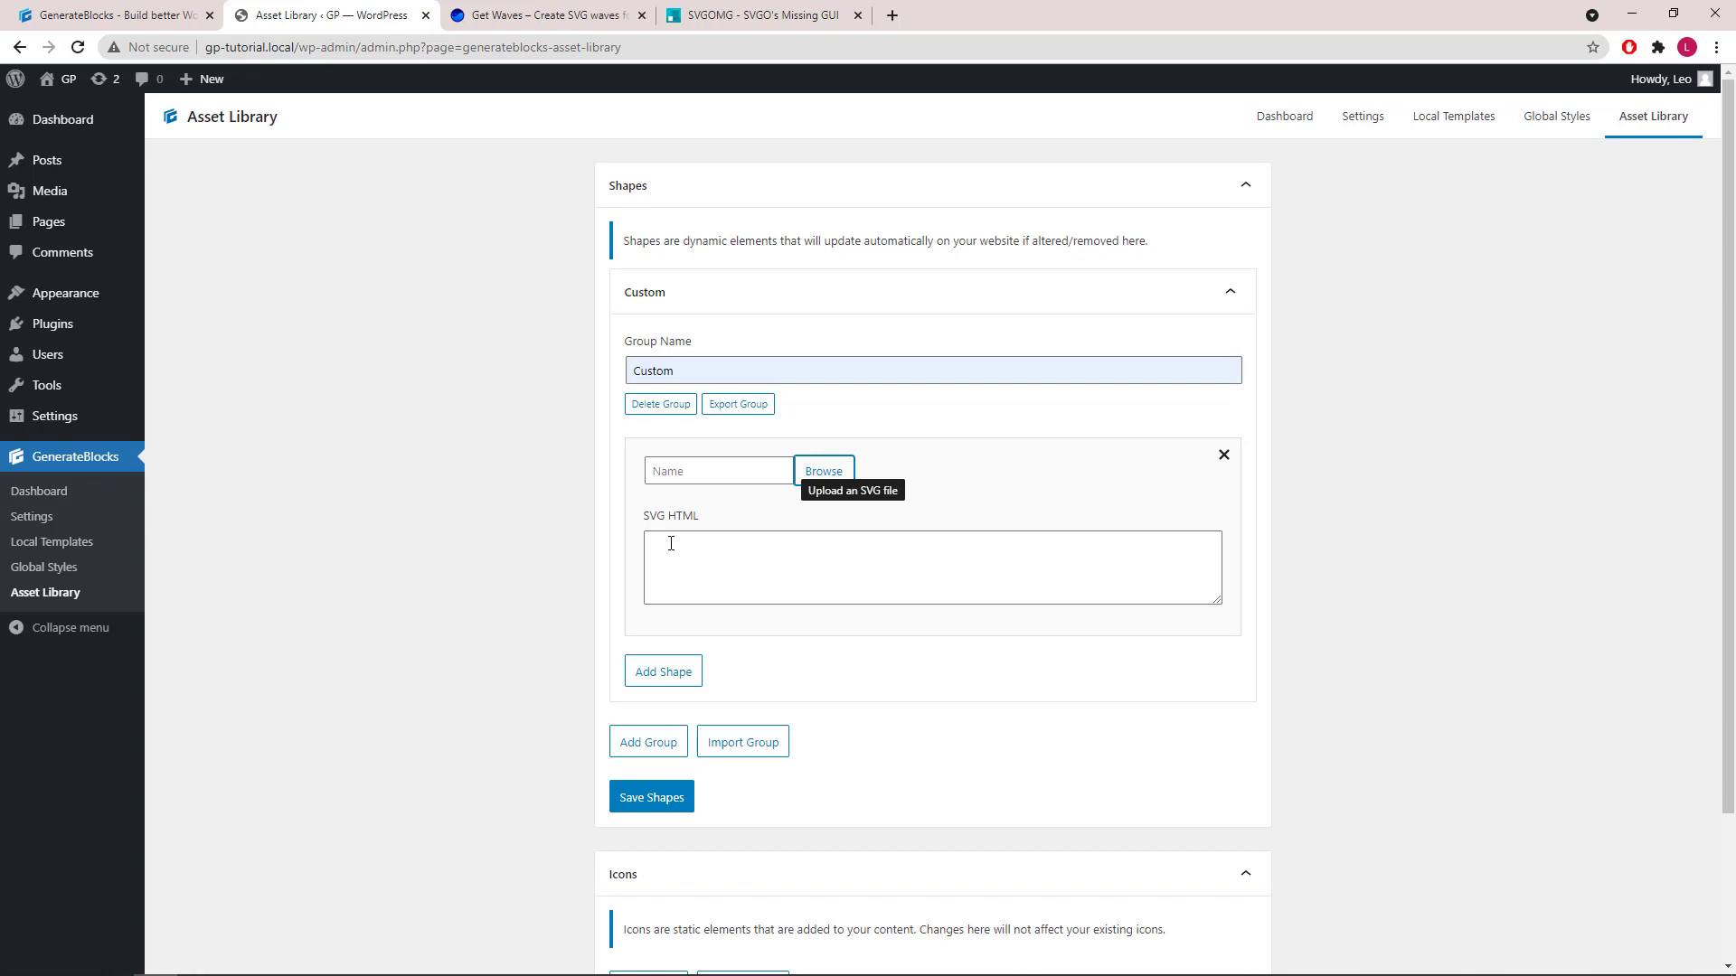
left_click(932, 566)
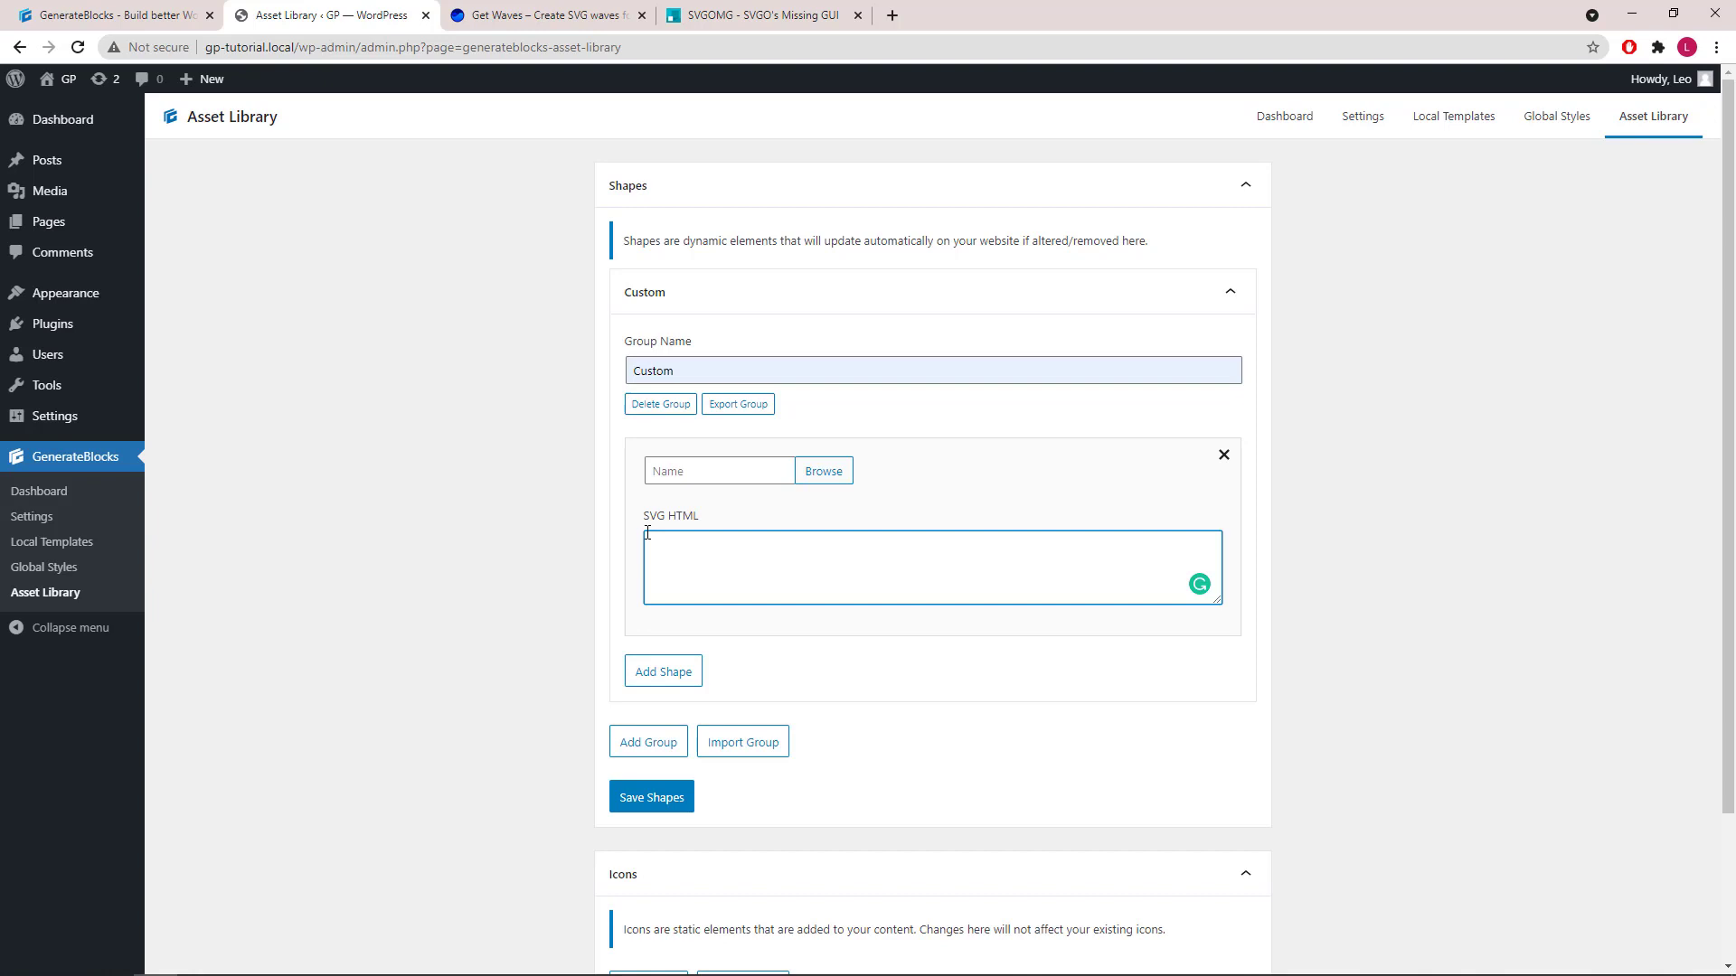
left_click(542, 14)
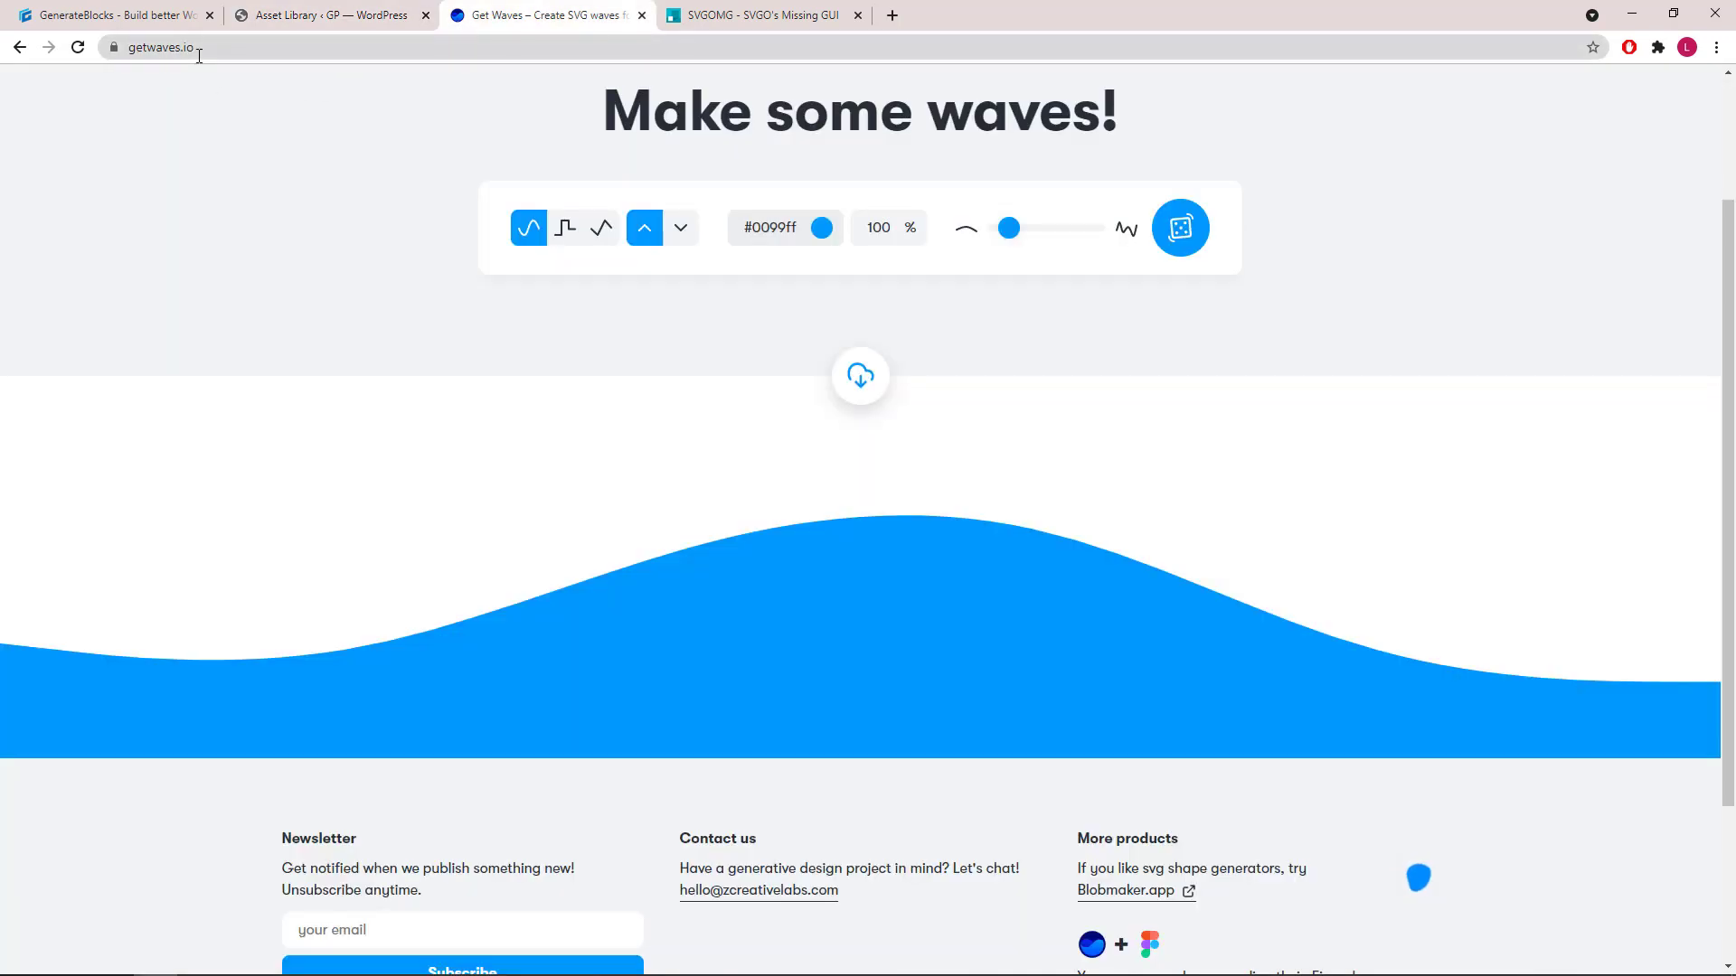
Make a sharp, flipped, stepped wave with its fill cleared and copy its SVG code
left_click(161, 46)
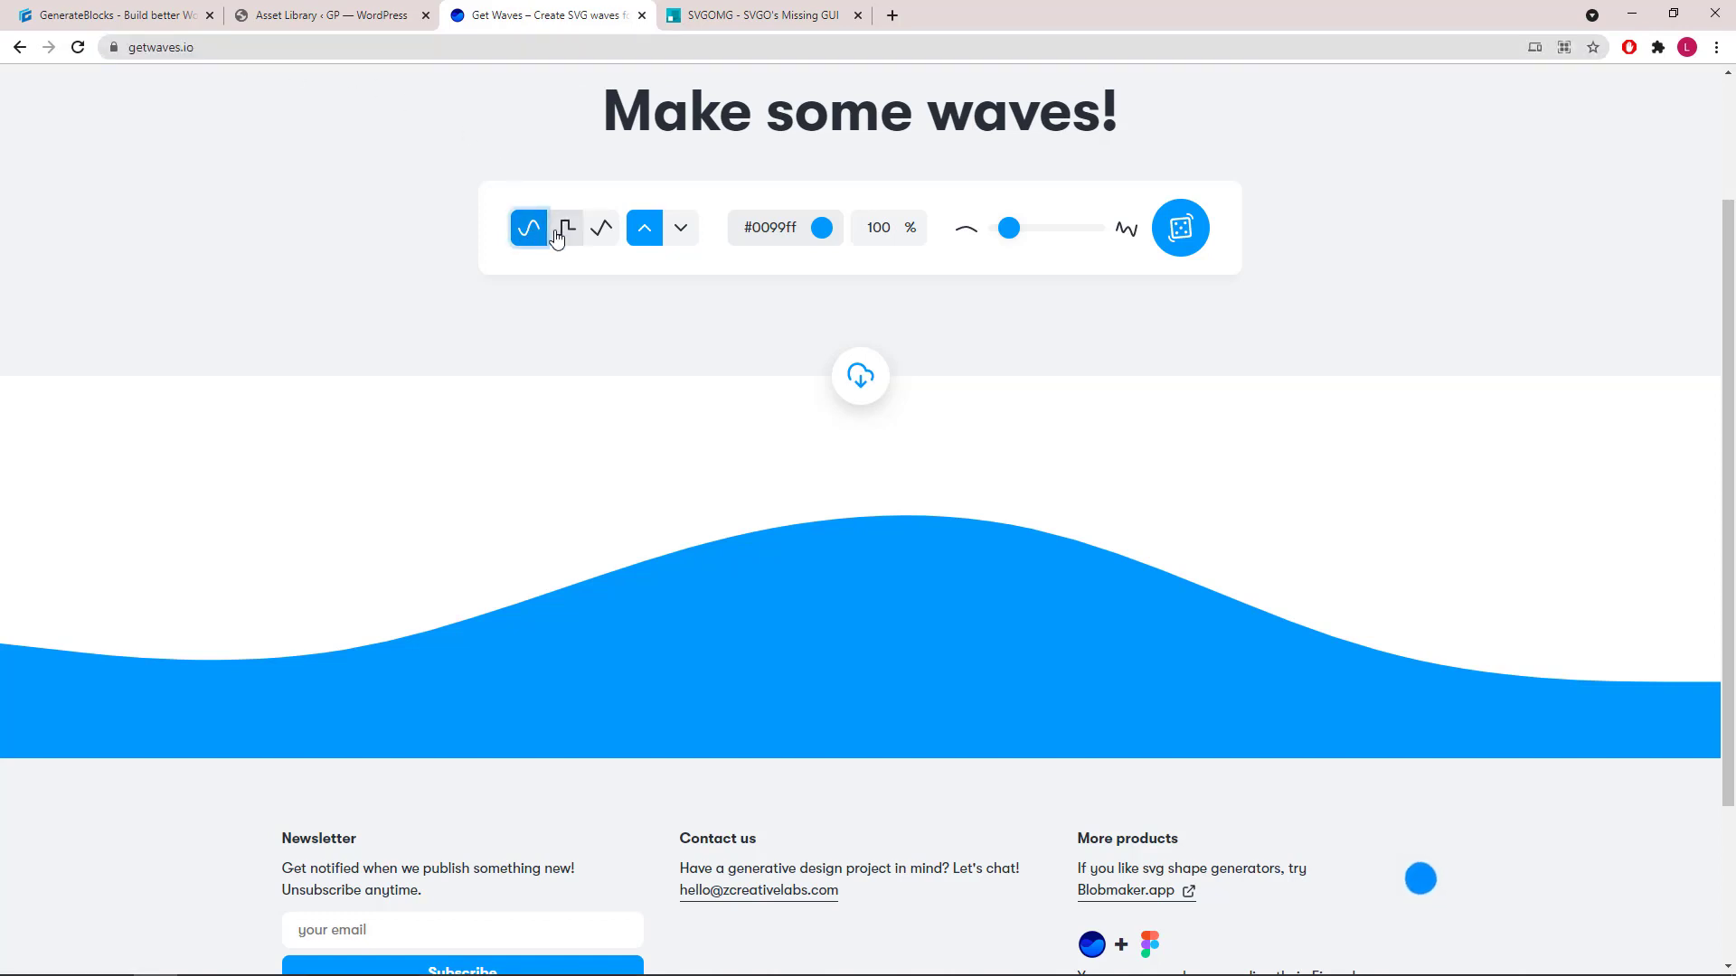
left_click(601, 227)
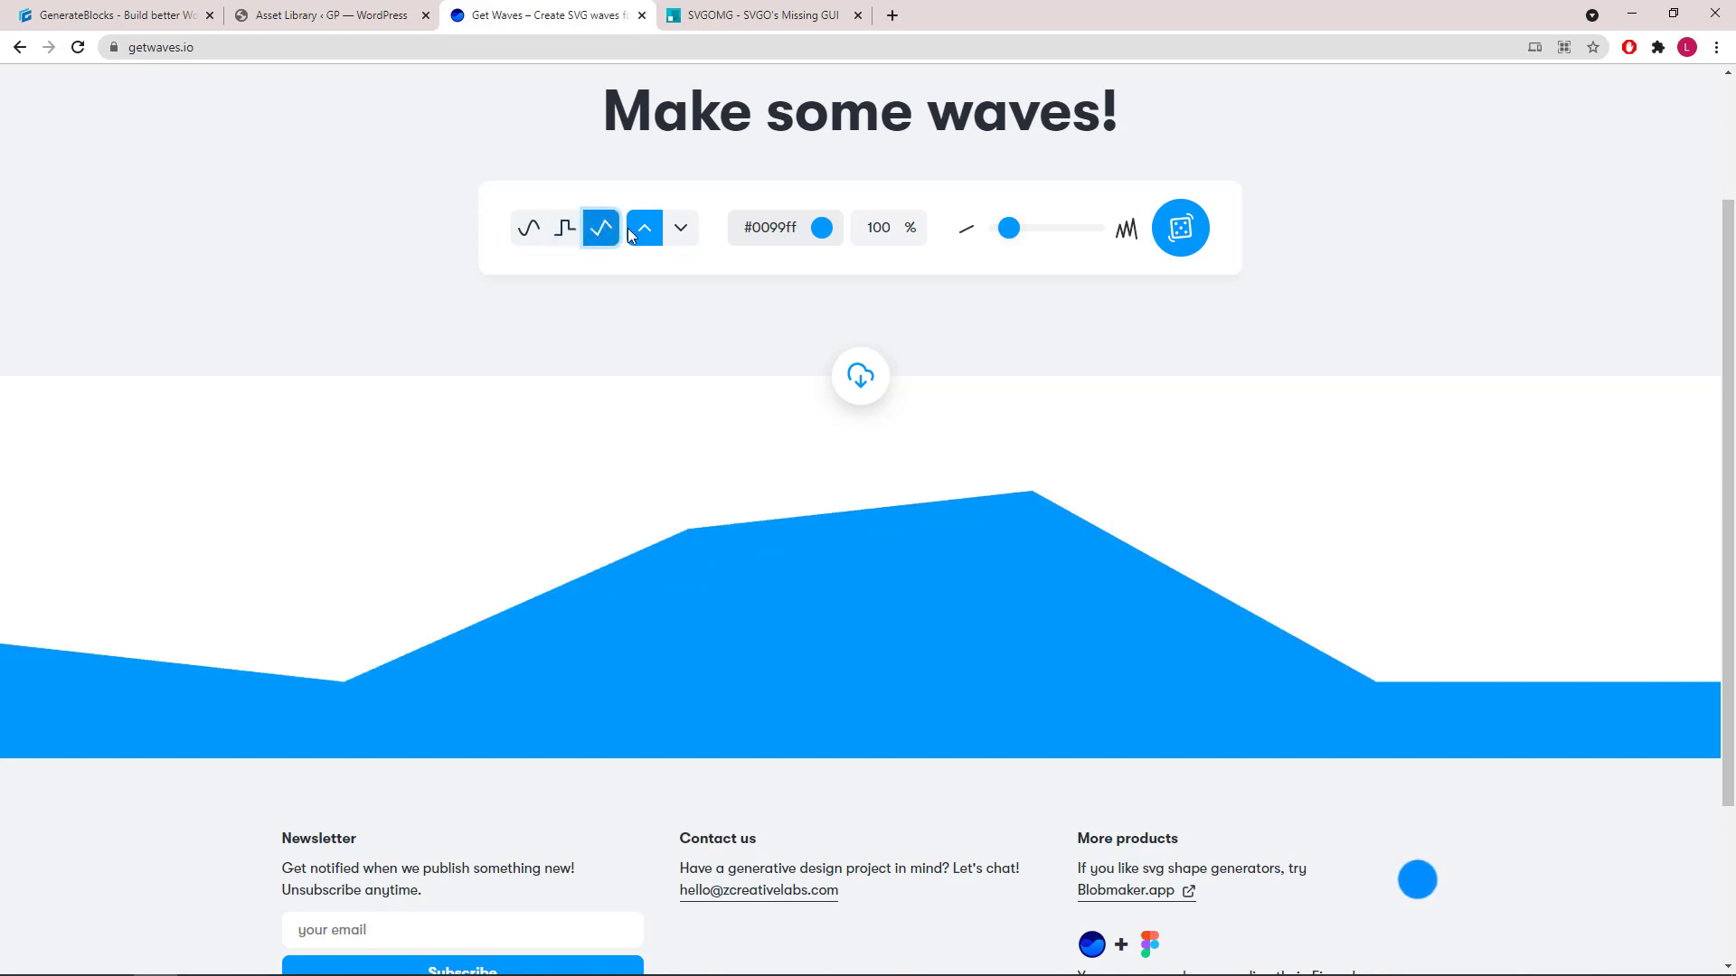
left_click(680, 228)
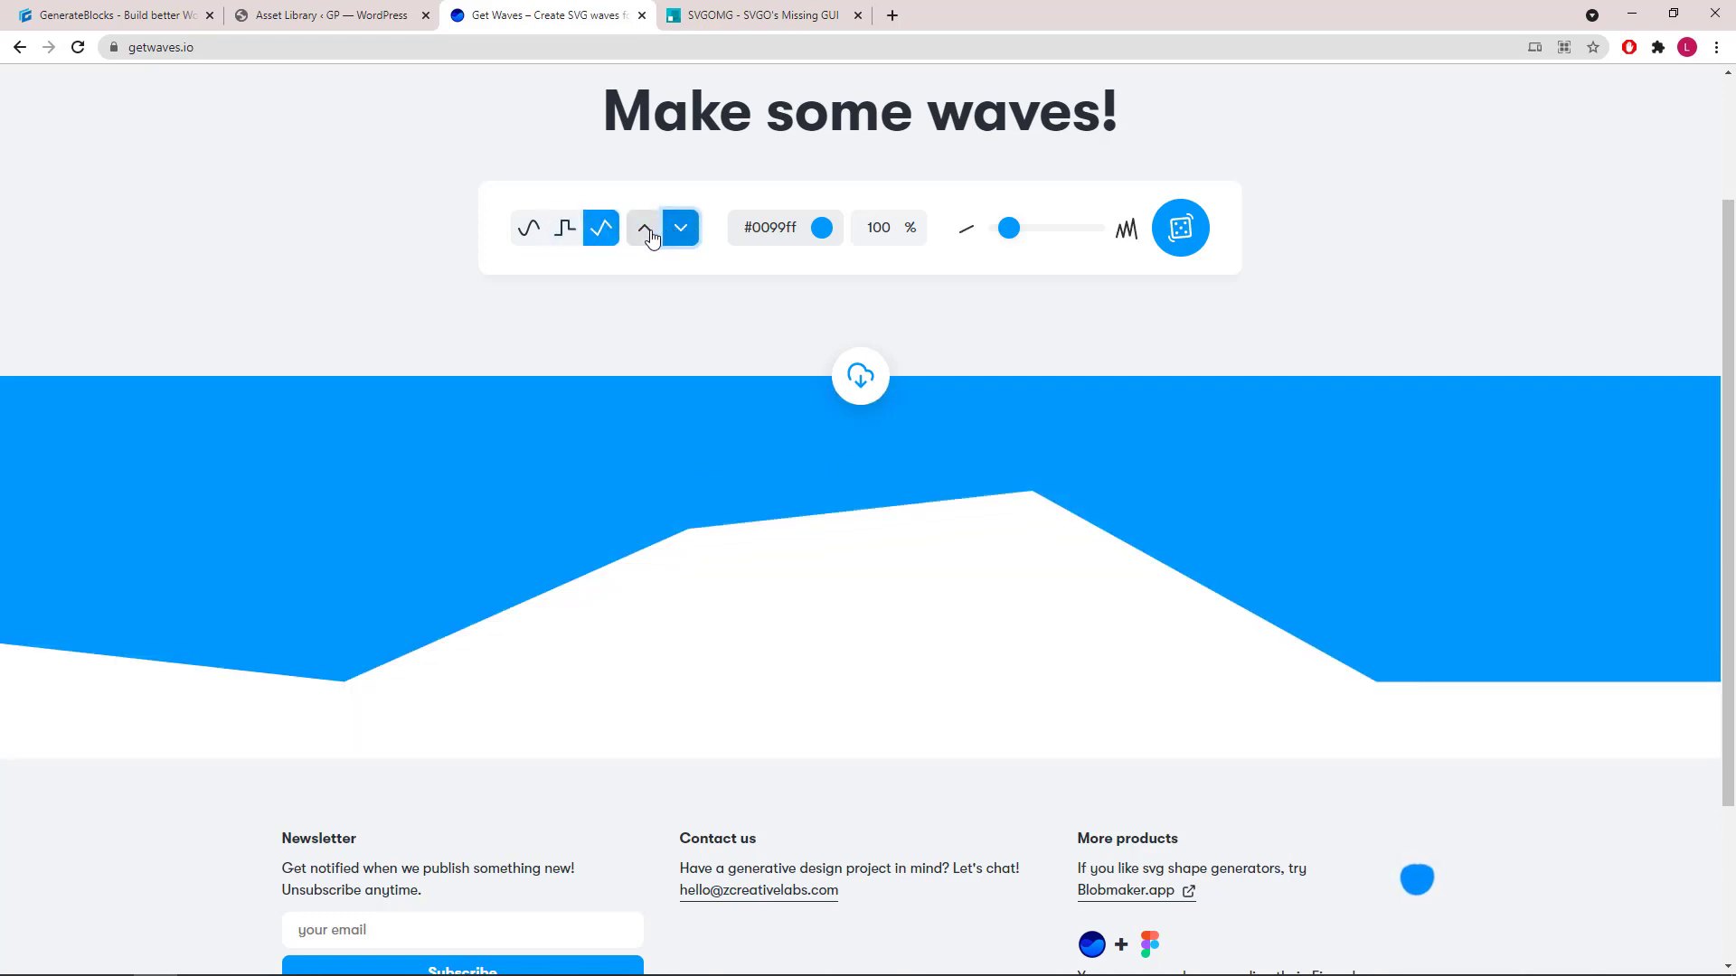
left_click(565, 228)
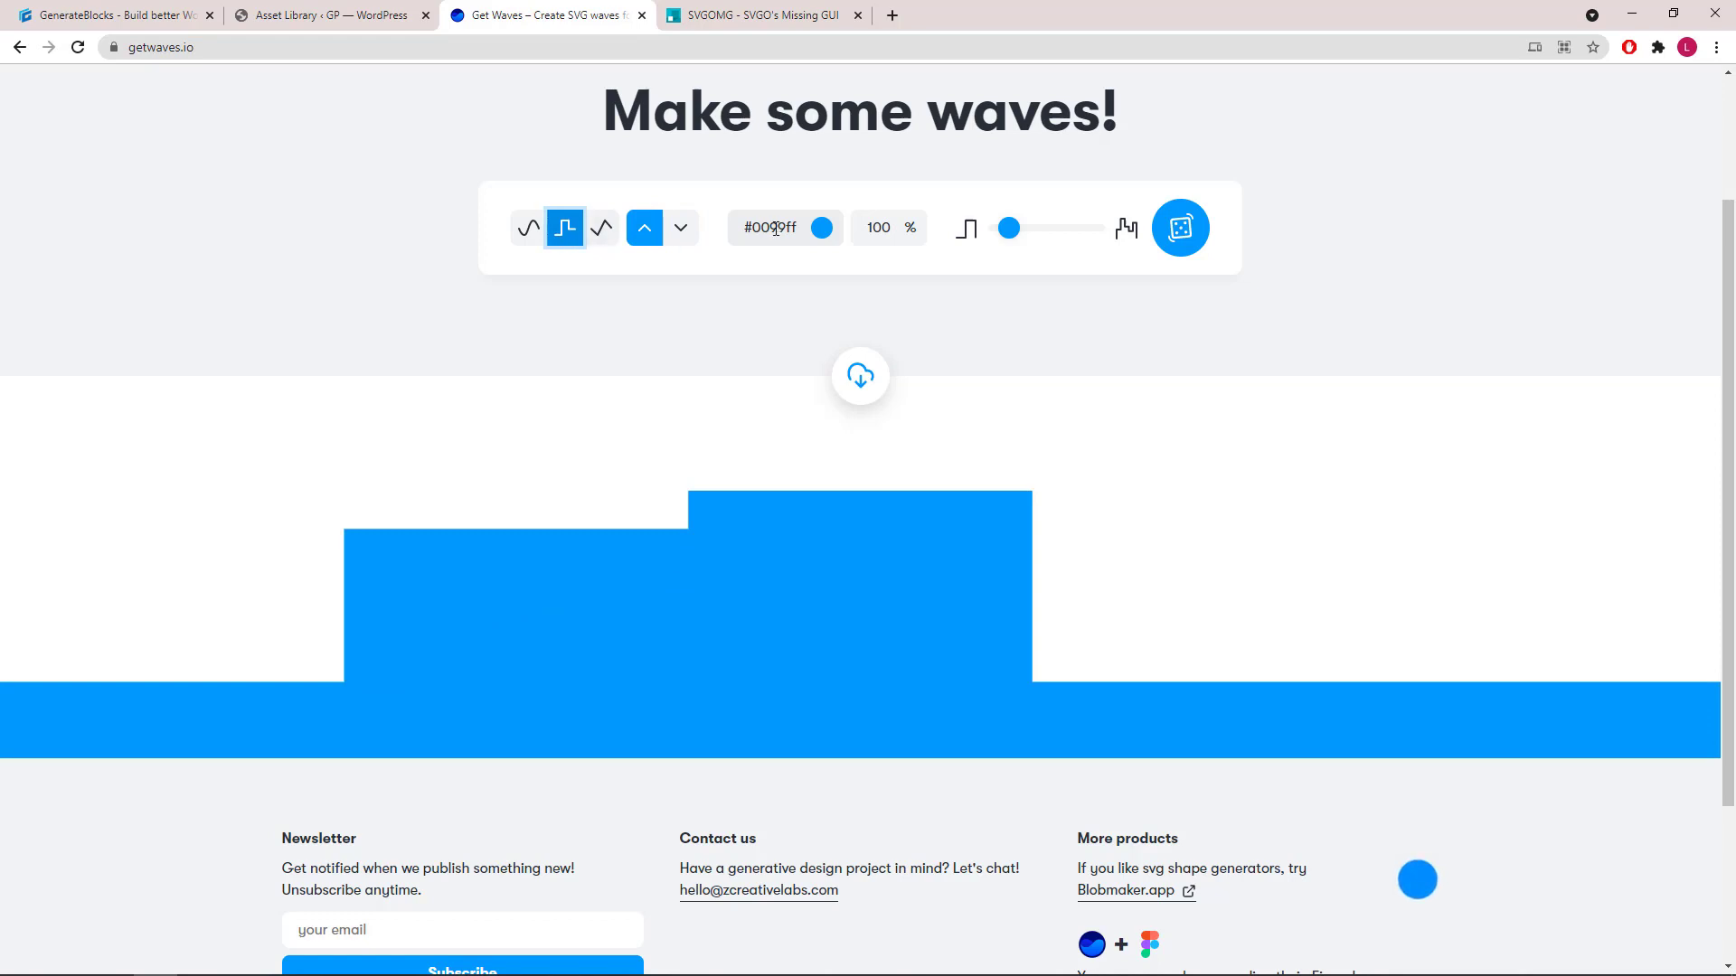
left_click(774, 228)
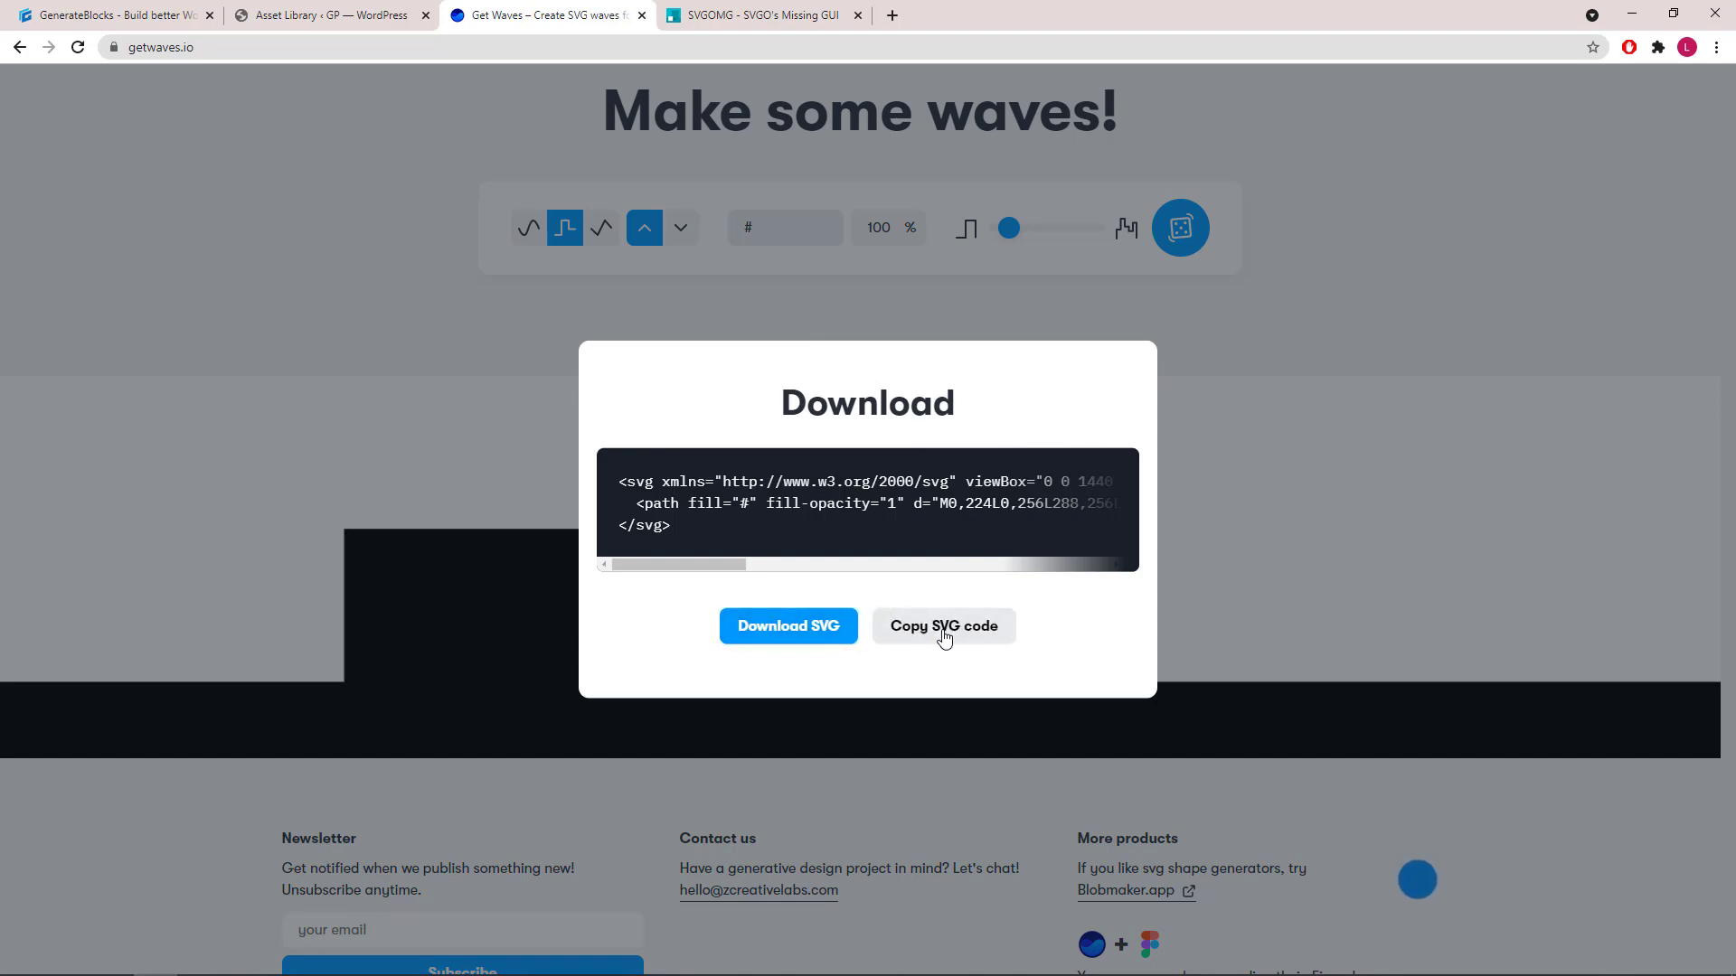
left_click(942, 626)
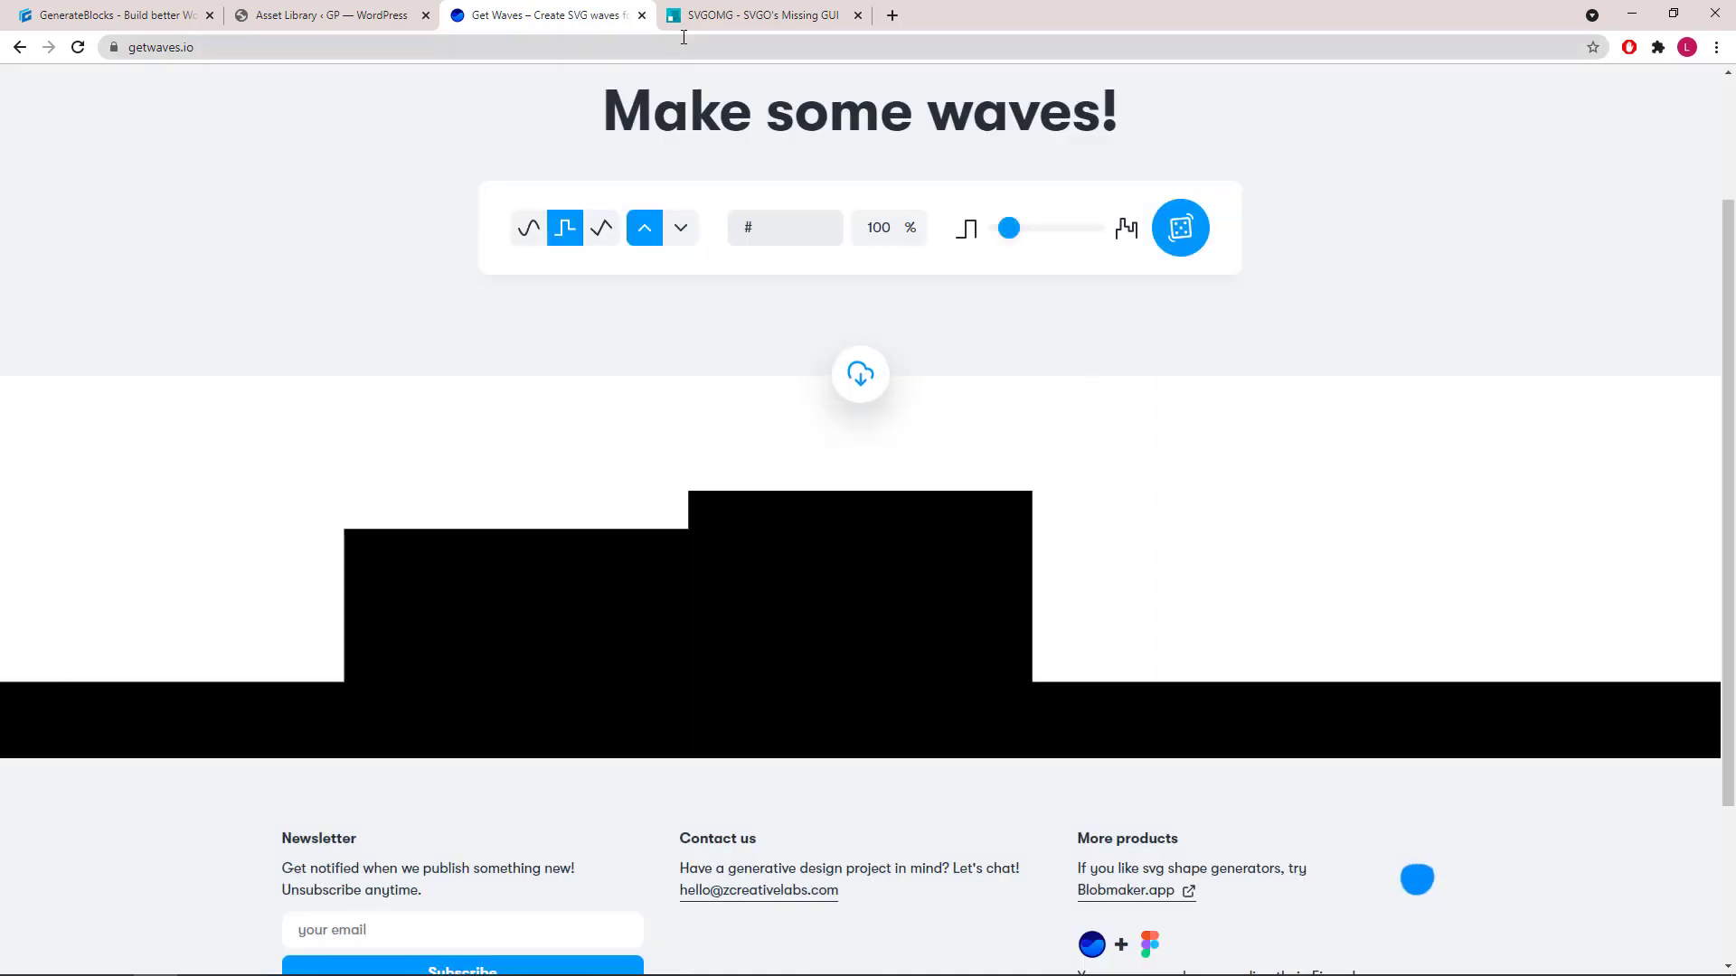
left_click(764, 14)
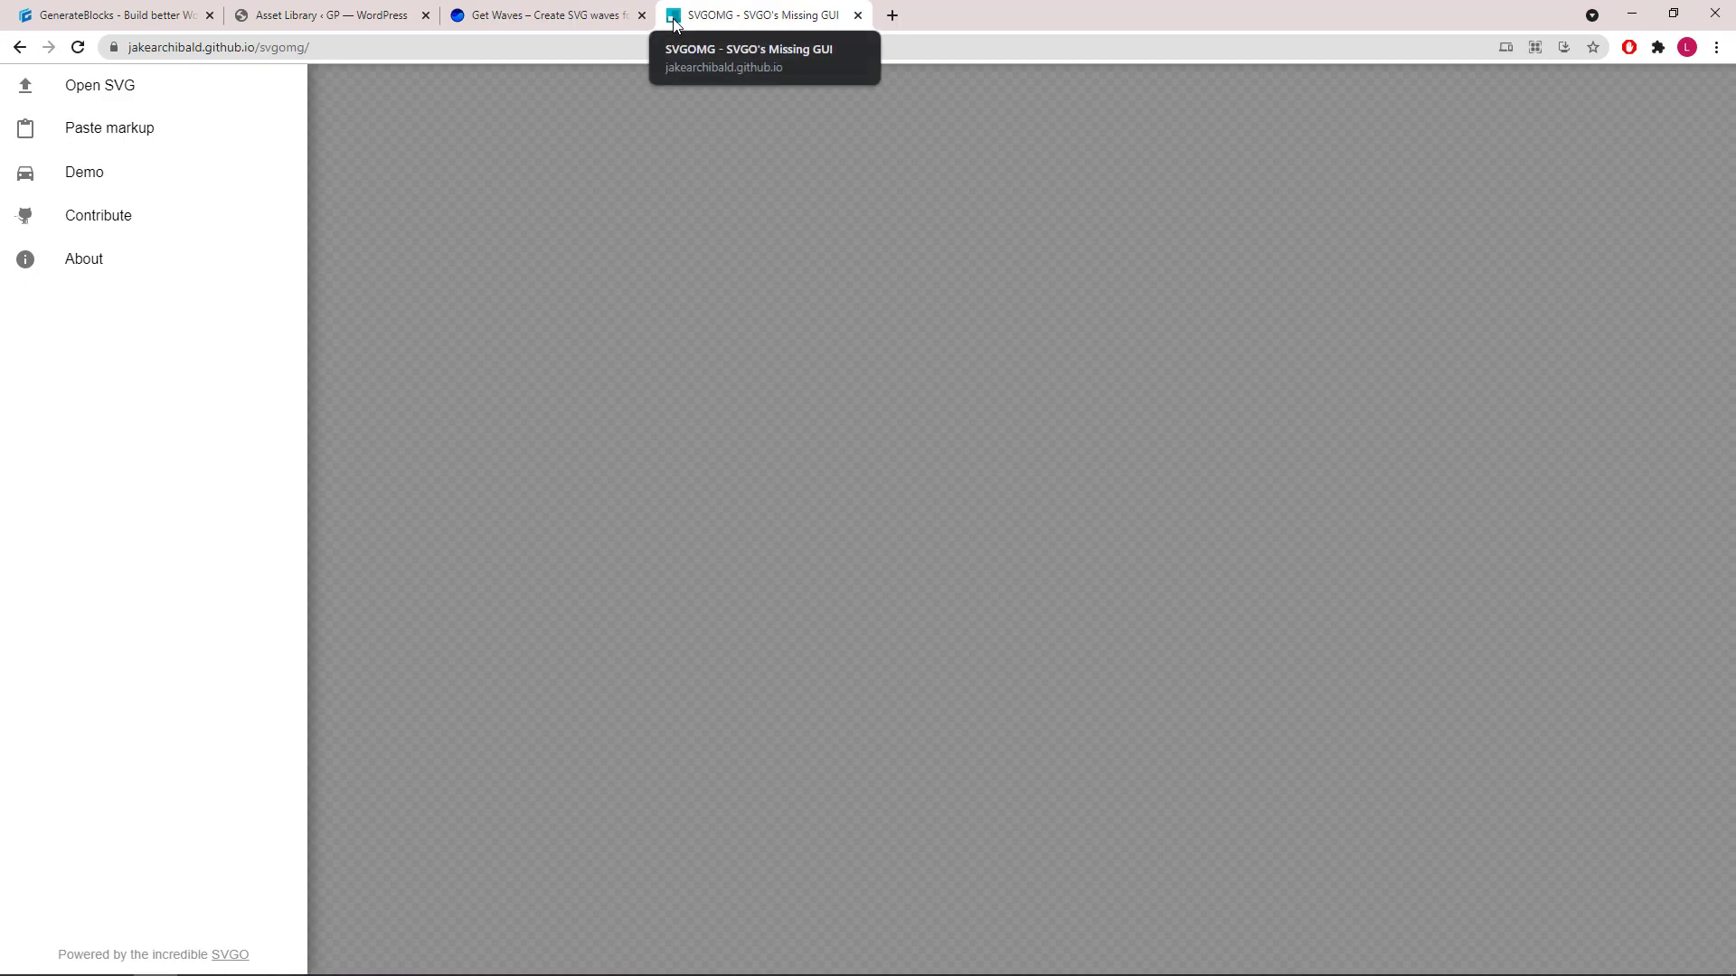
Paste the wave markup into SVGOMG, shrinking it from 181 to 136 bytes
left_click(218, 46)
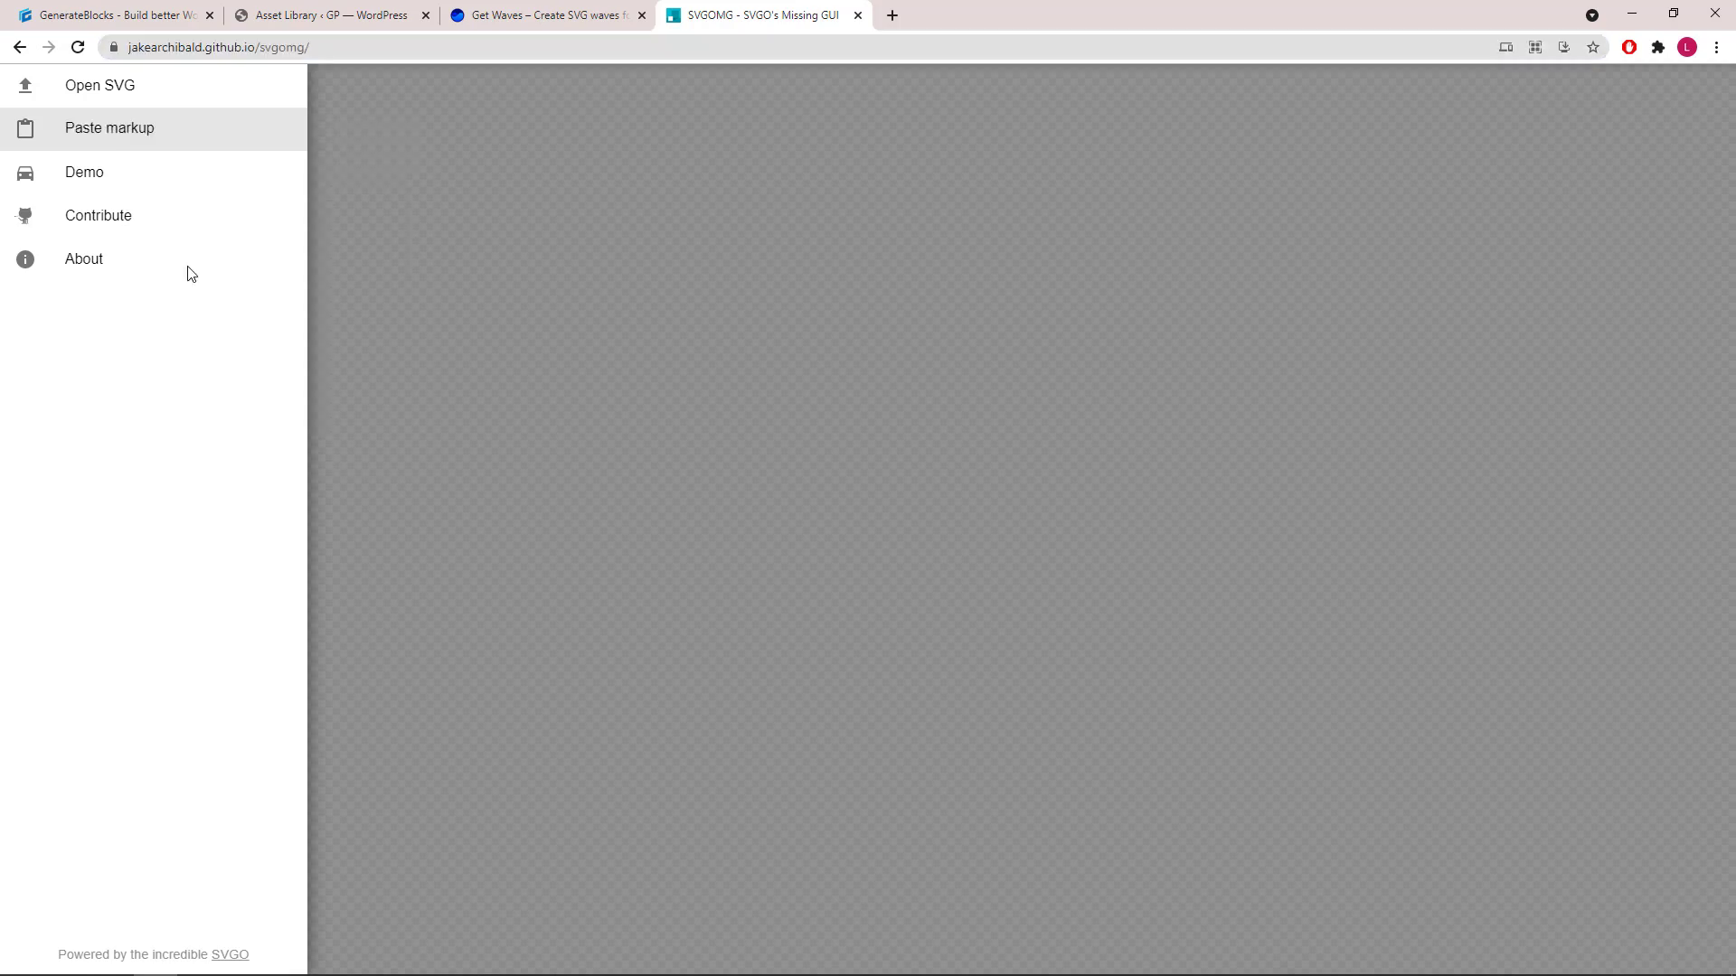
left_click(109, 127)
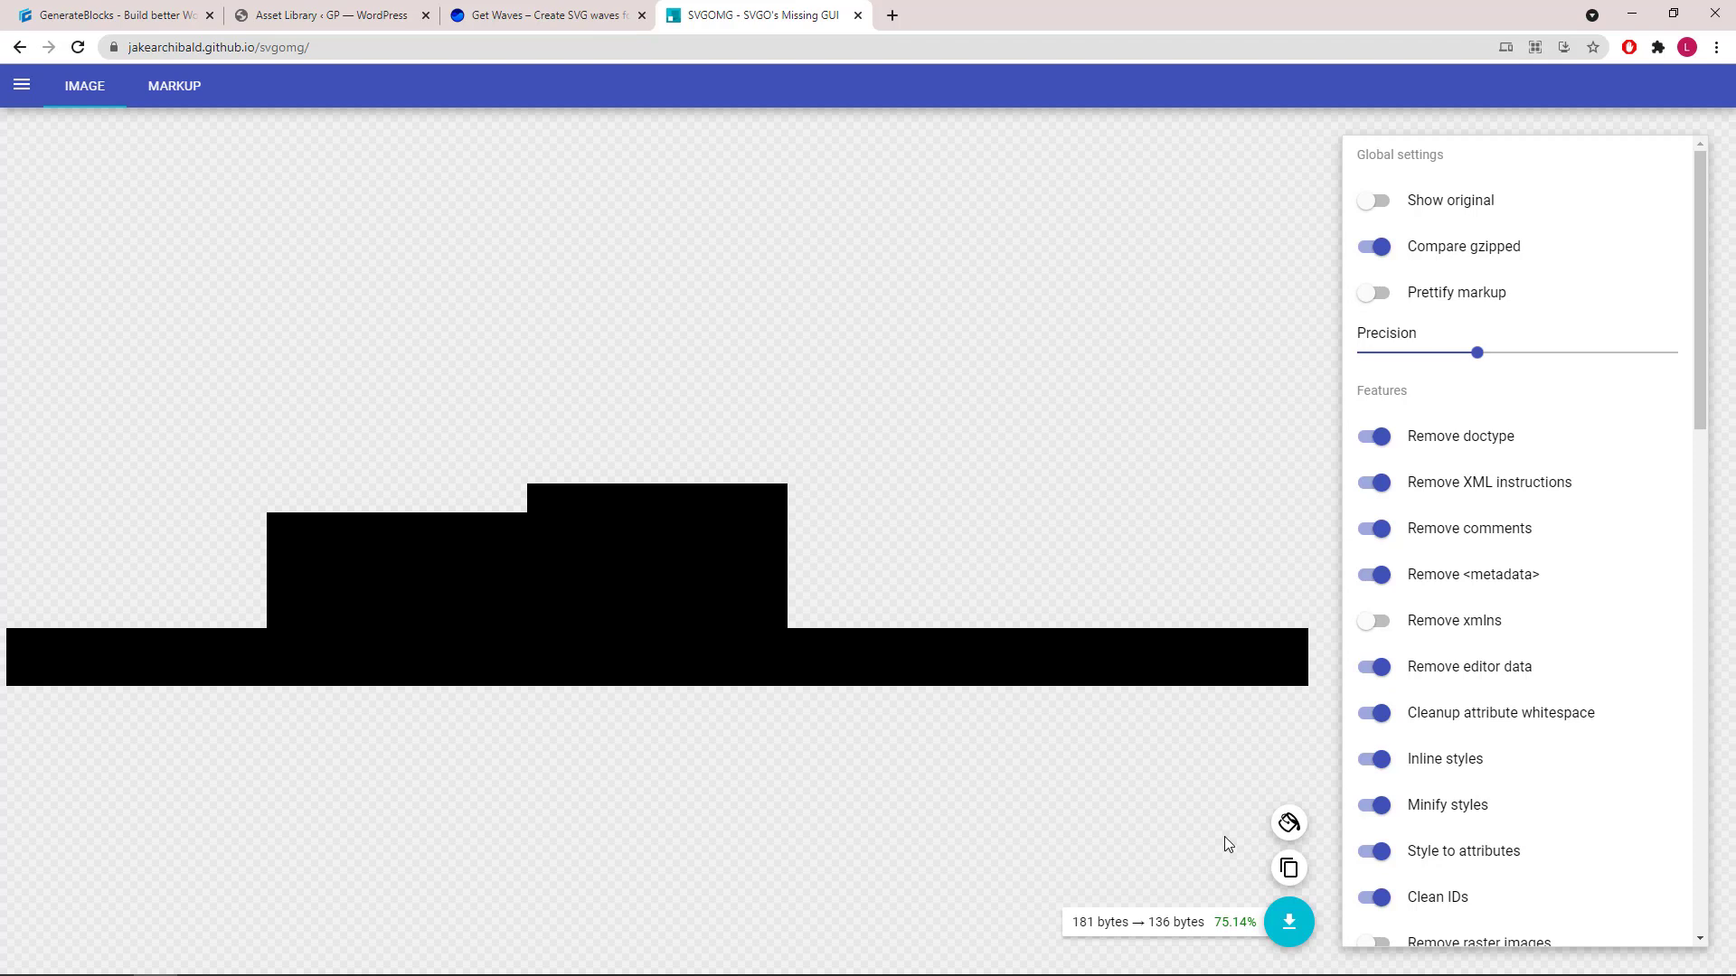
mouse_move(1288, 868)
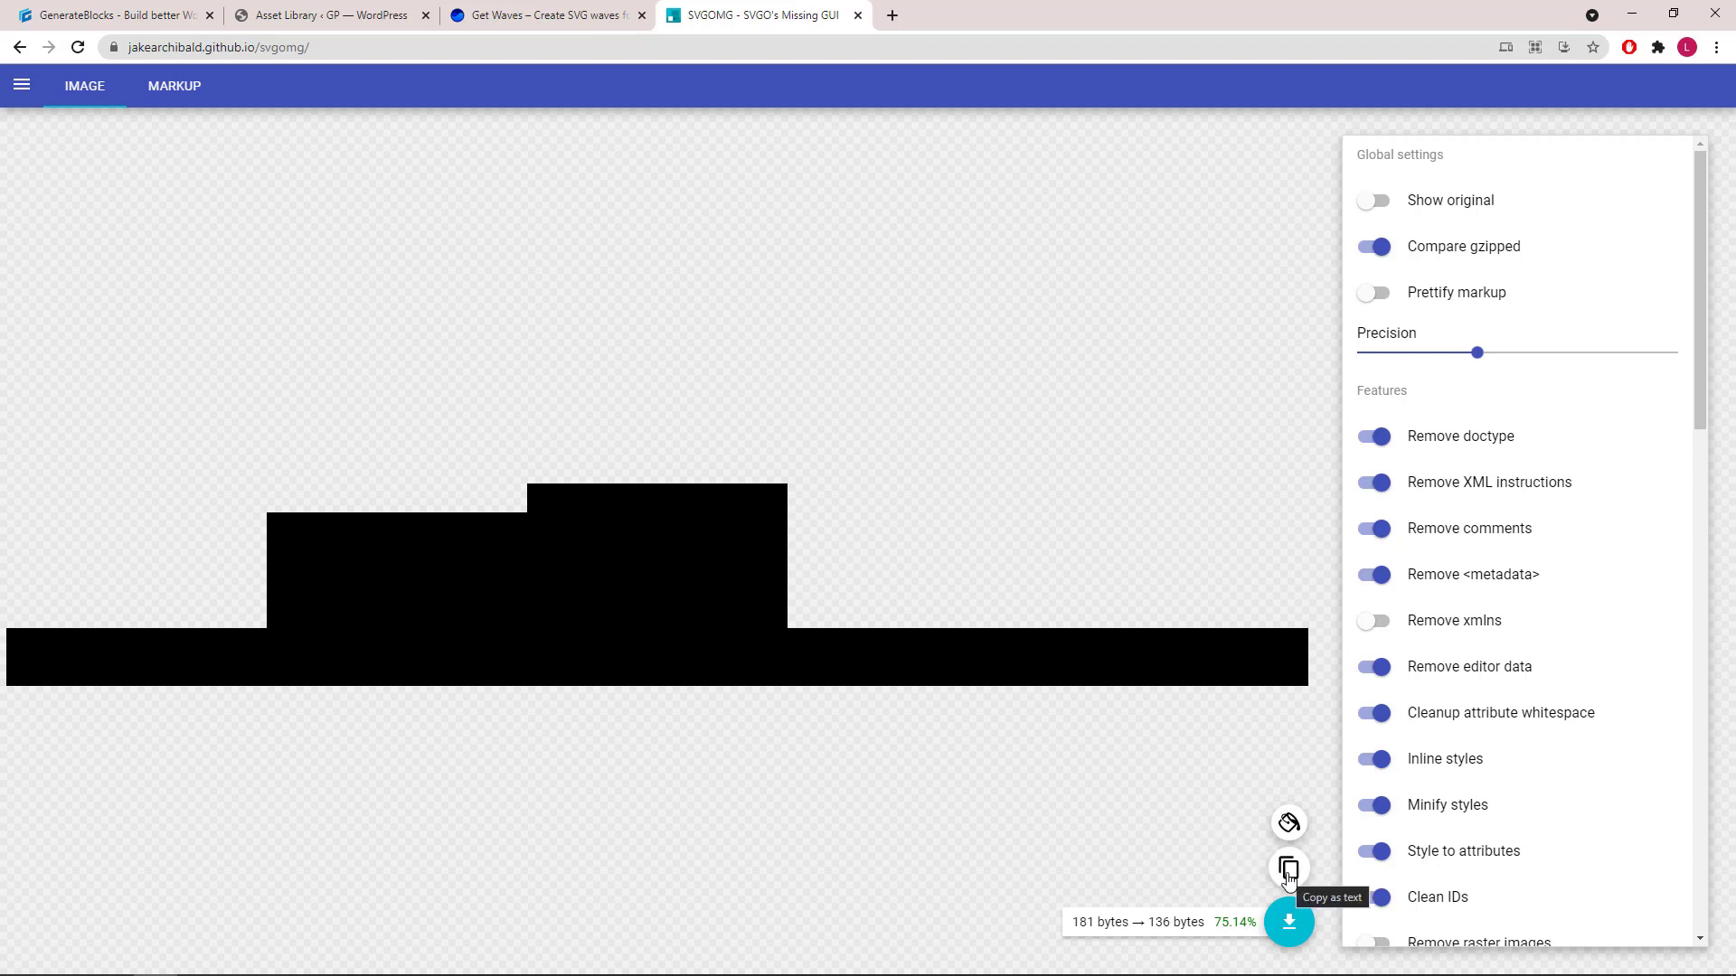
mouse_move(325, 70)
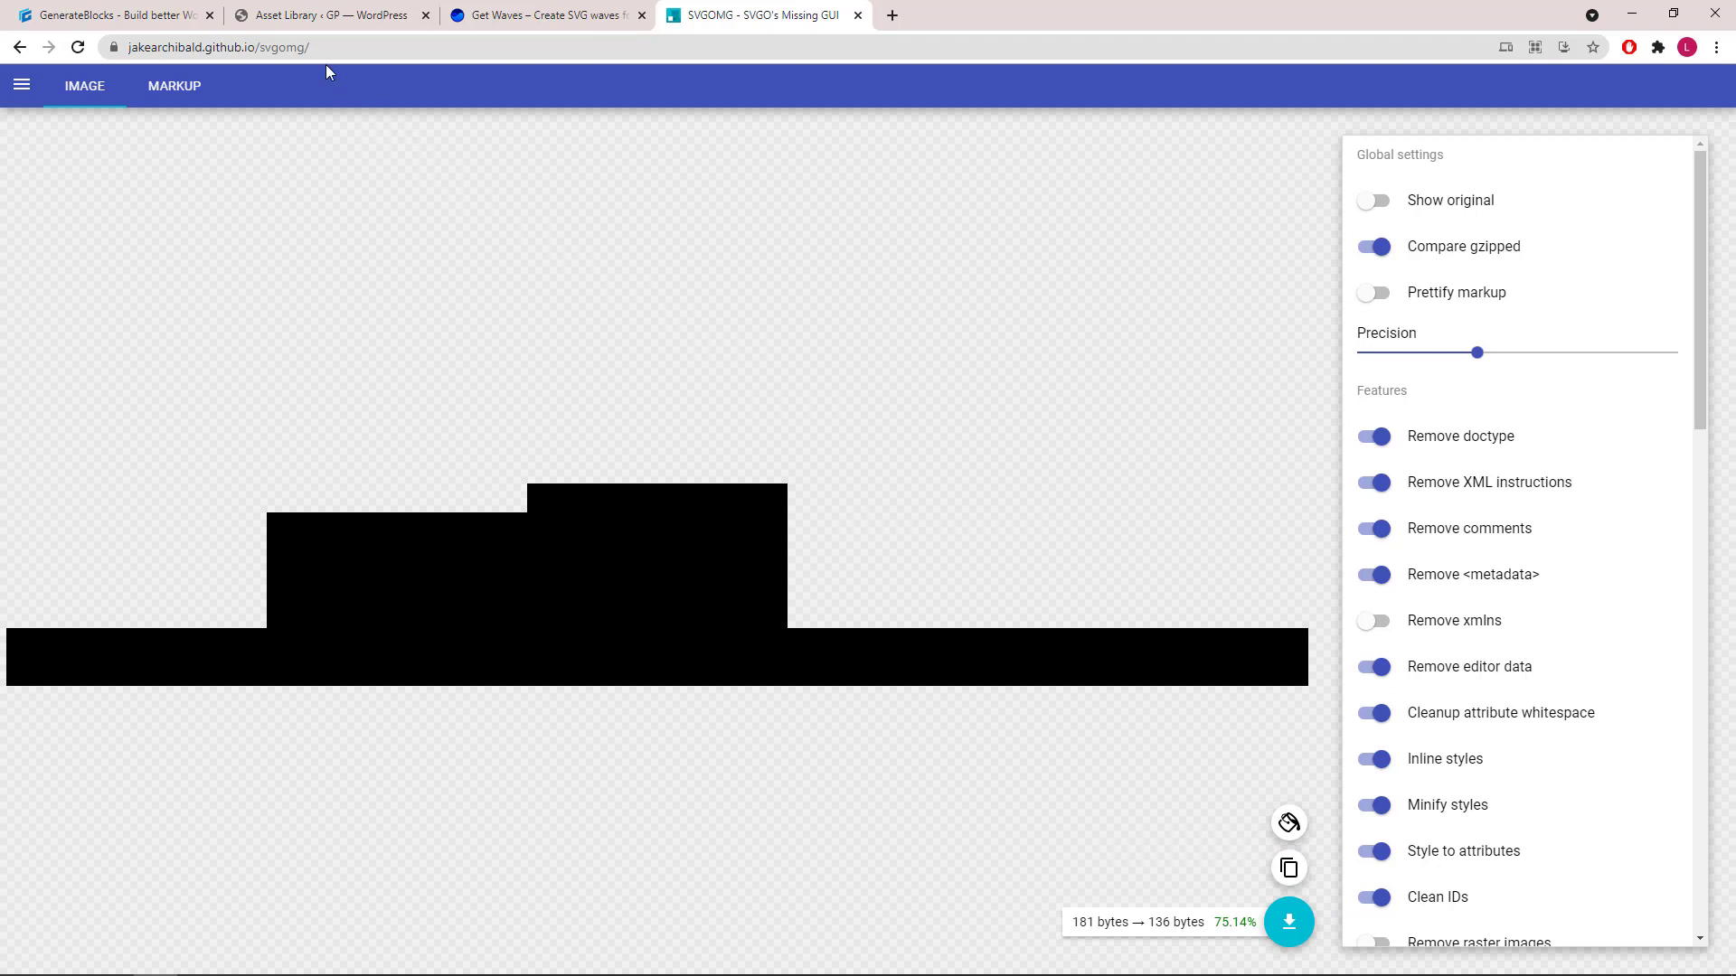
left_click(327, 14)
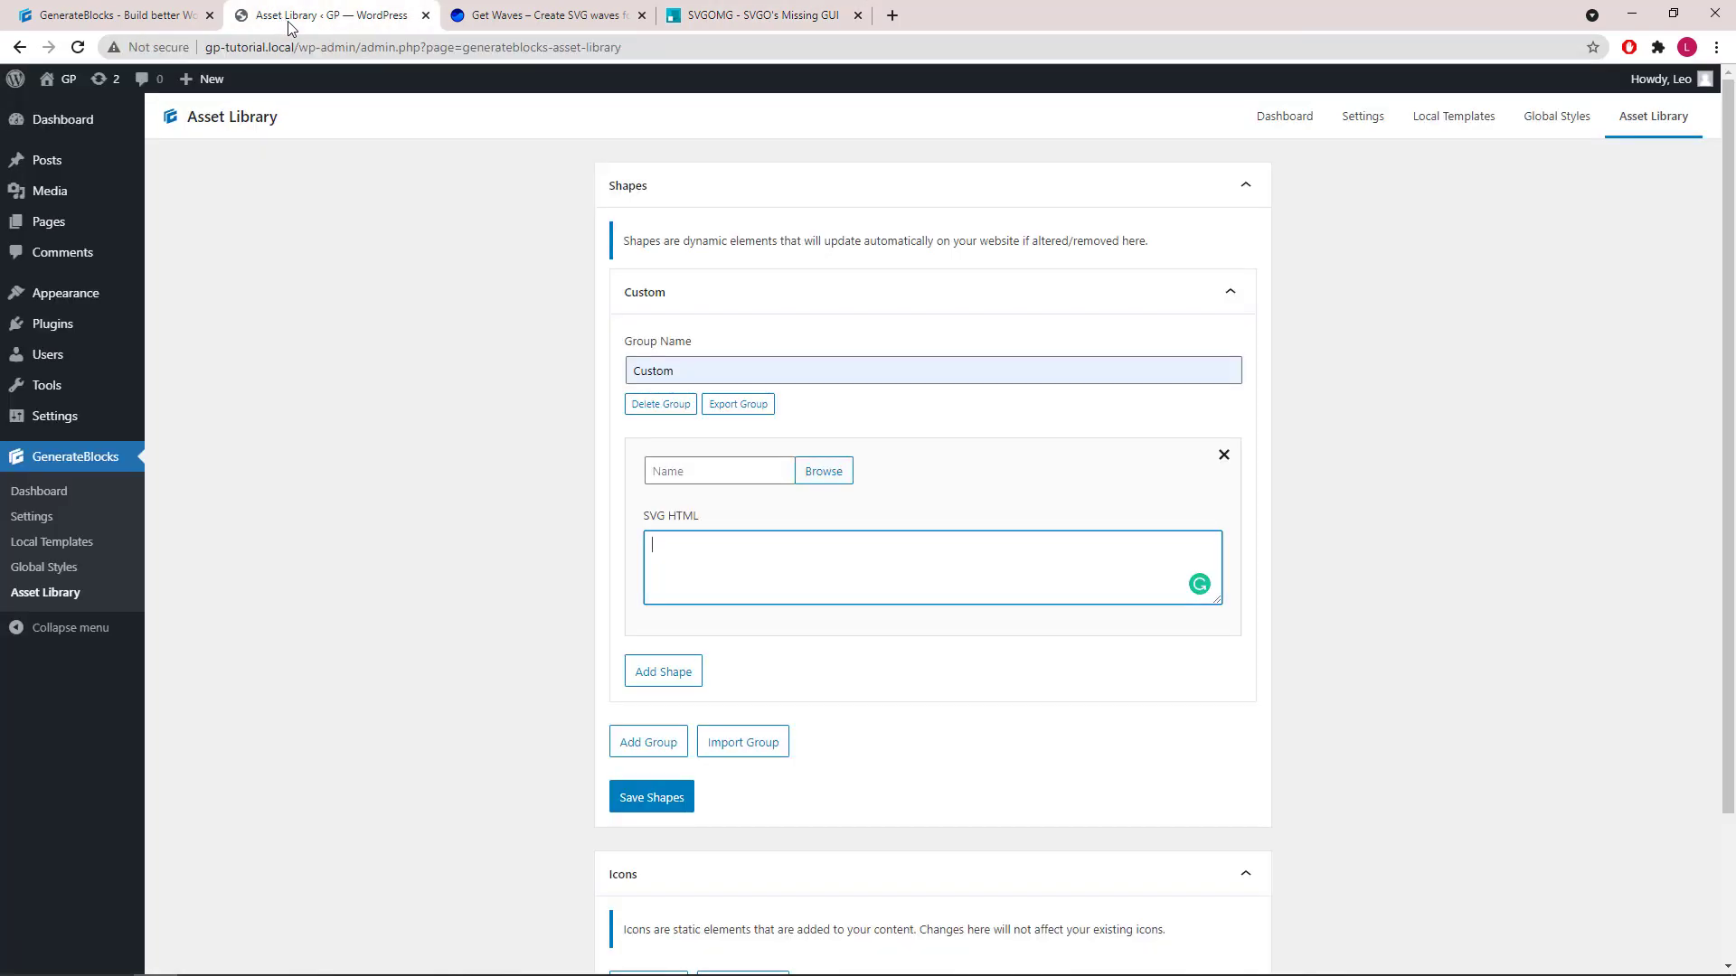
Paste the optimised SVG into the shape, name it 'squares', and save the shapes
right_click(719, 564)
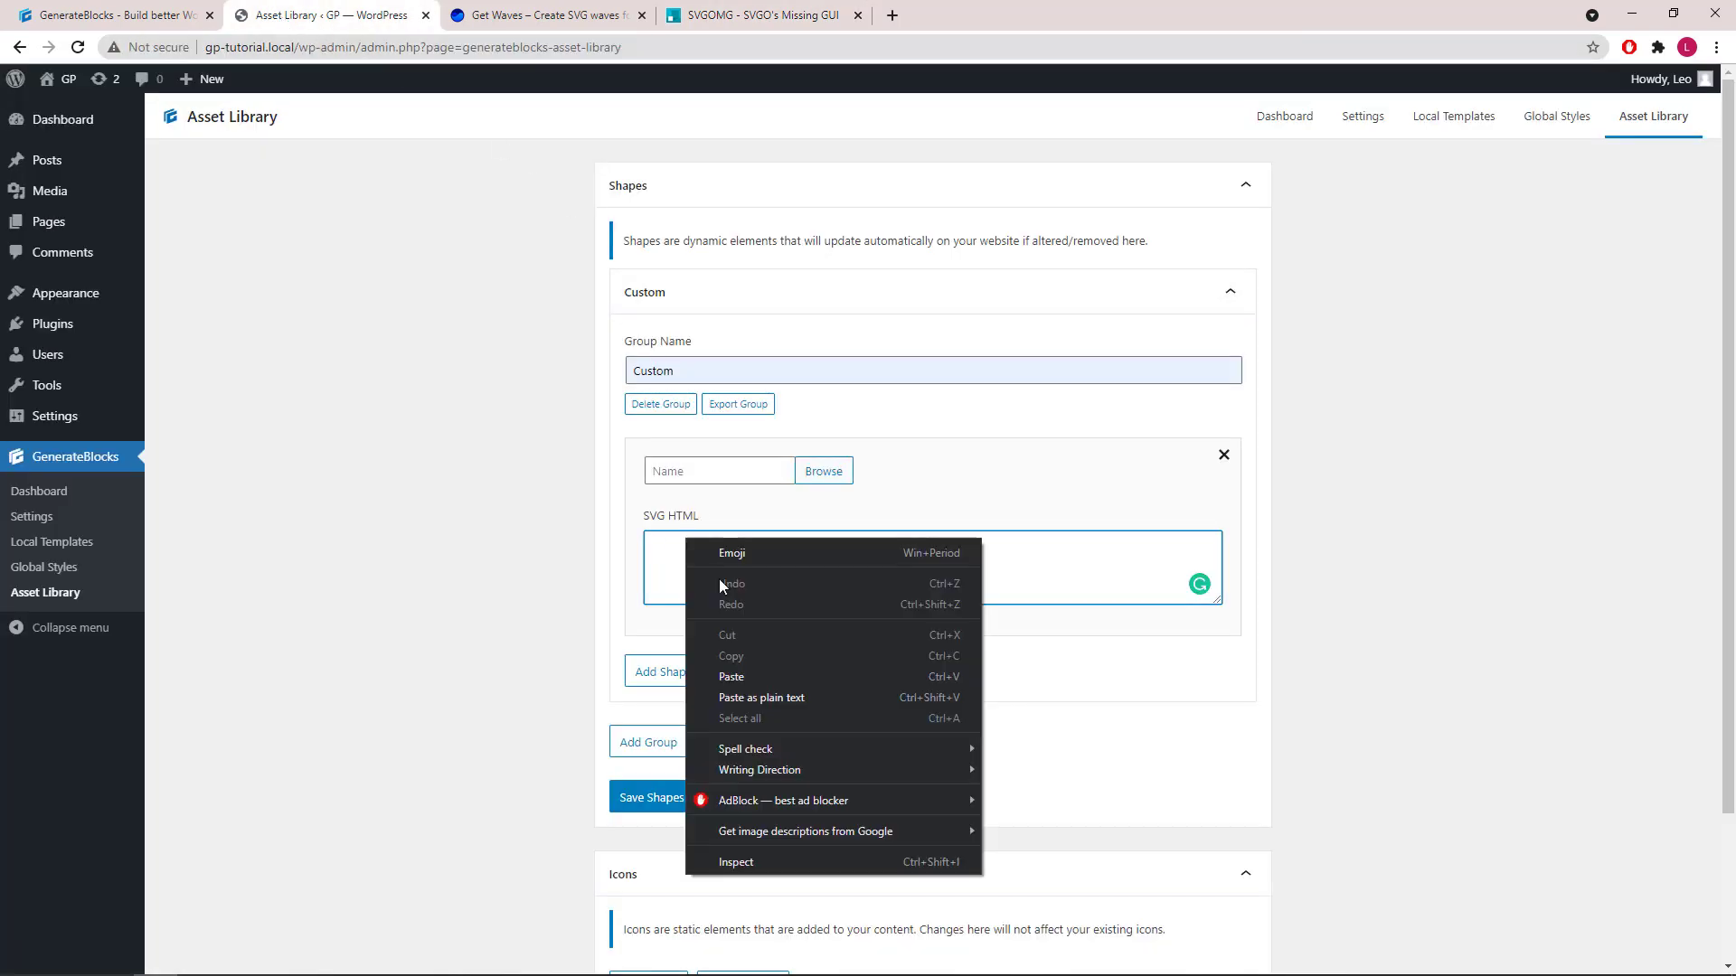
left_click(730, 676)
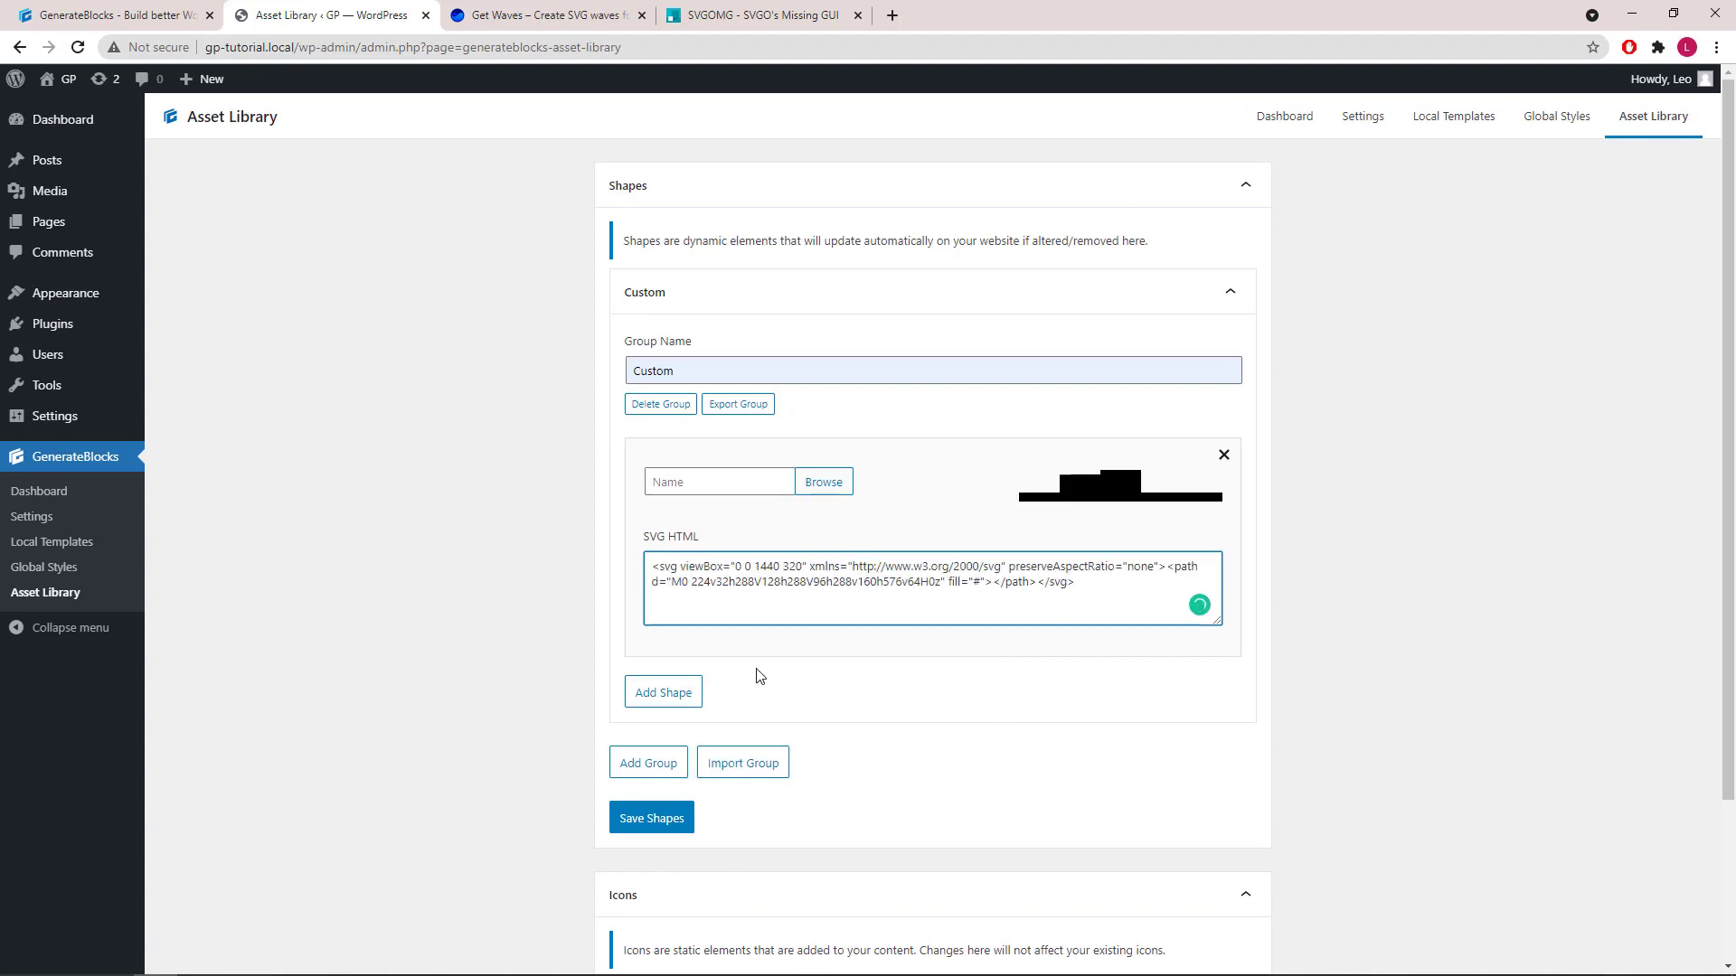
left_click(717, 480)
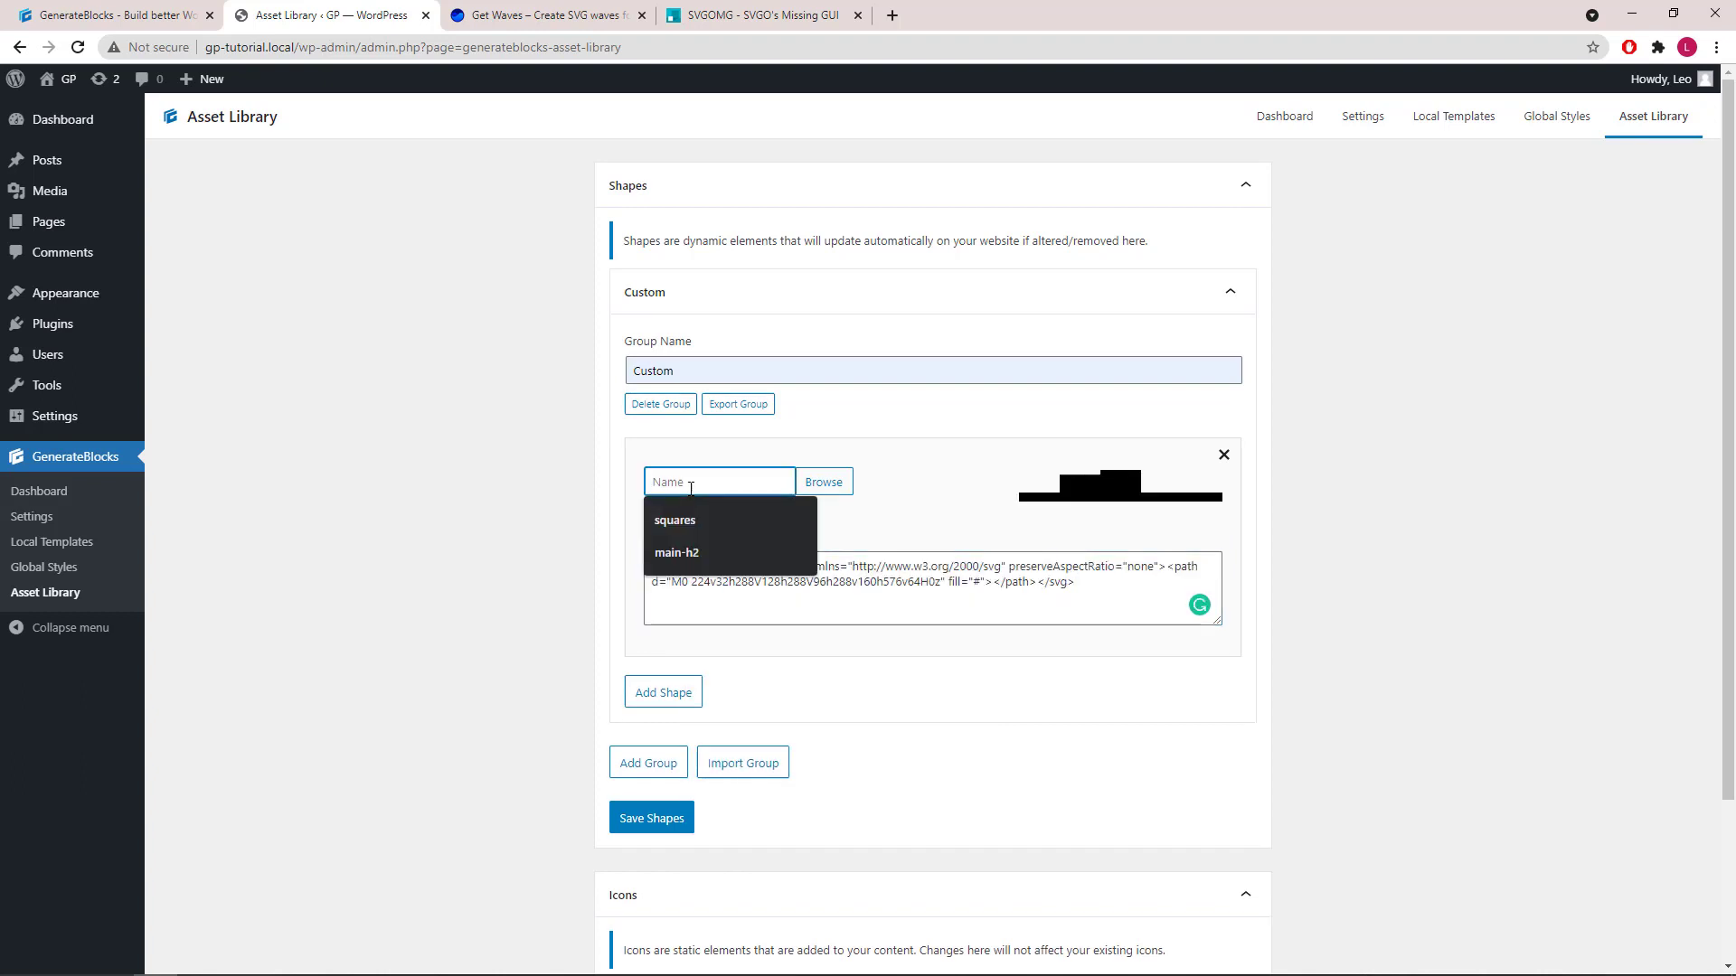
left_click(675, 521)
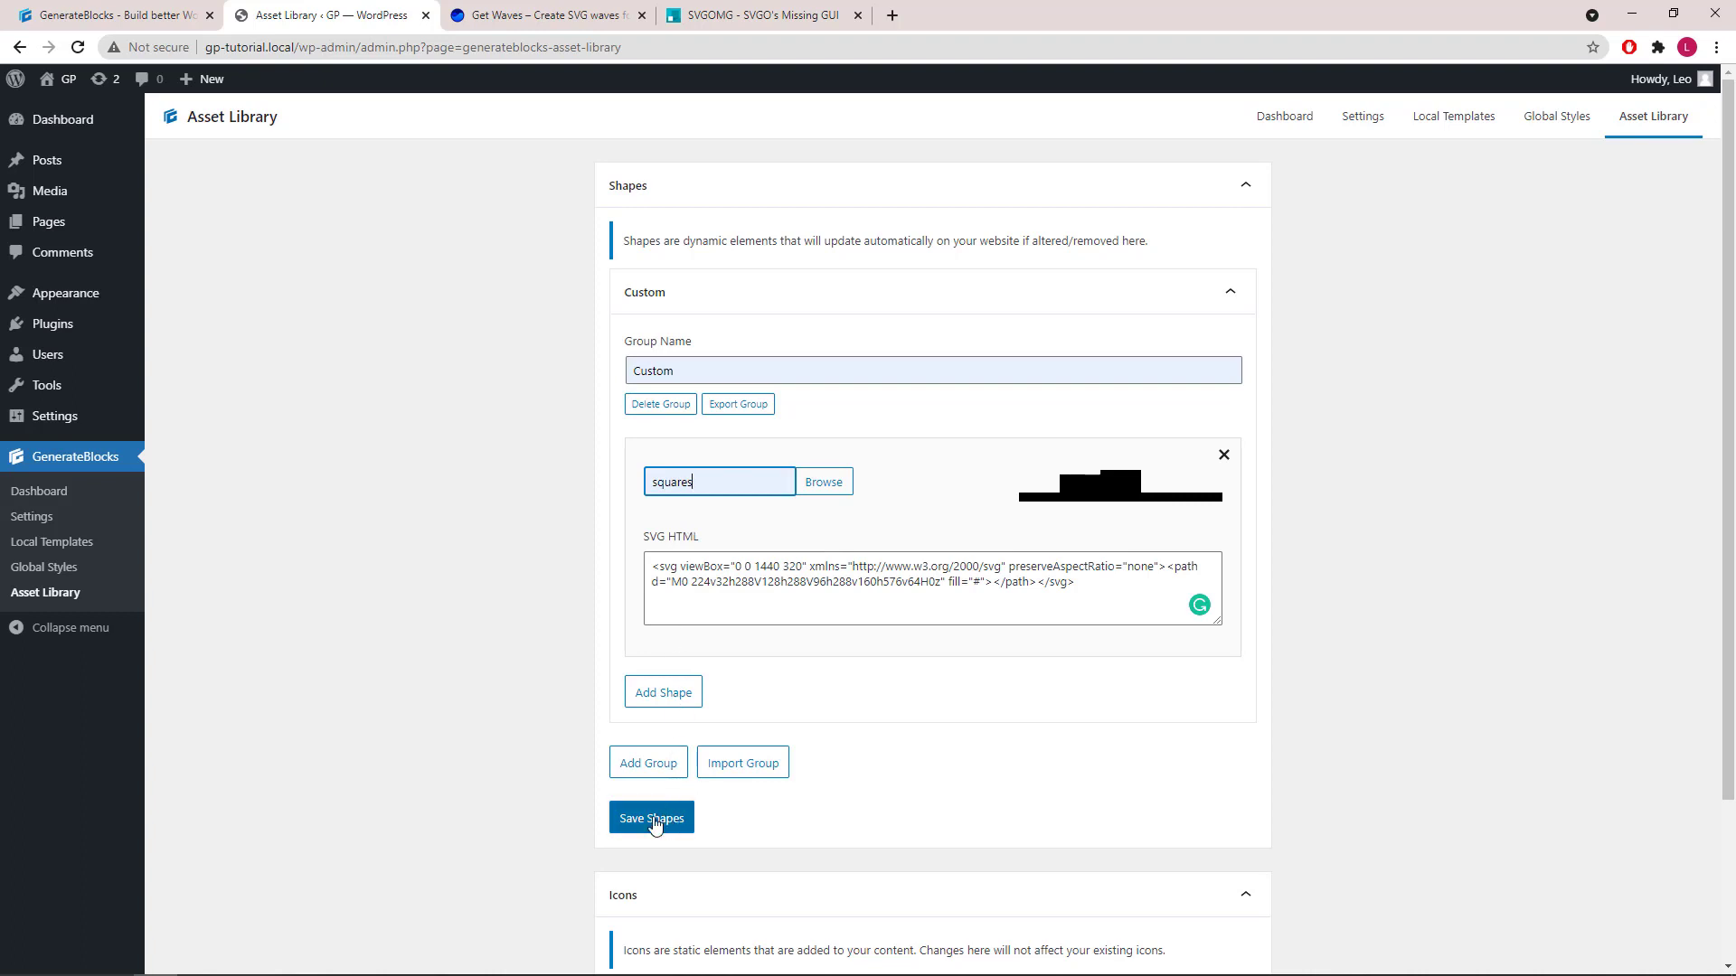
left_click(651, 817)
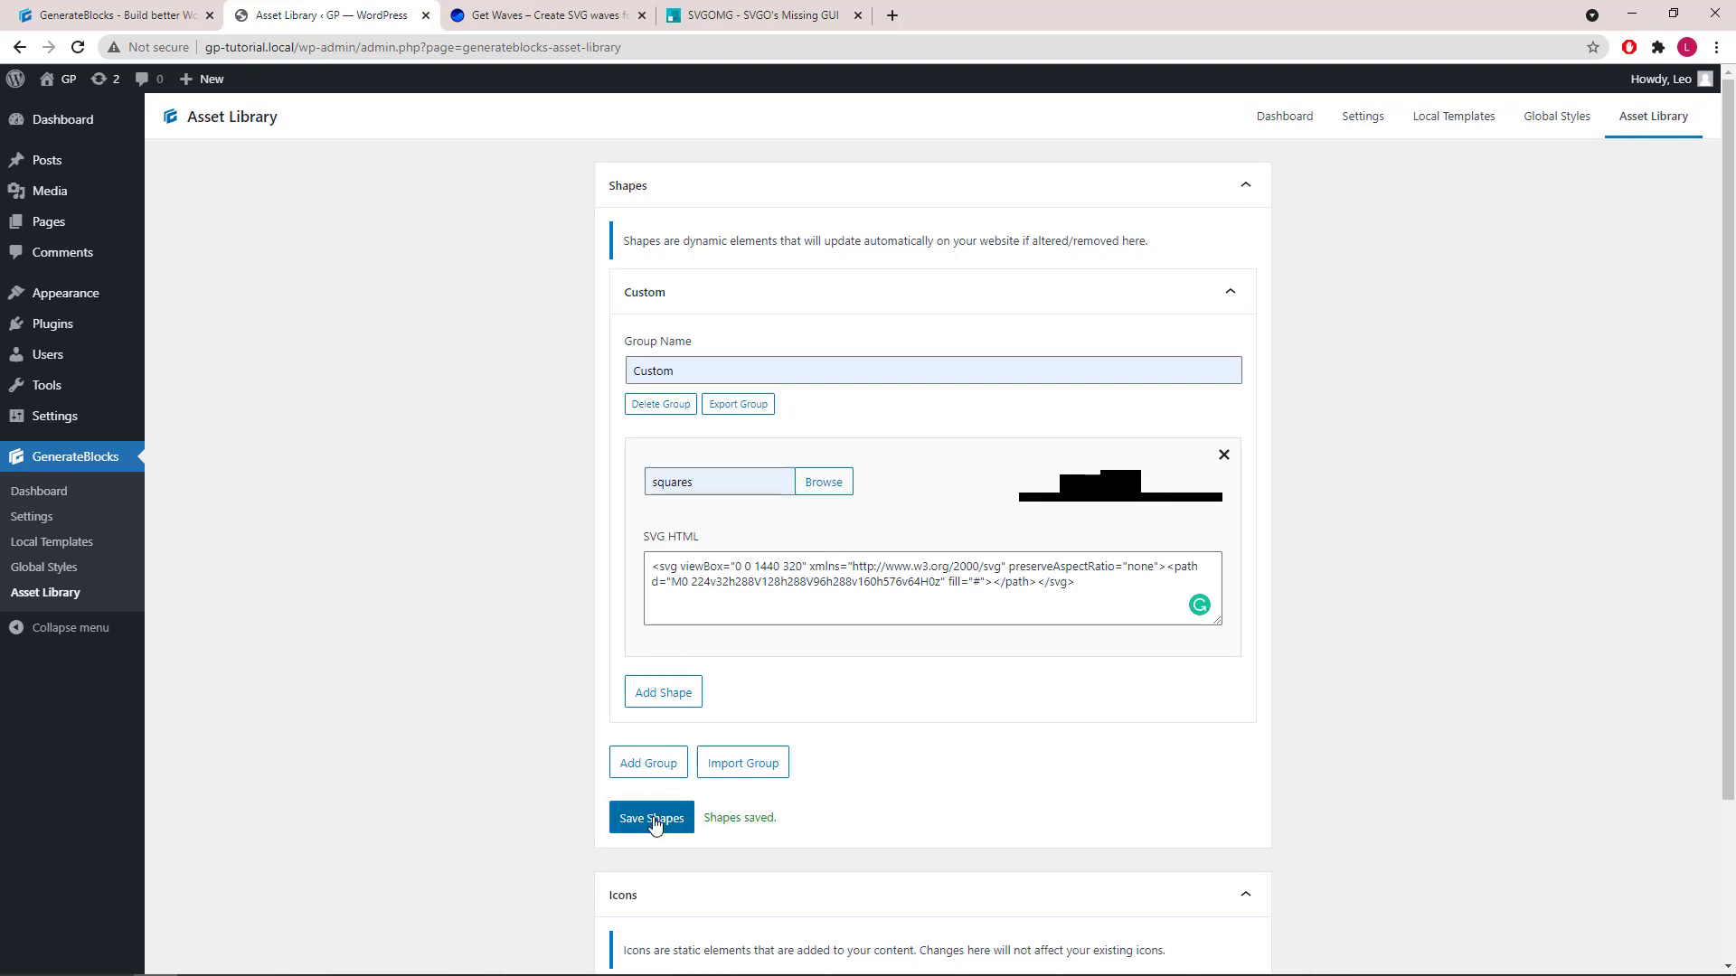
left_click(651, 817)
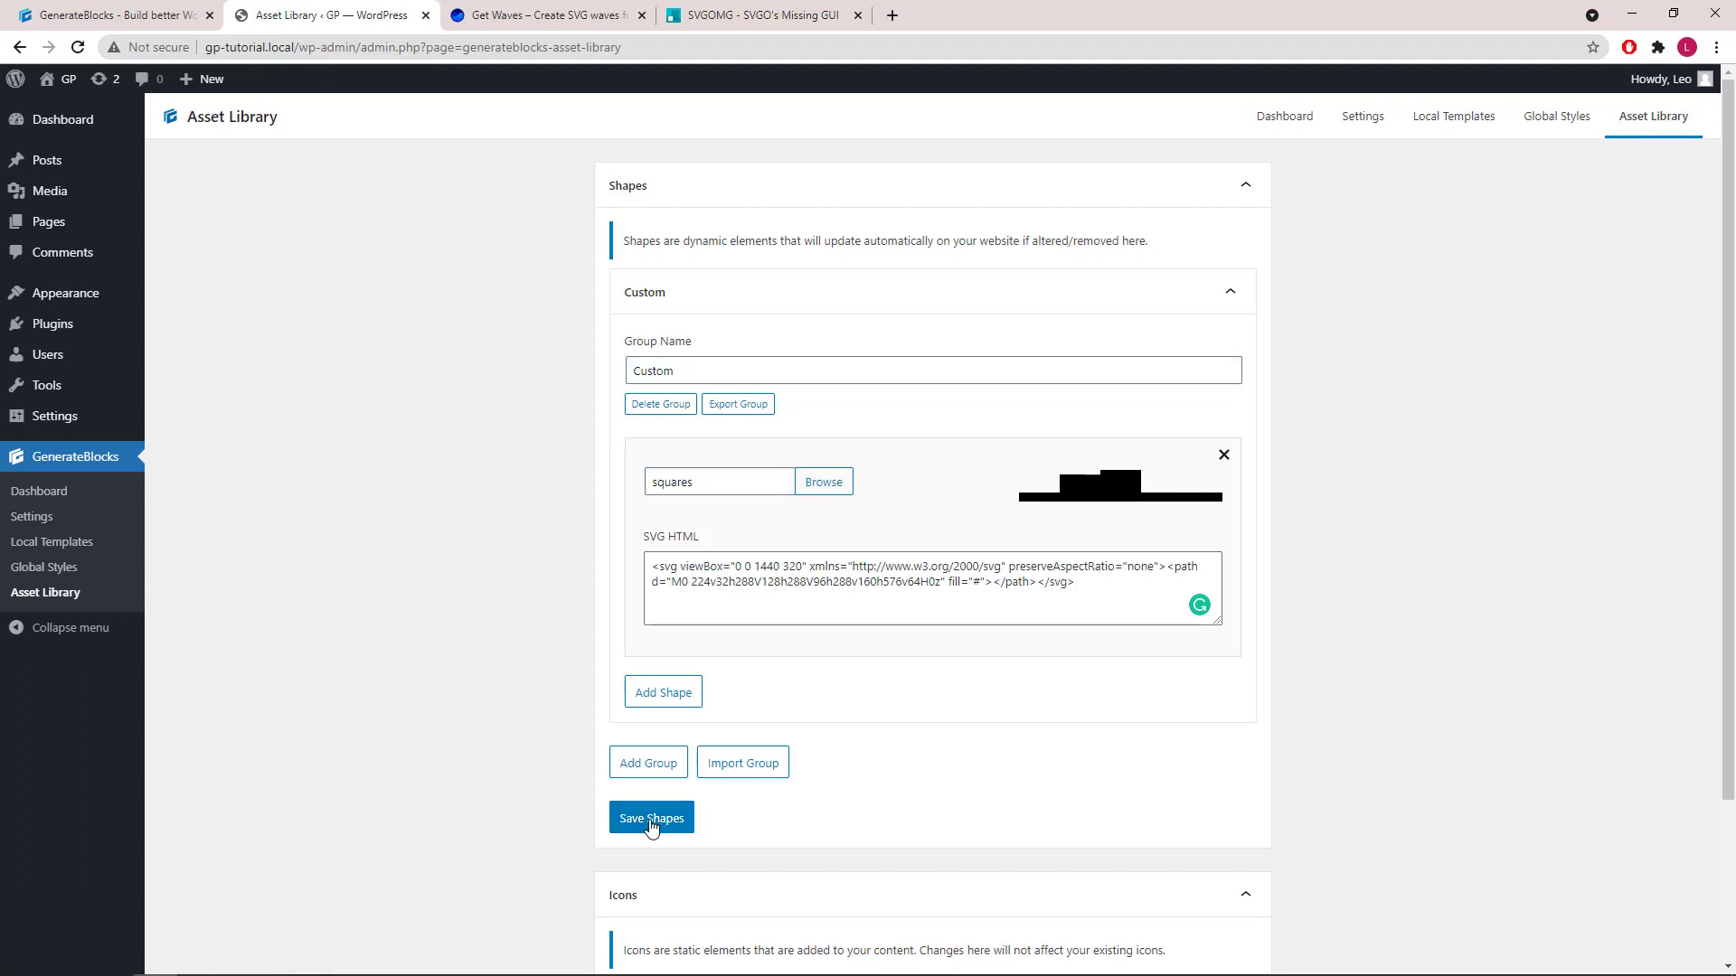
scroll("down", 3)
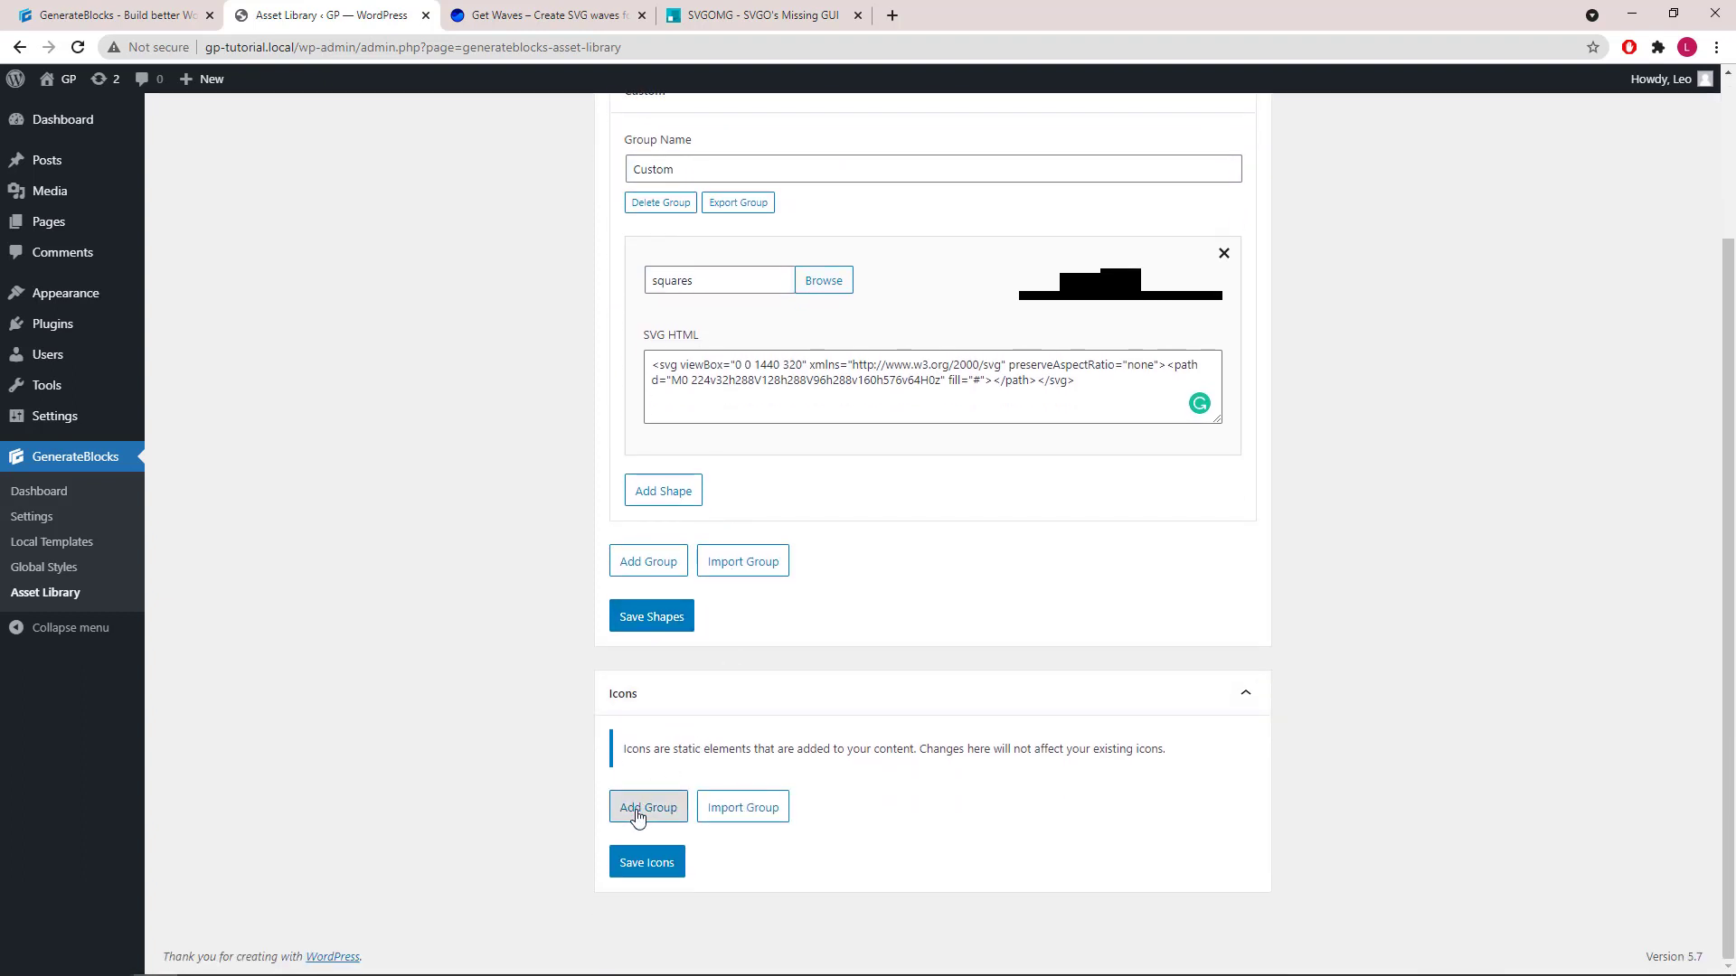
Create an icon group named 'Custom Icons' and add an icon entry
left_click(648, 805)
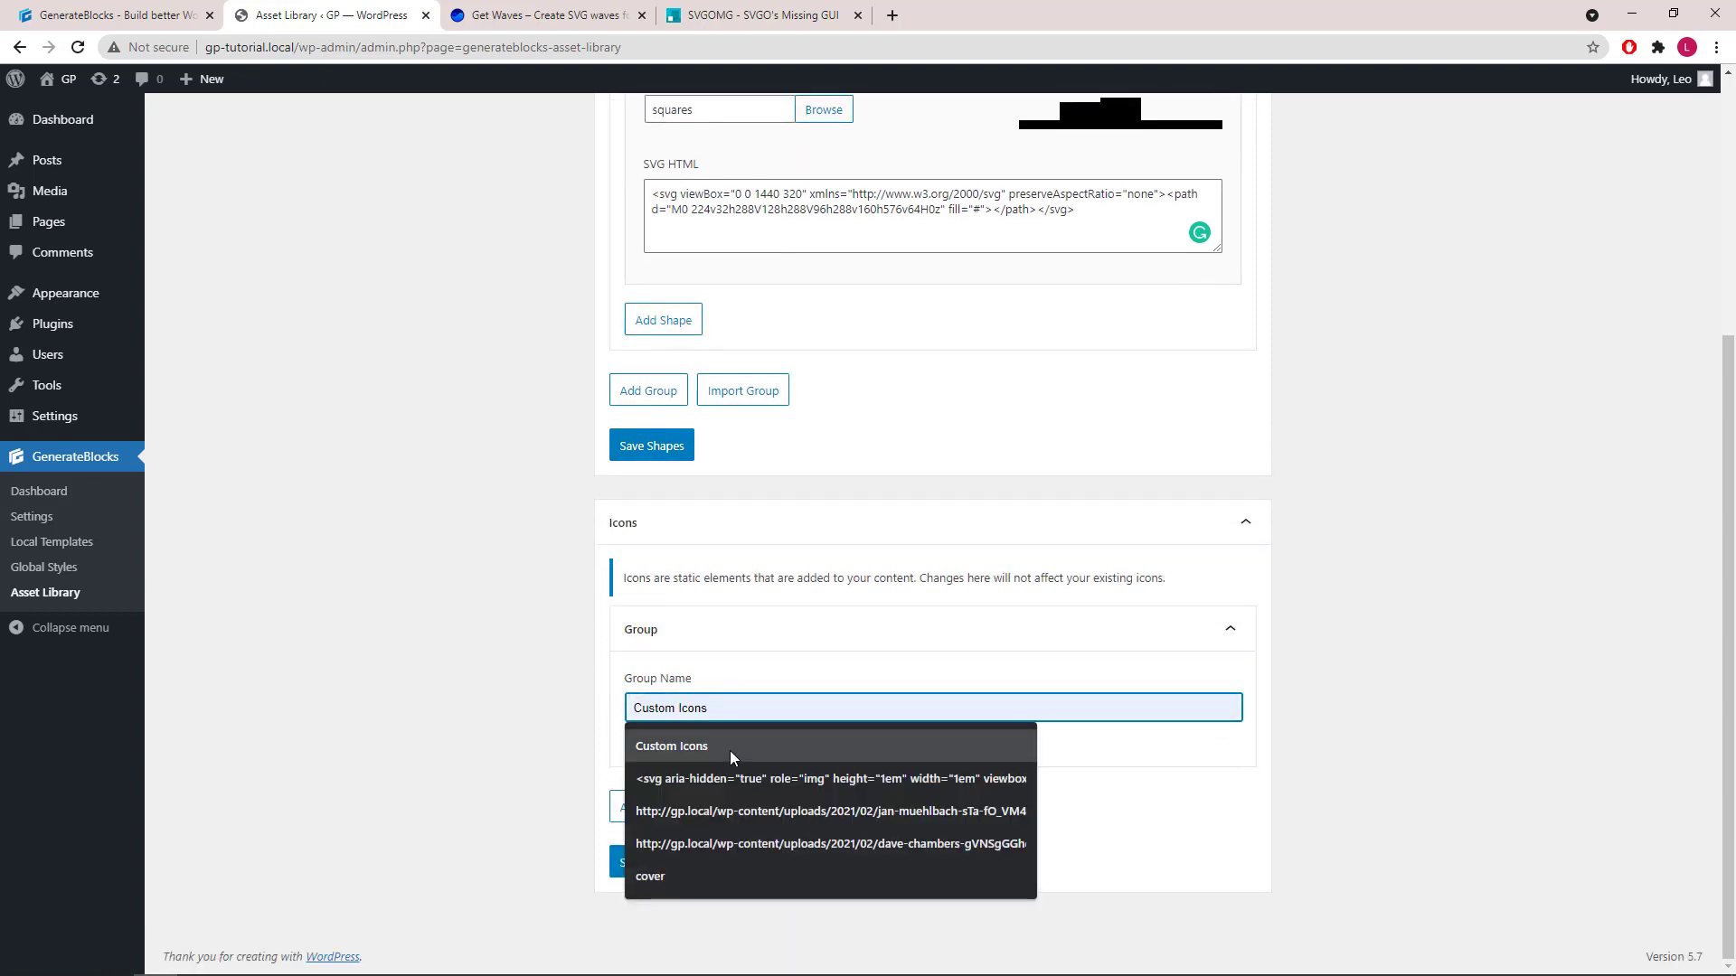
left_click(671, 745)
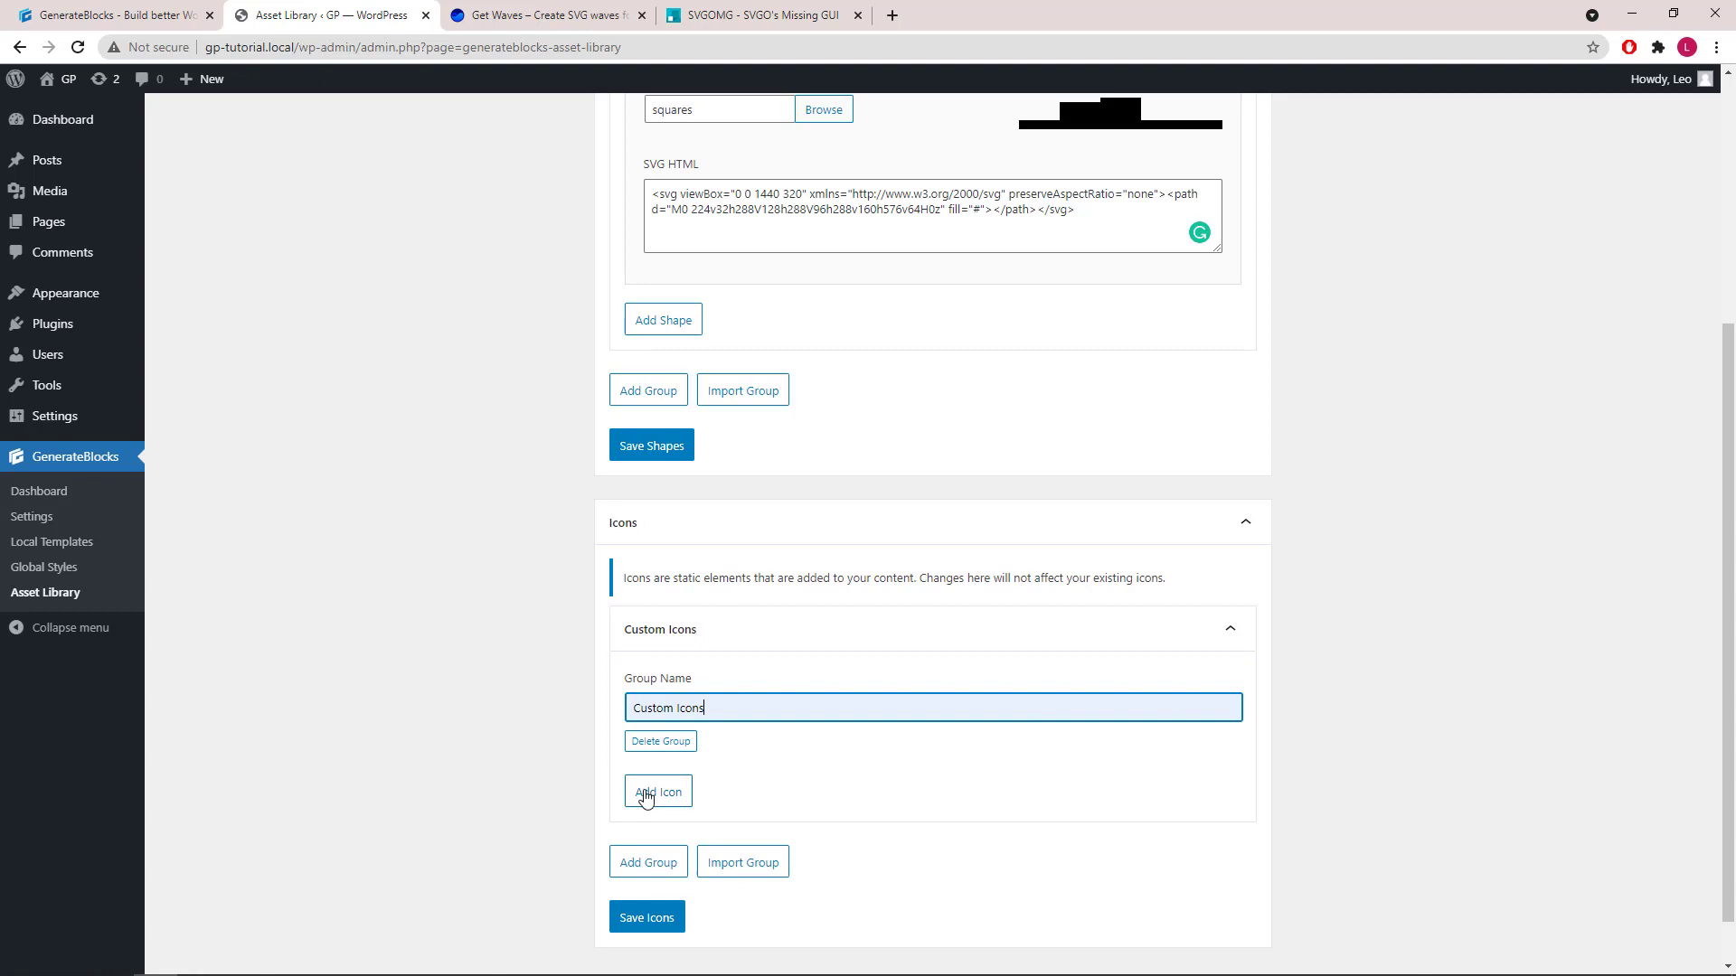
left_click(656, 791)
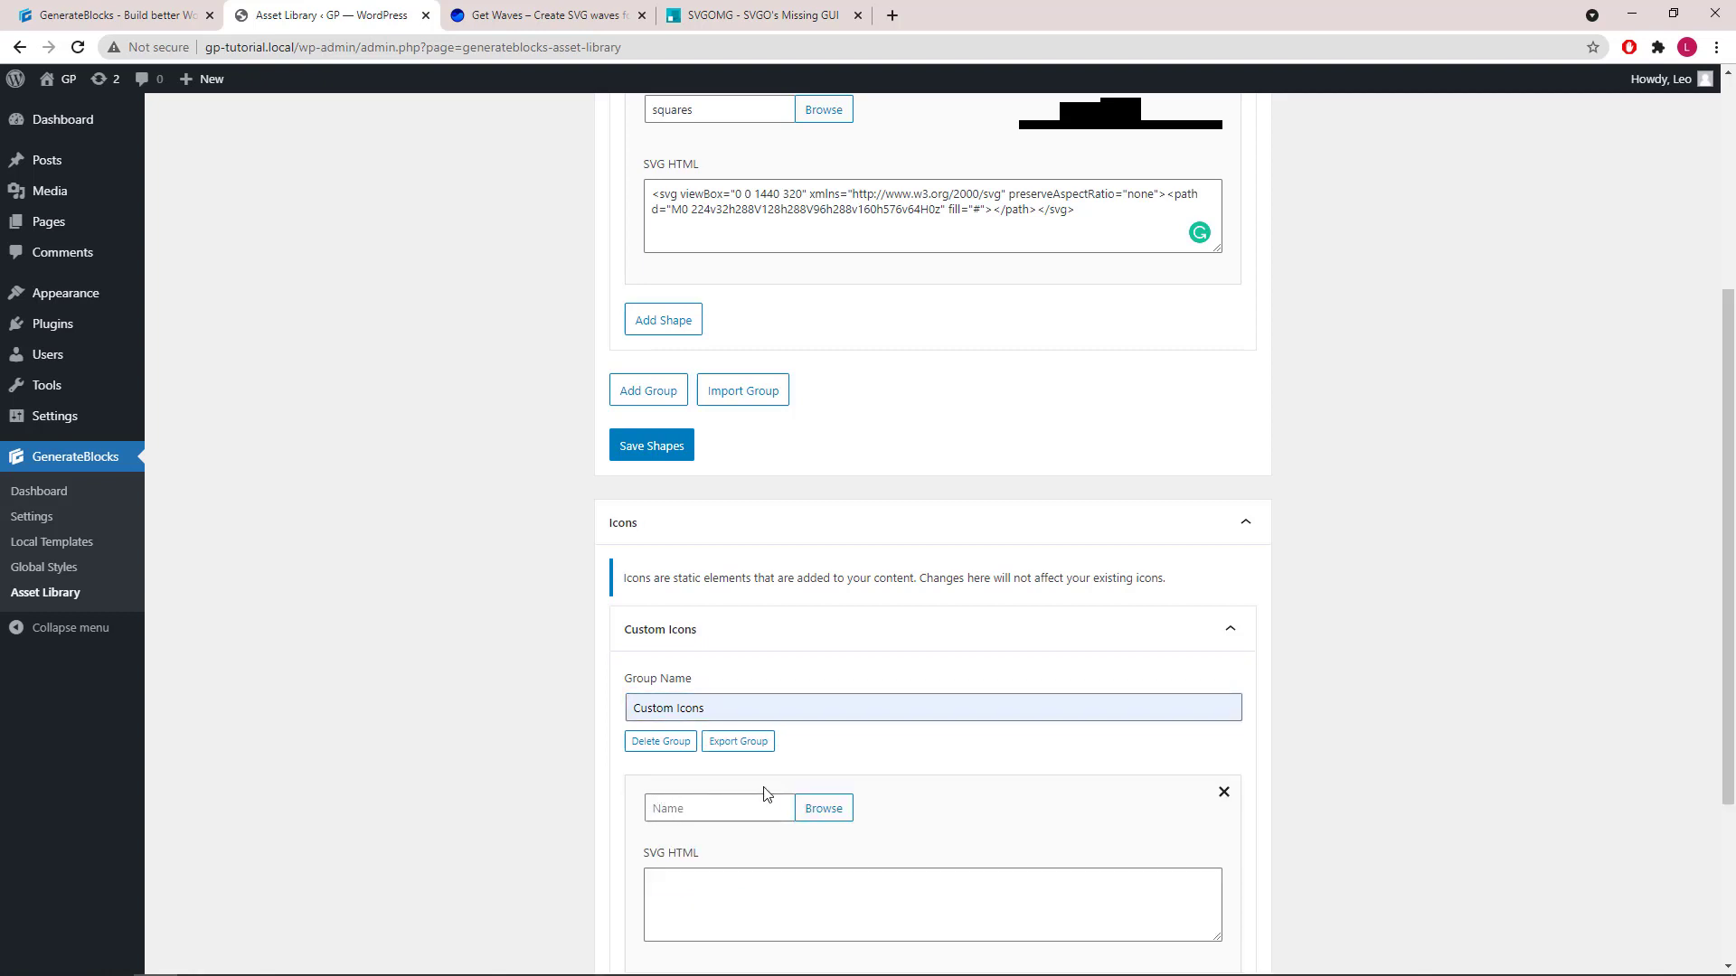
Insert the bone-solid SVG from the media library as the icon
left_click(823, 807)
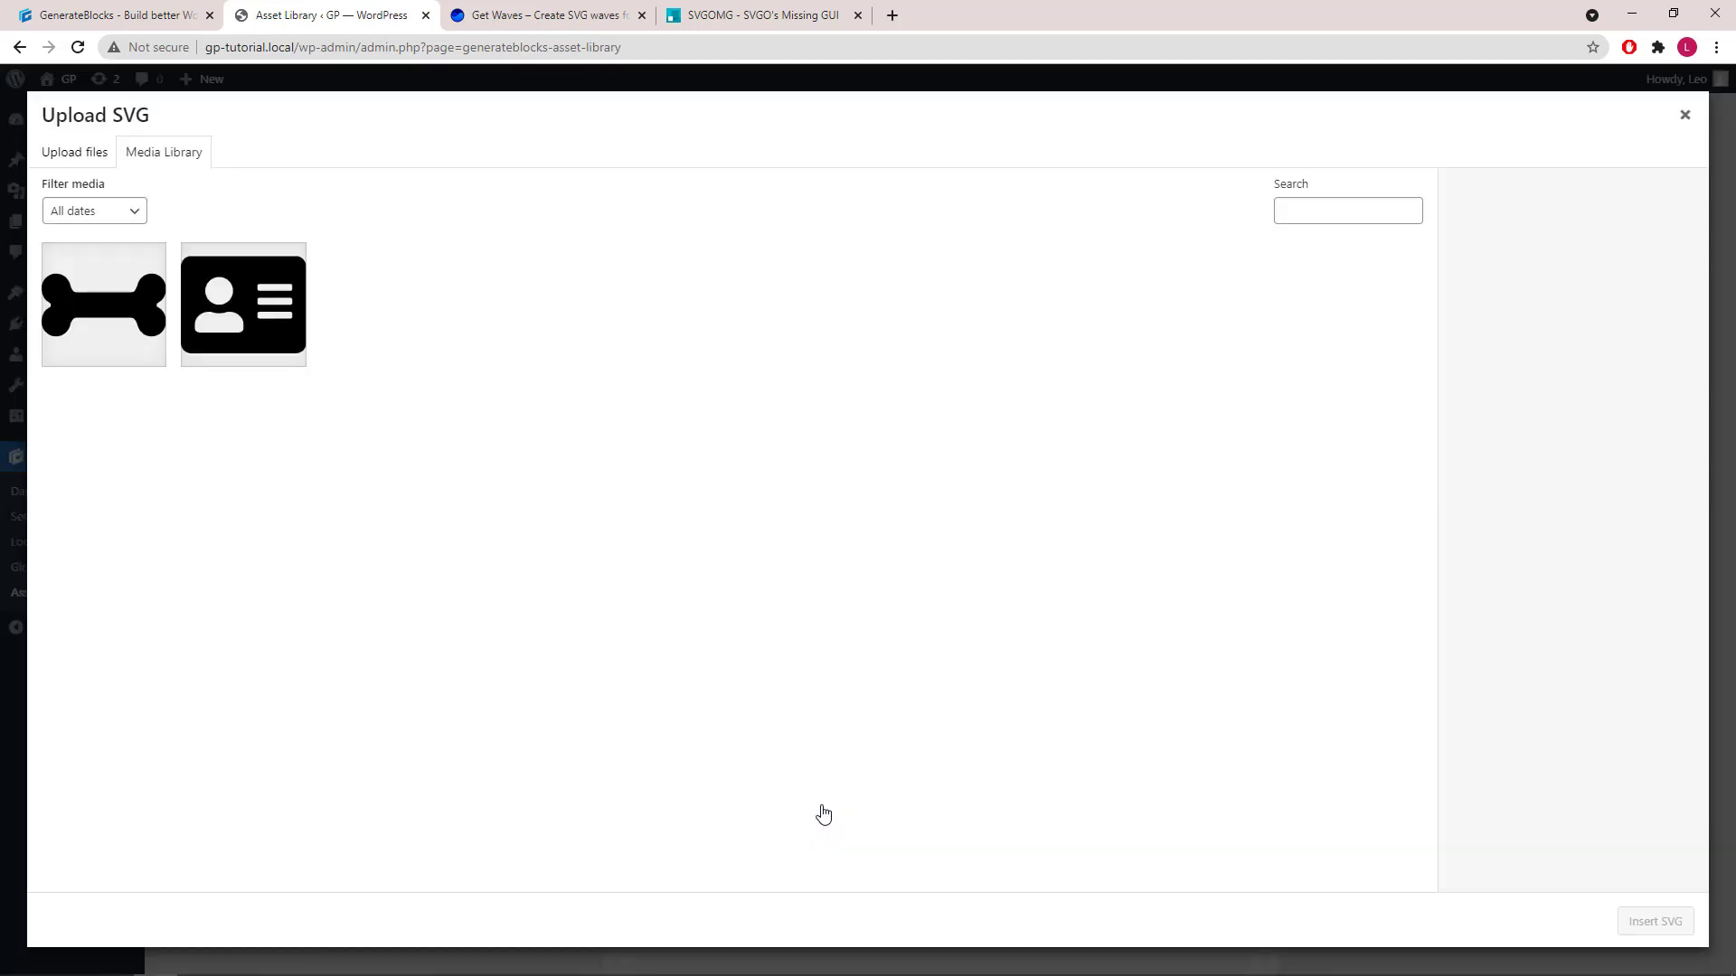
mouse_move(189, 408)
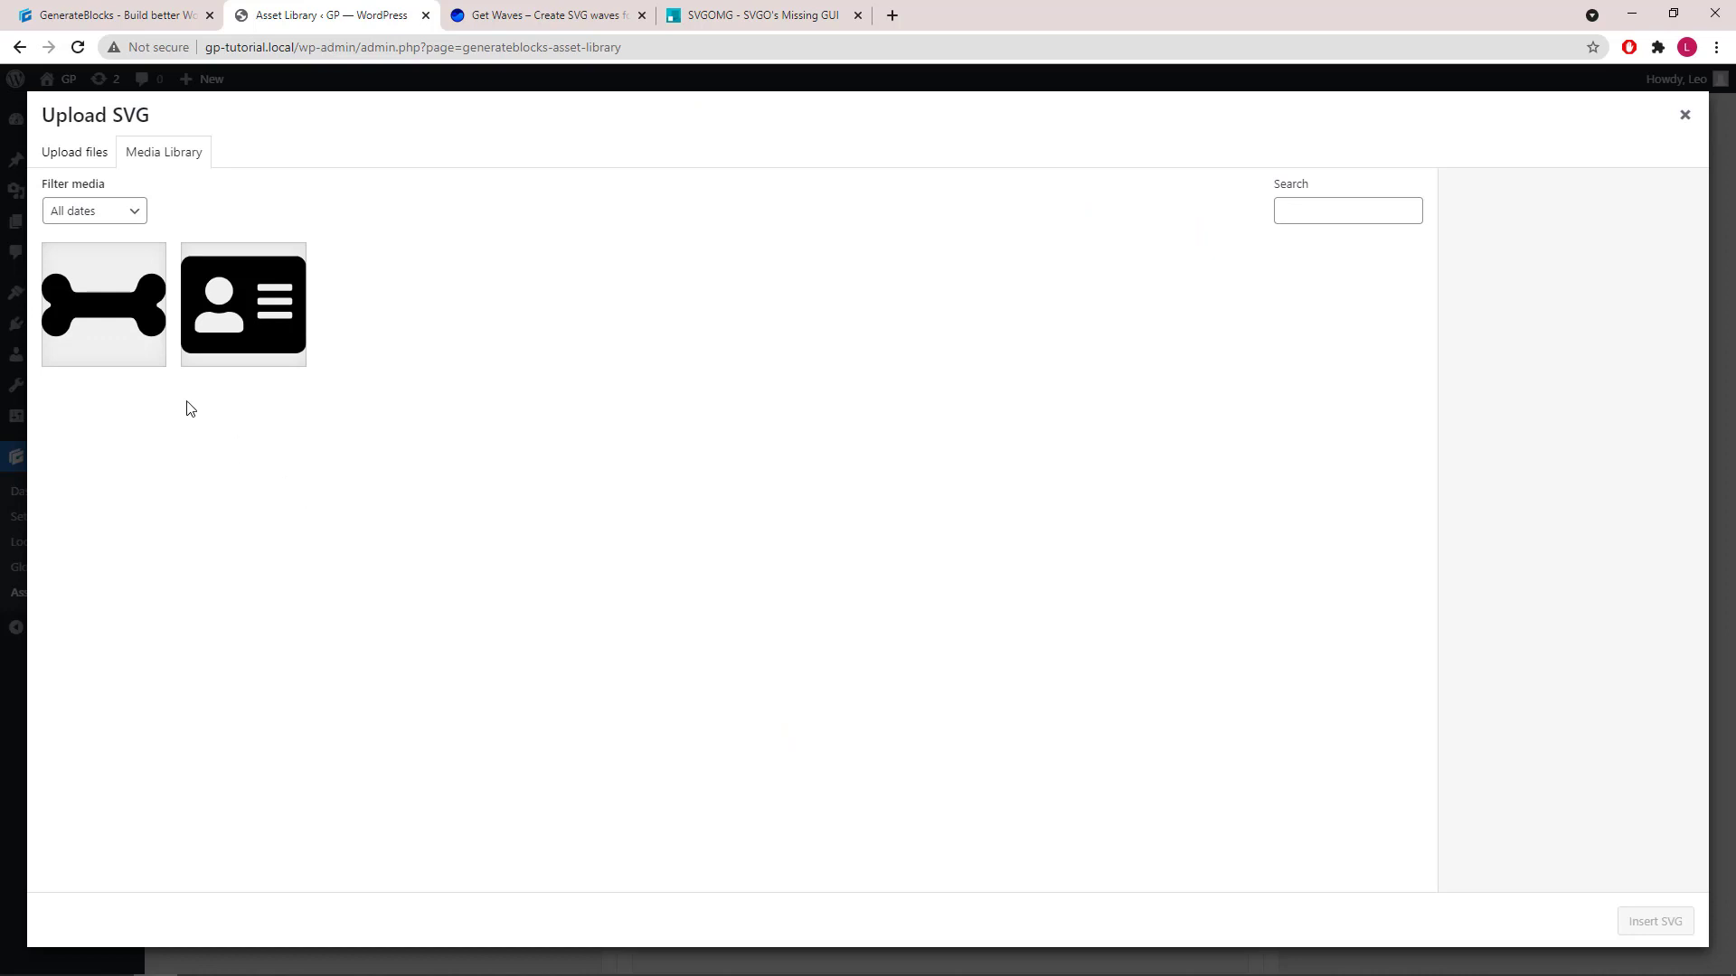
mouse_move(117, 336)
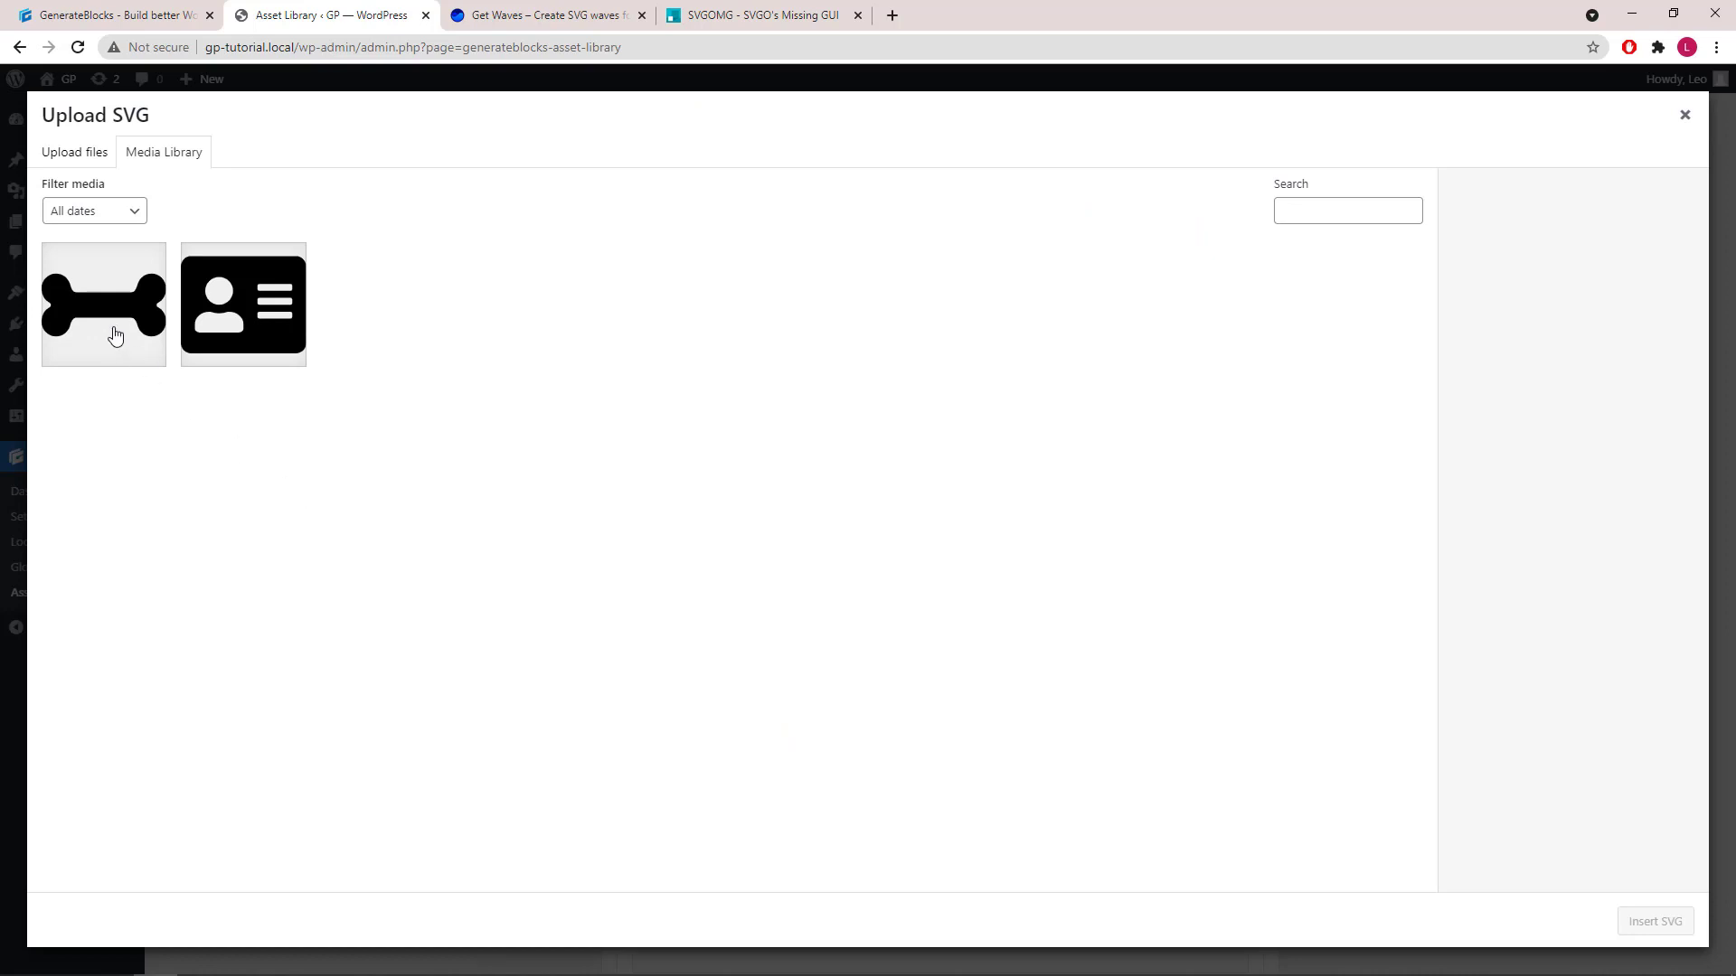
left_click(103, 305)
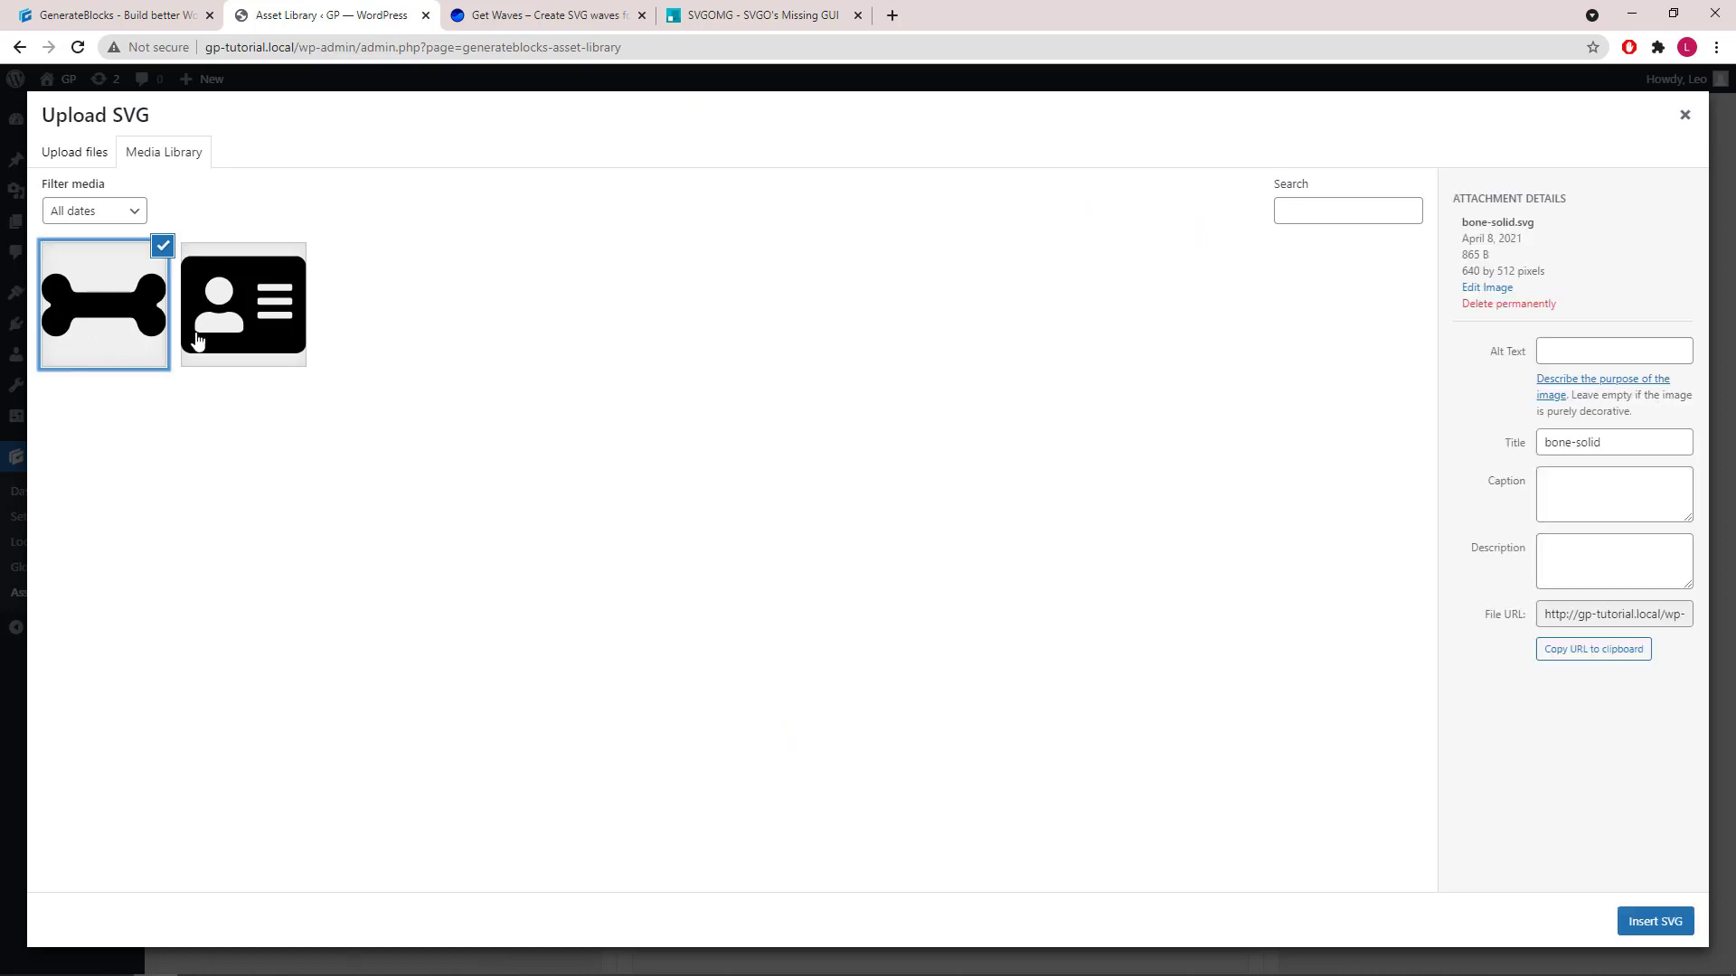
left_click(1654, 922)
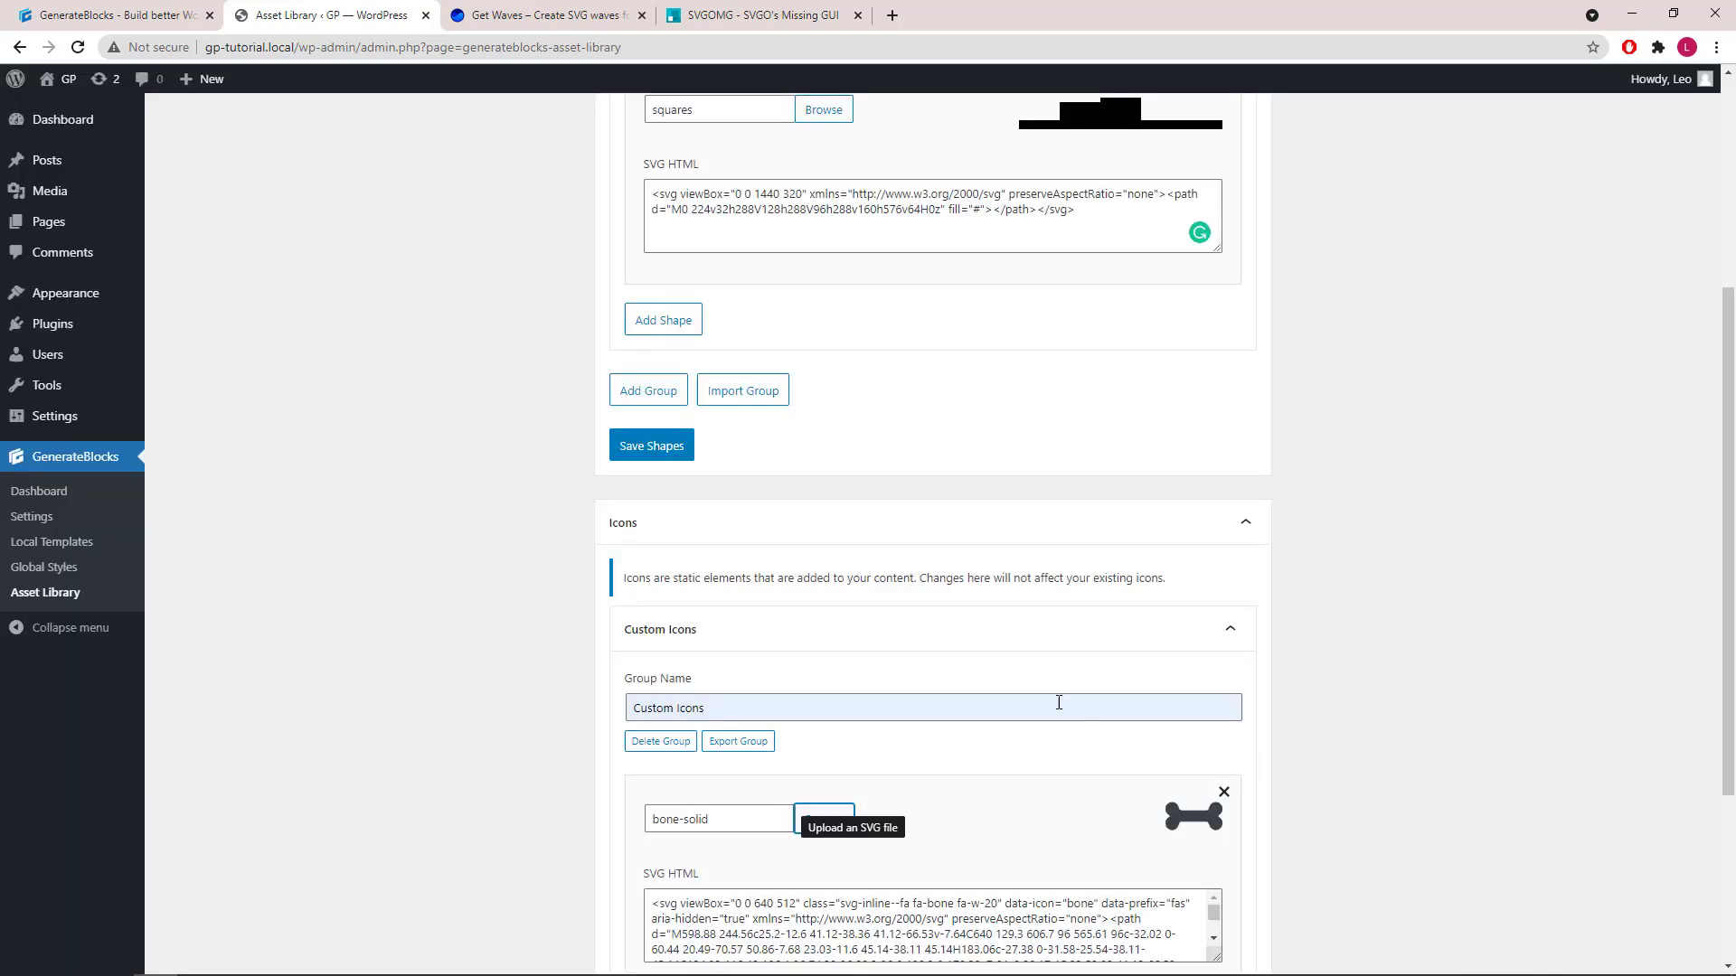
scroll("down", 3)
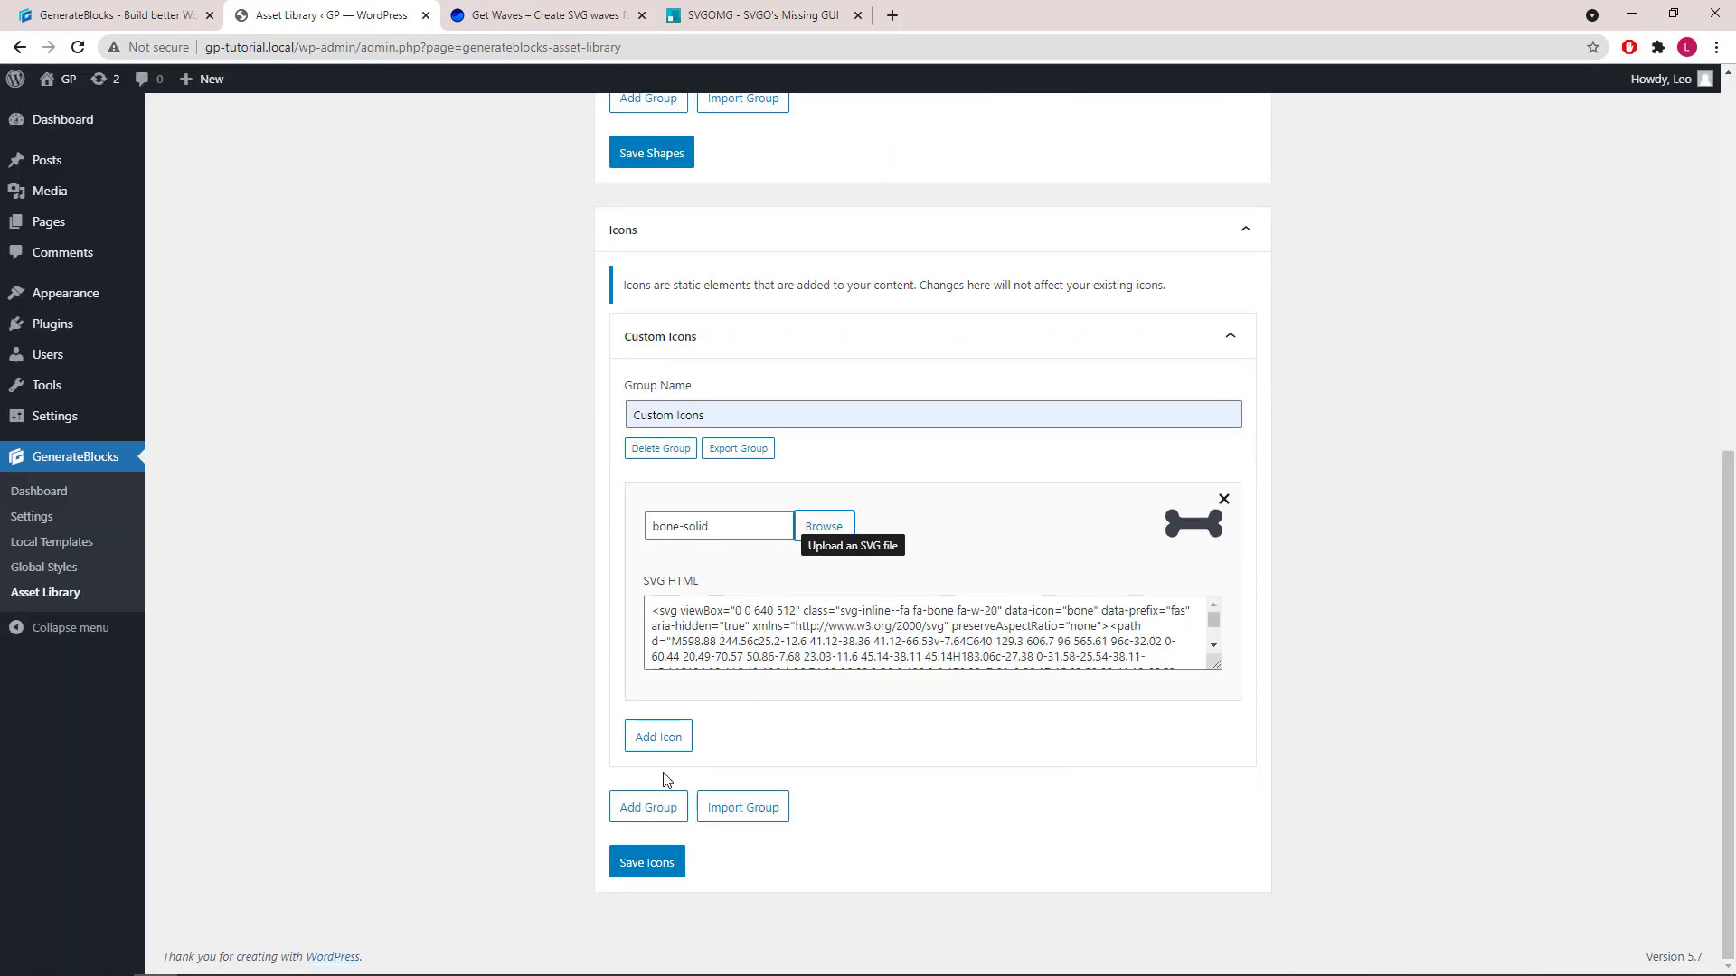
left_click(646, 862)
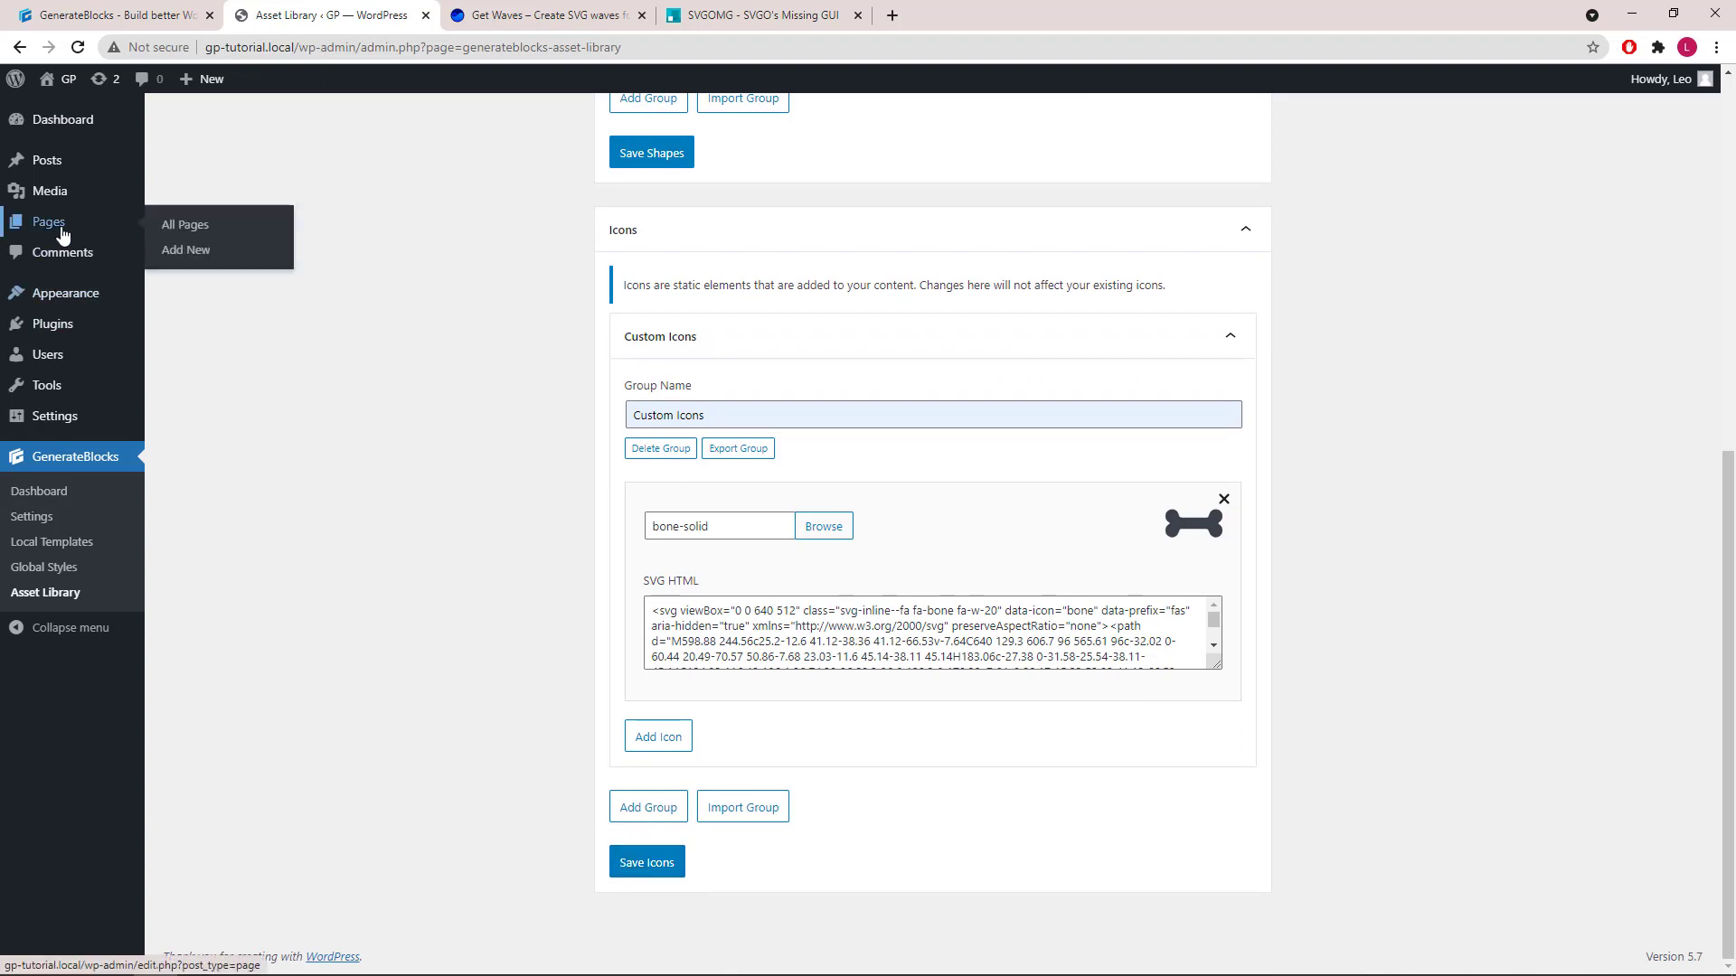
Create a new page and insert a Container block
left_click(186, 249)
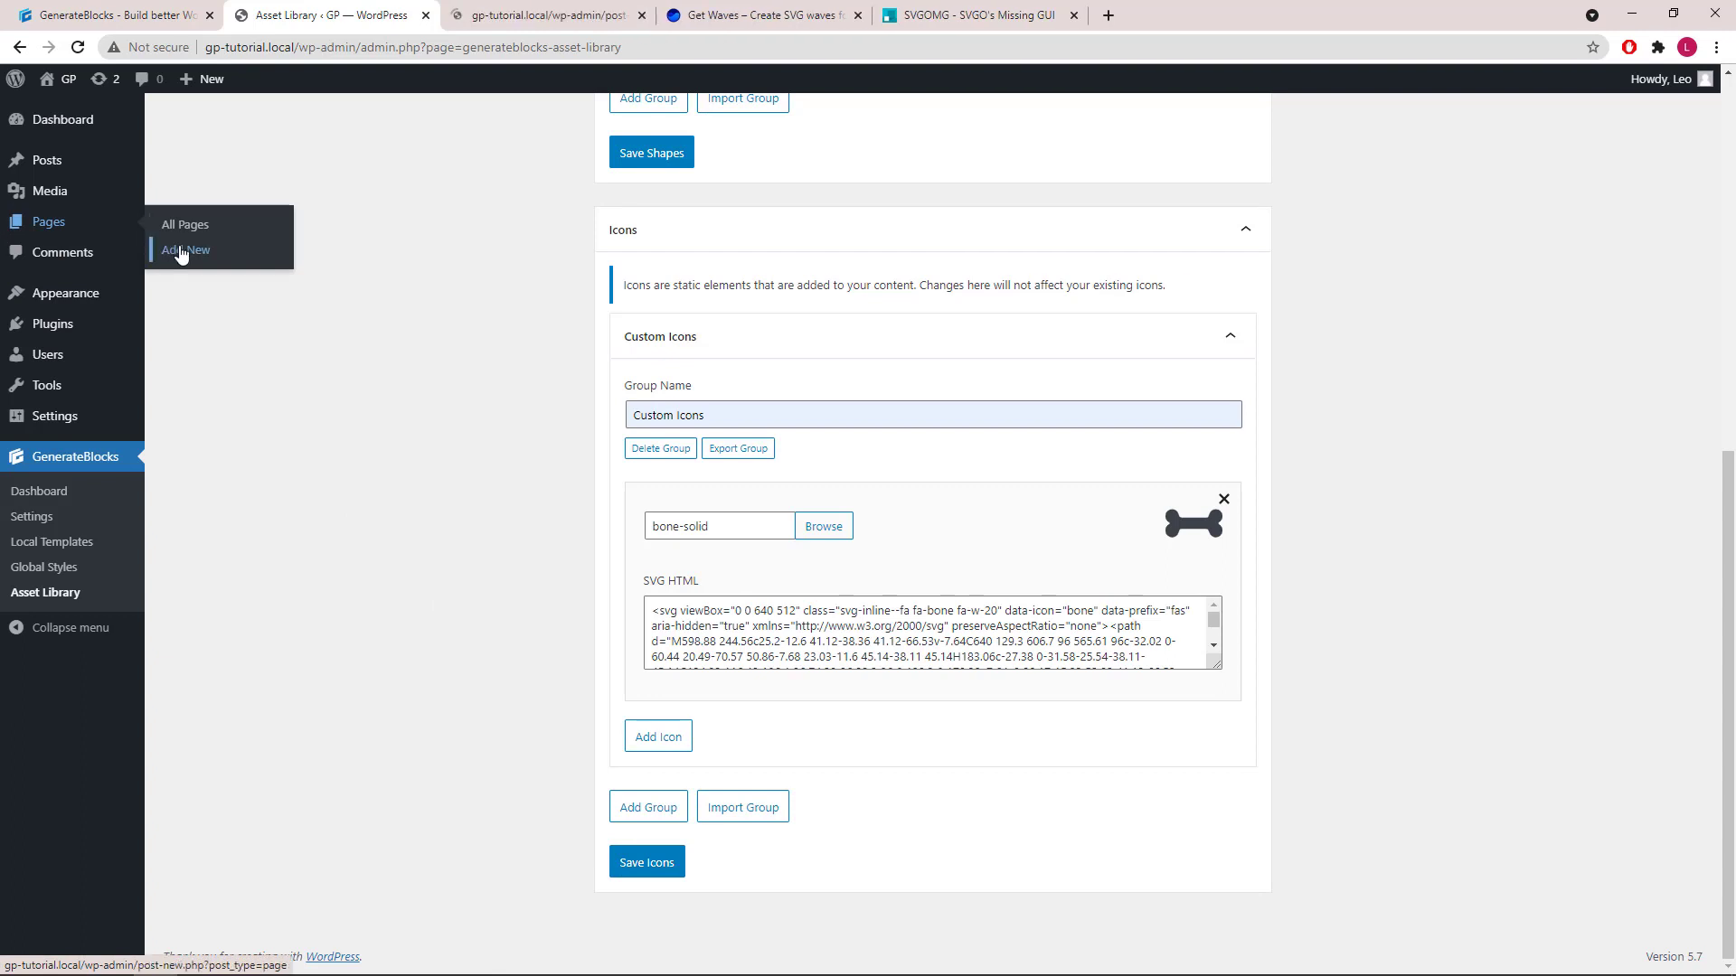
left_click(183, 250)
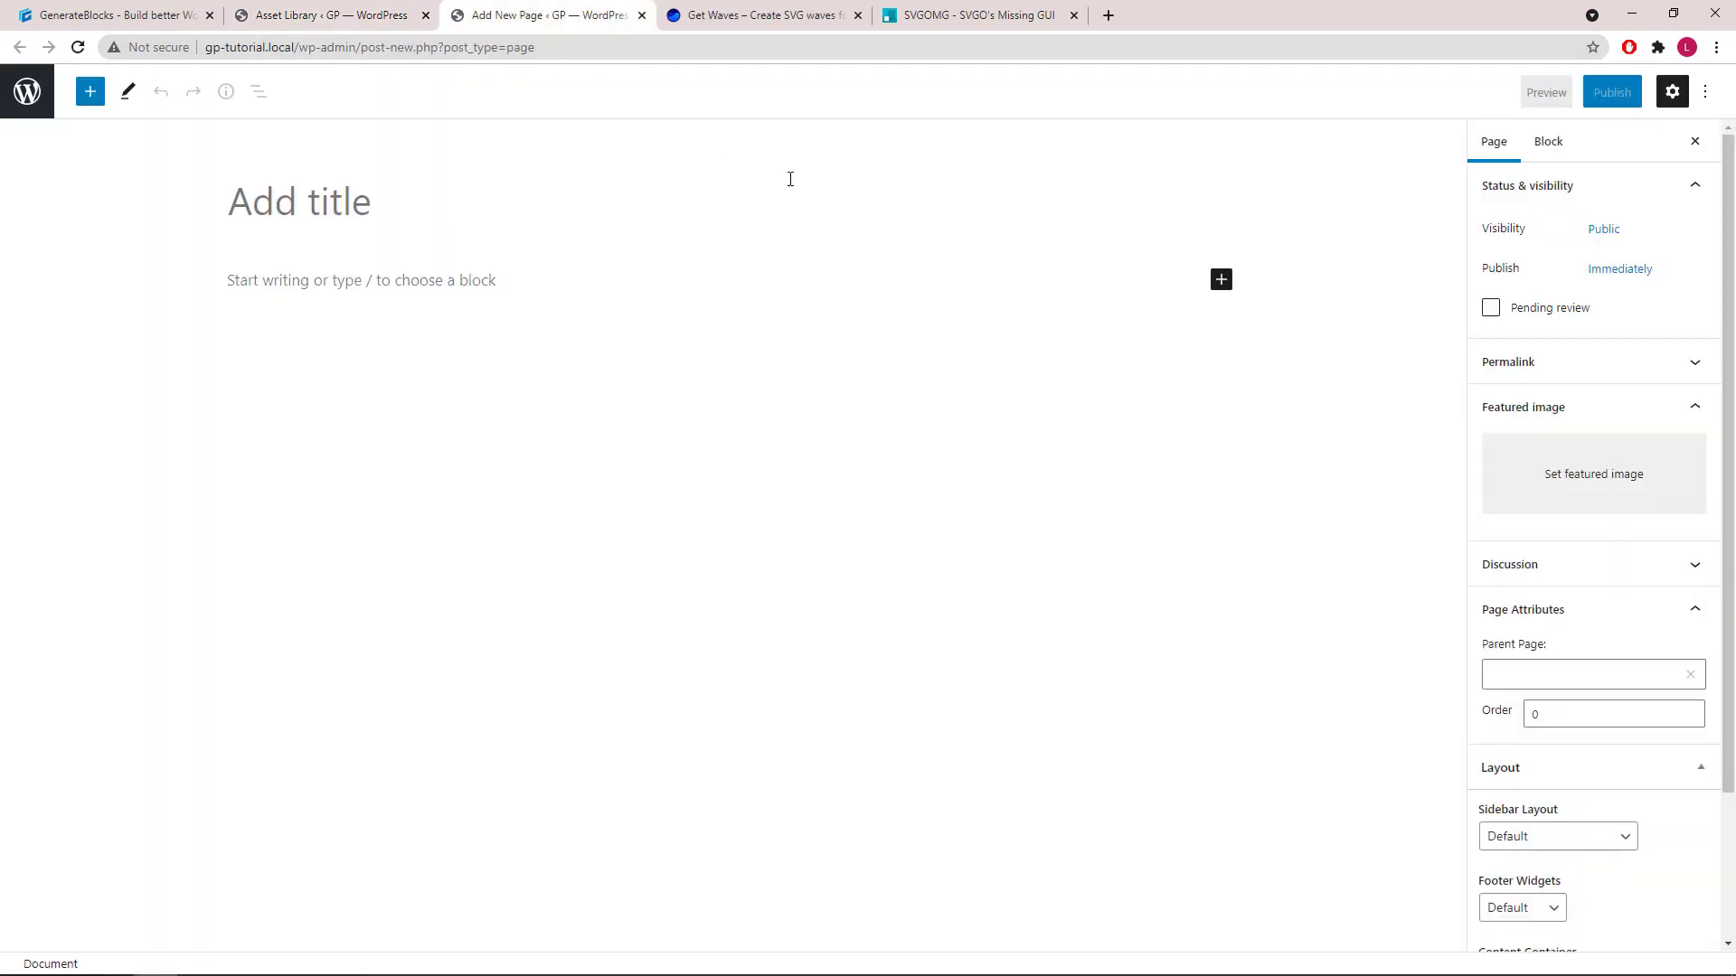
left_click(1222, 280)
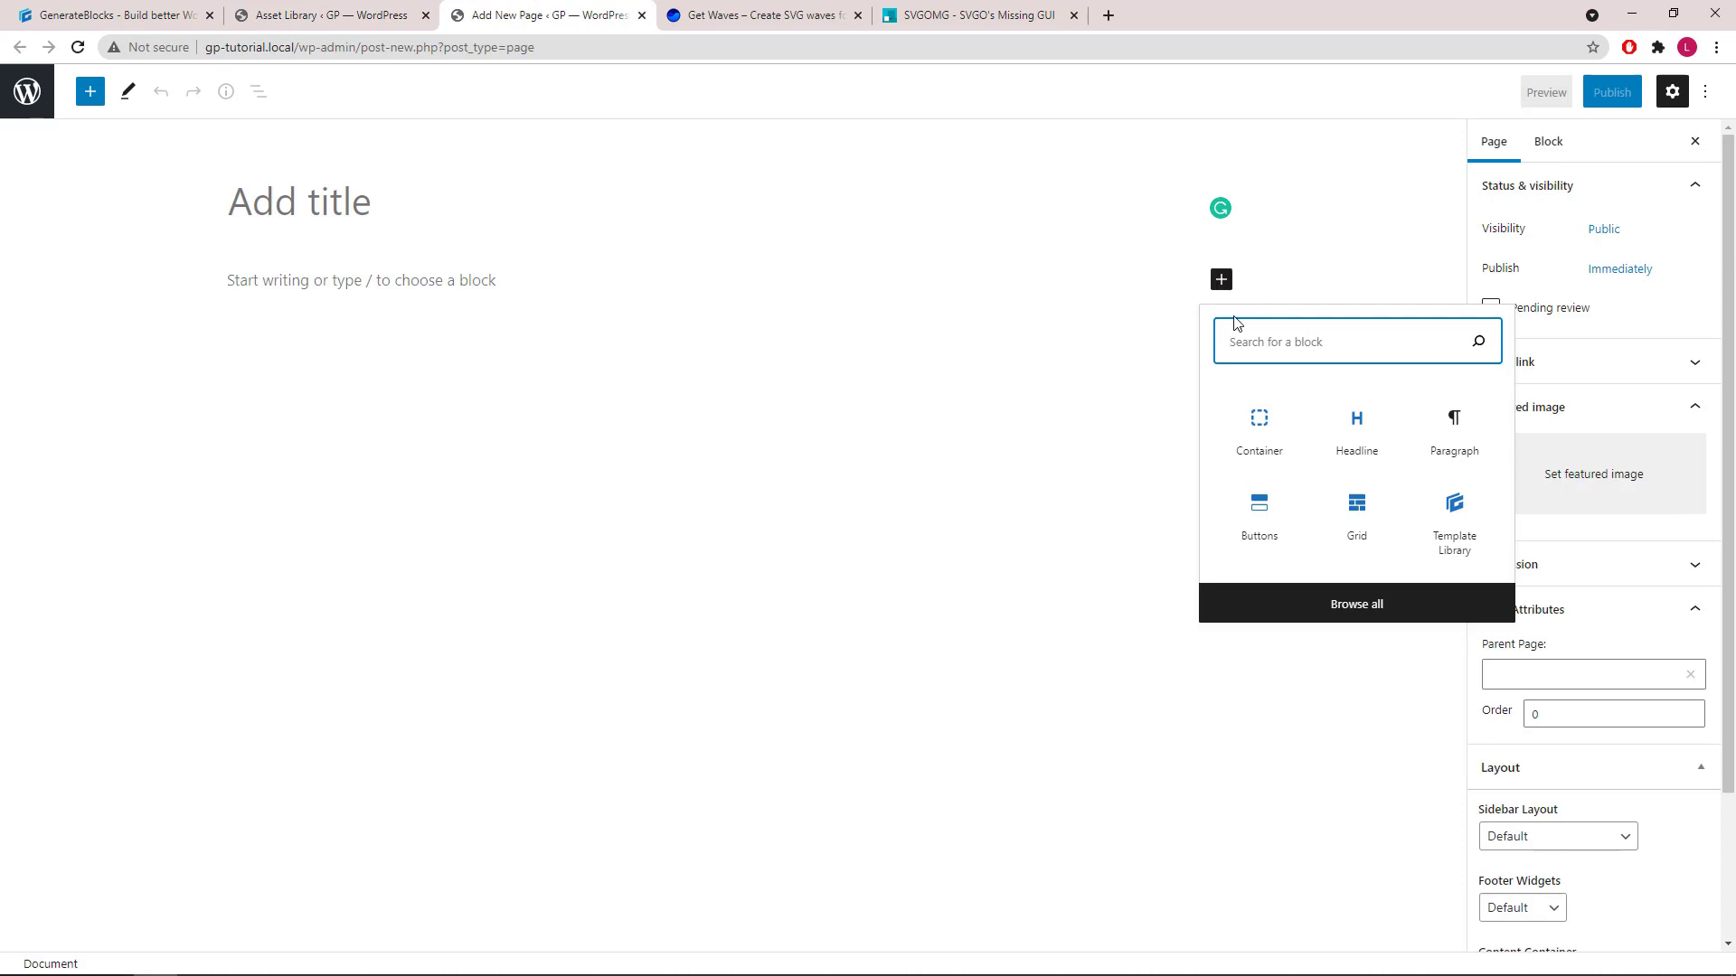
left_click(1259, 424)
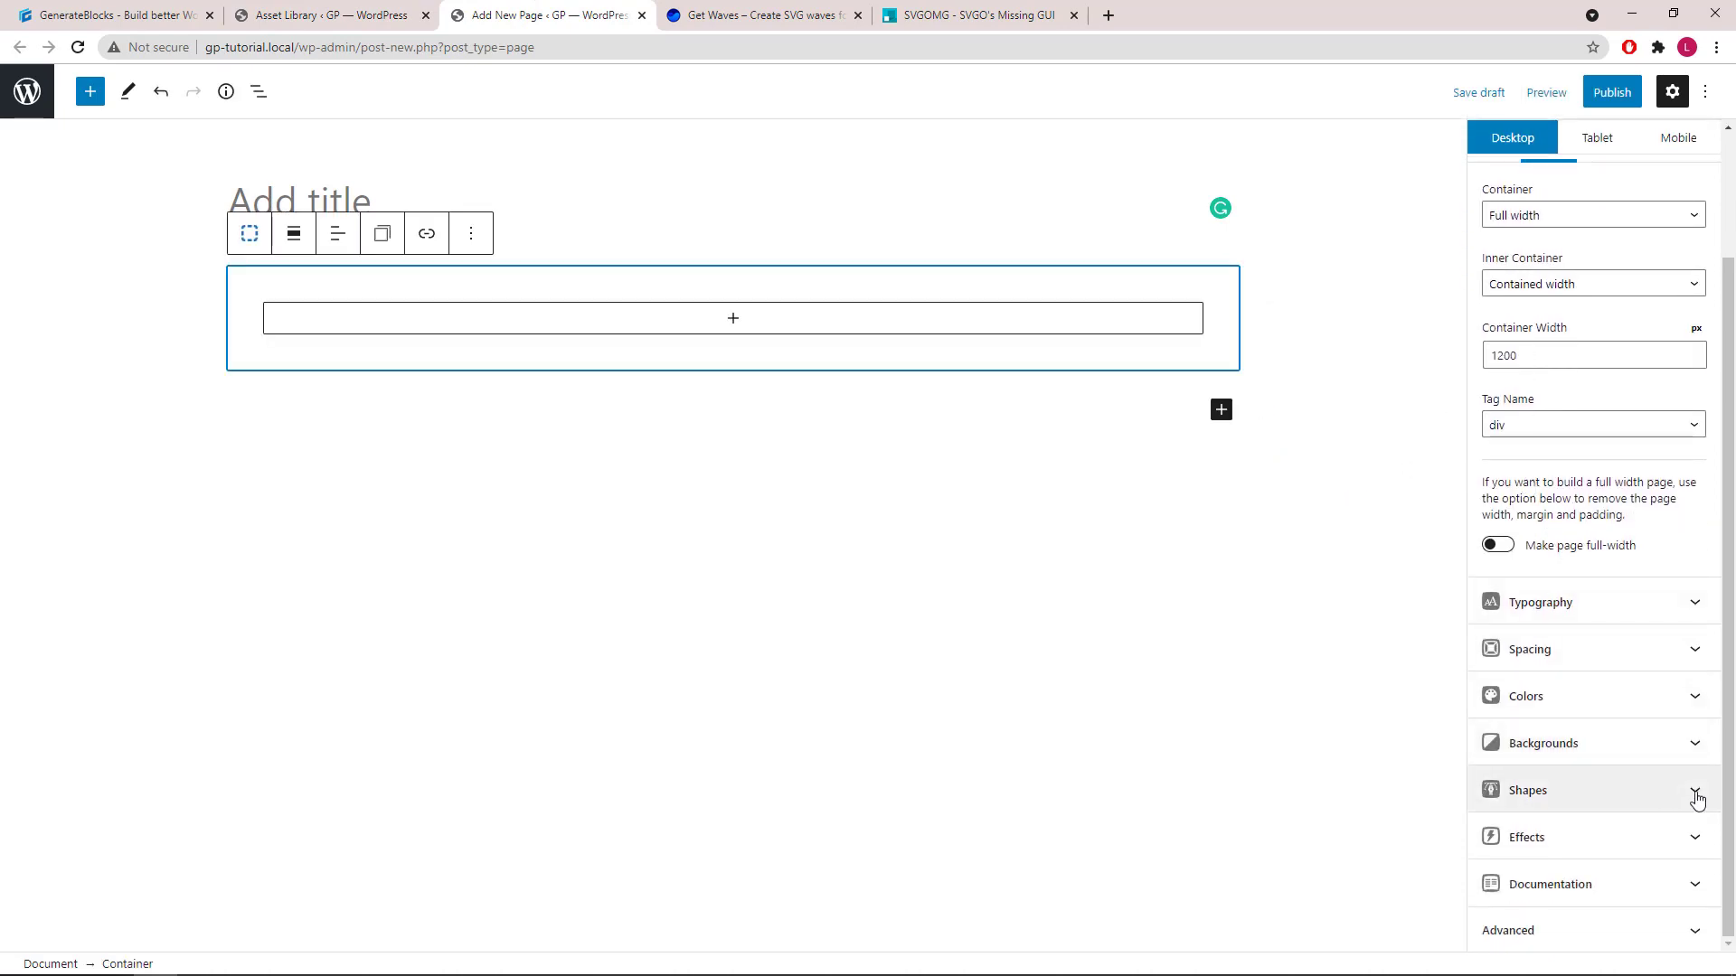
Add the Custom stepped shape at the container's bottom, 200px high, coloured blue
left_click(1693, 789)
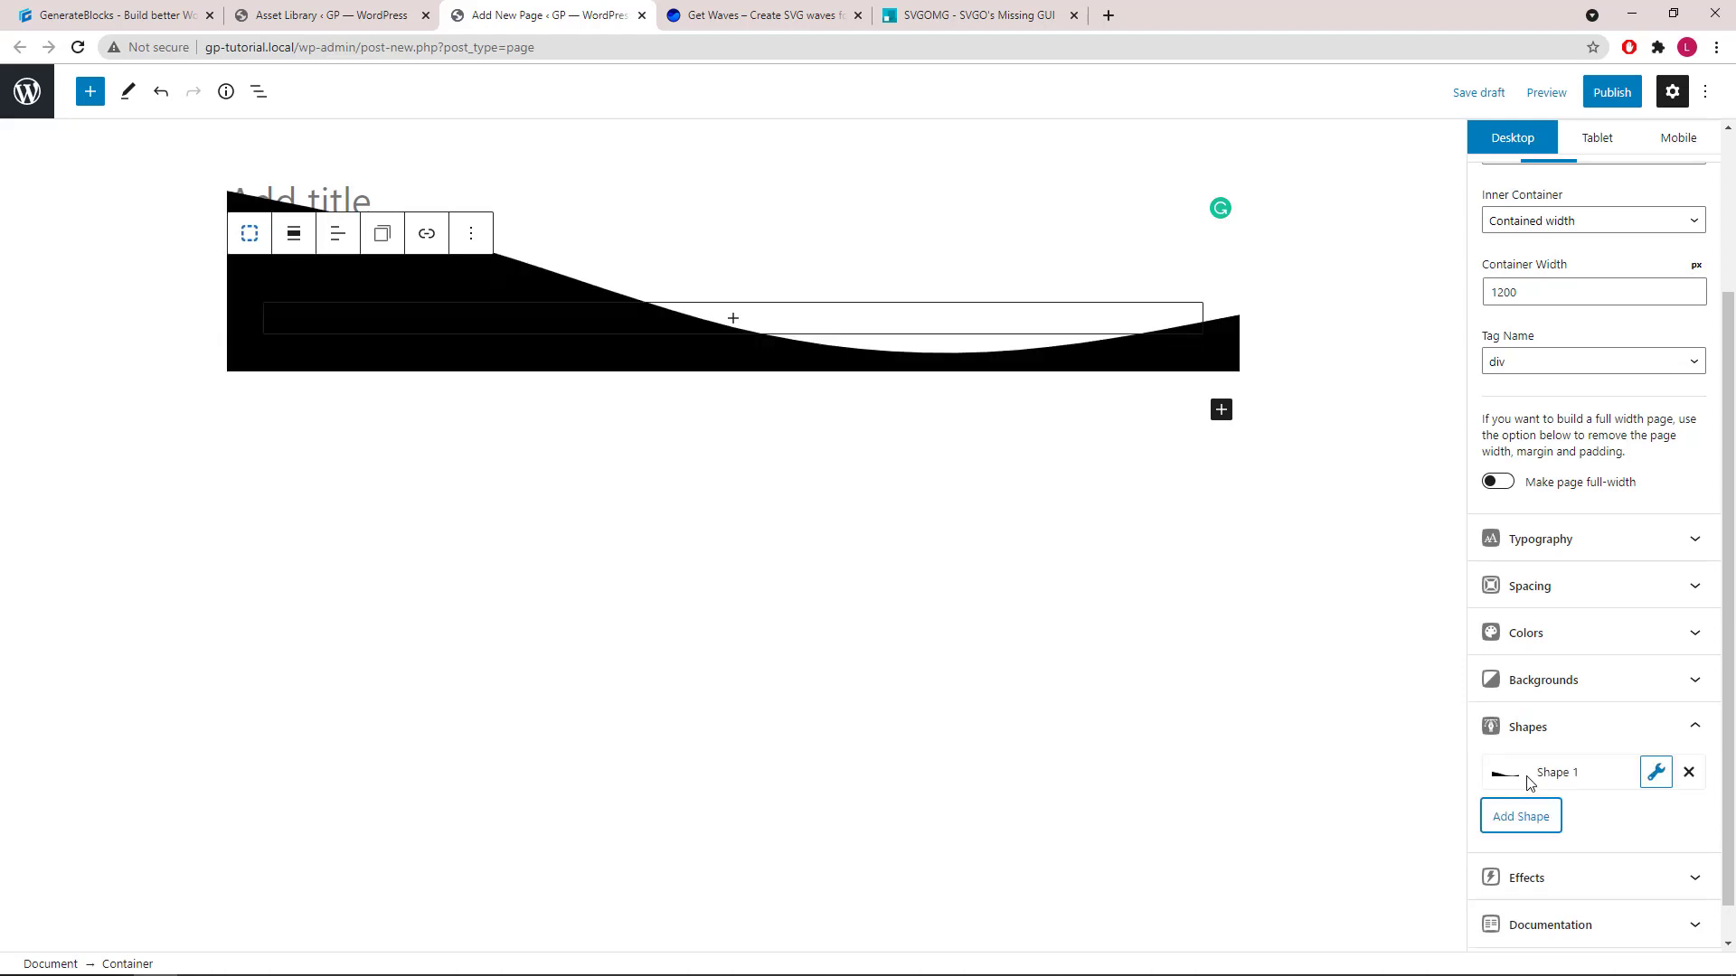
left_click(1653, 771)
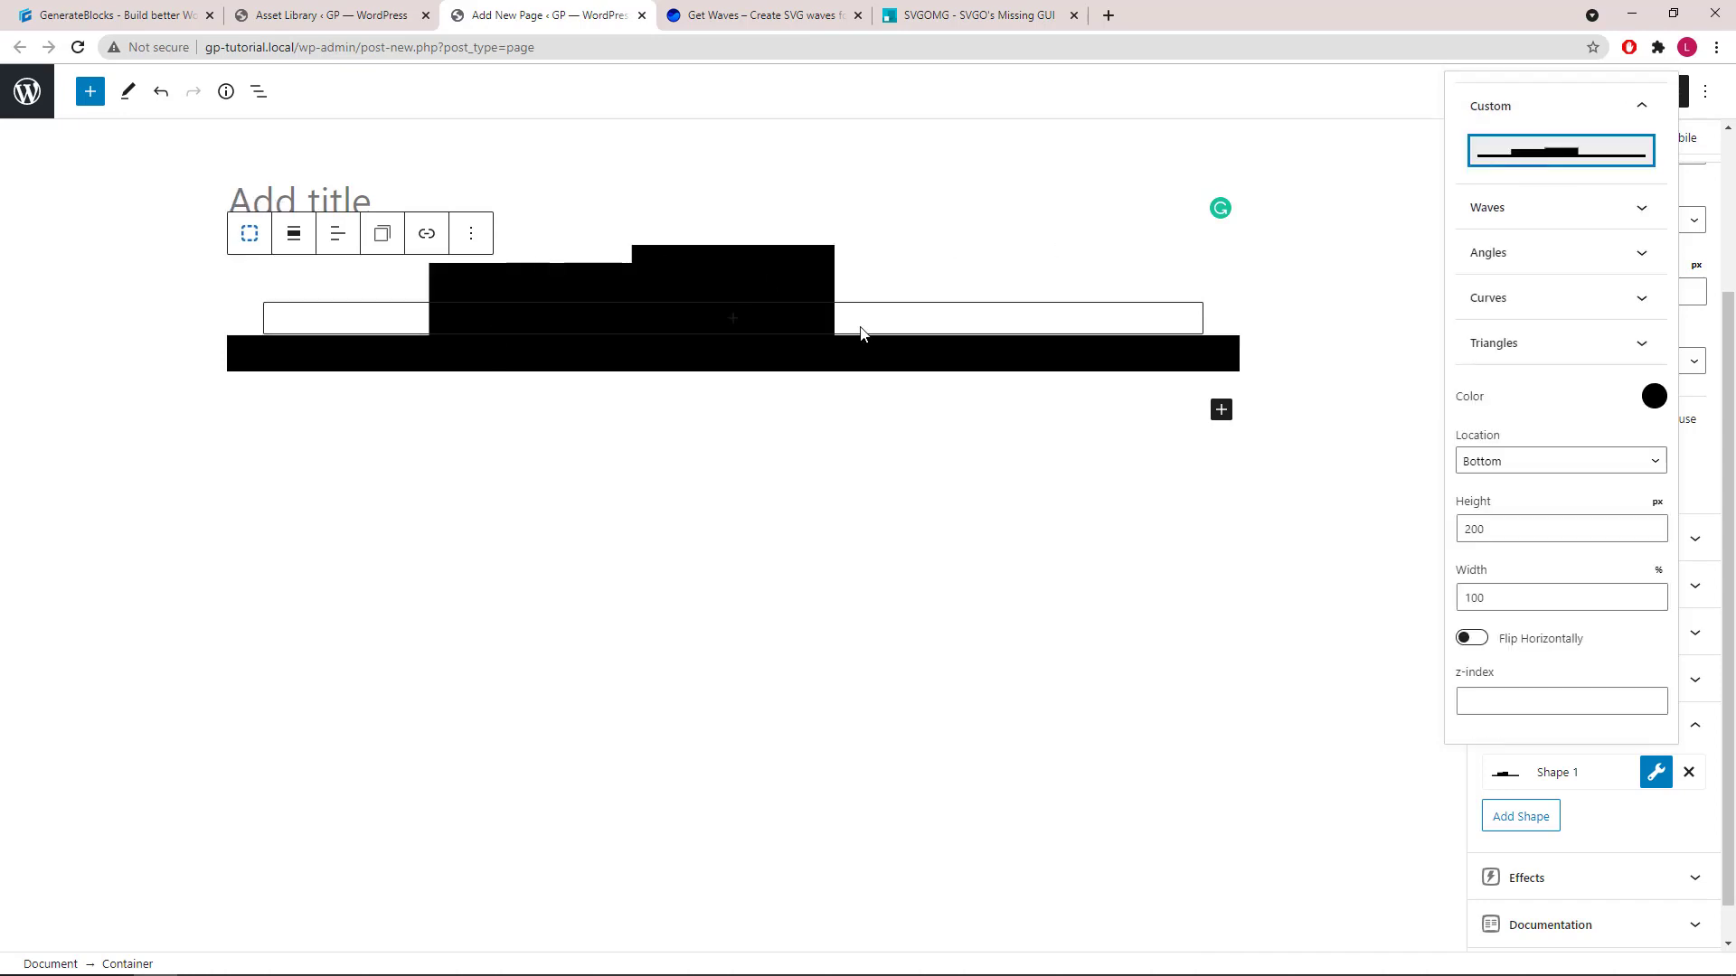
left_click(1653, 395)
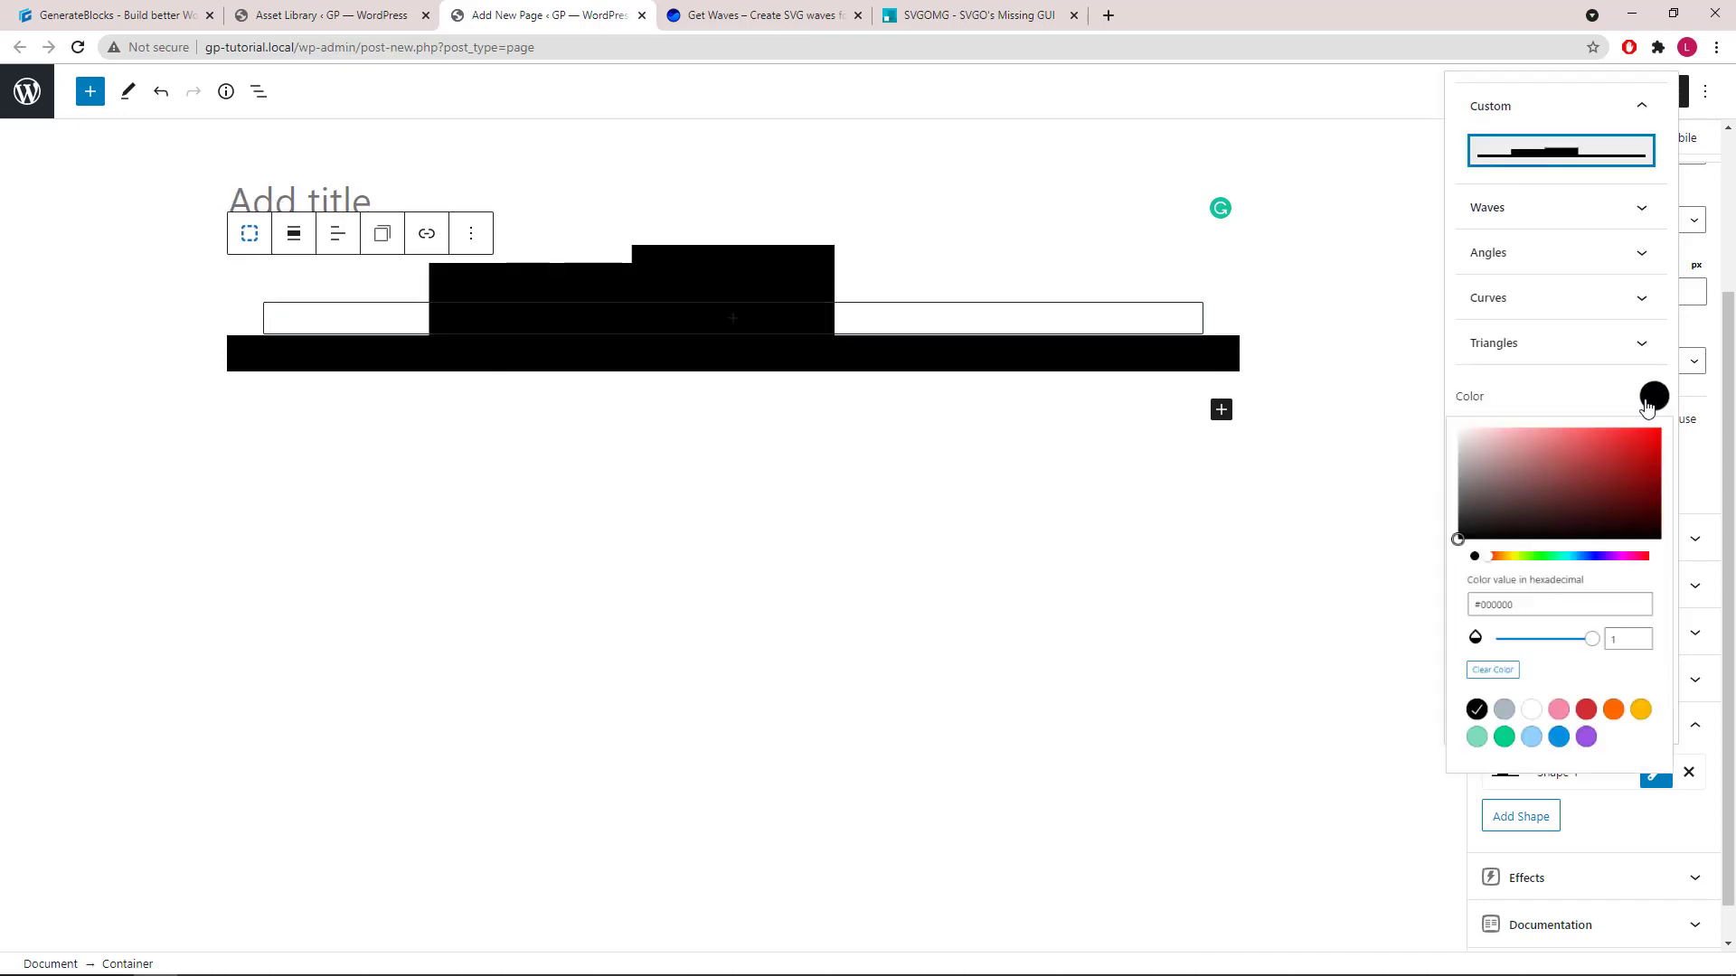
left_click(1539, 802)
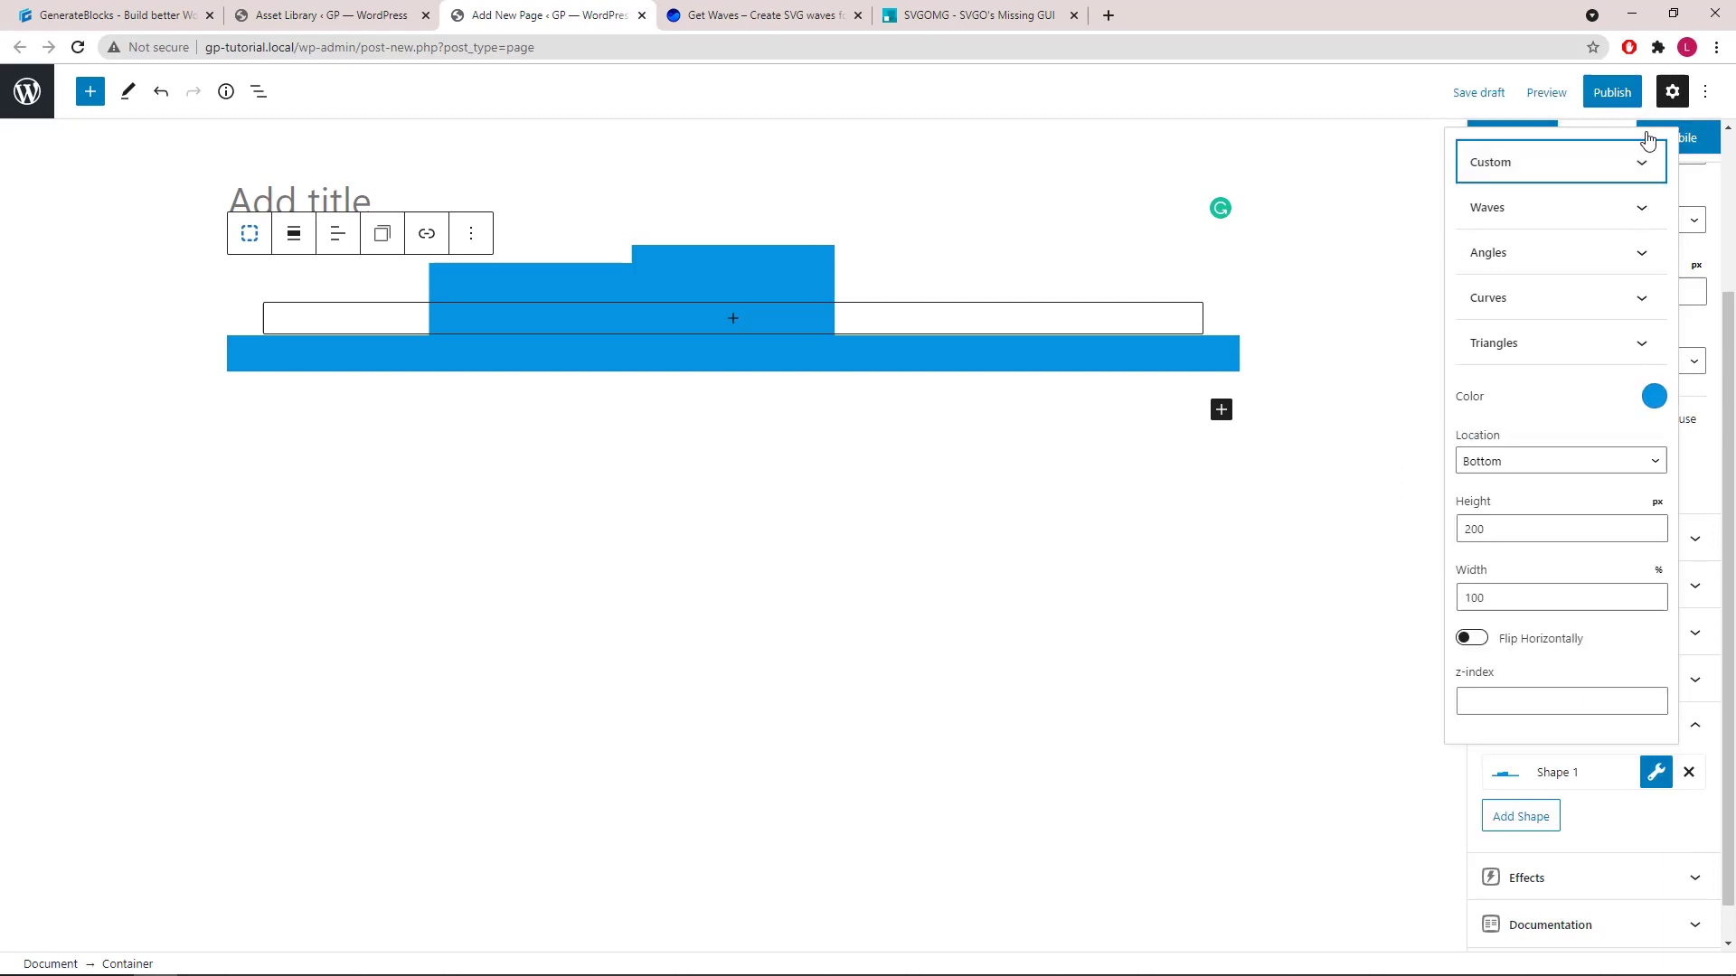
left_click(1656, 772)
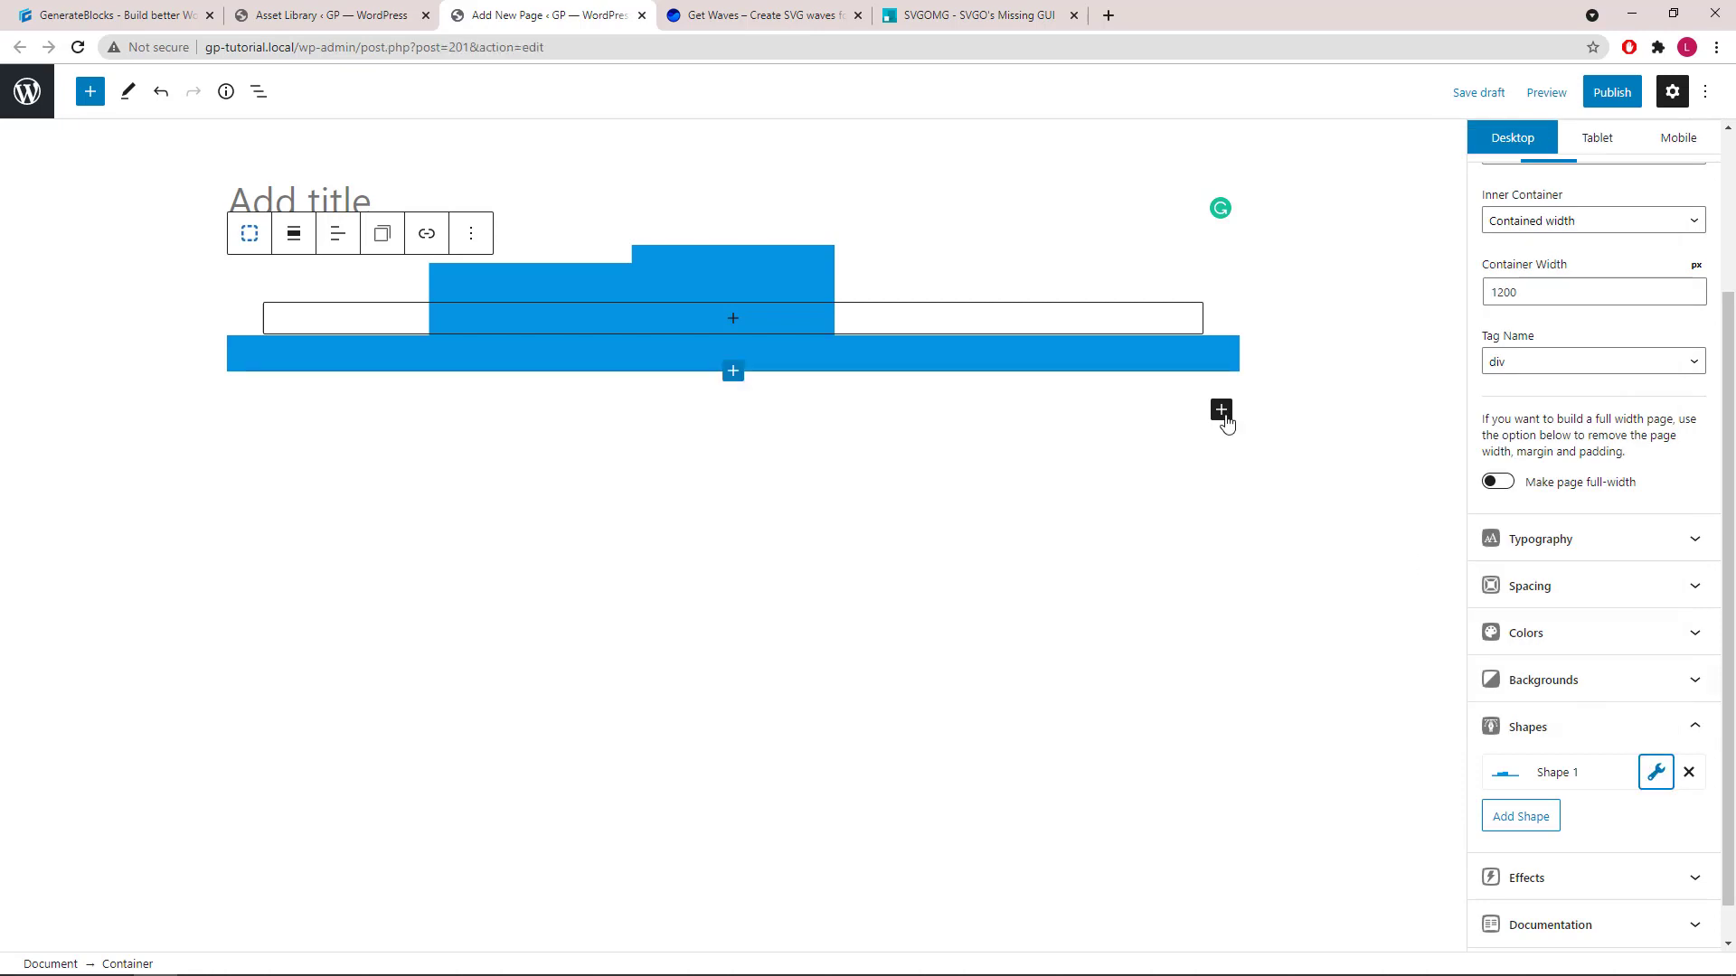
Insert a Buttons block below the container using the bone icon from Custom Icons
left_click(1219, 410)
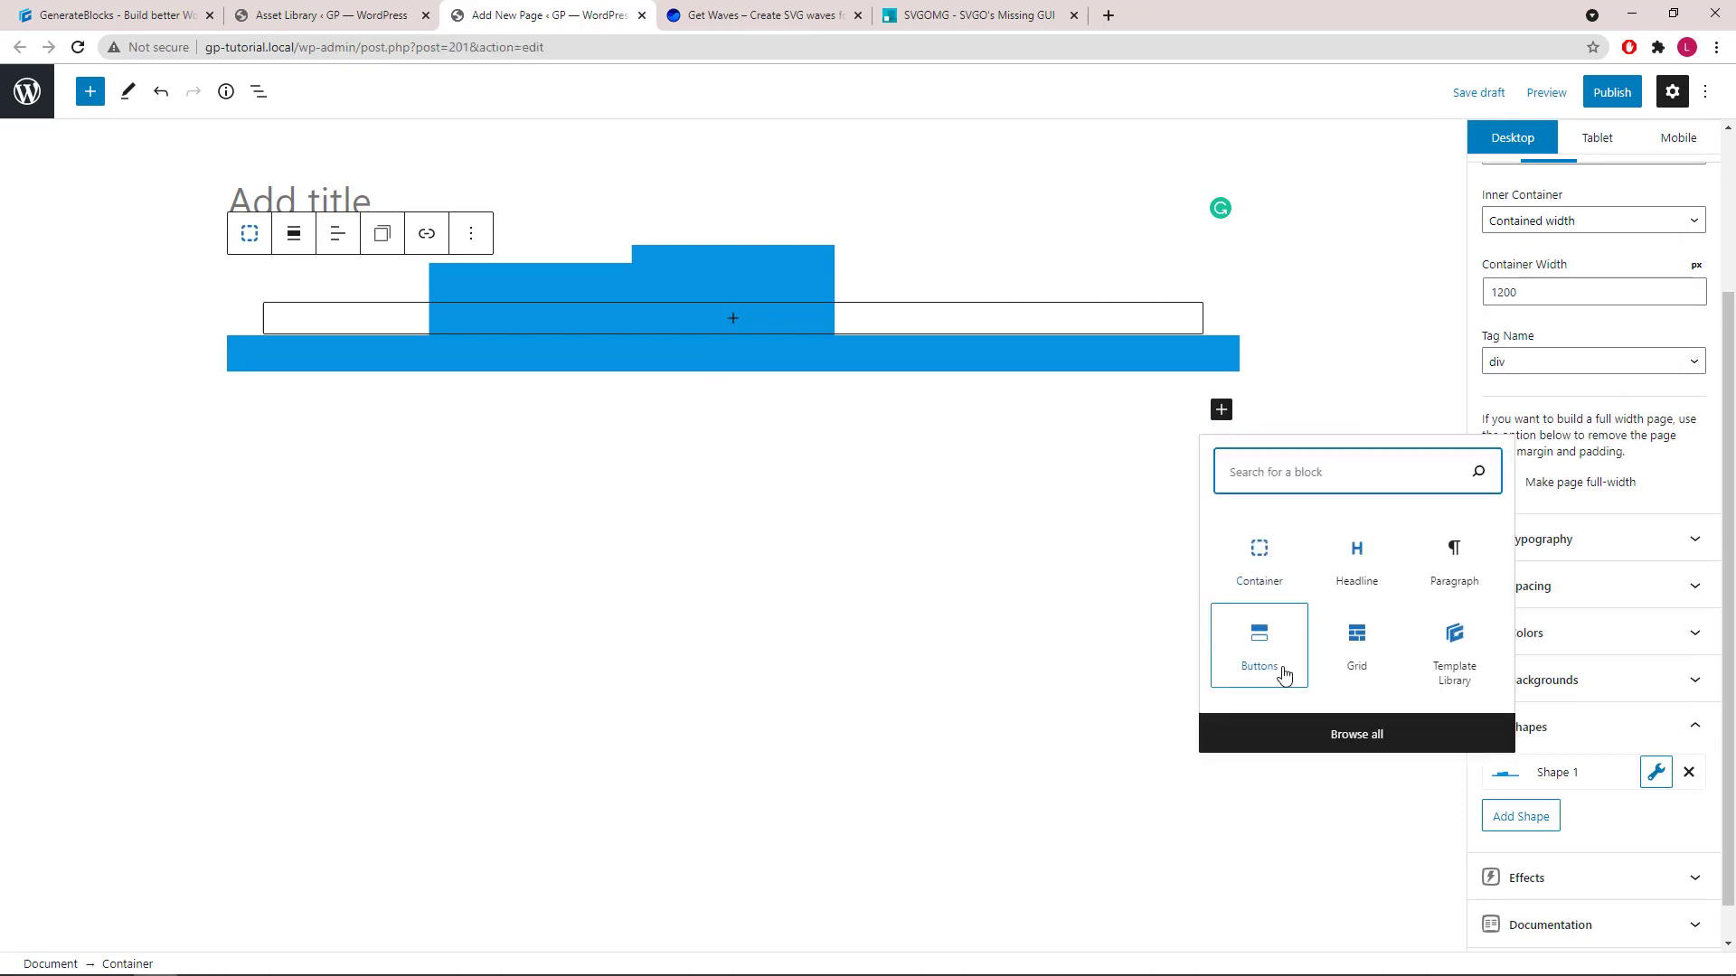
left_click(1258, 645)
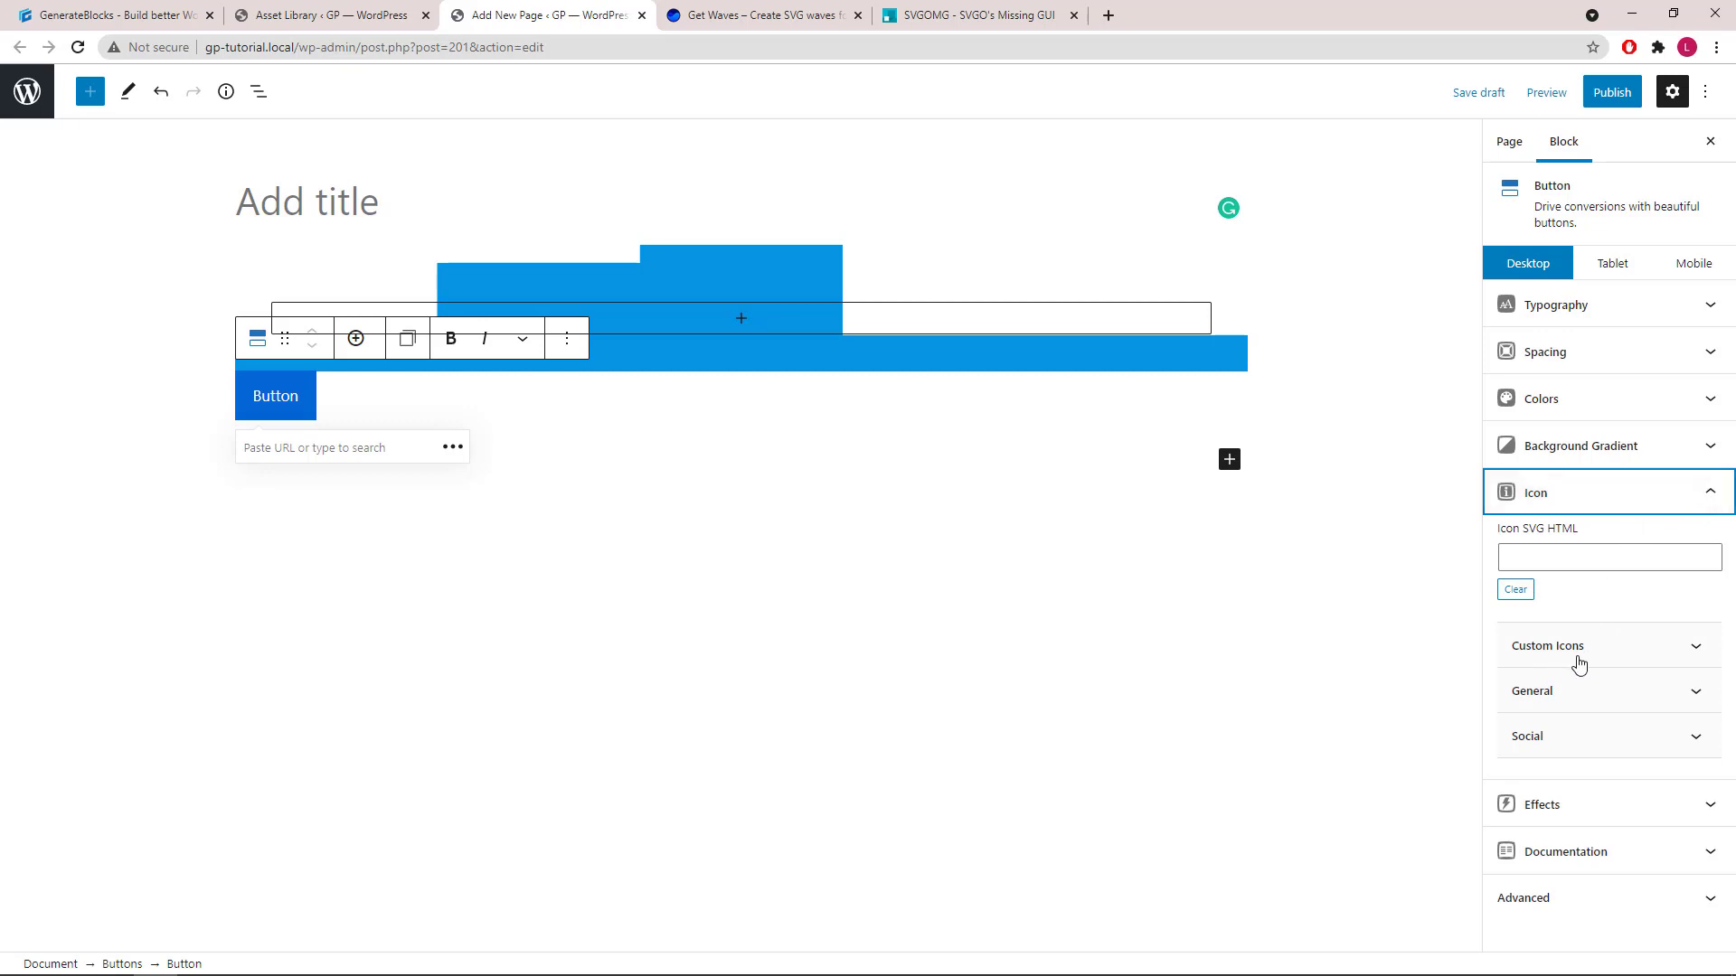
left_click(1548, 645)
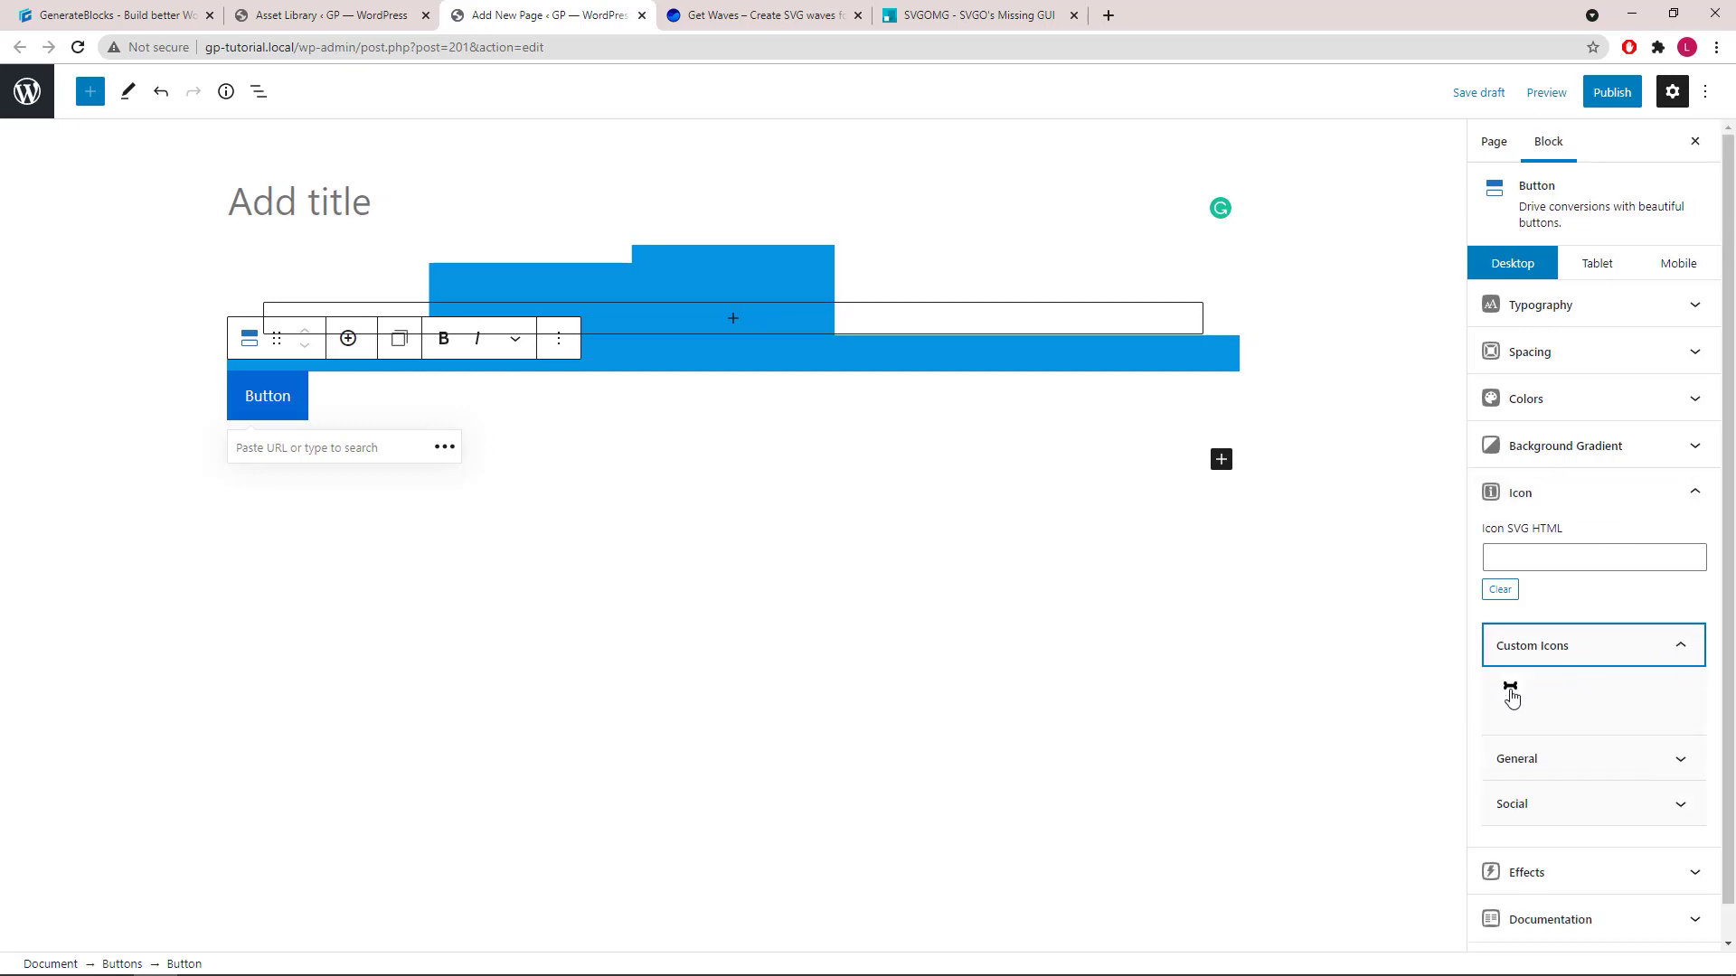
left_click(1518, 692)
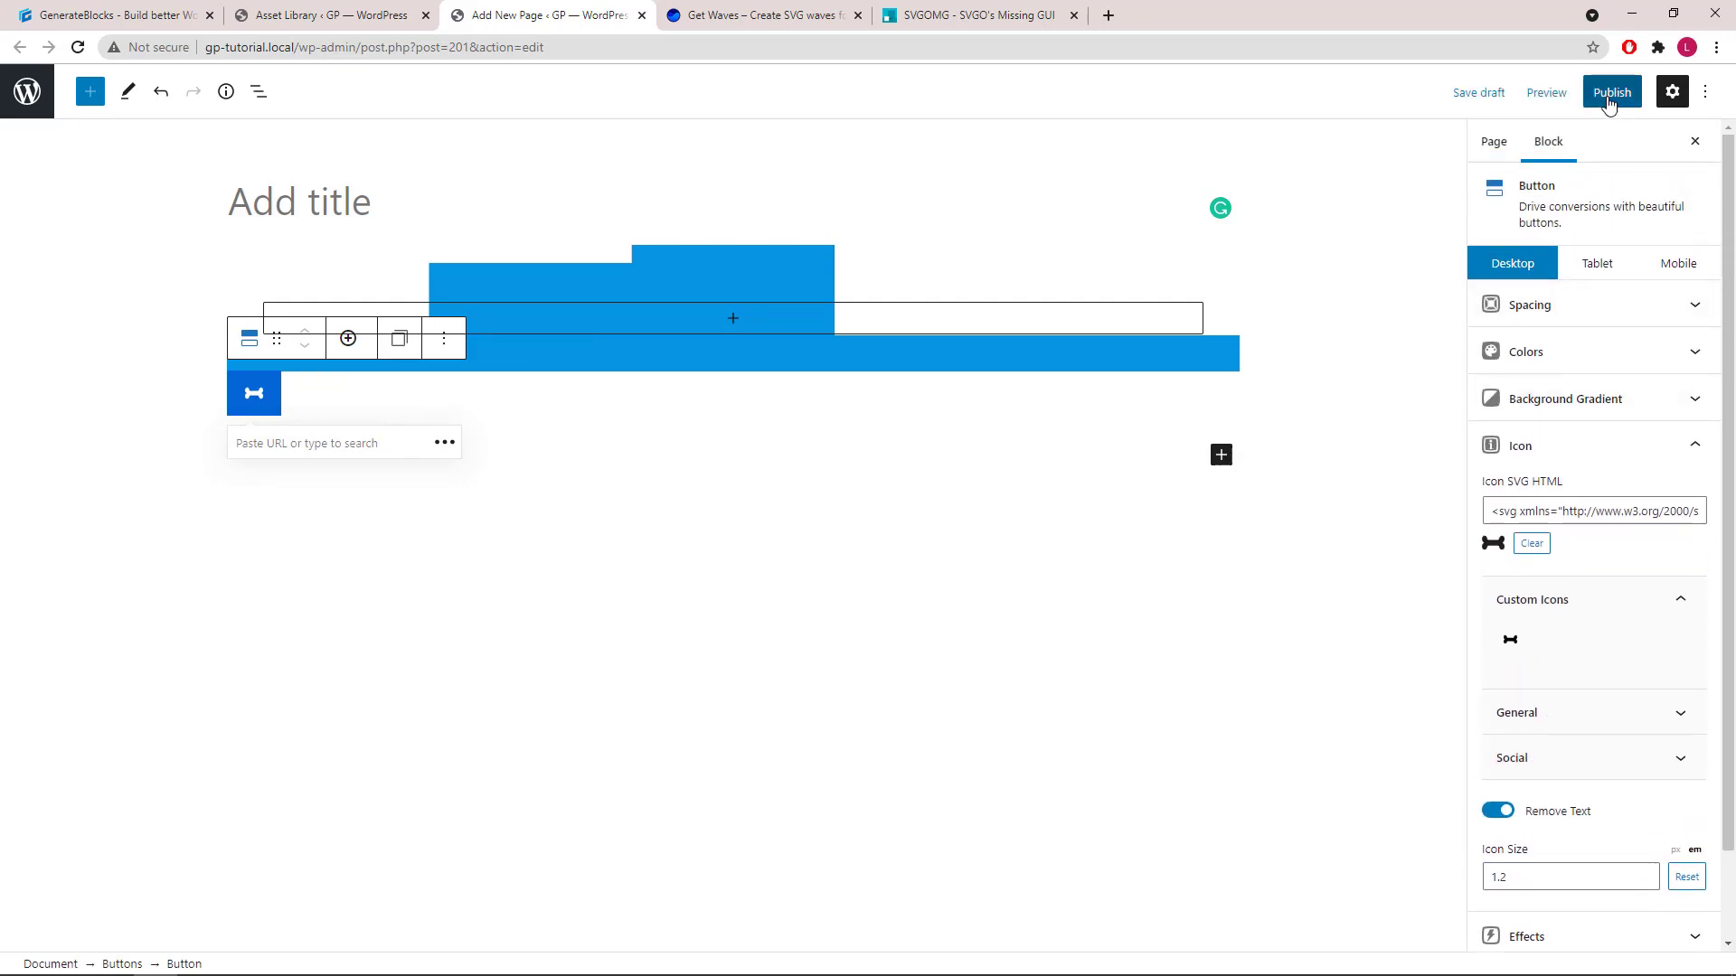
Publish the page and check the live blue shape and bone-icon button
left_click(1611, 93)
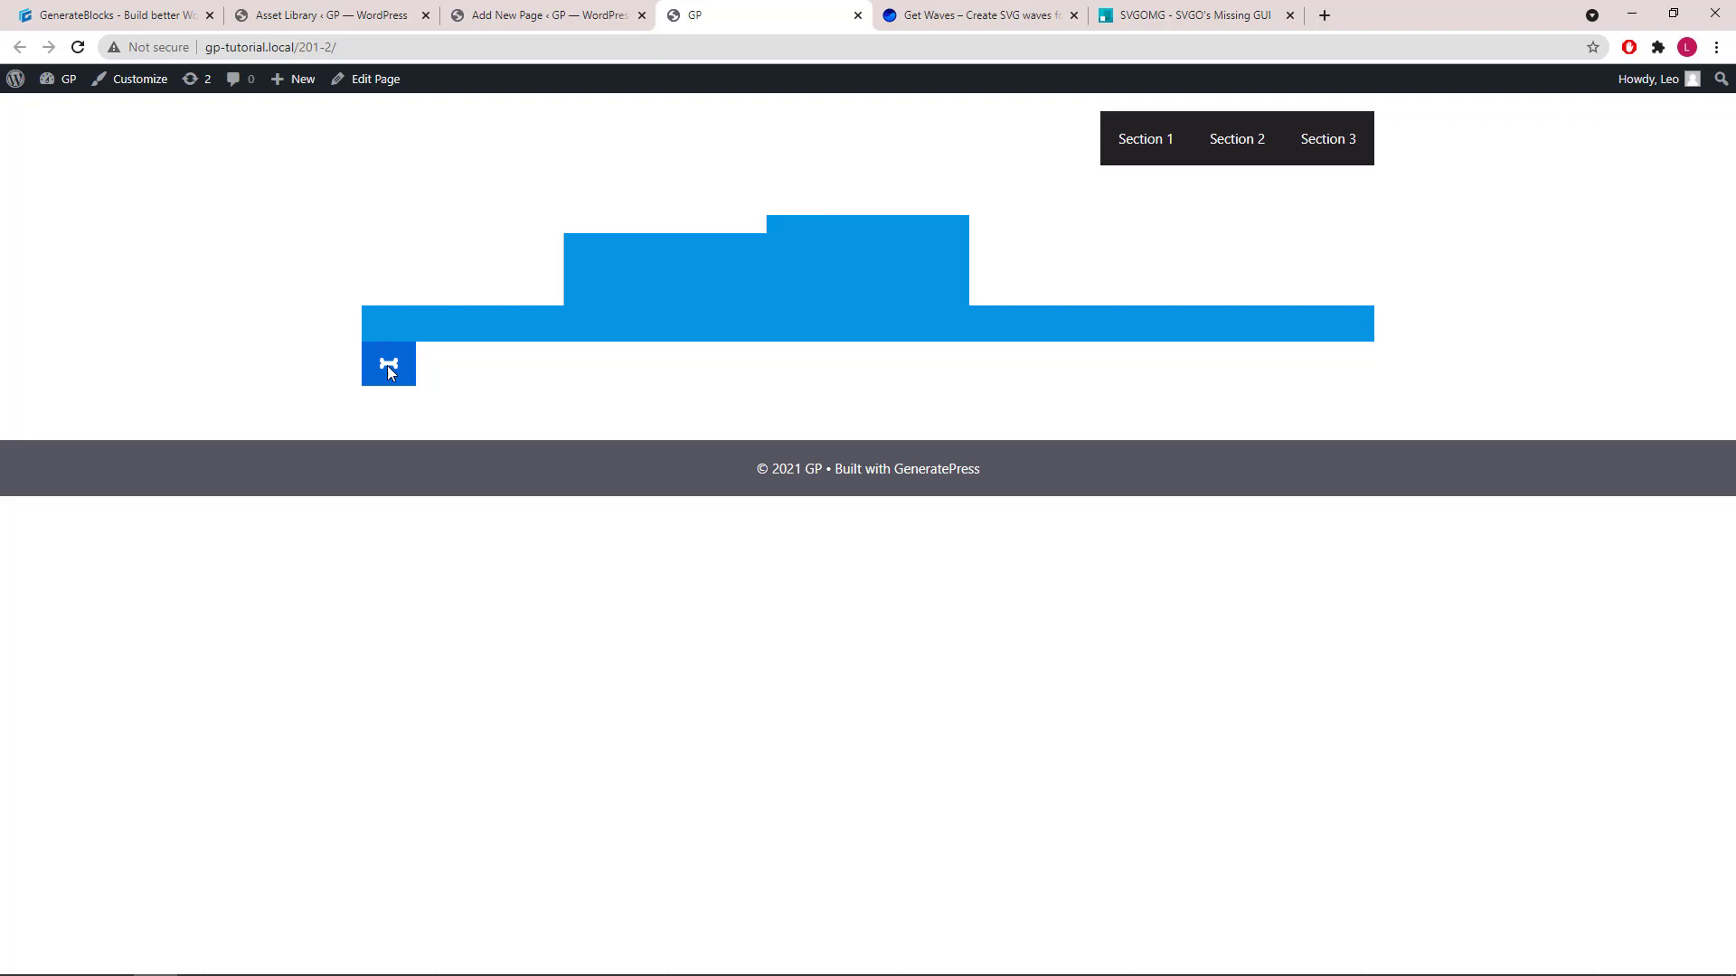
left_click(977, 14)
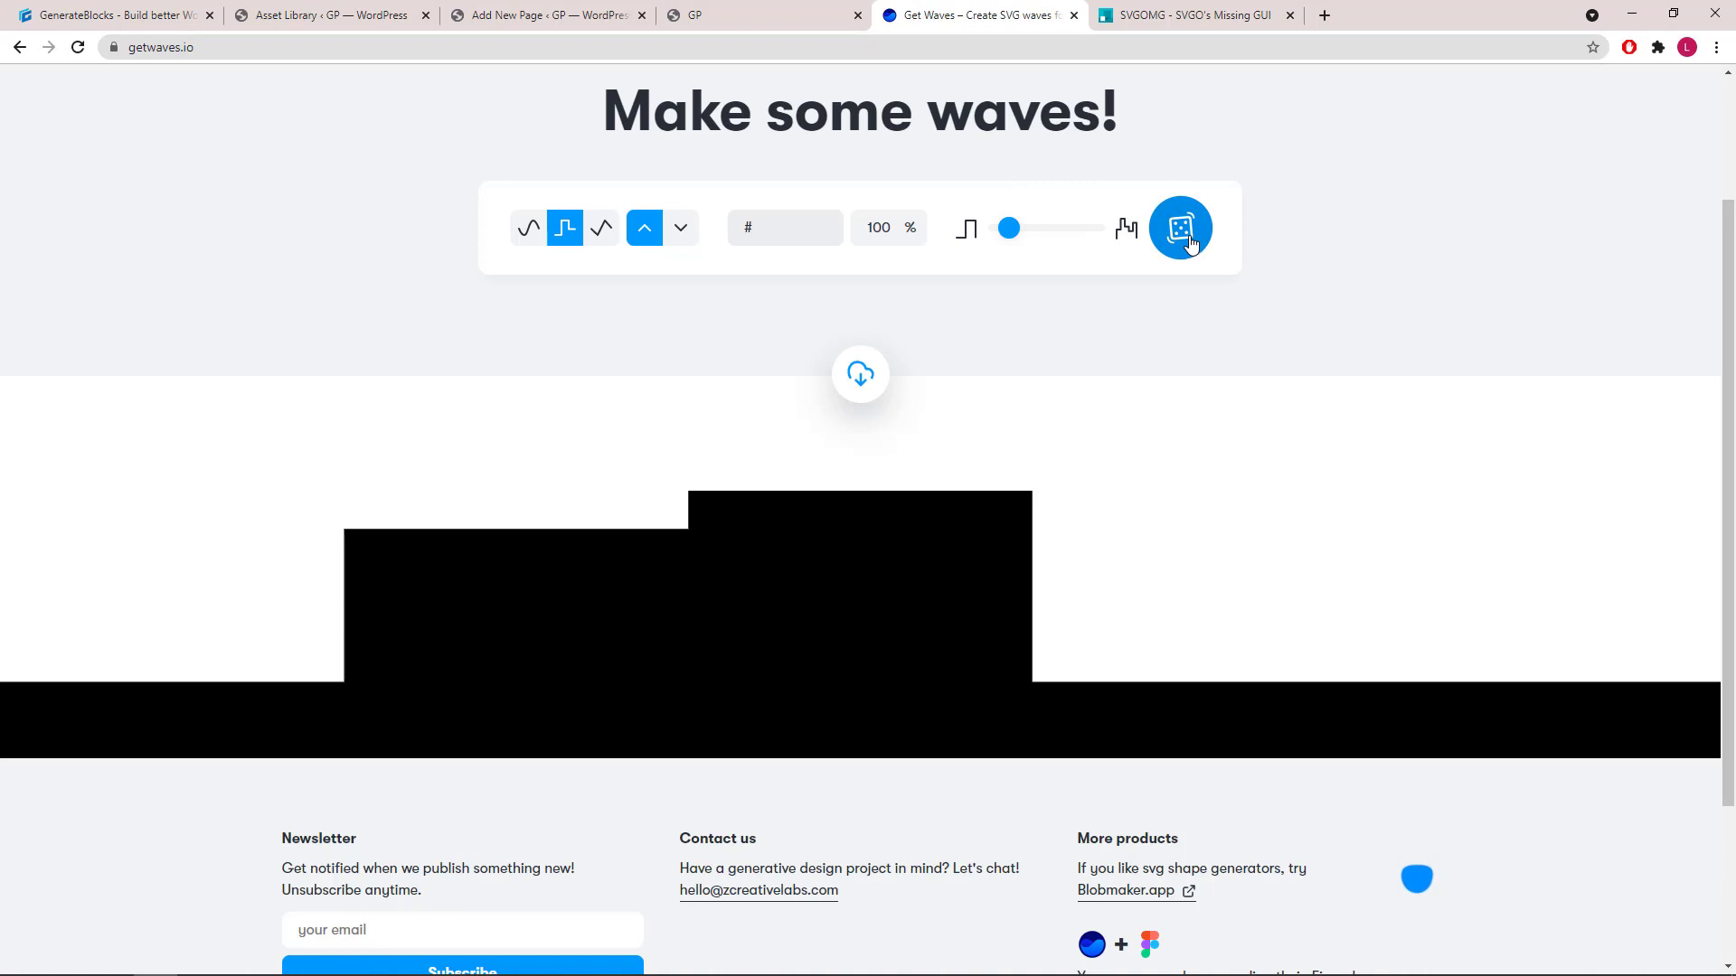
Randomise a fresh stepped wave in Get Waves and copy its SVG code
left_click(1181, 228)
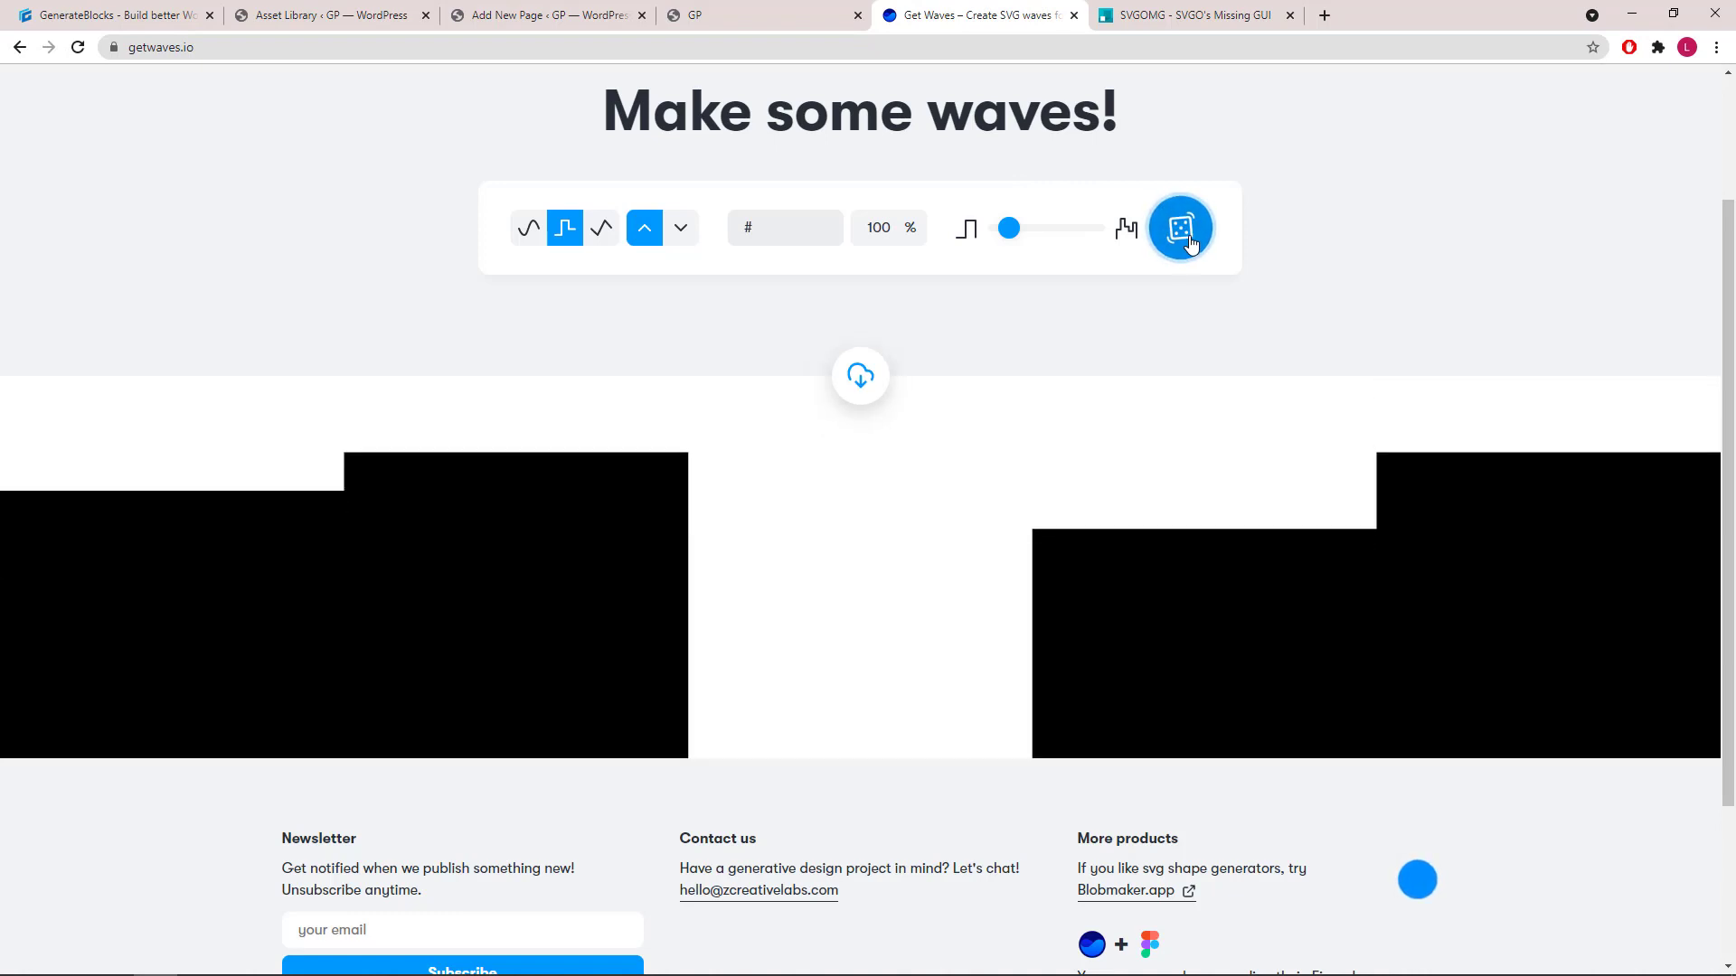
left_click(1179, 227)
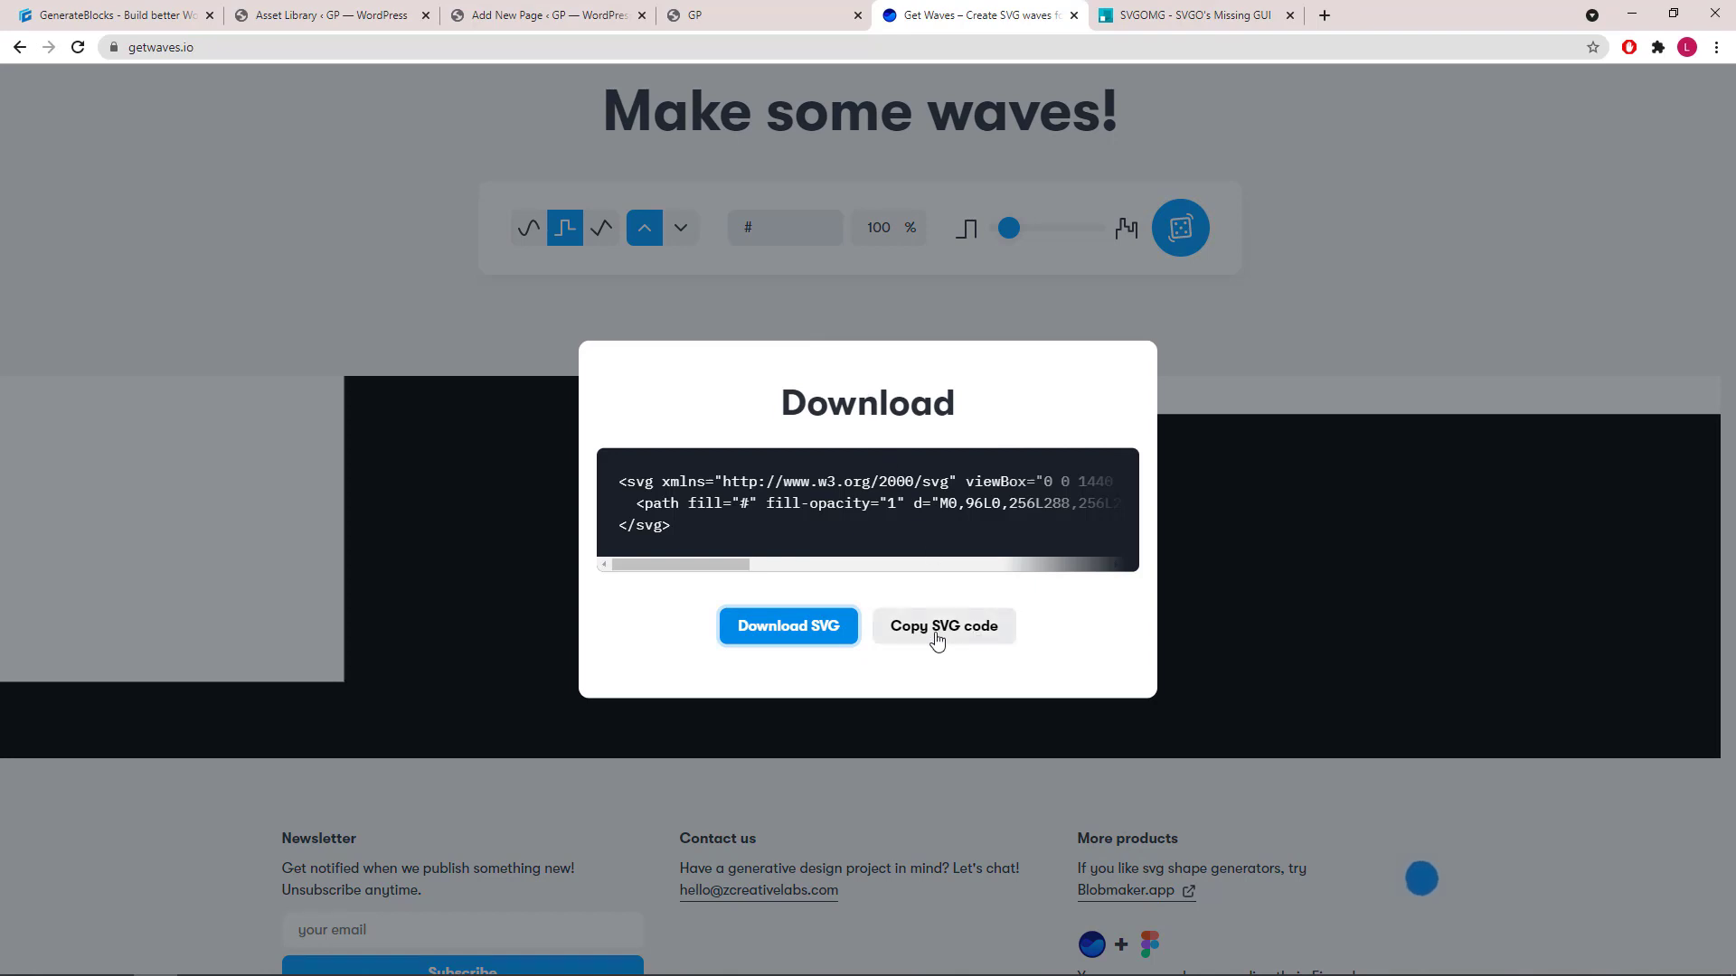
left_click(942, 625)
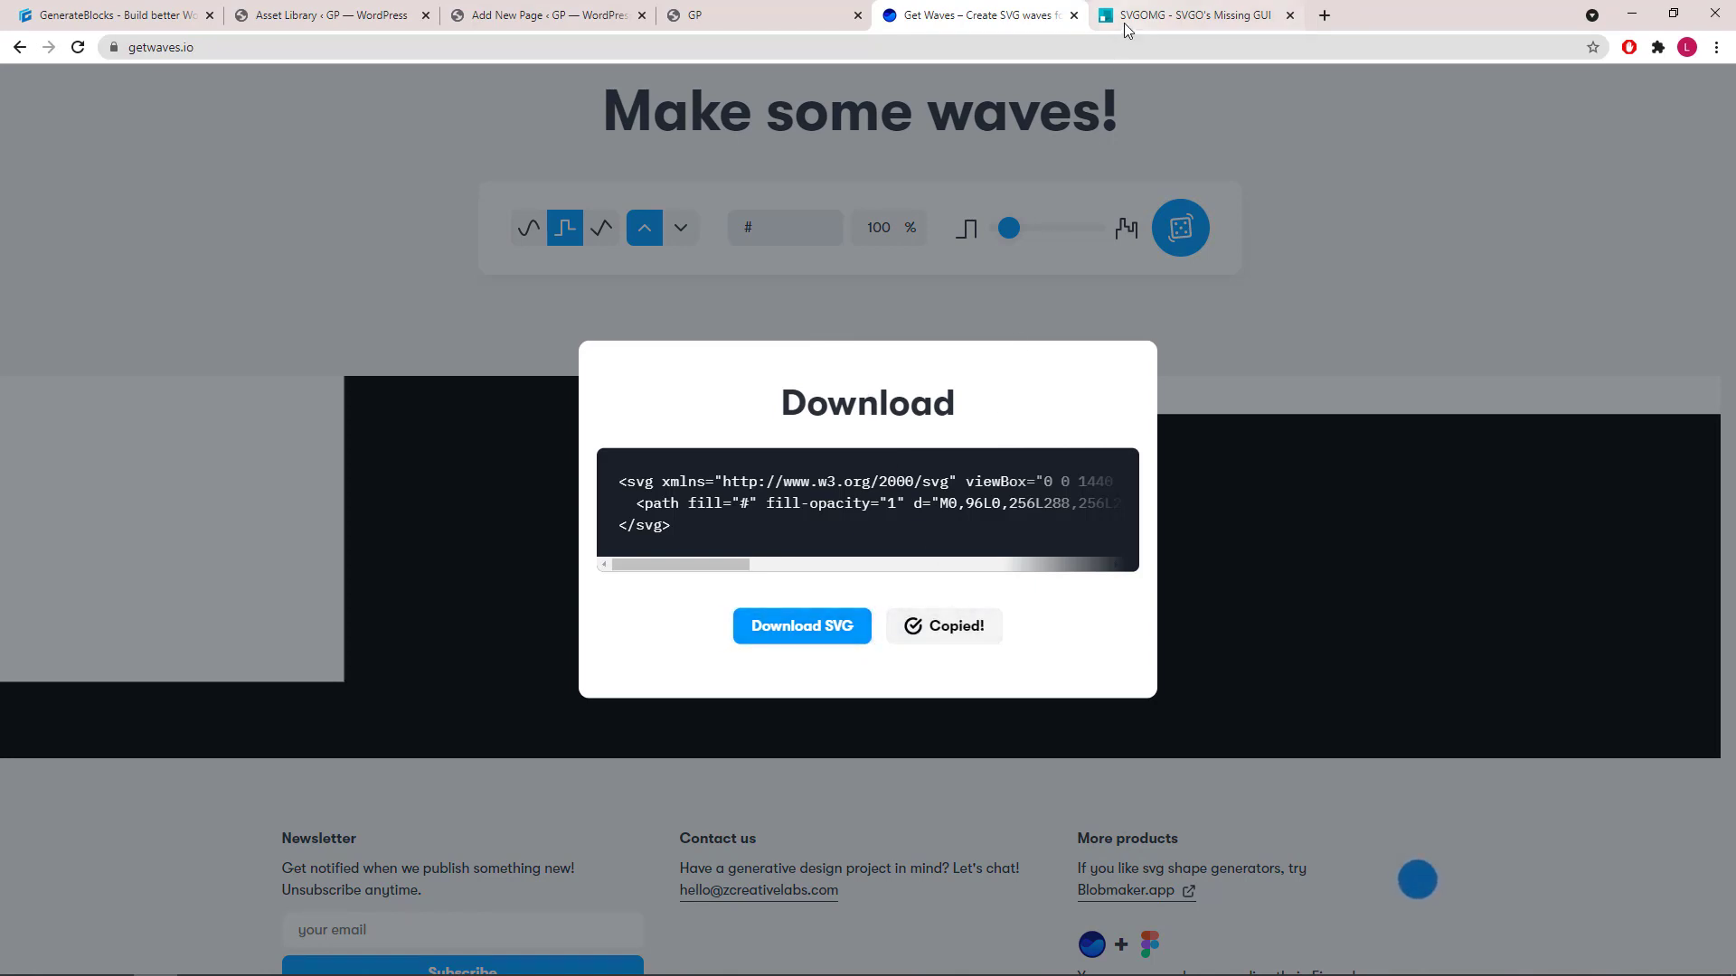
left_click(1189, 15)
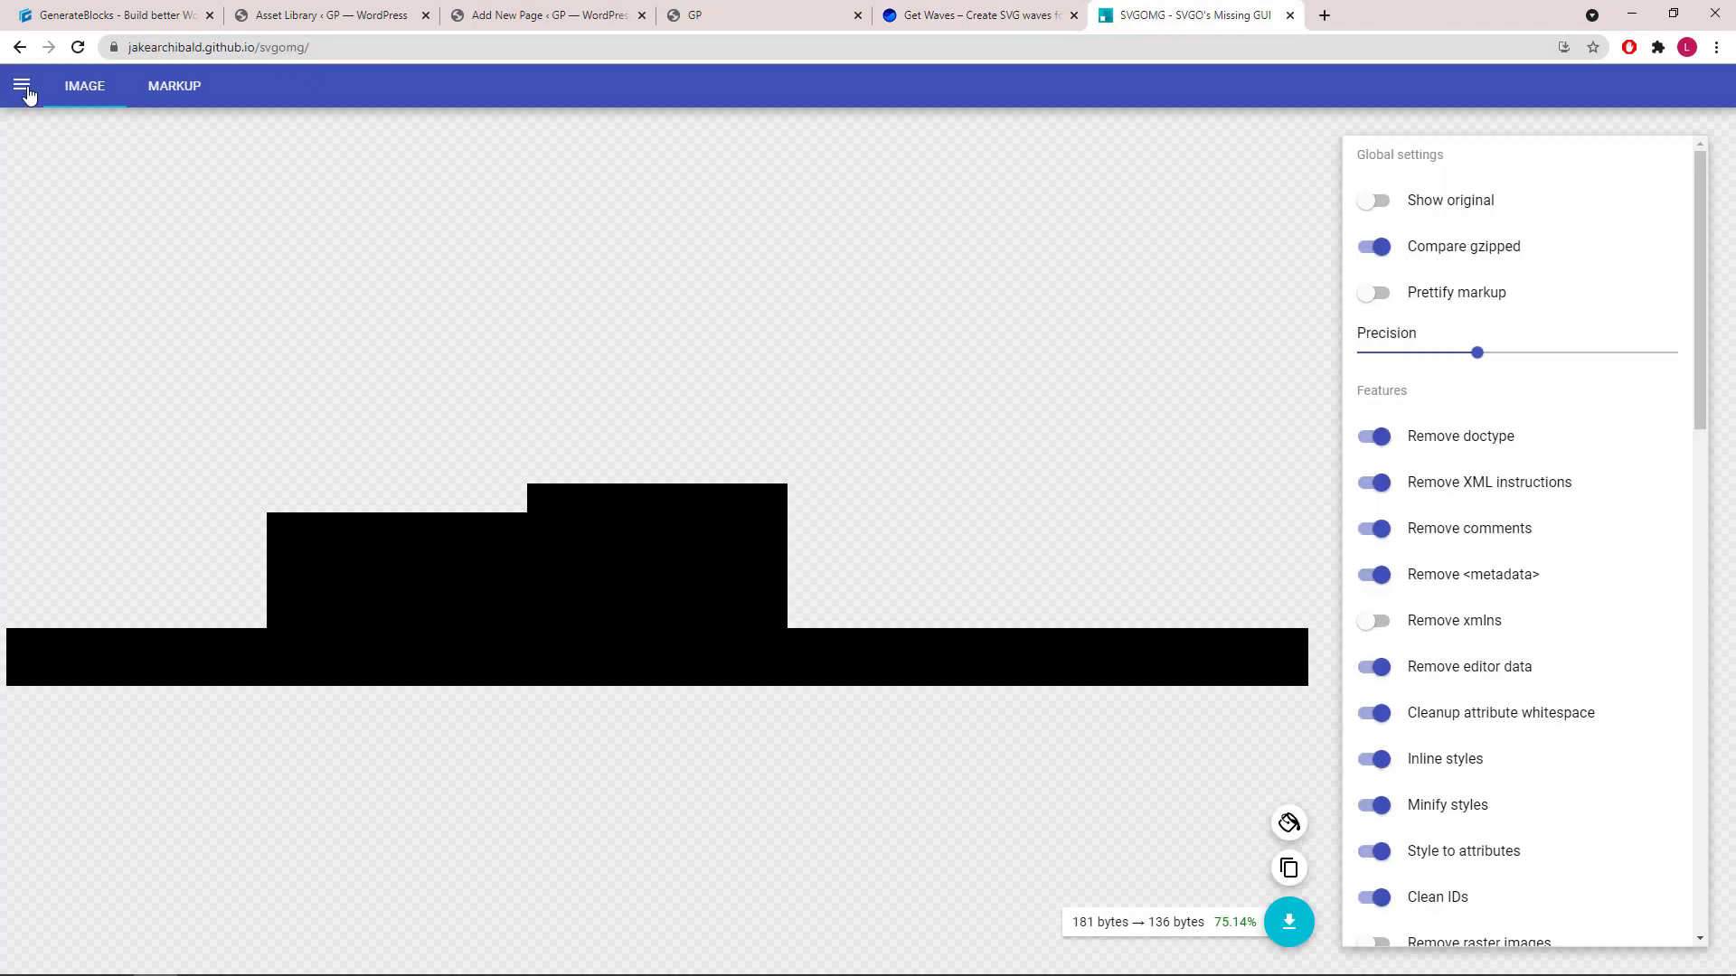
Optimise the pasted wave in SVGOMG from 178 to 136 bytes and copy the markup
left_click(22, 85)
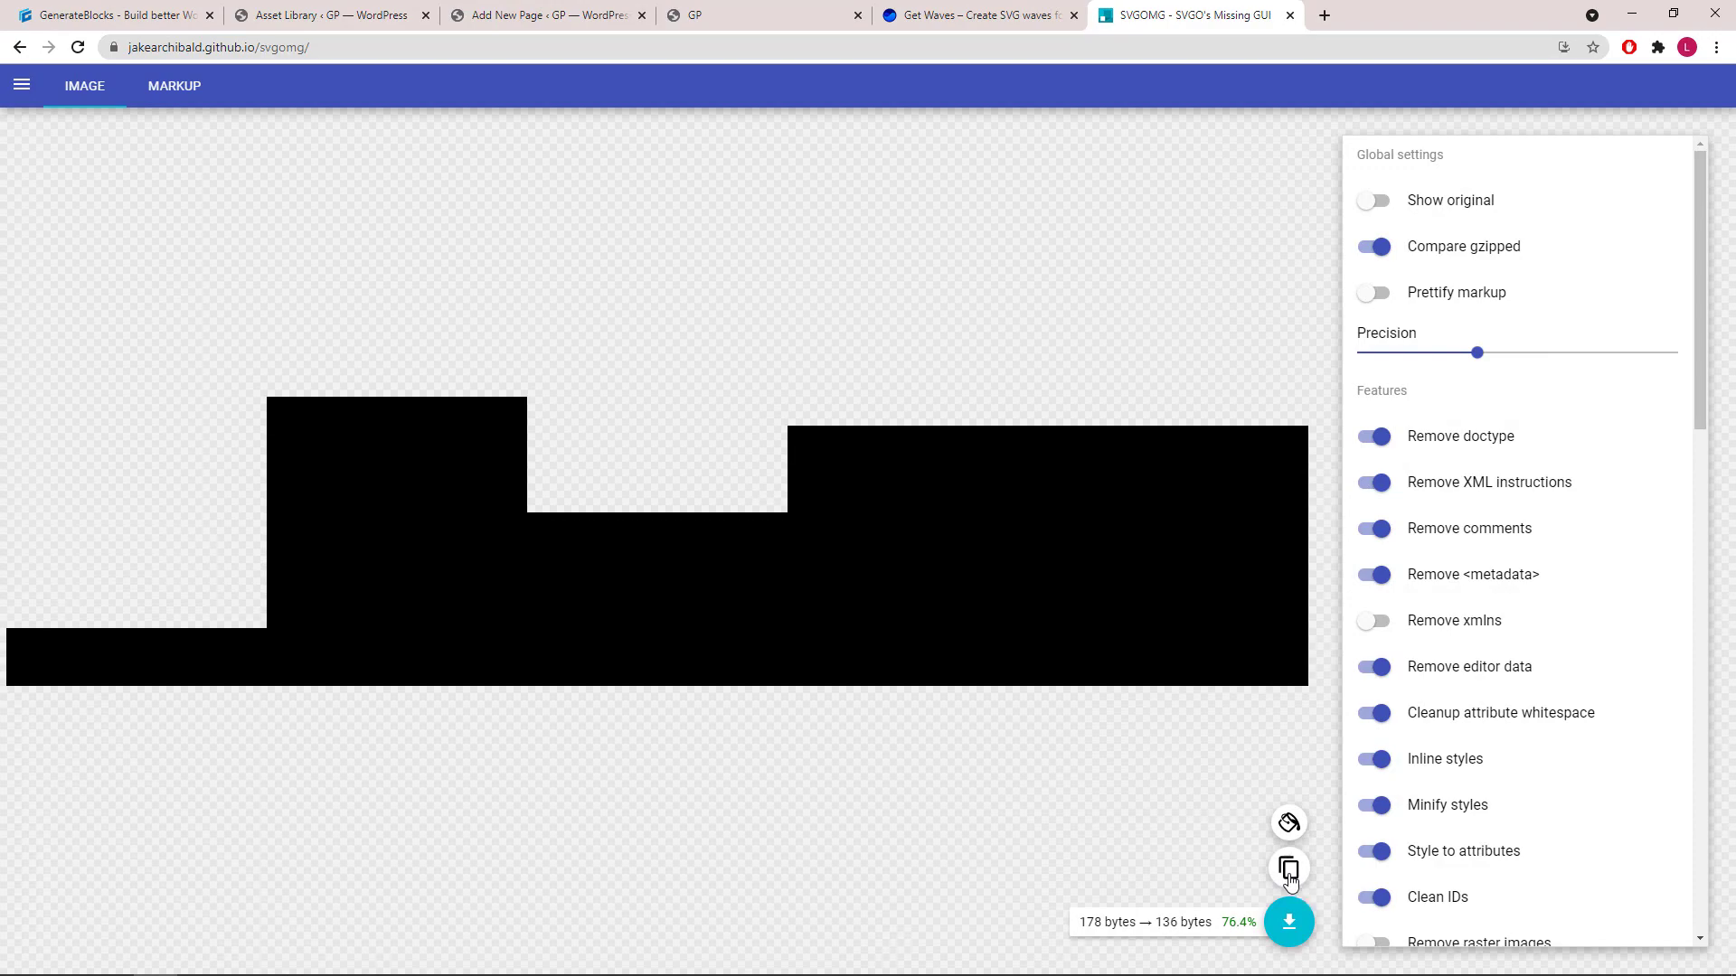
left_click(327, 15)
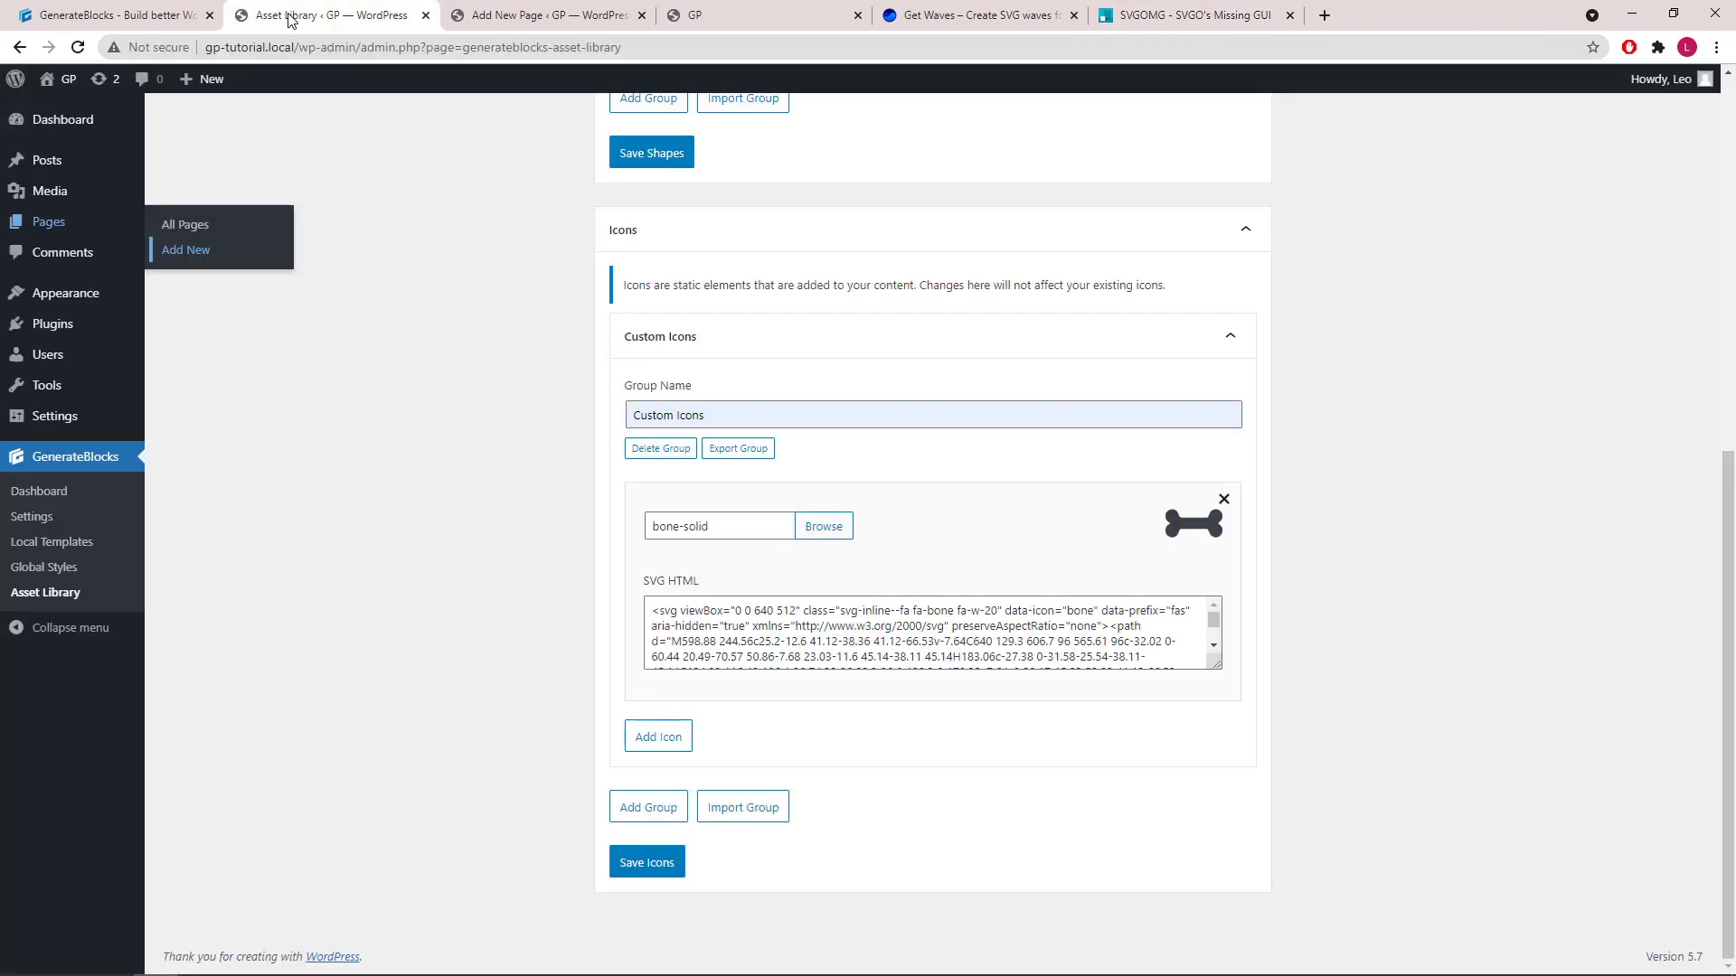
Put the optimised wave markup into the squares shape's SVG HTML field and save the shapes
scroll("up", 3)
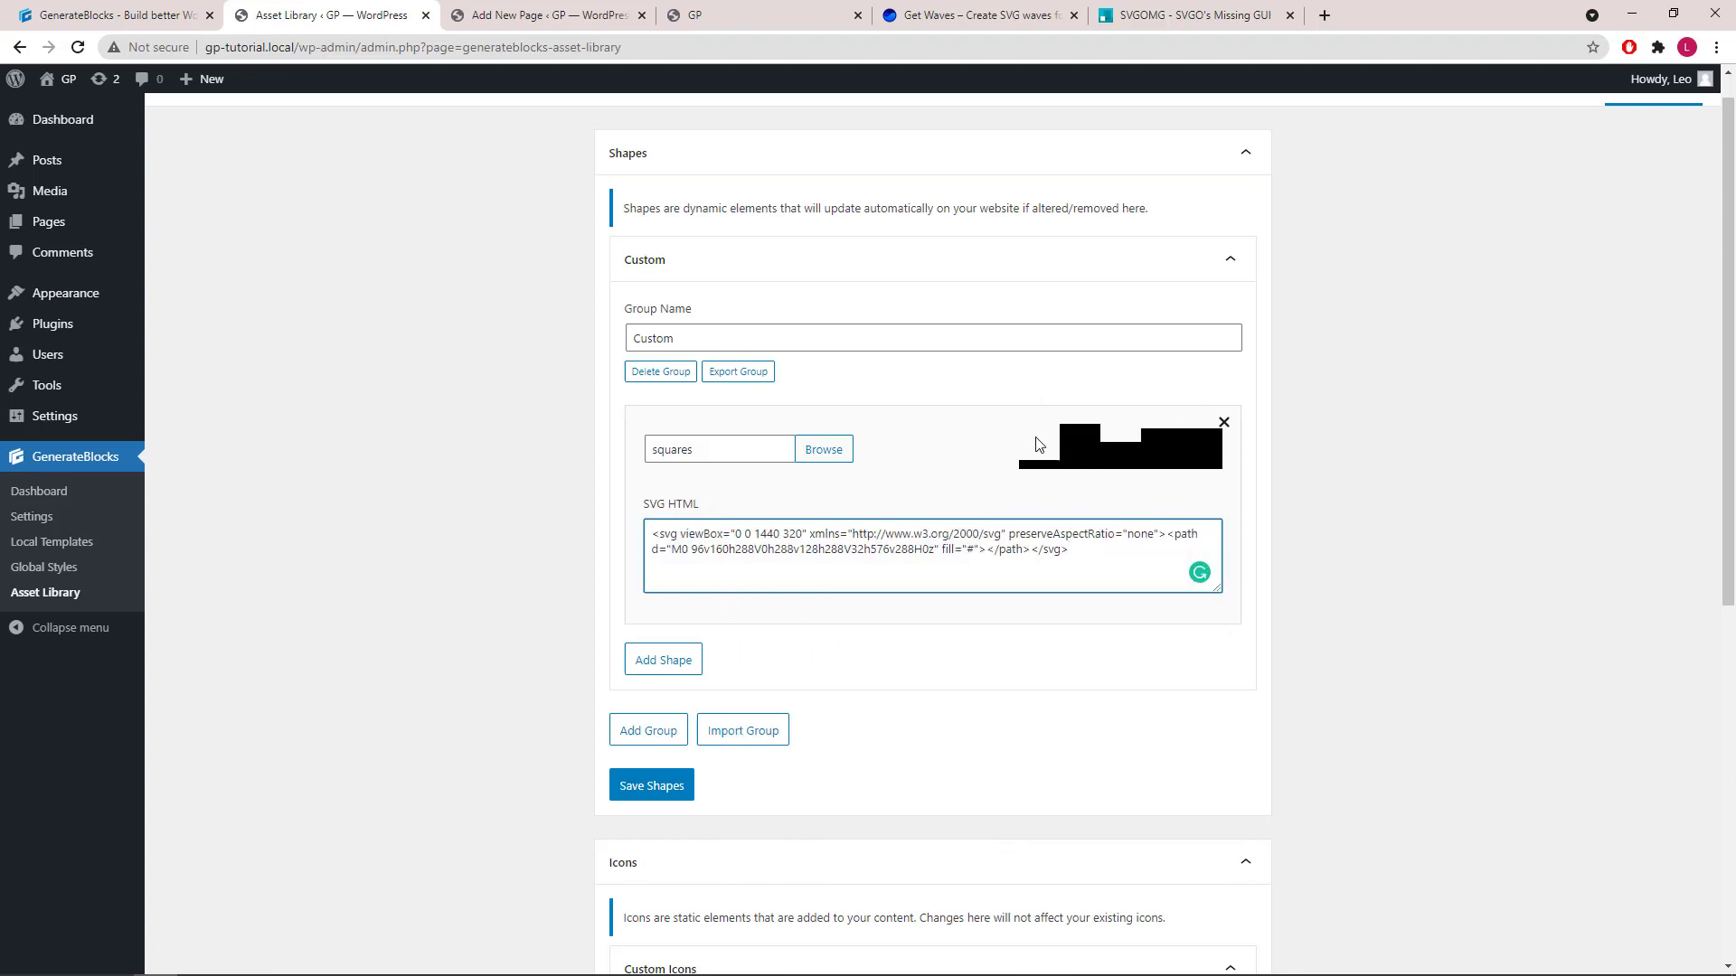
left_click(650, 785)
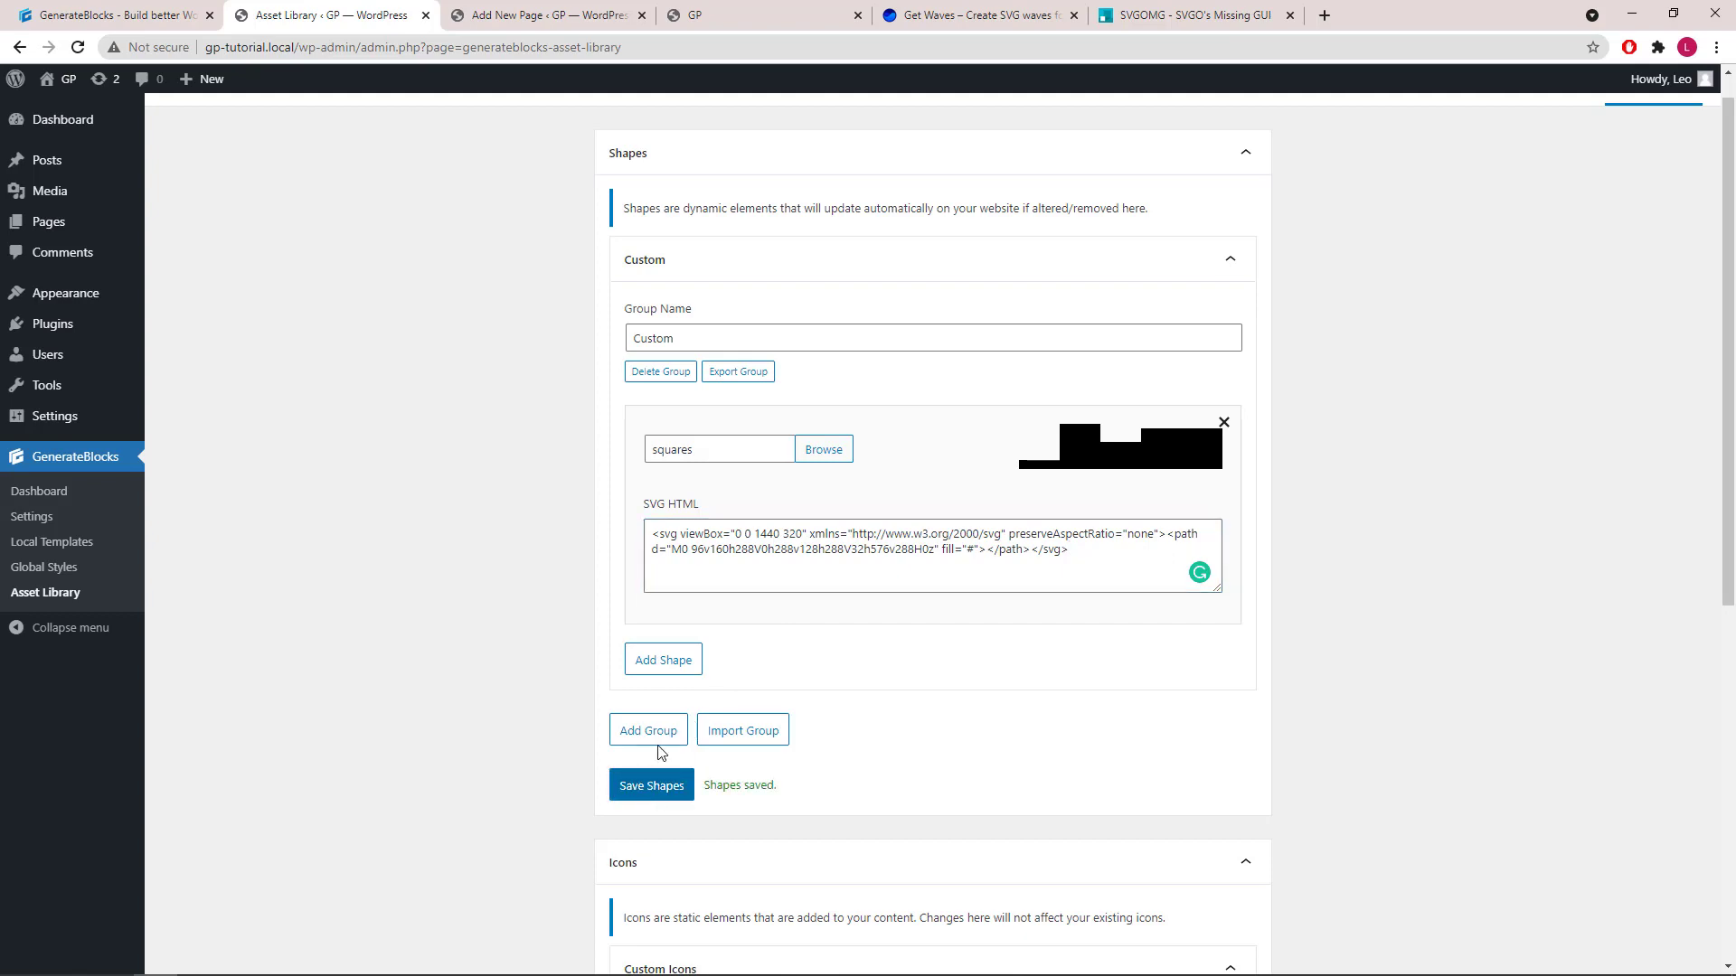
scroll("down", 3)
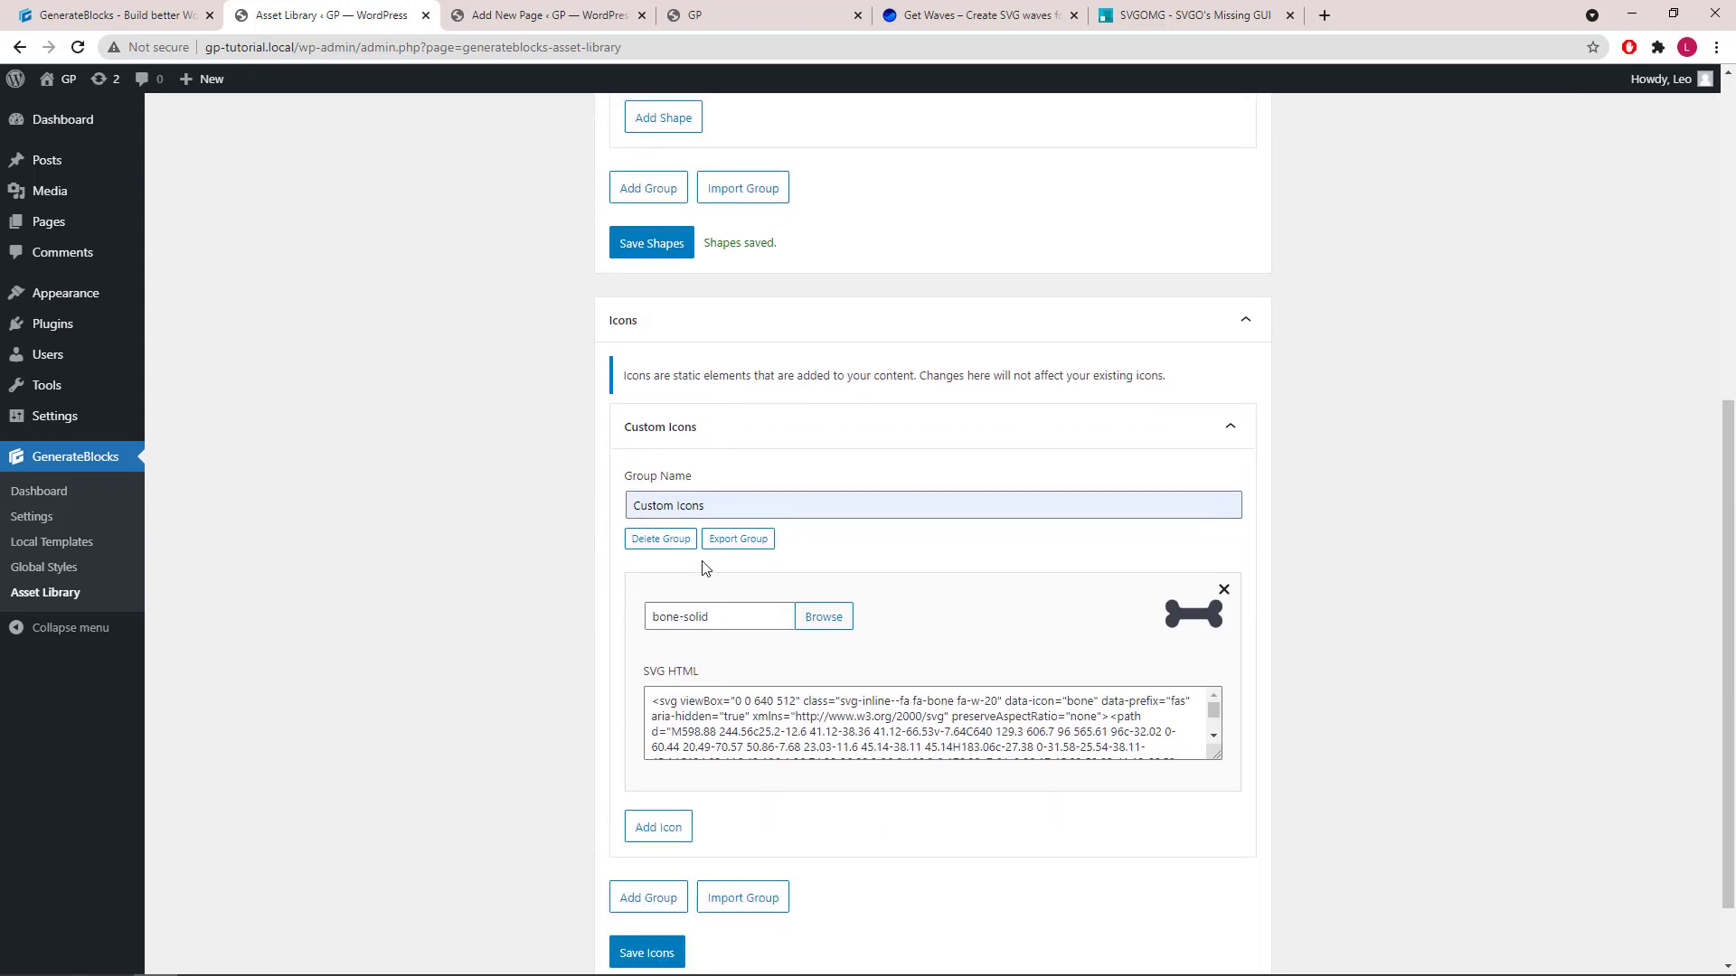
scroll("down", 3)
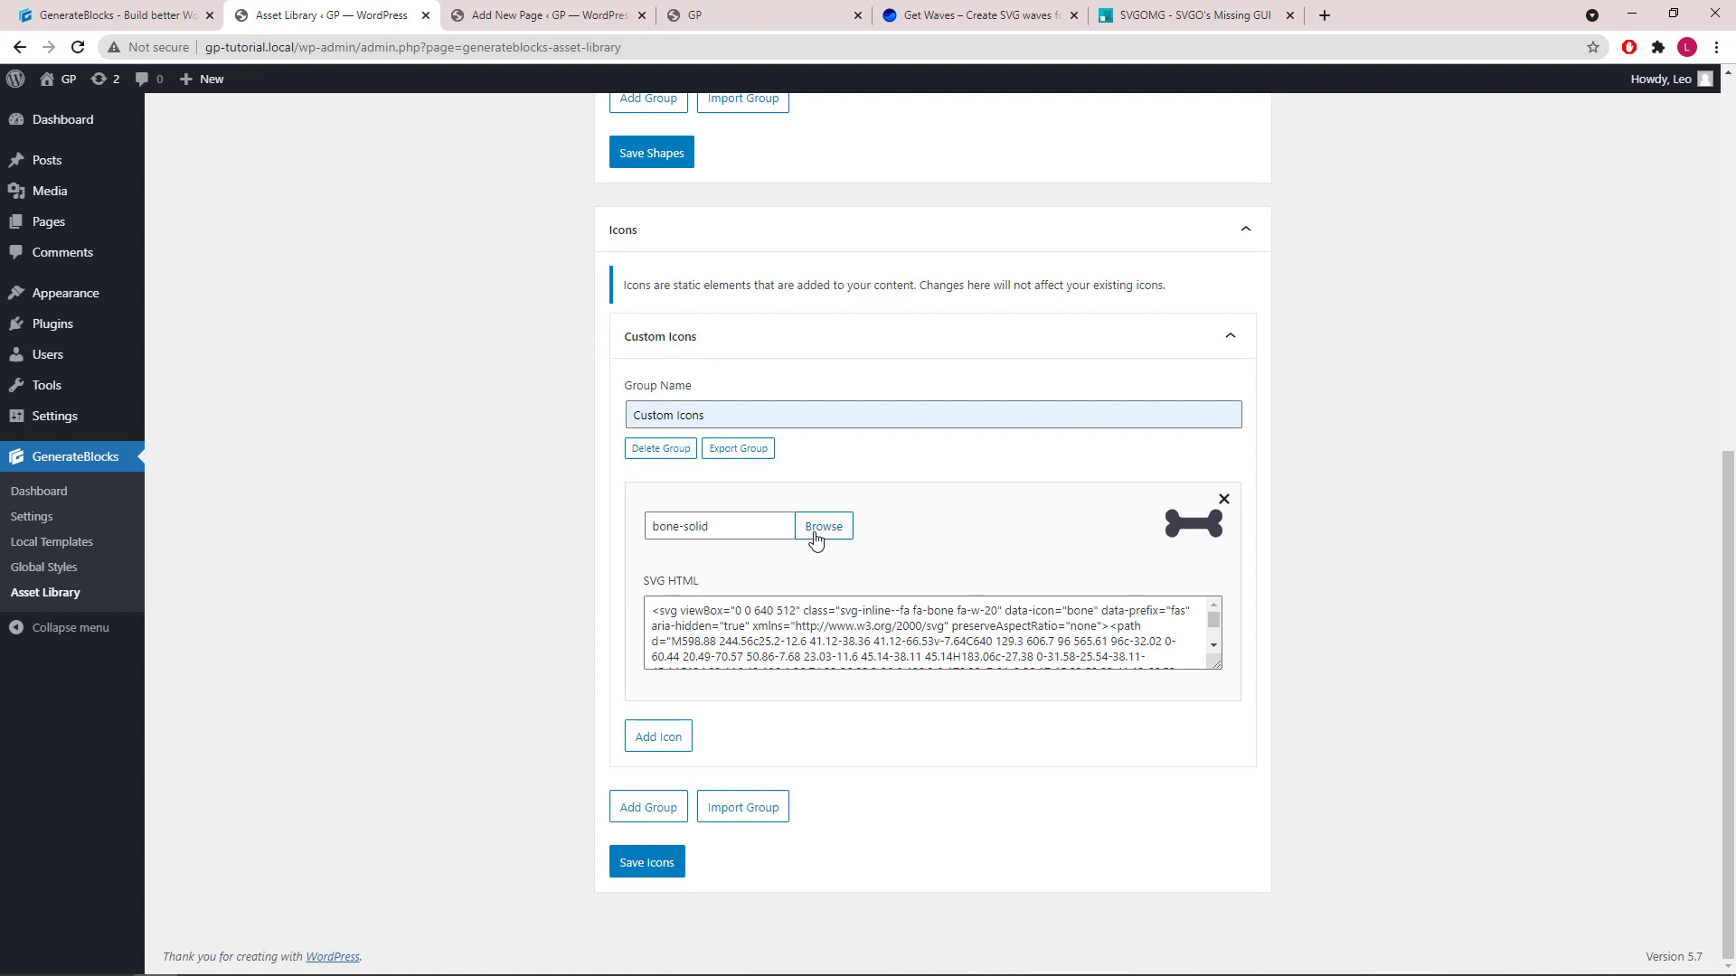
Replace the bone-solid icon's SVG with address-card-solid from the Media Library
left_click(824, 526)
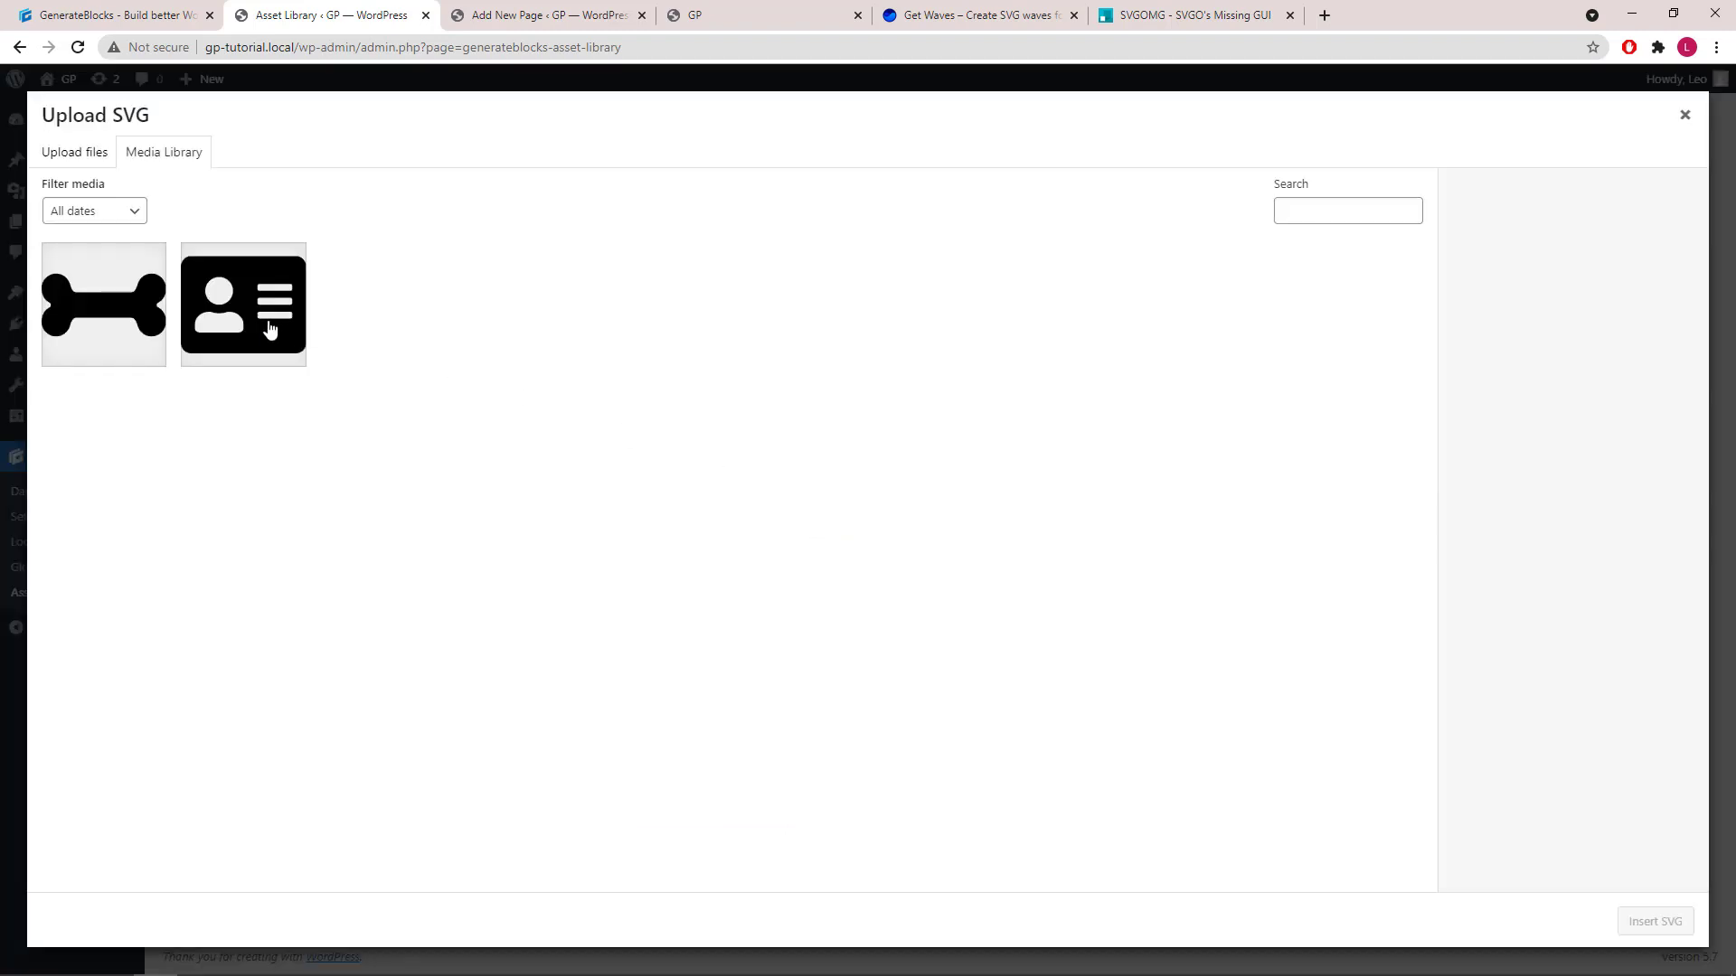
left_click(242, 304)
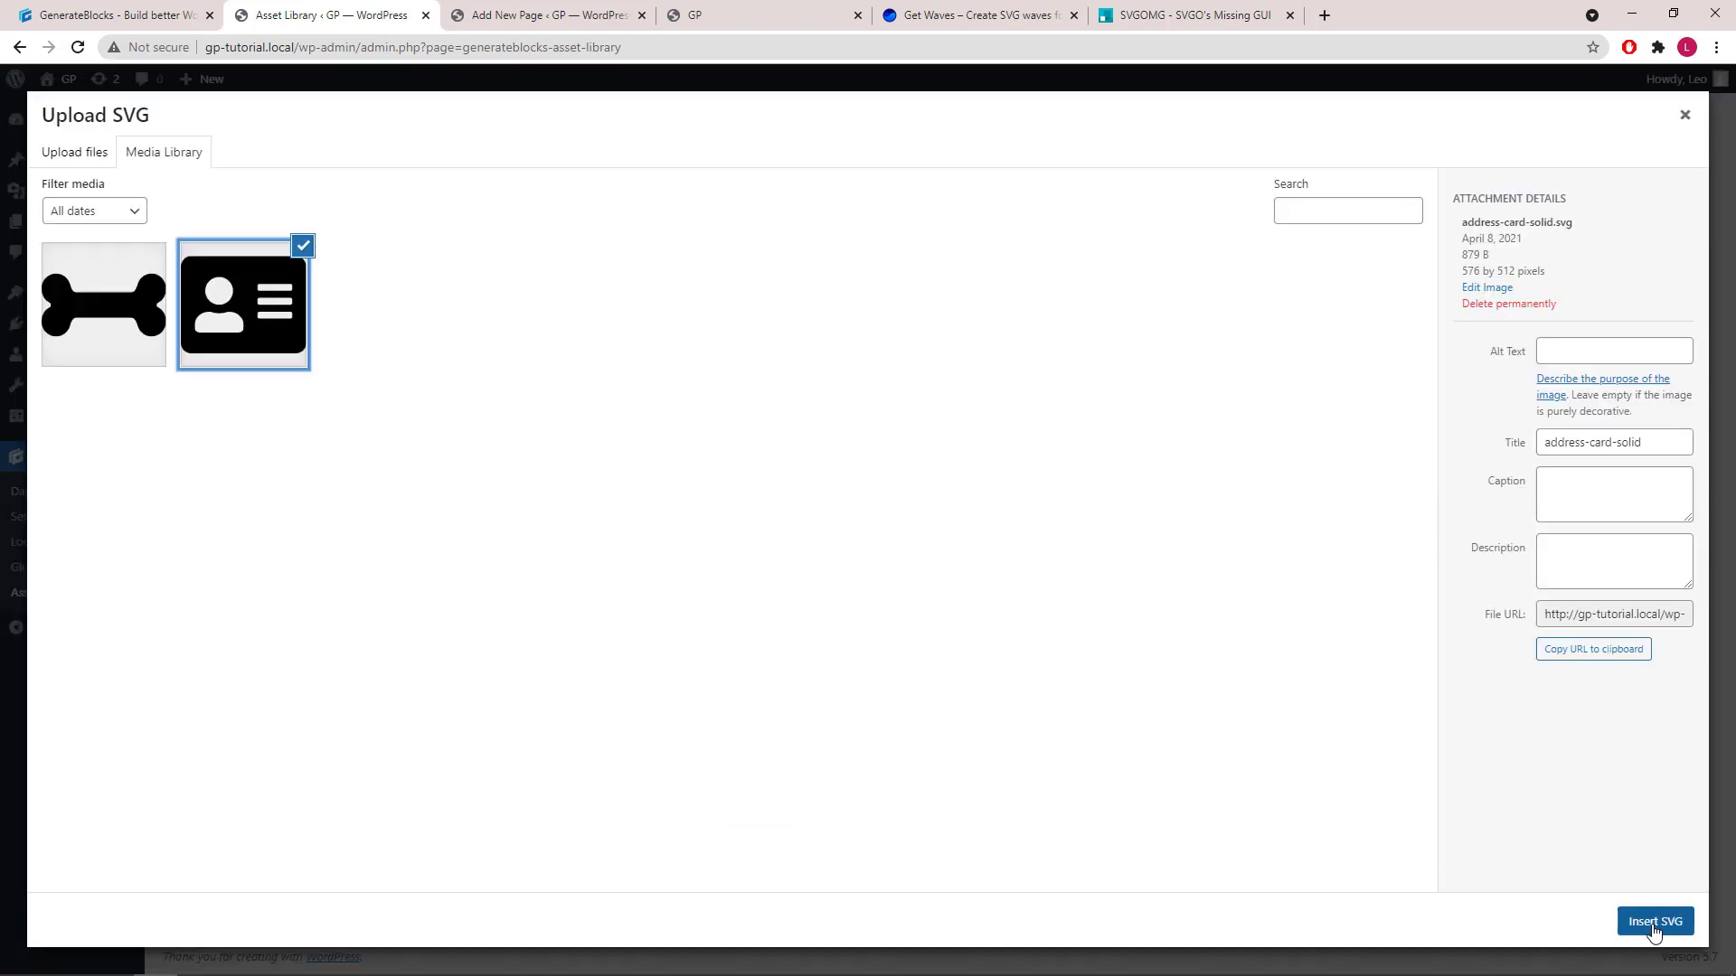
left_click(1654, 922)
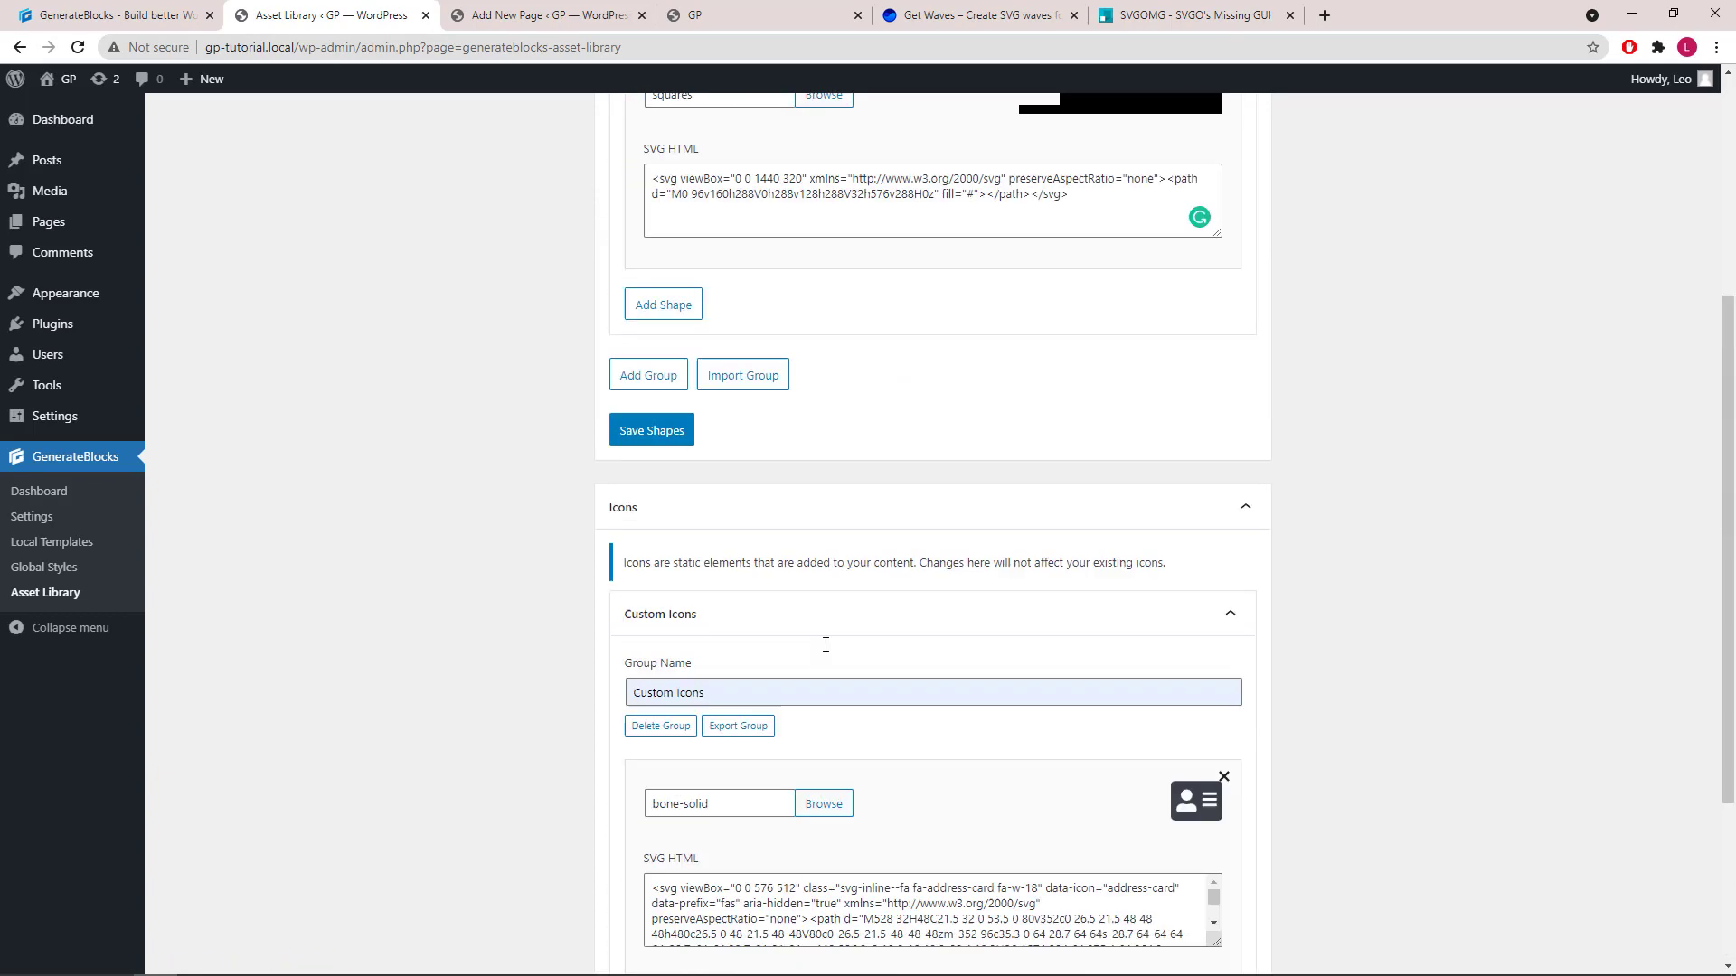
scroll("up", 3)
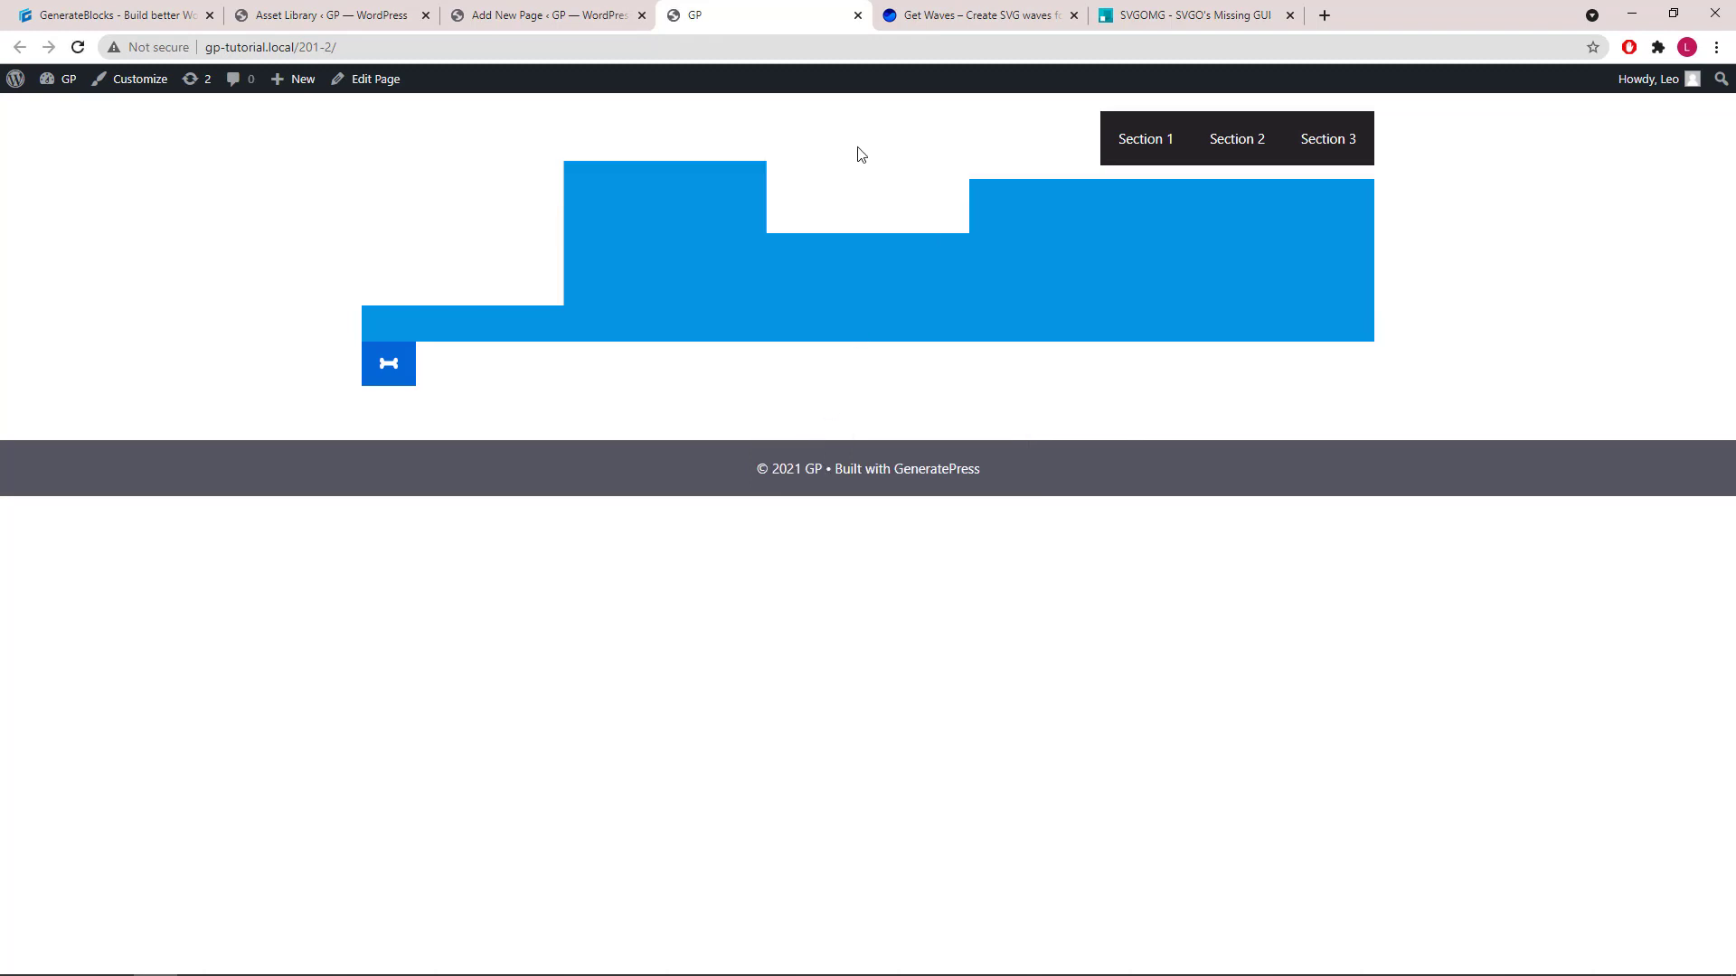
mouse_move(1039, 341)
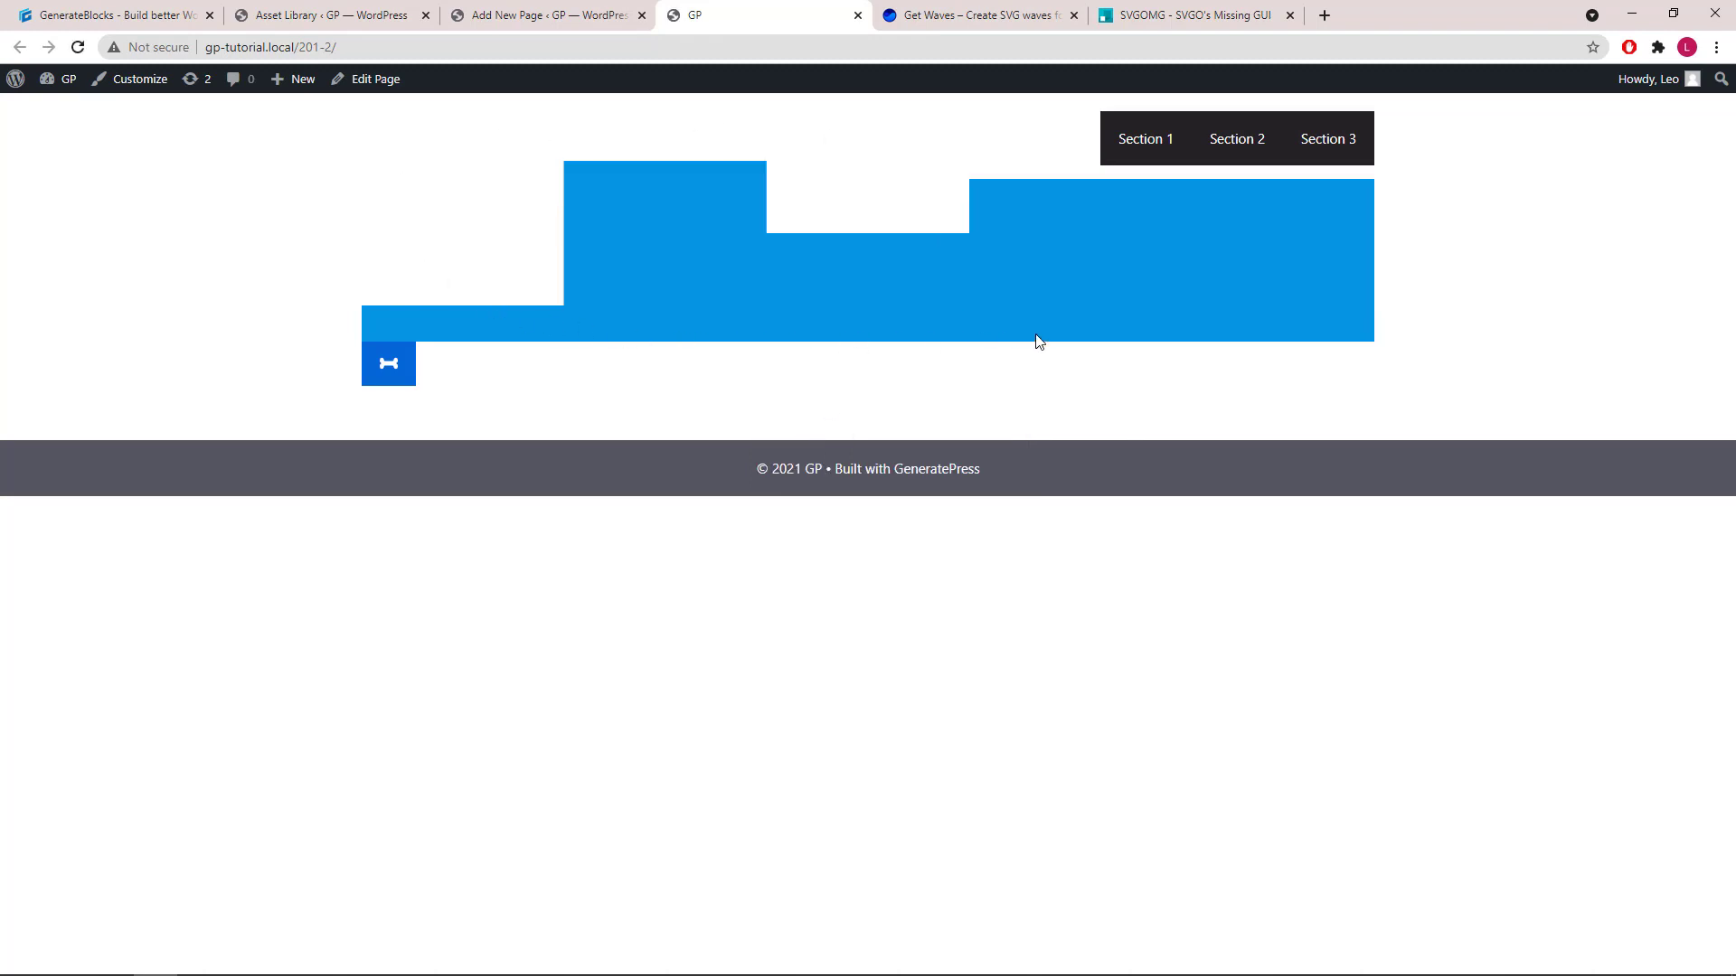
mouse_move(1266, 282)
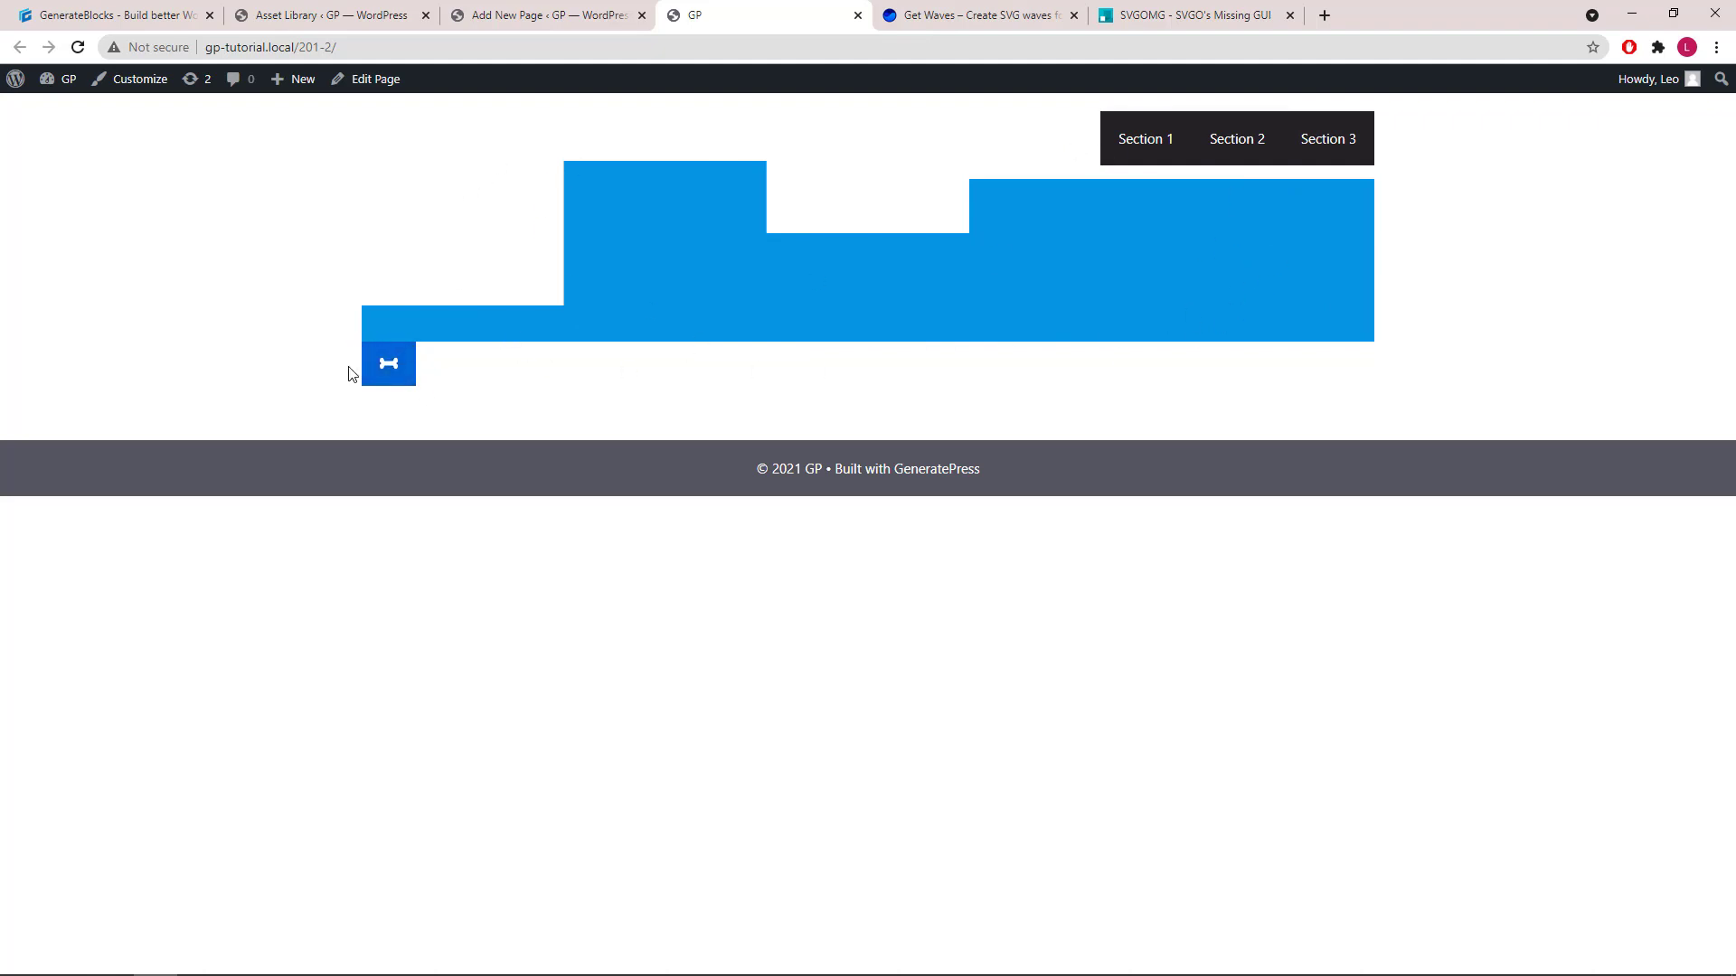
mouse_move(440, 361)
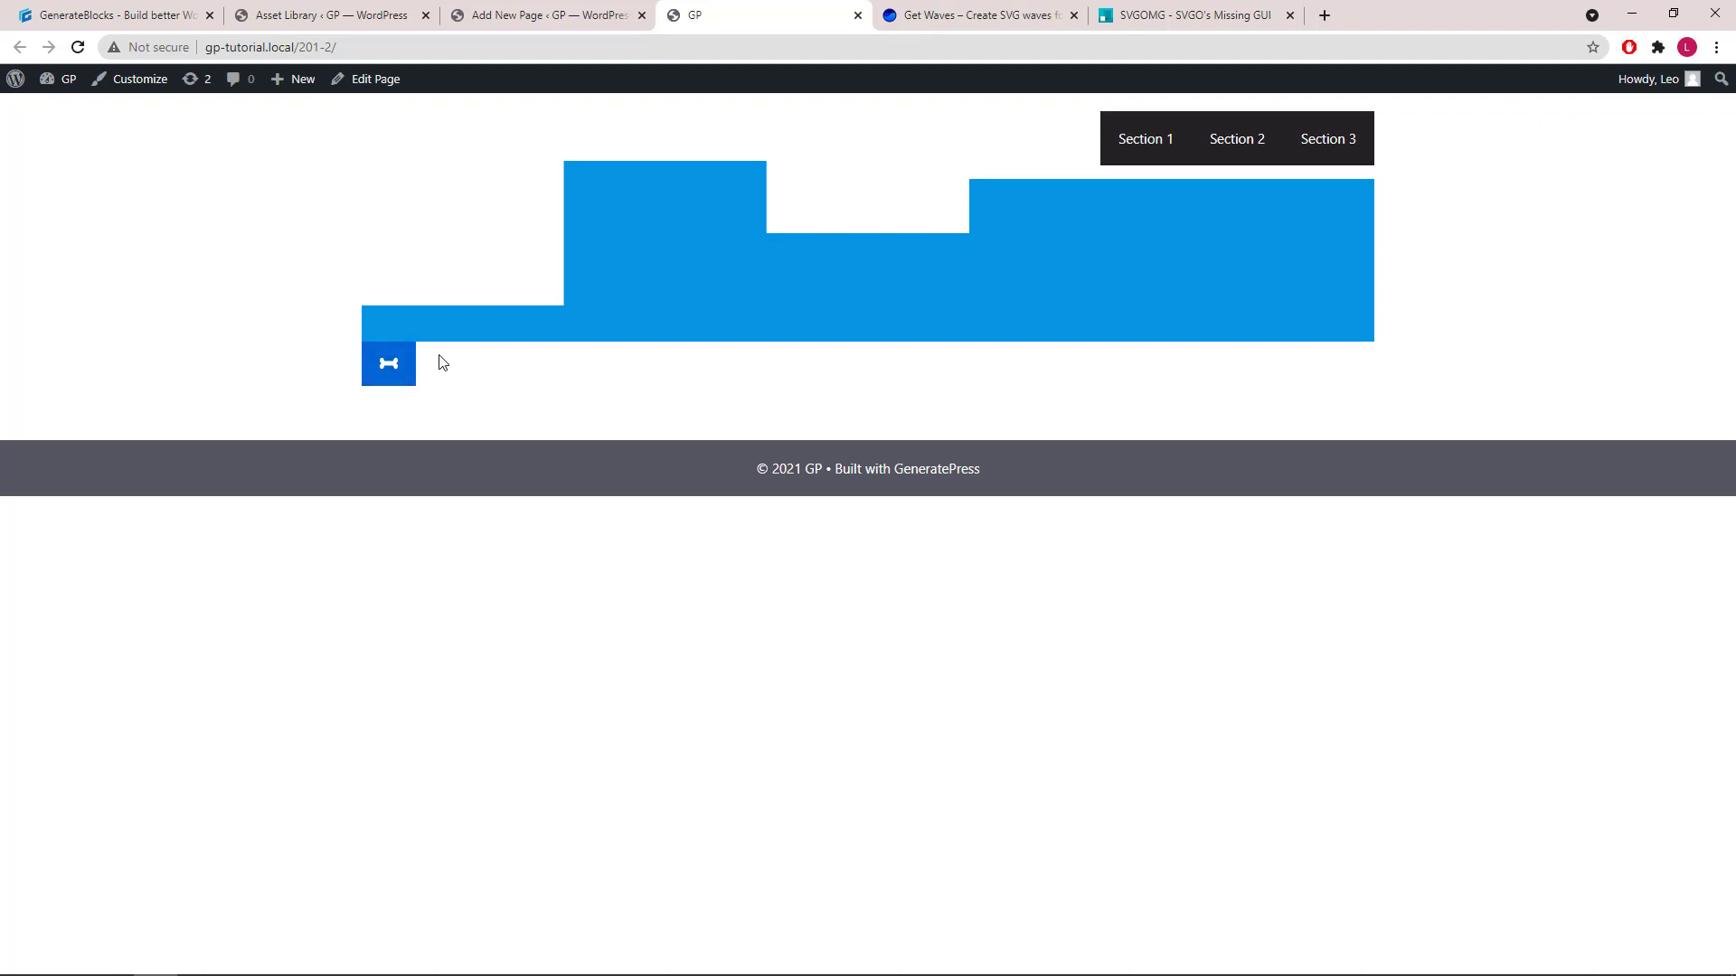
mouse_move(363, 337)
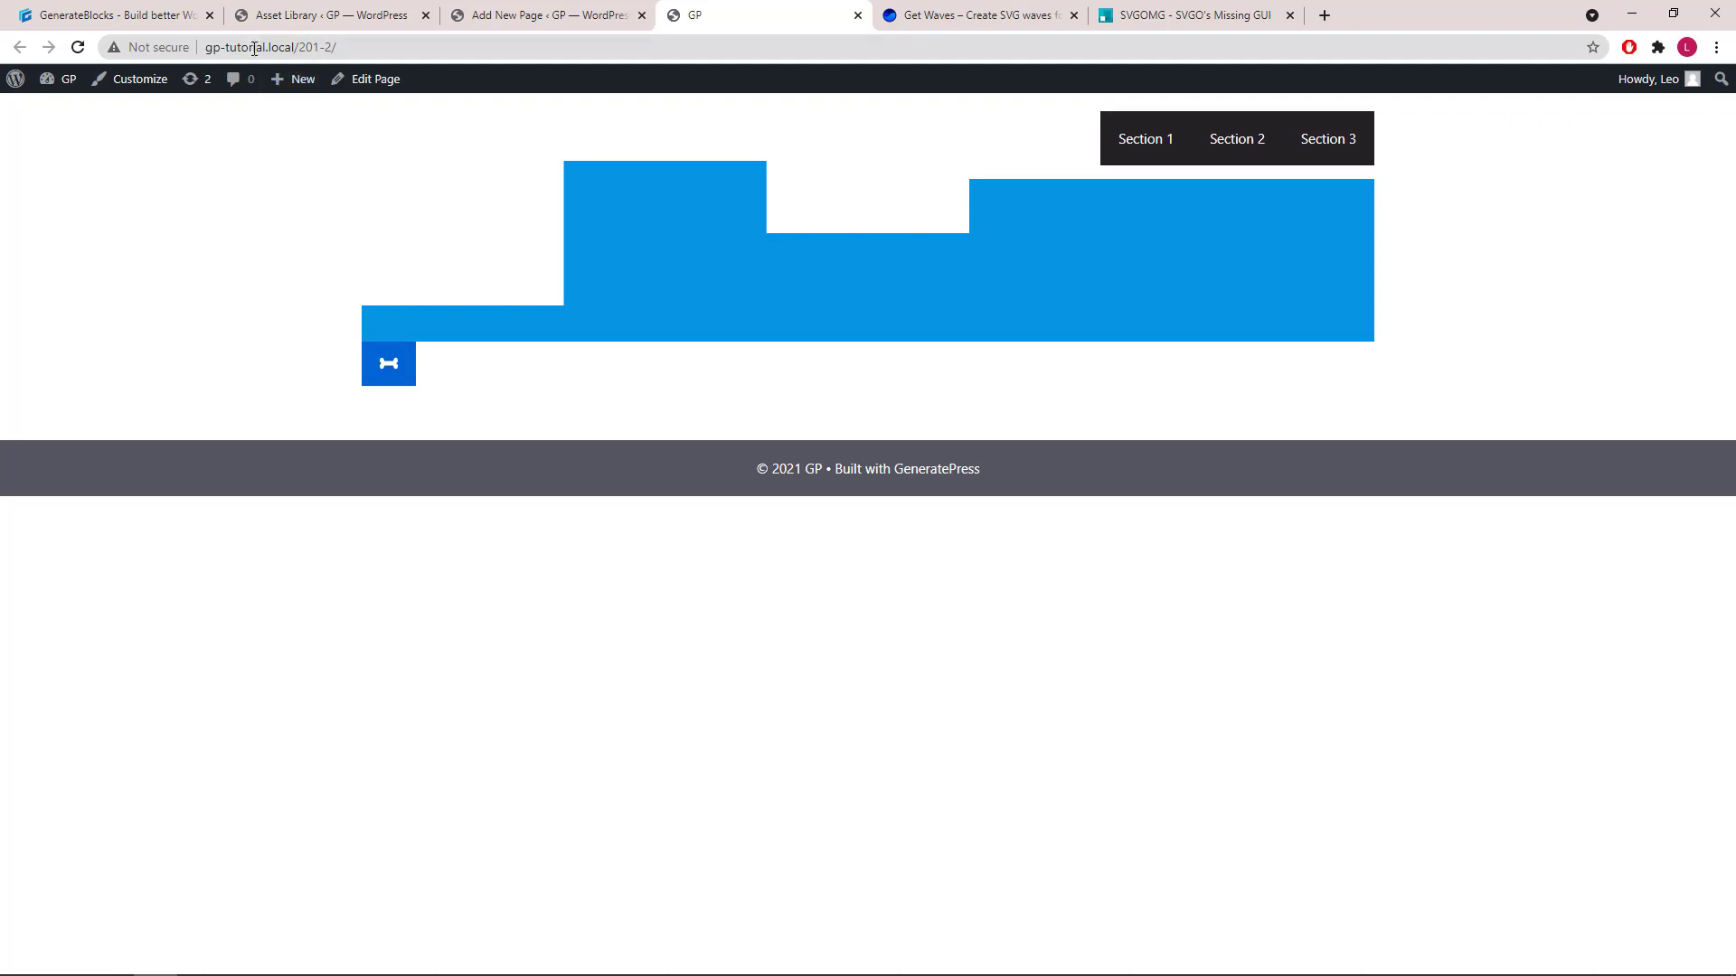
Export the Custom shape group as group-Custom.json and bring up the group import file chooser
left_click(326, 15)
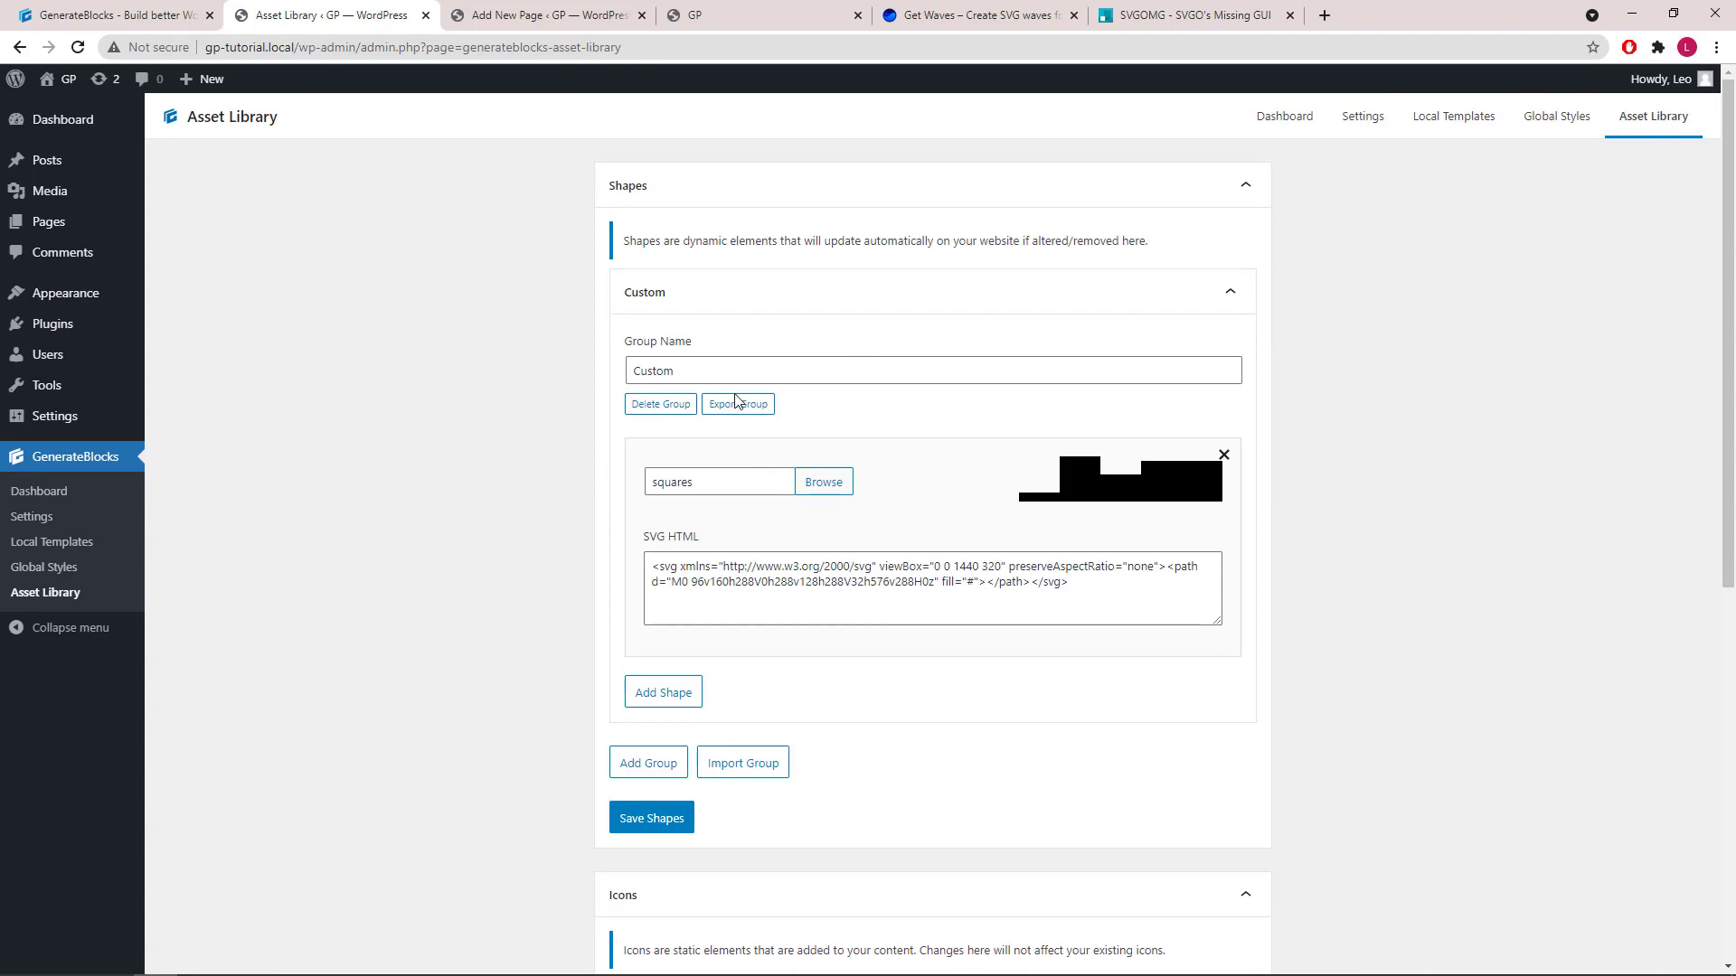
mouse_move(738, 410)
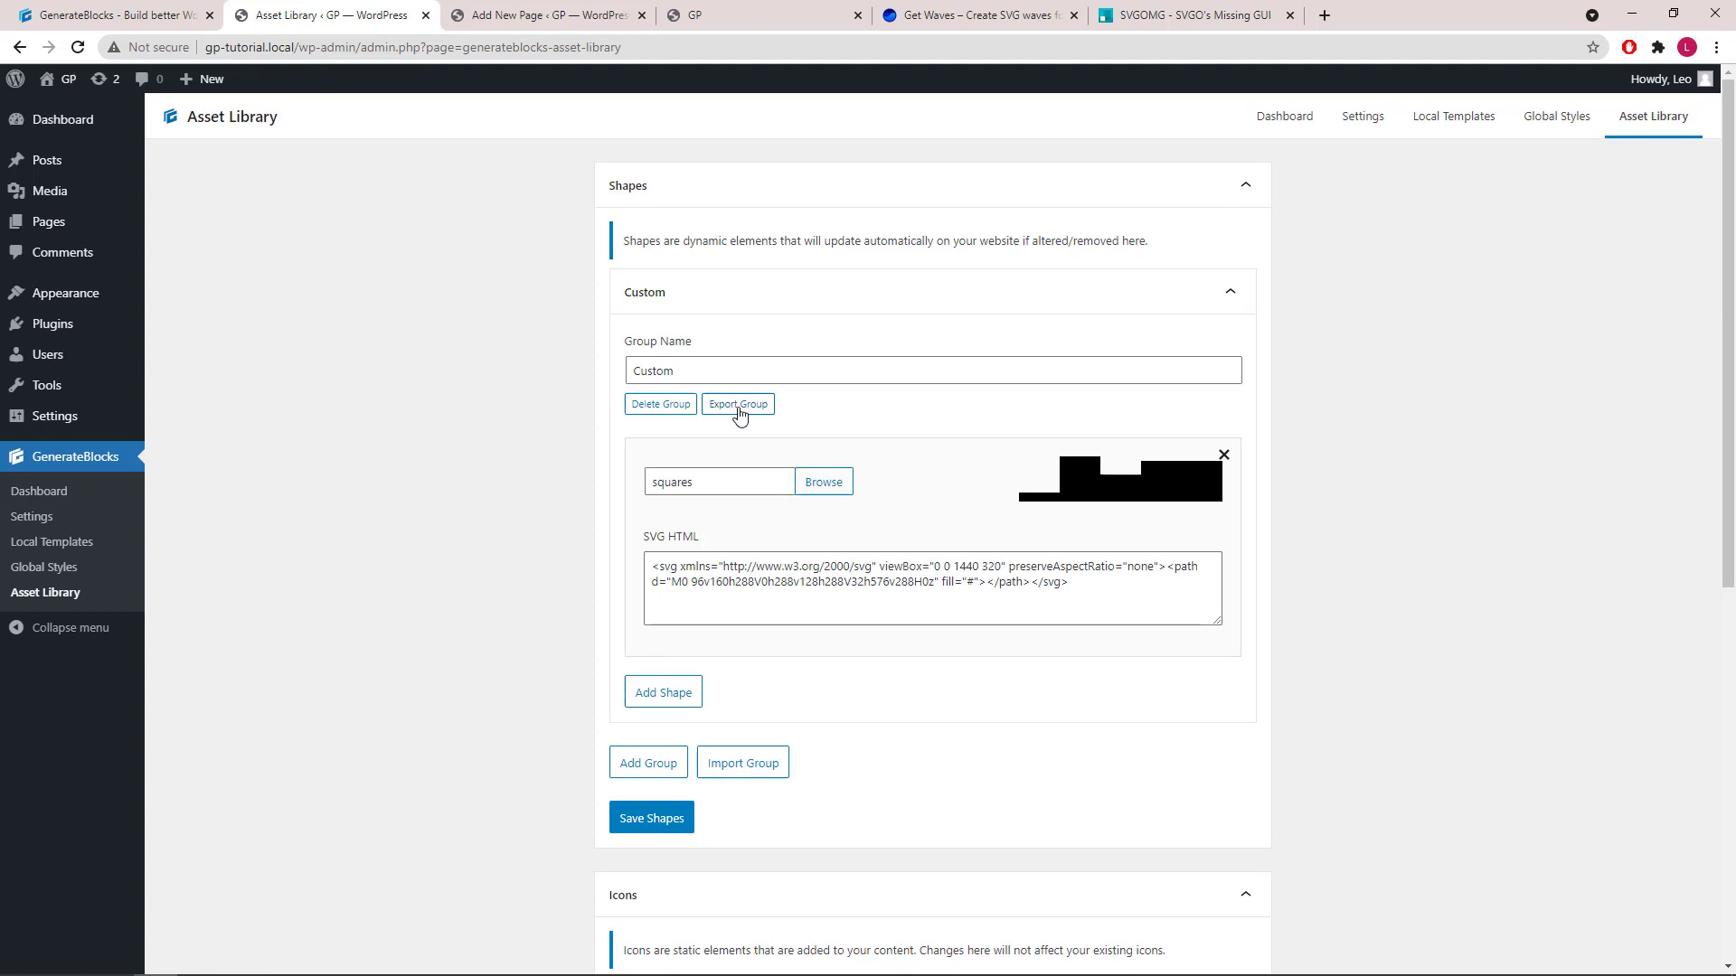
left_click(738, 404)
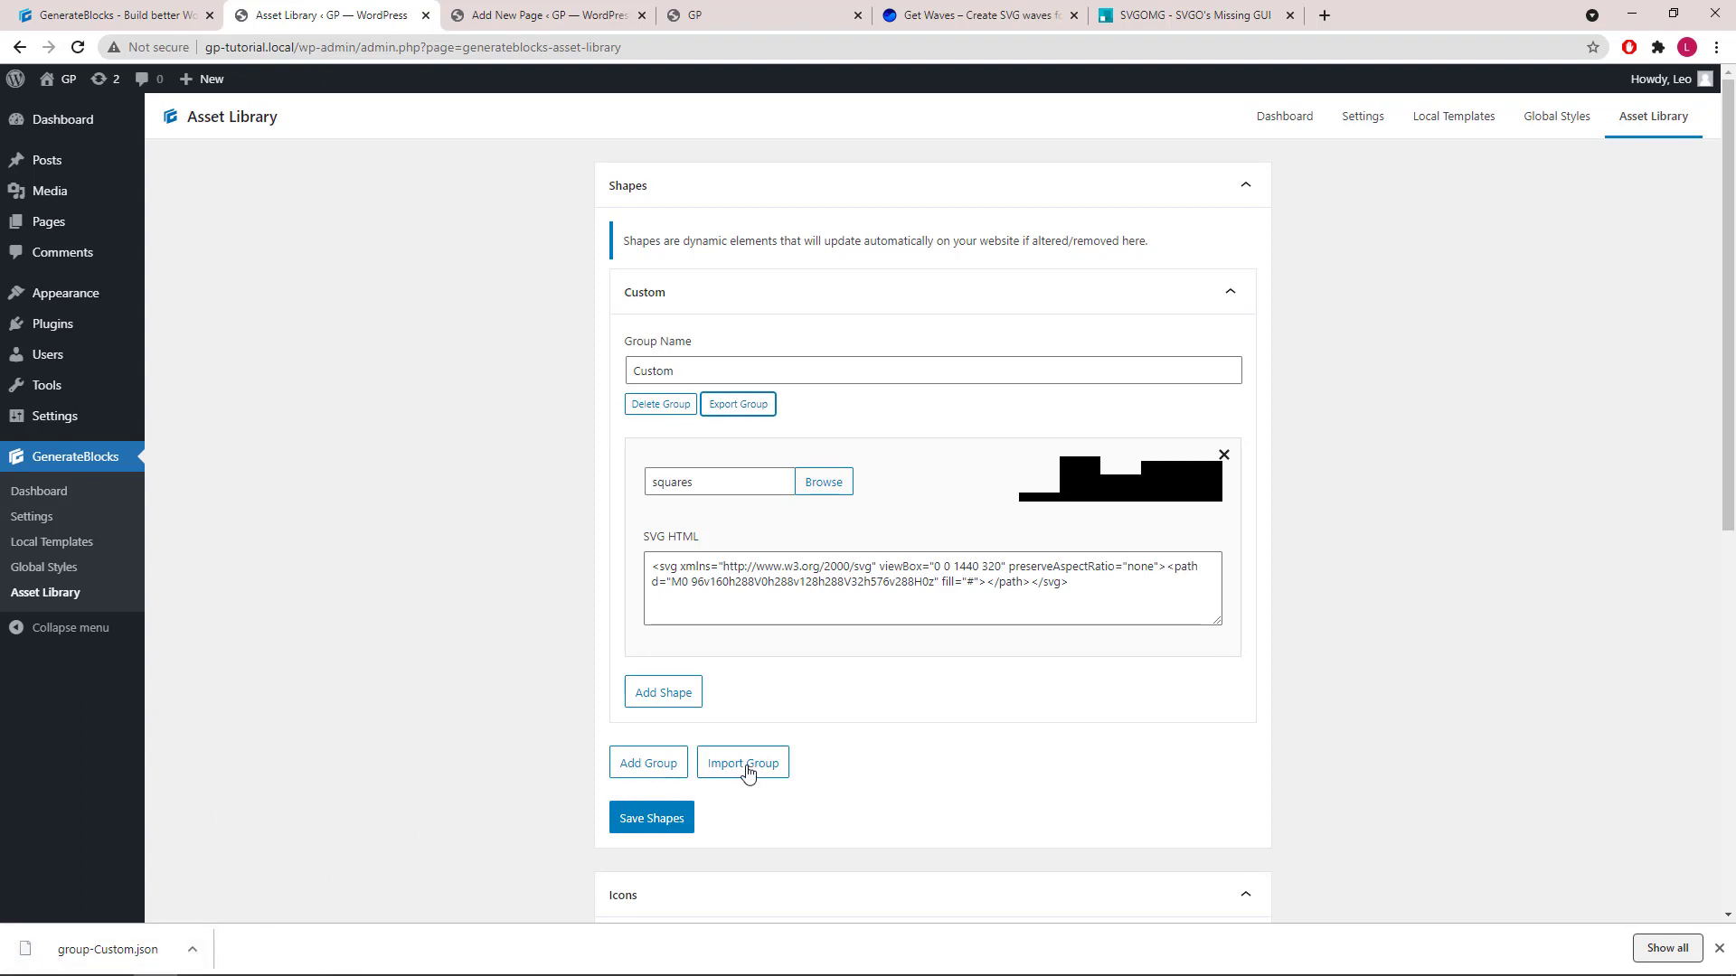
left_click(741, 761)
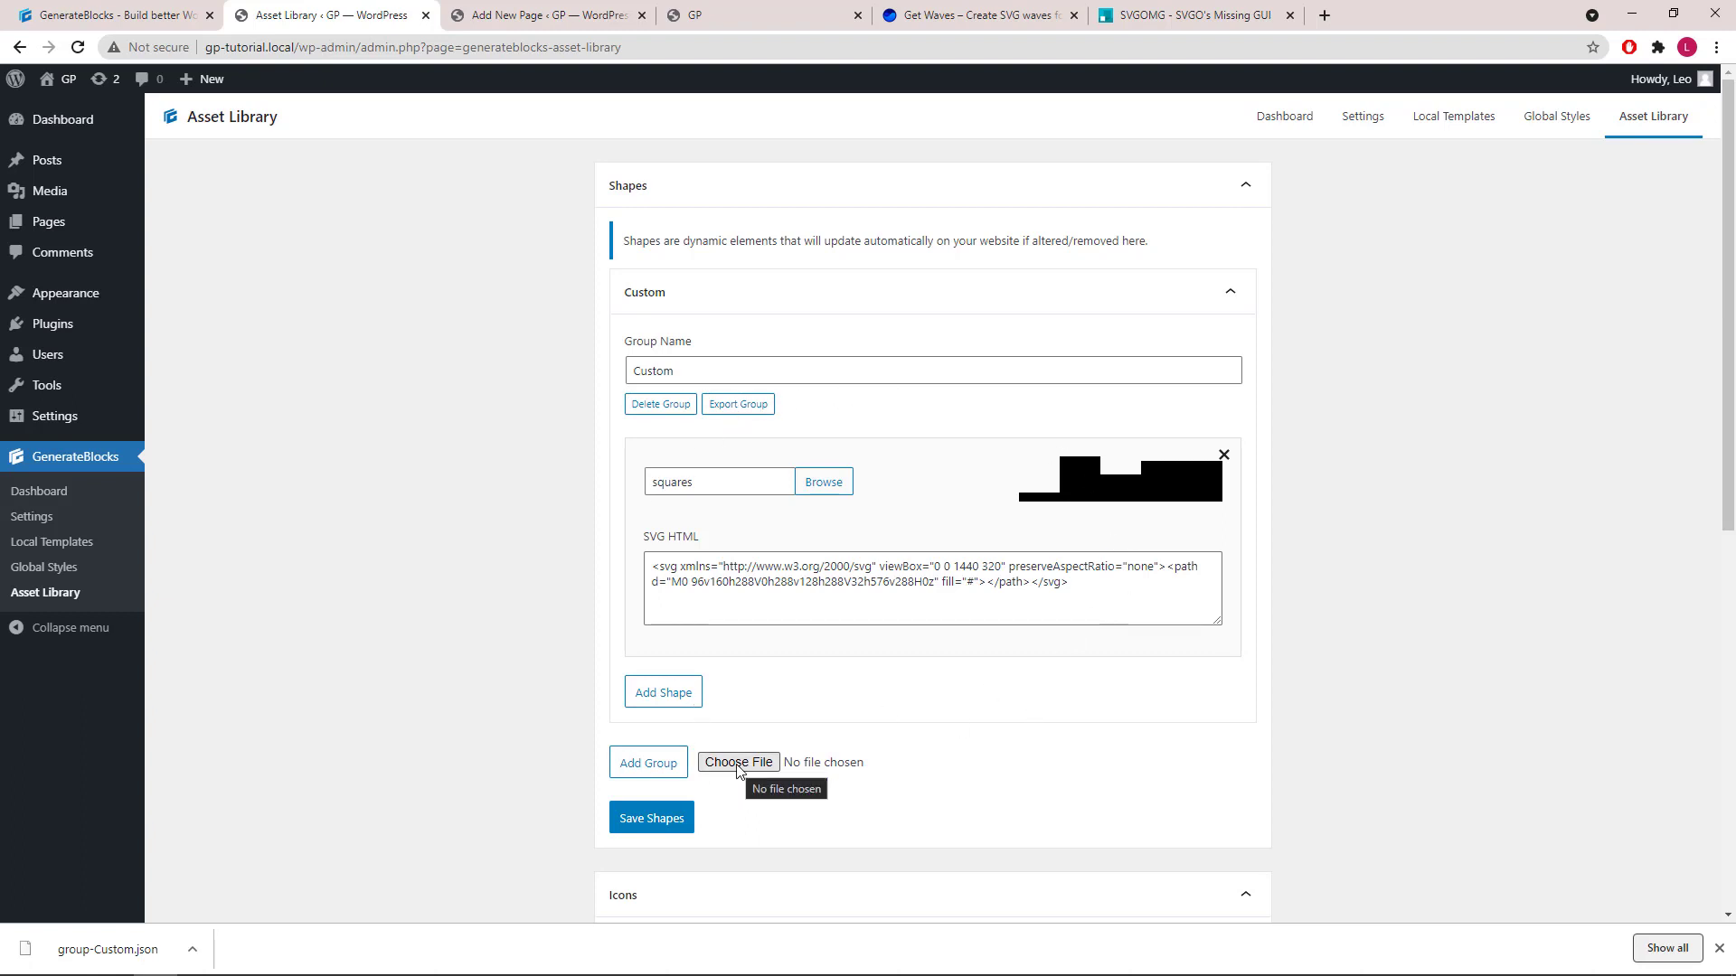
mouse_move(797, 735)
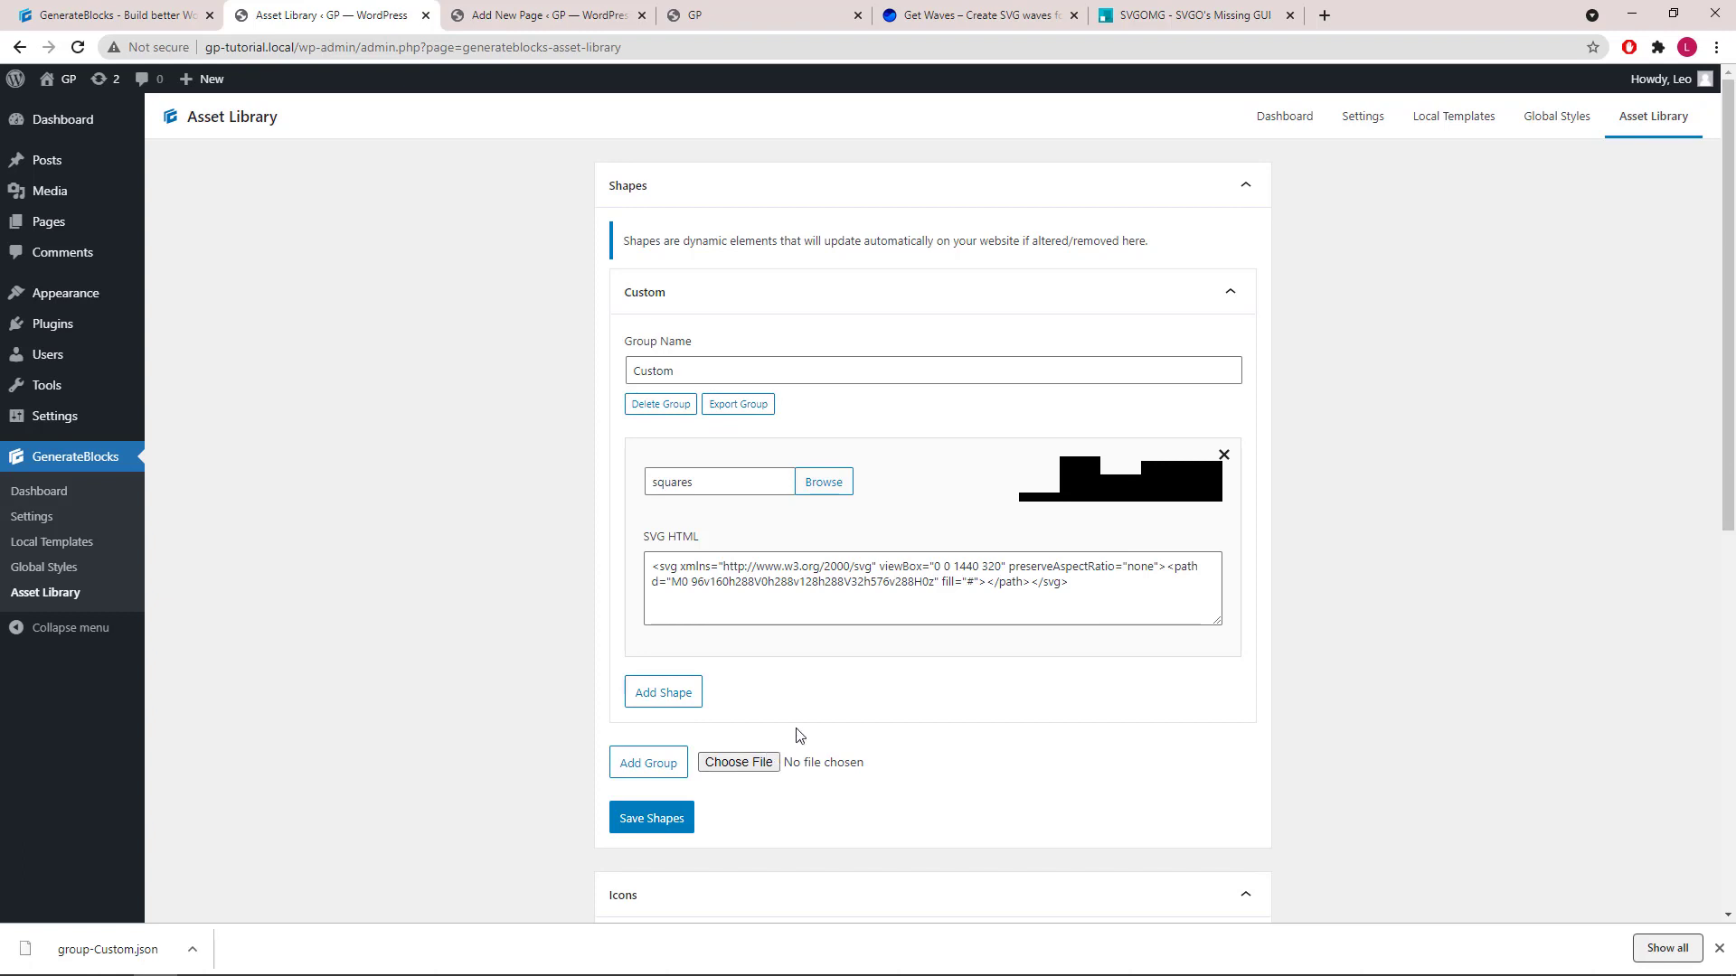